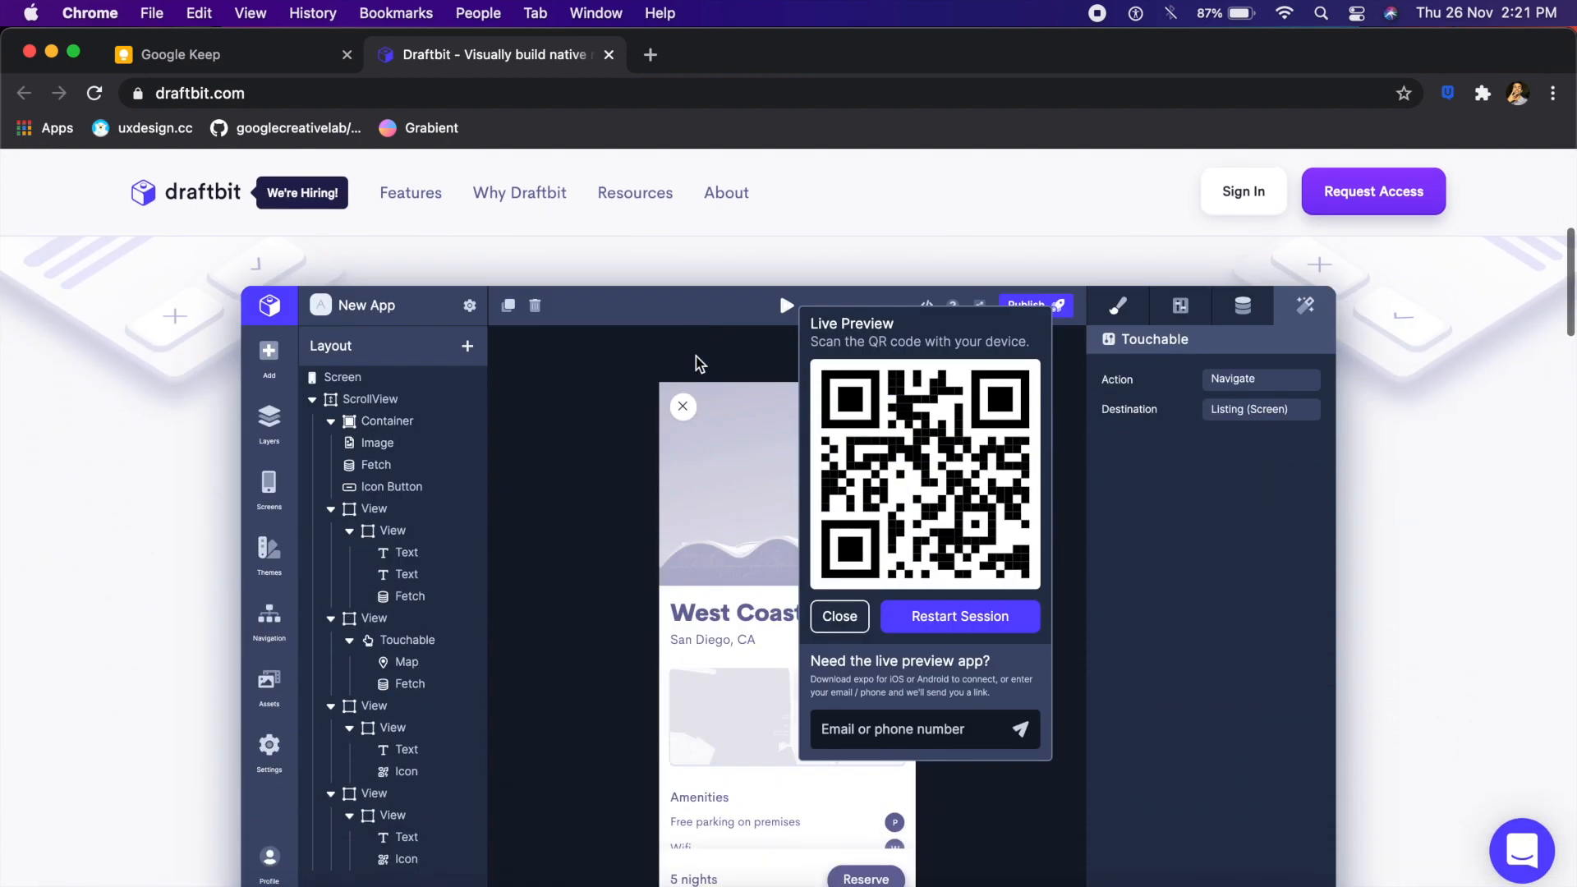
Step: Scroll the Draftbit homepage down past Build to the Iterate team-collaboration section
click(840, 616)
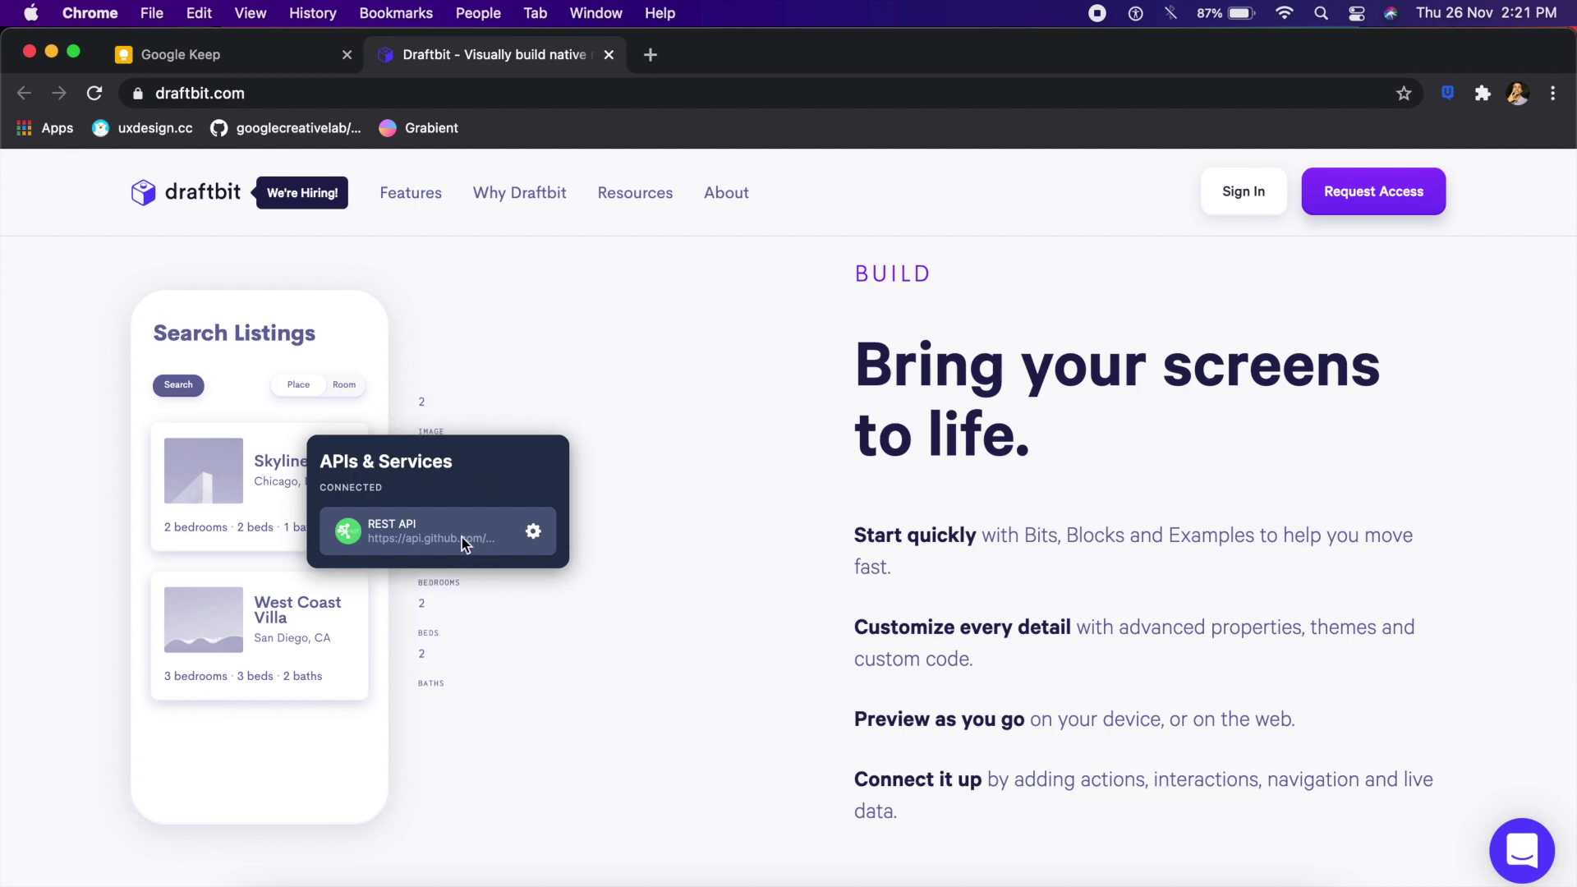
scroll(down, 3)
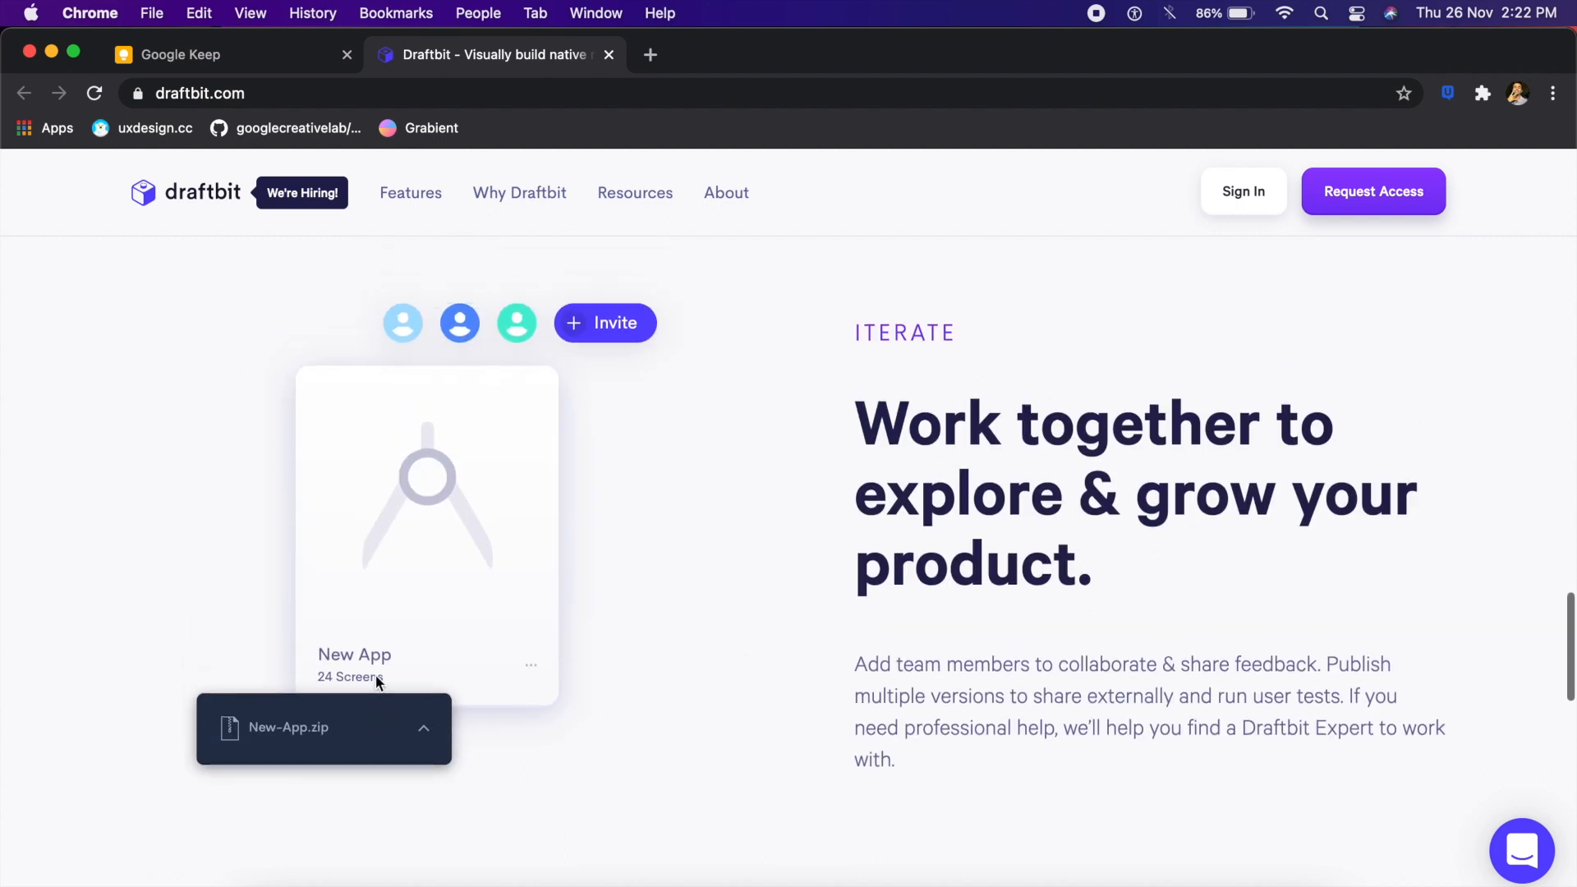
mouse_move(828, 447)
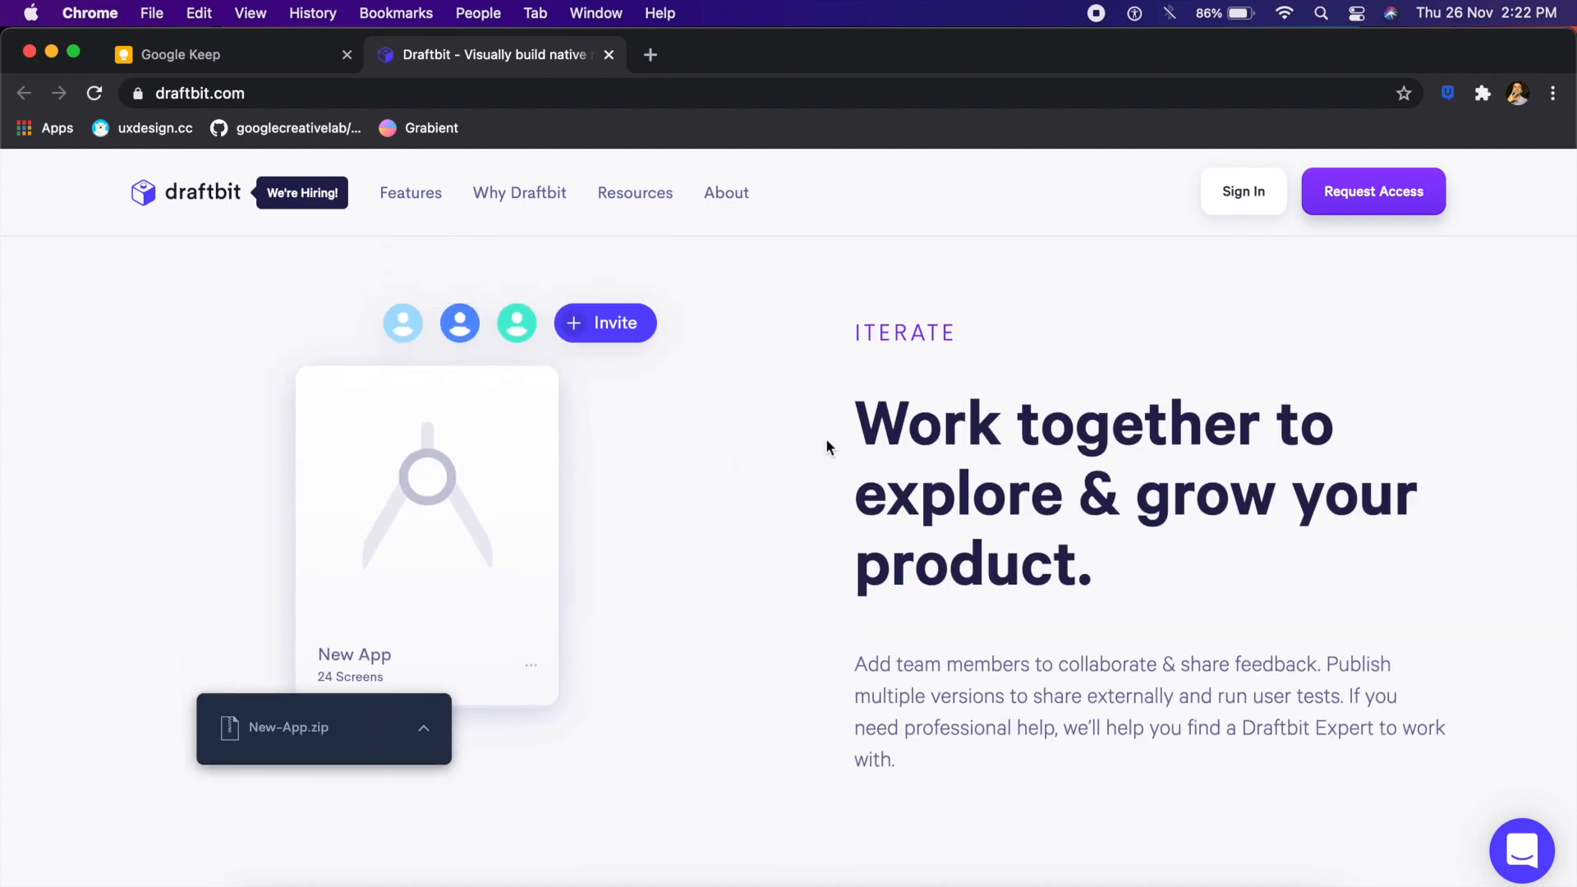
mouse_move(1168, 227)
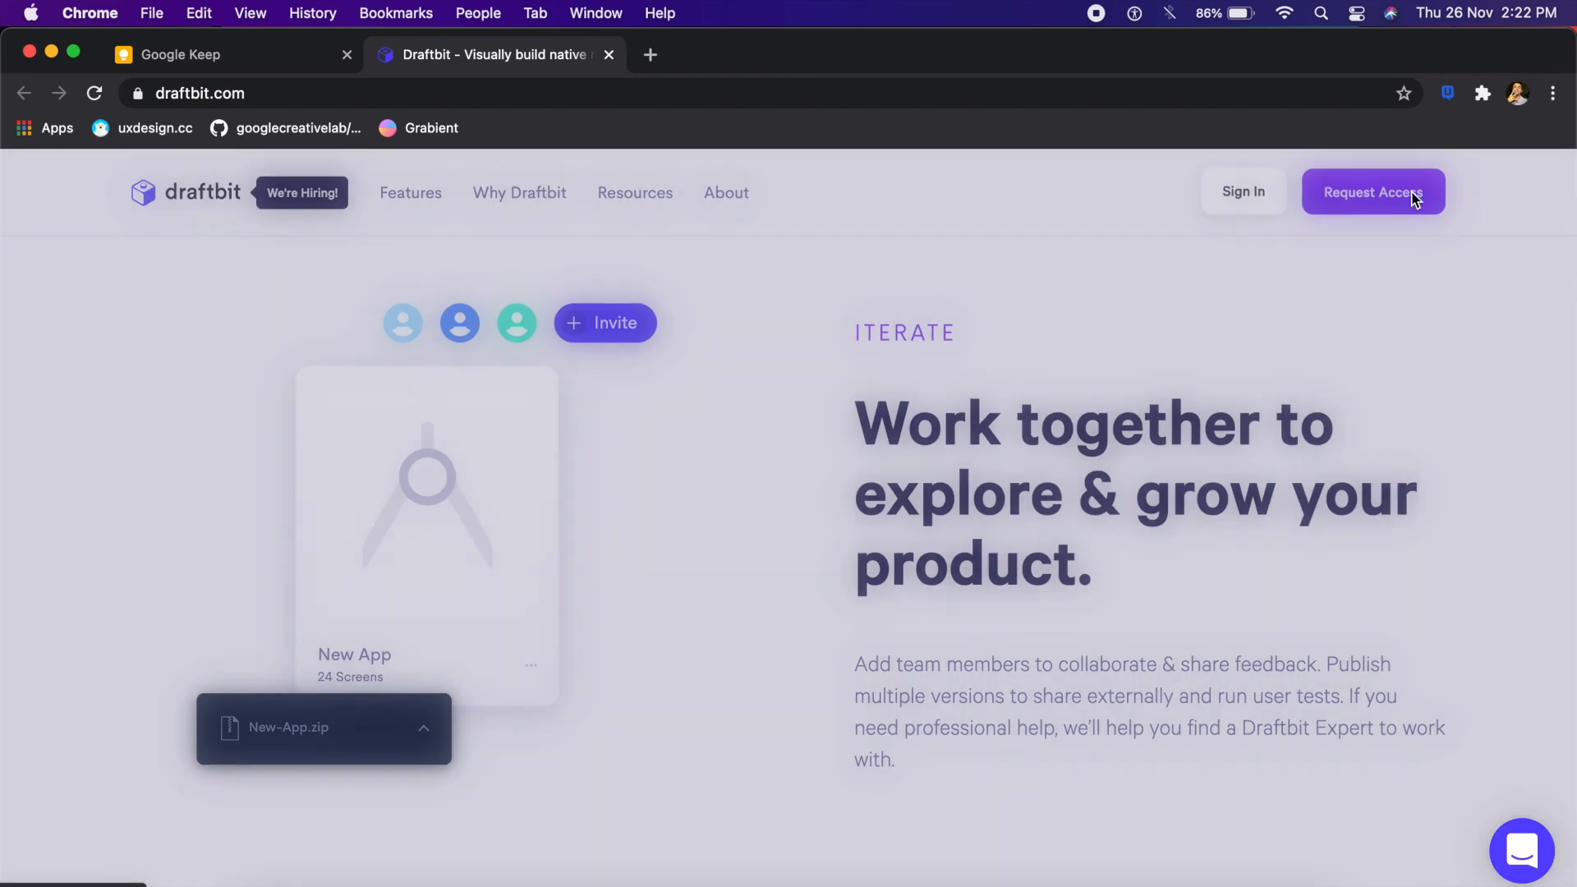
Step: From the Draftbit dashboard, create an app and open Rentbit Copy in the Builder
click(1373, 191)
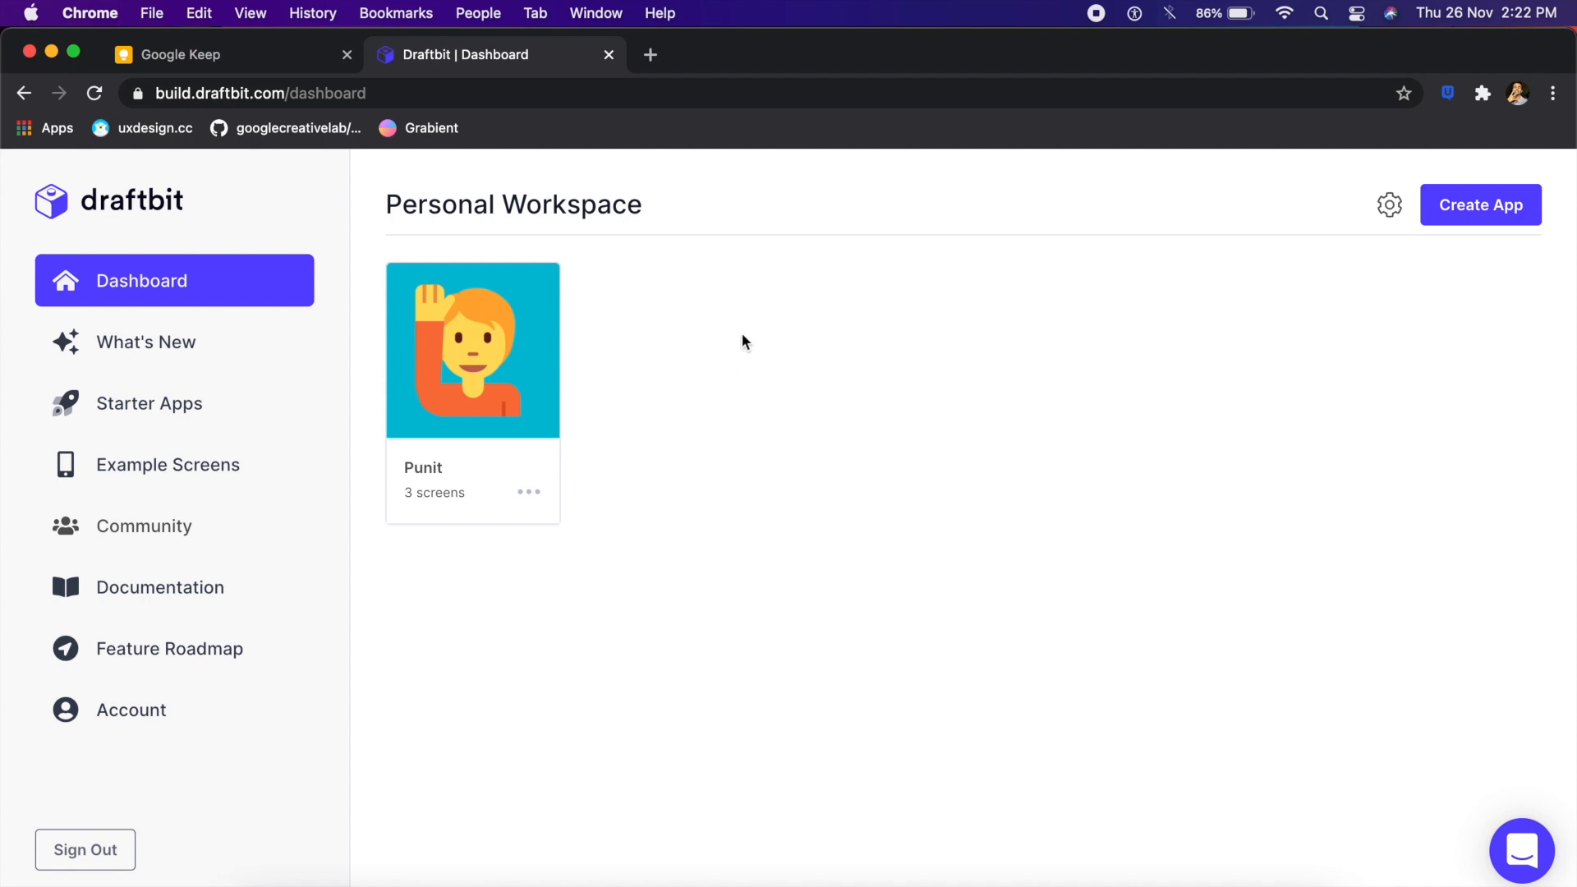
mouse_move(851, 194)
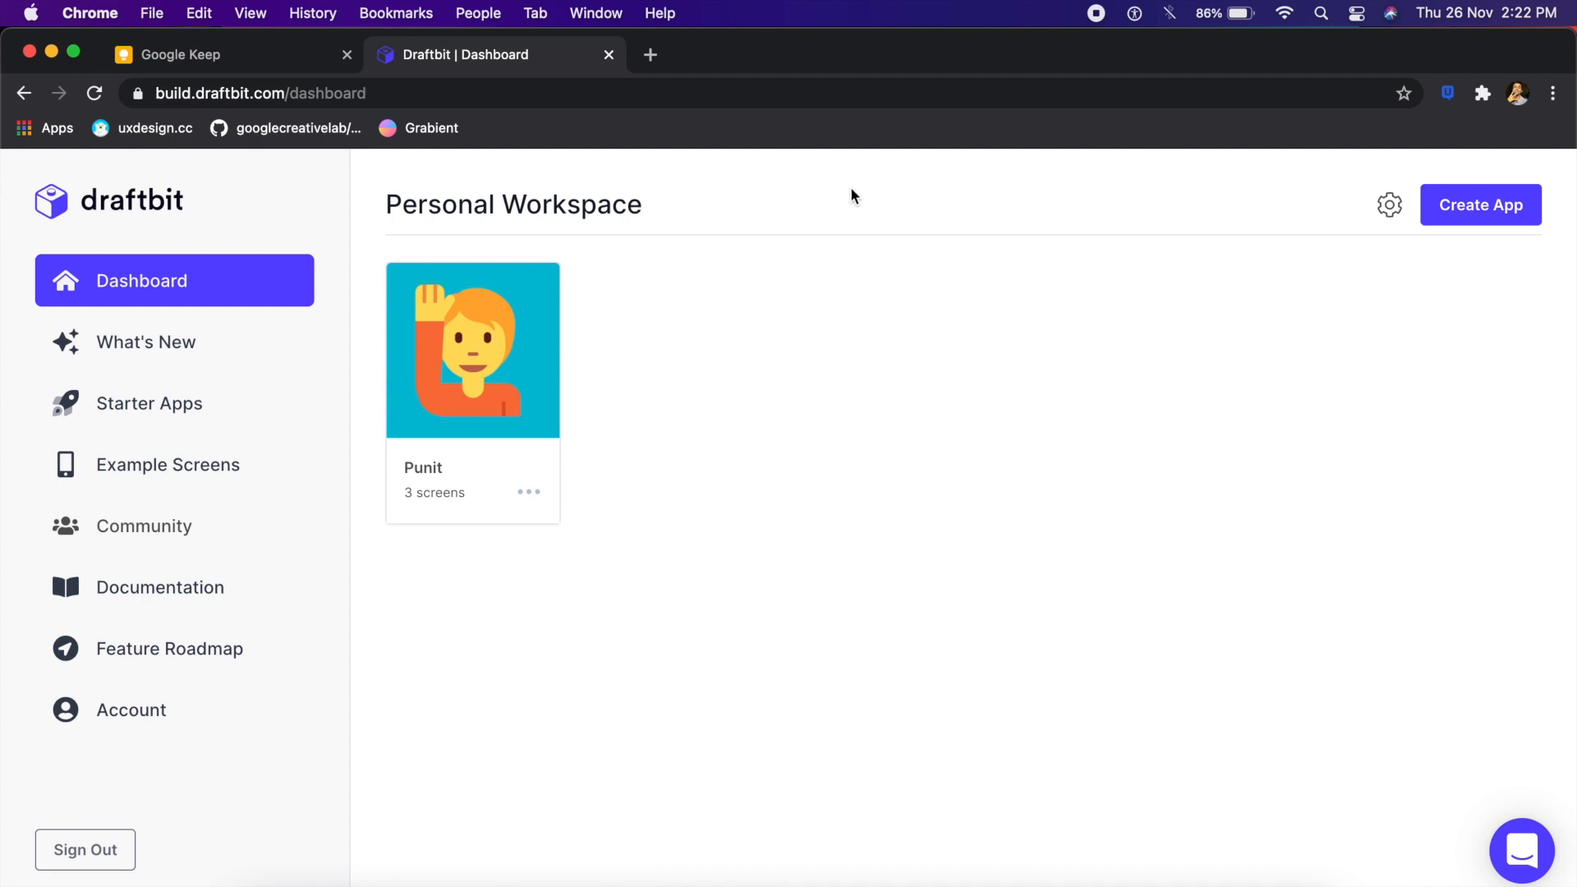
click(1480, 204)
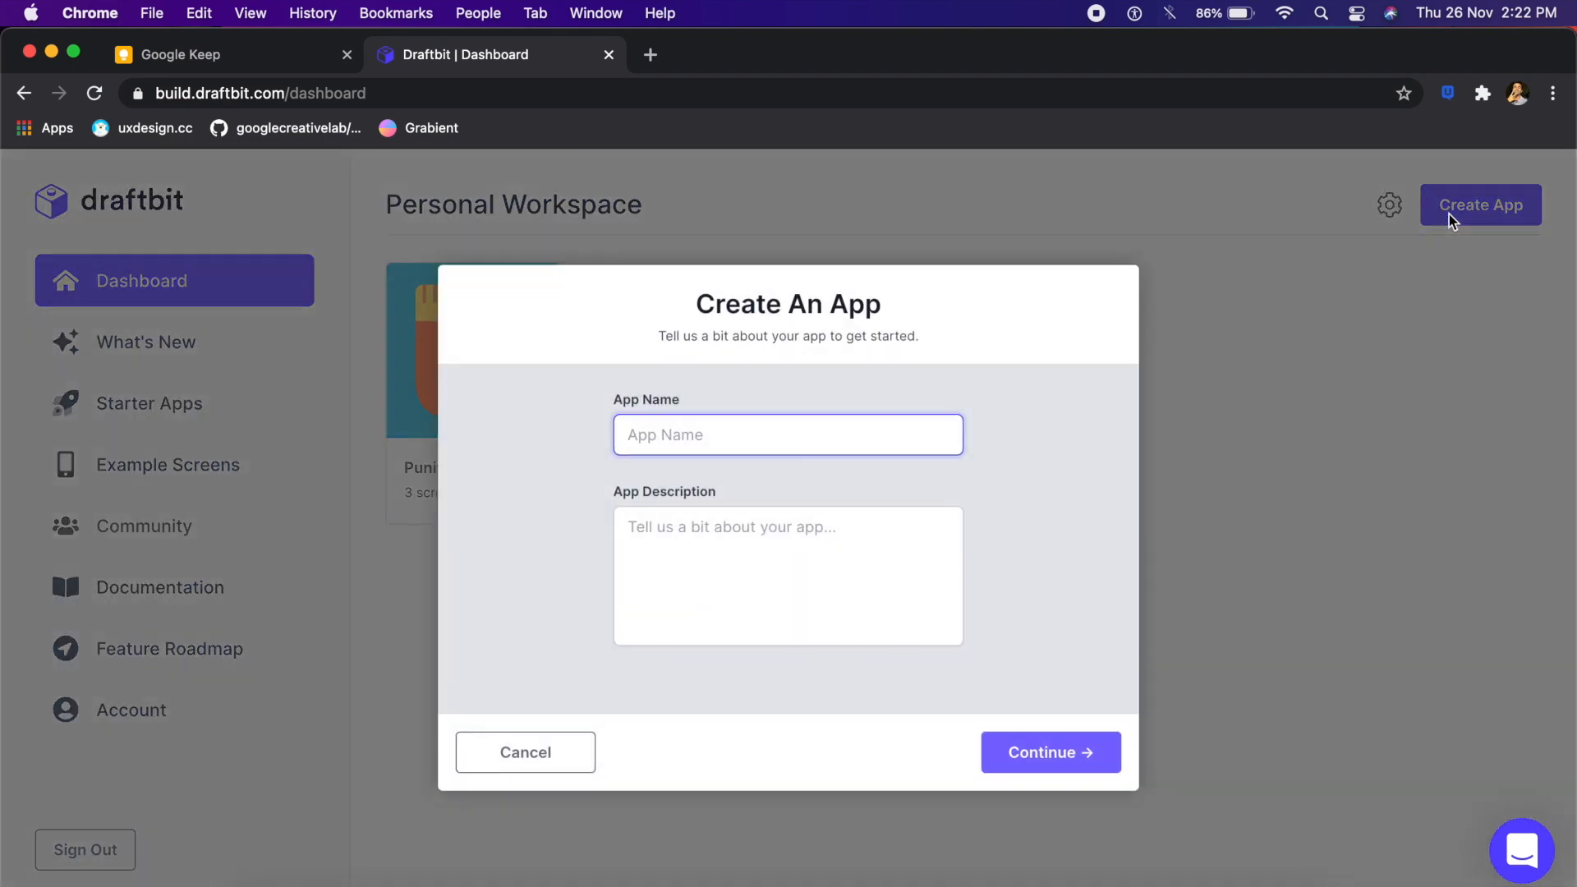
click(1052, 753)
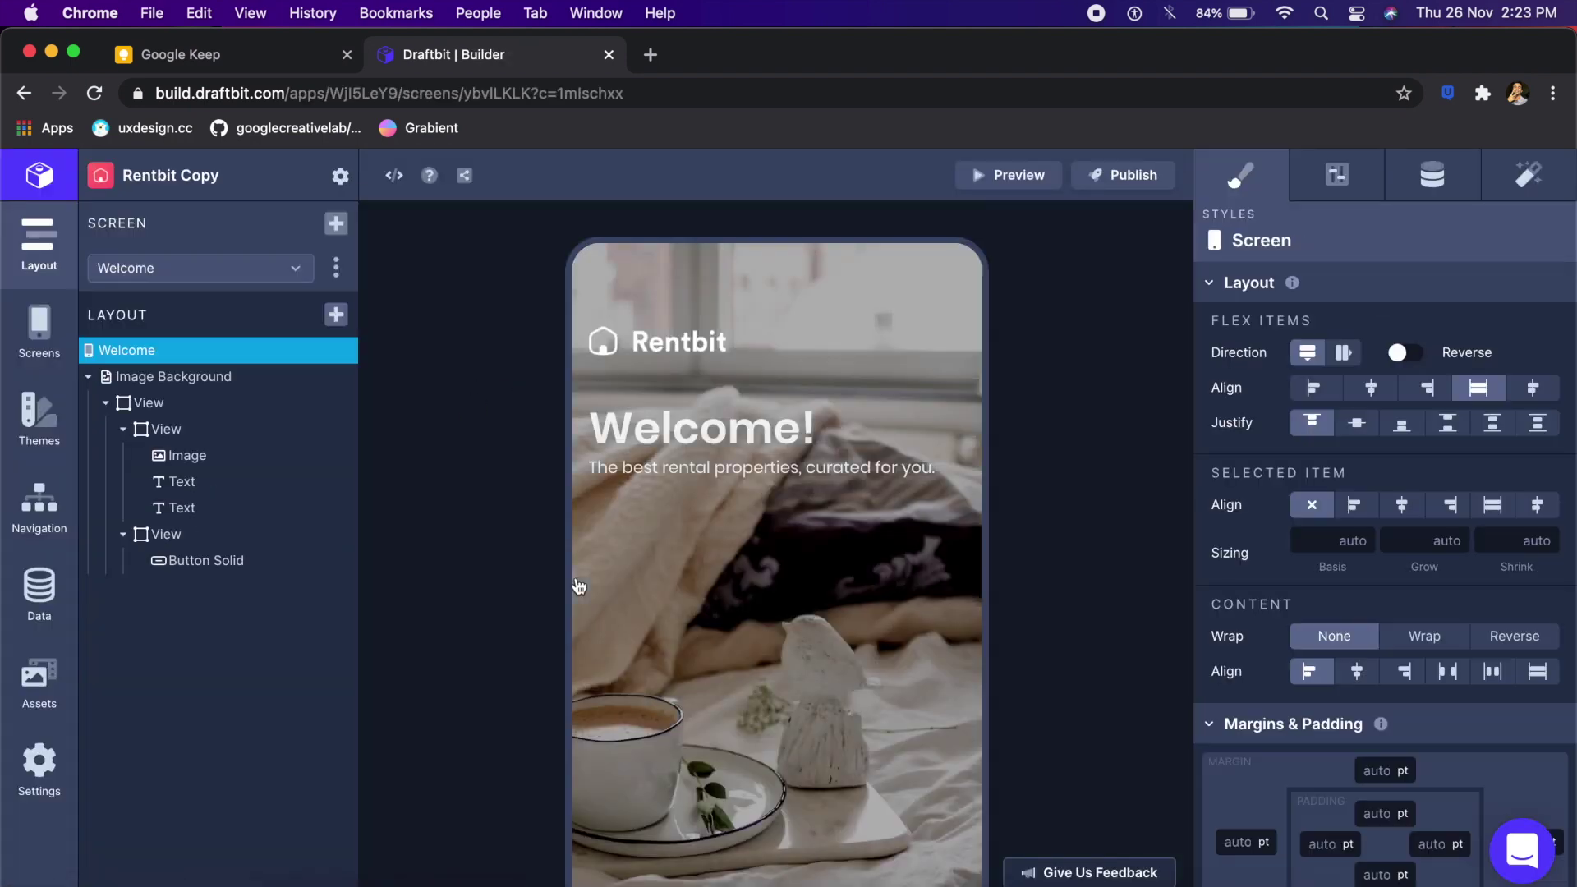
mouse_move(526, 298)
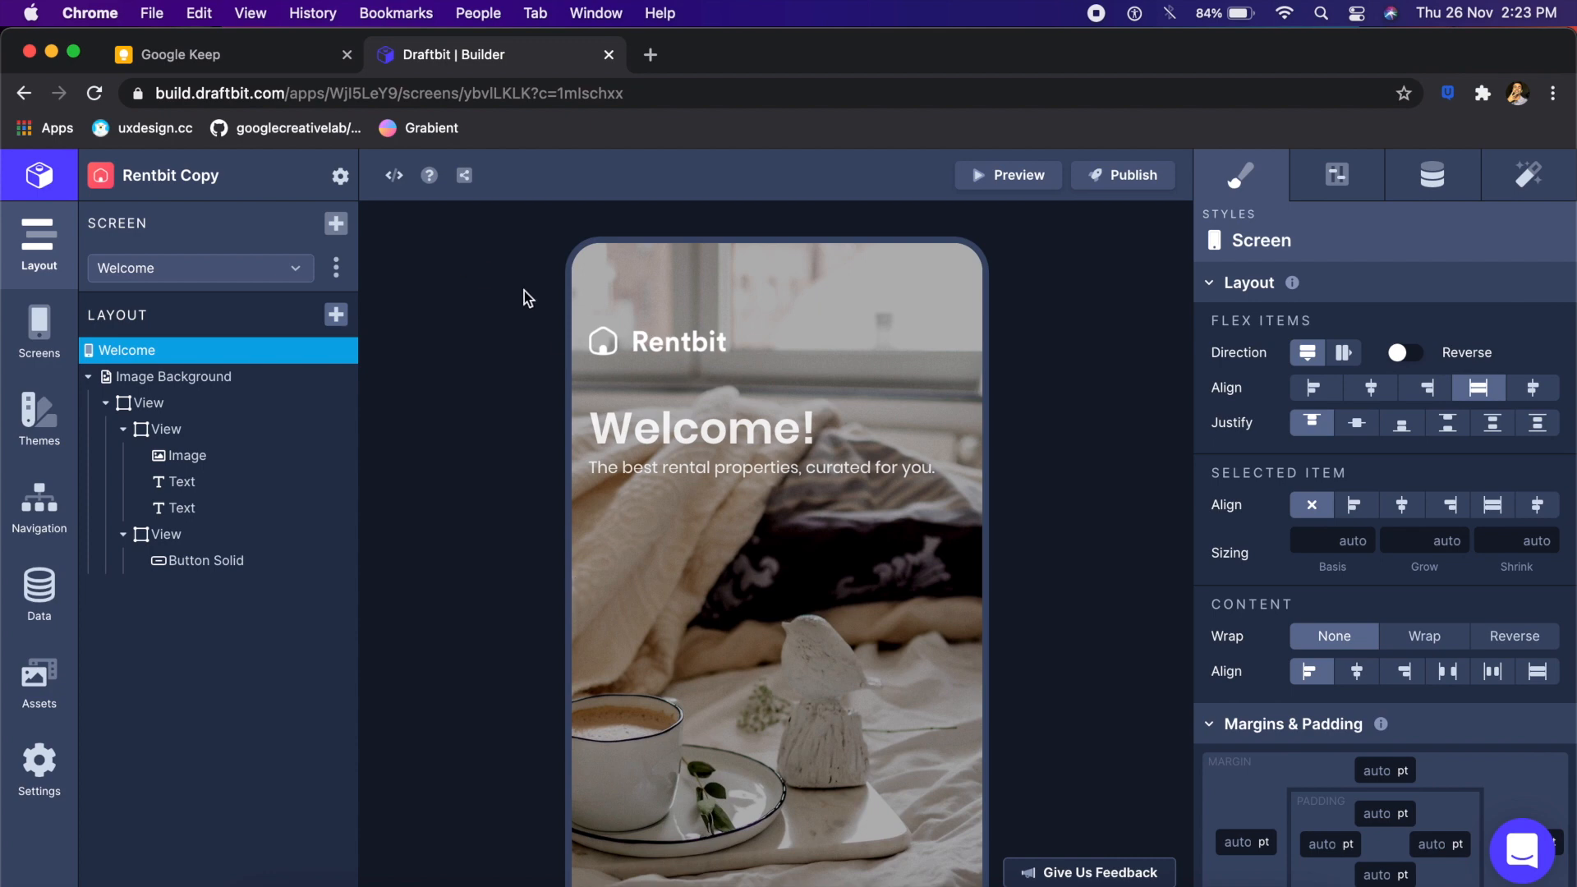
mouse_move(394, 177)
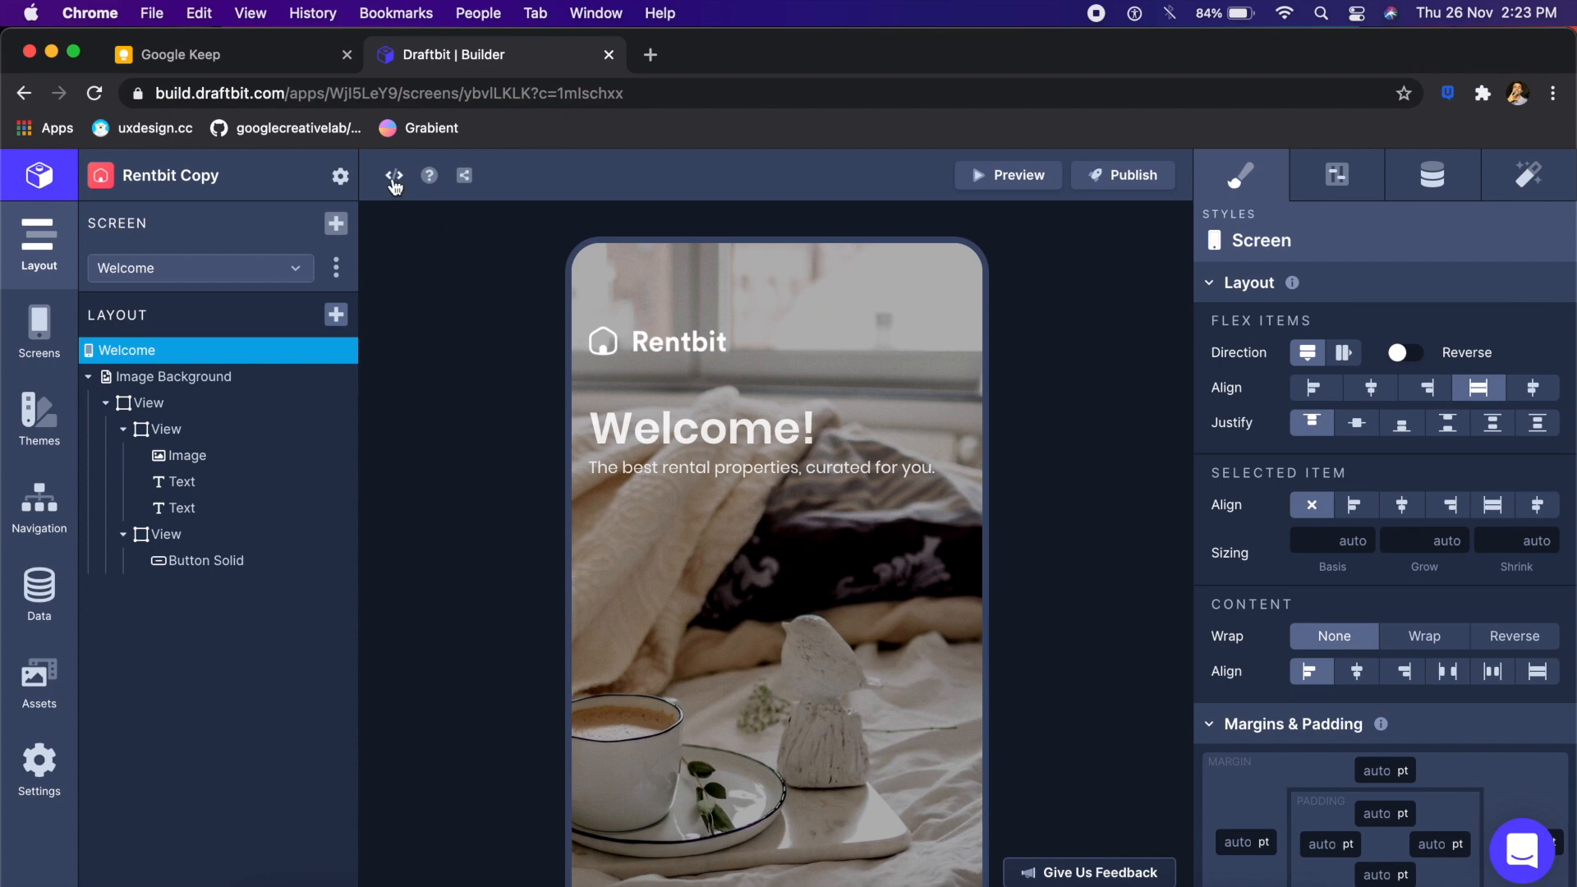
Step: View the Welcome screen's generated code and dismiss the code view
click(394, 175)
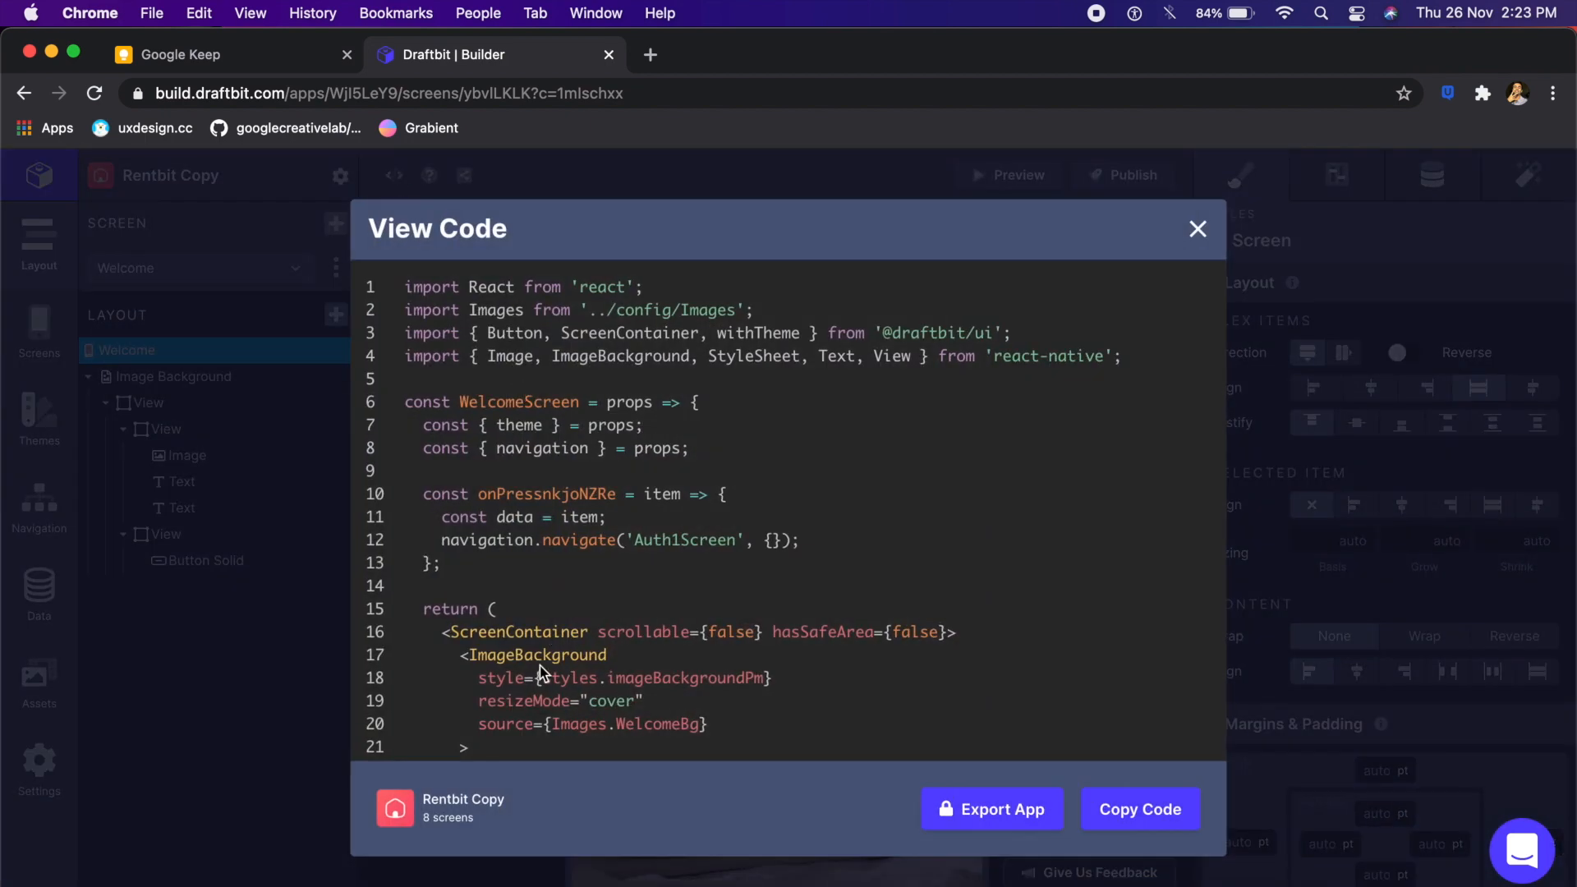
click(1198, 228)
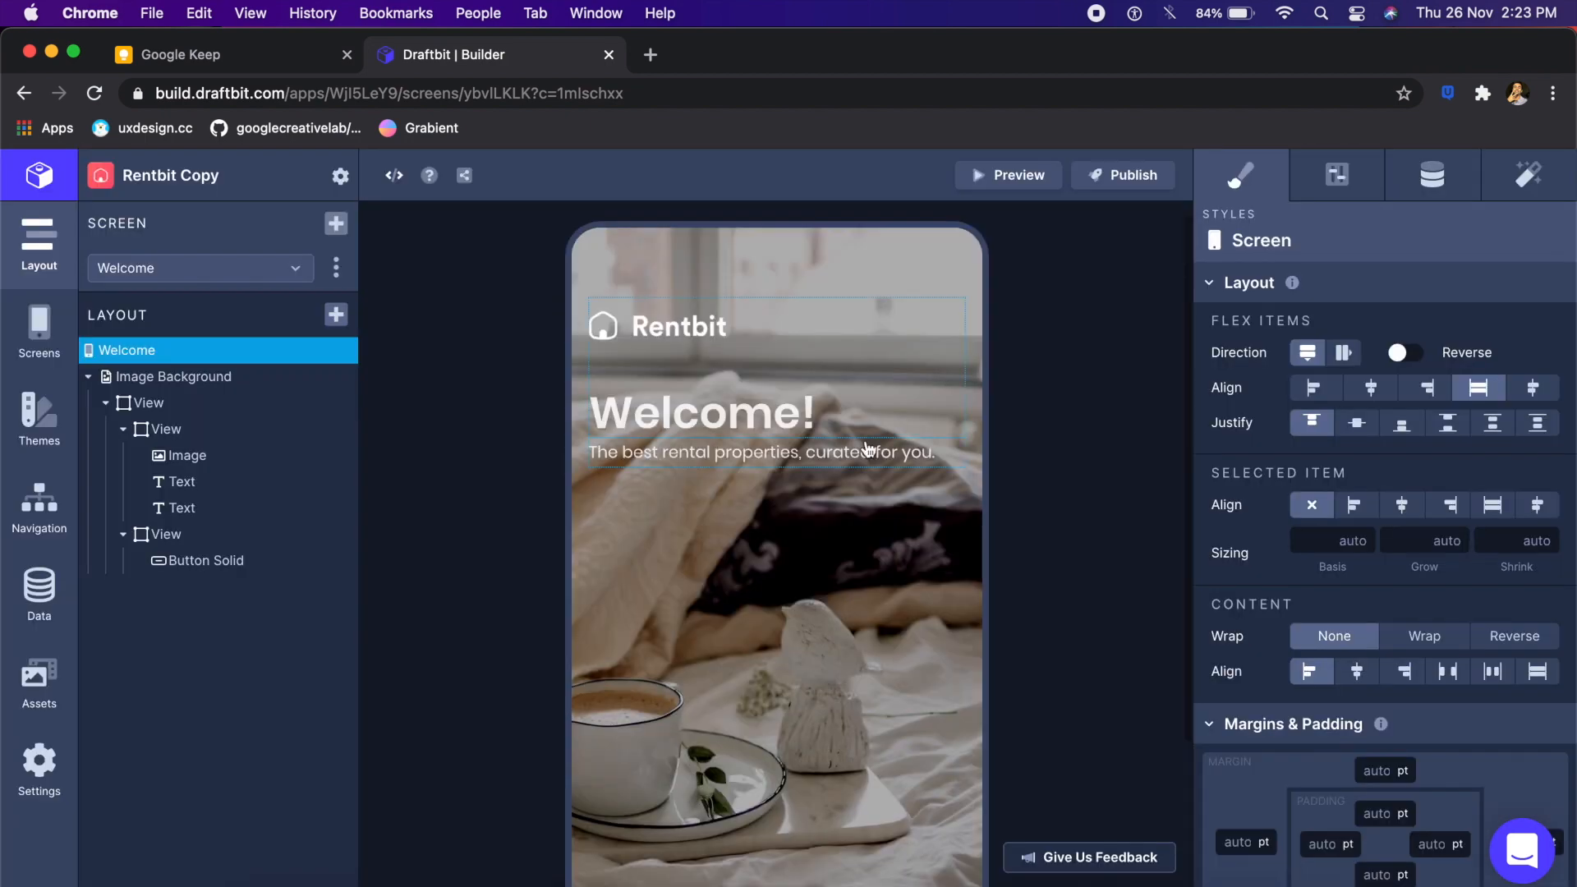
Step: Select the Welcome! heading text and show its Configs properties
click(692, 420)
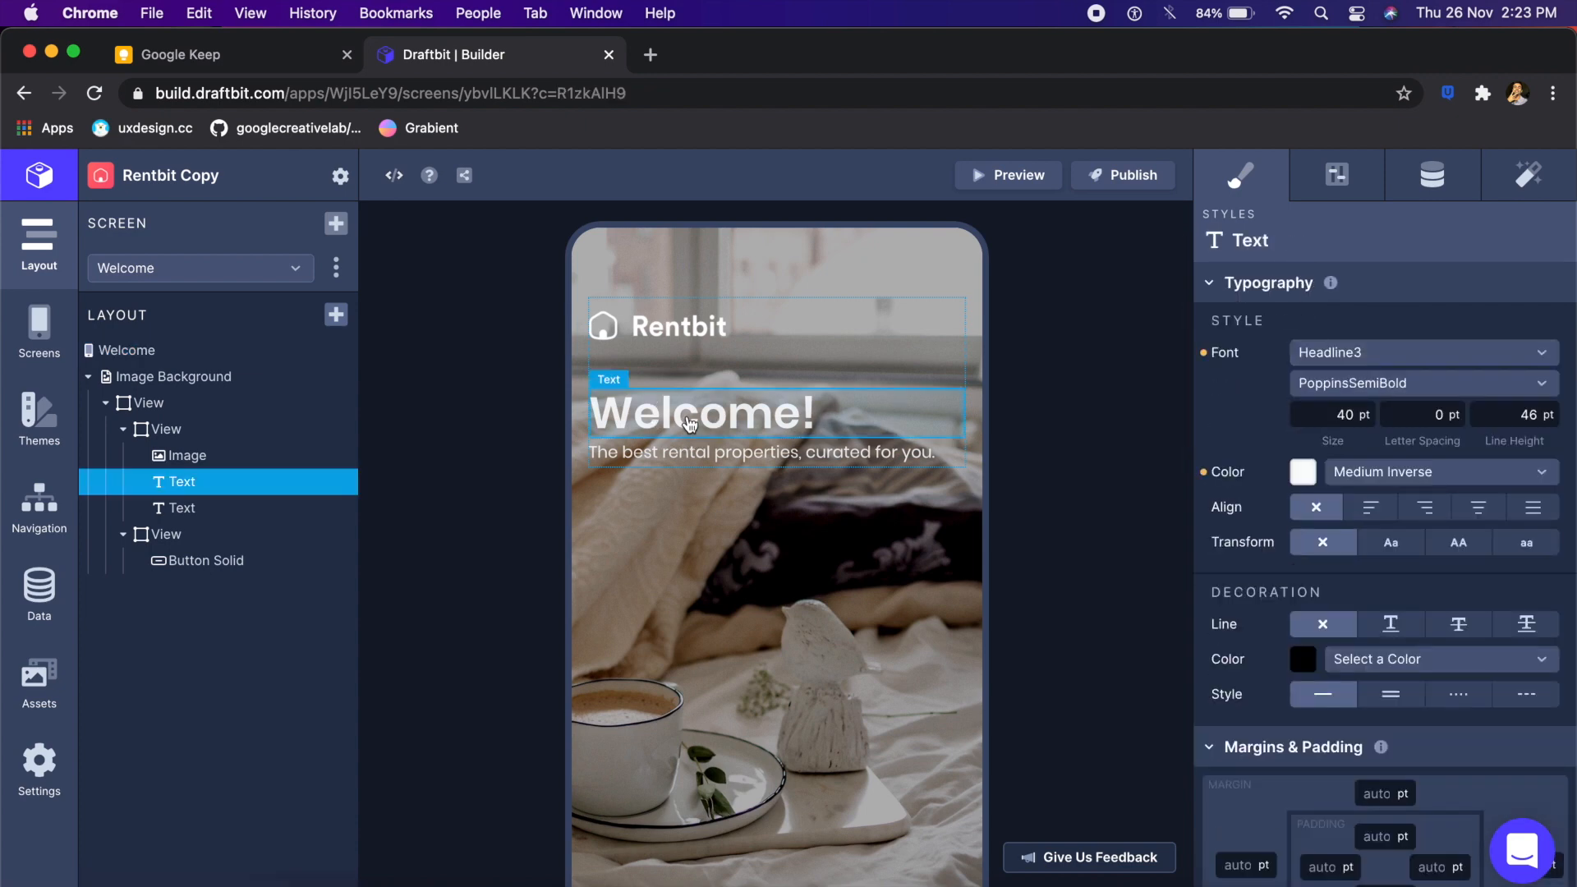
mouse_move(1131, 449)
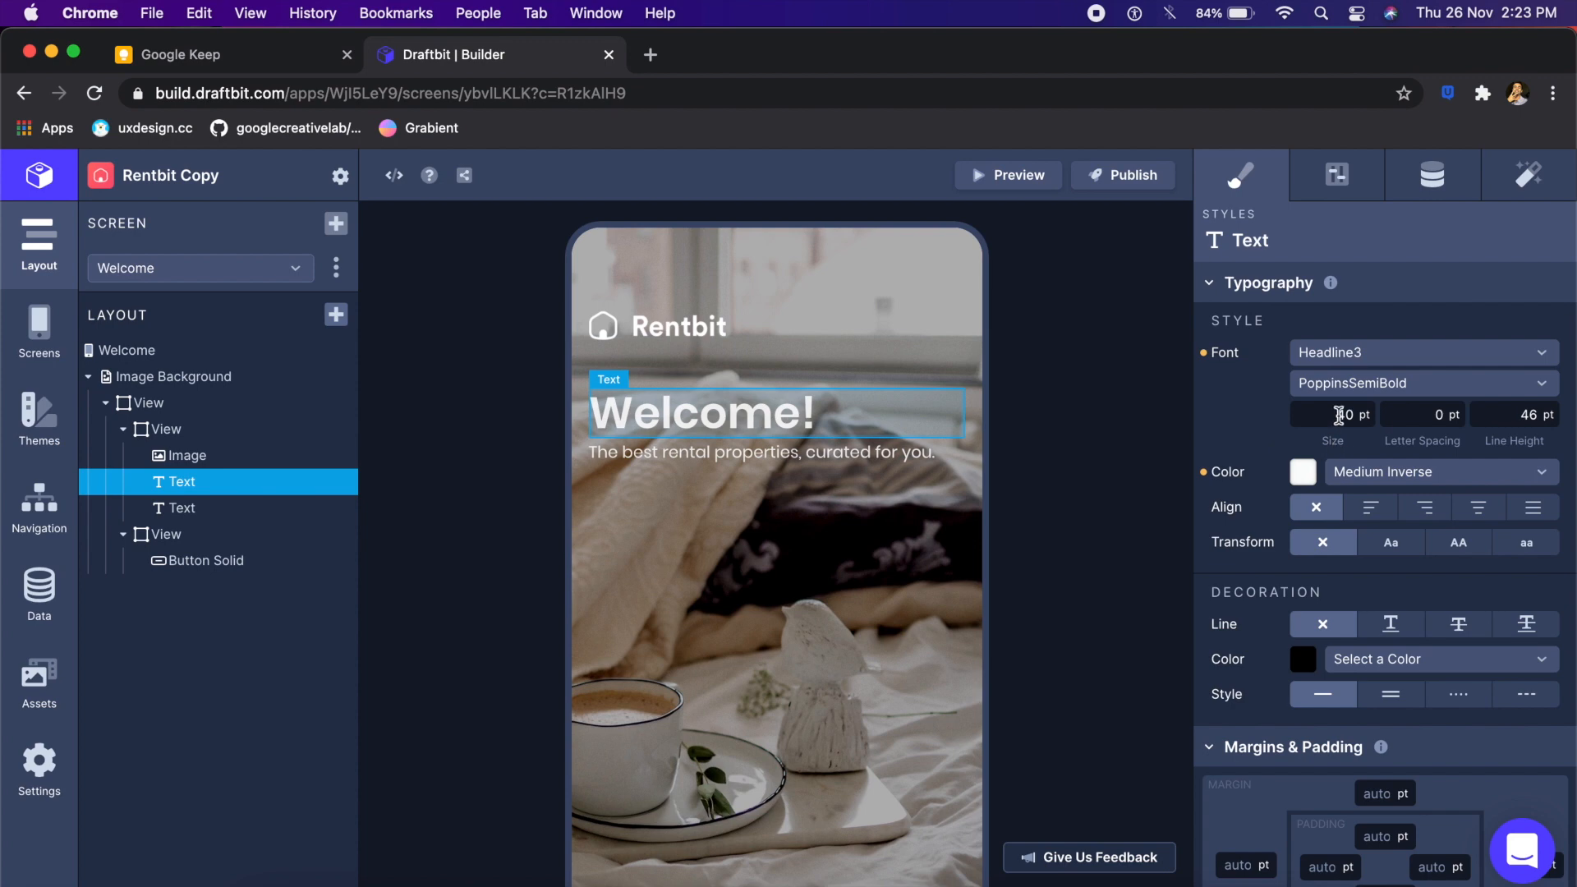
click(1338, 174)
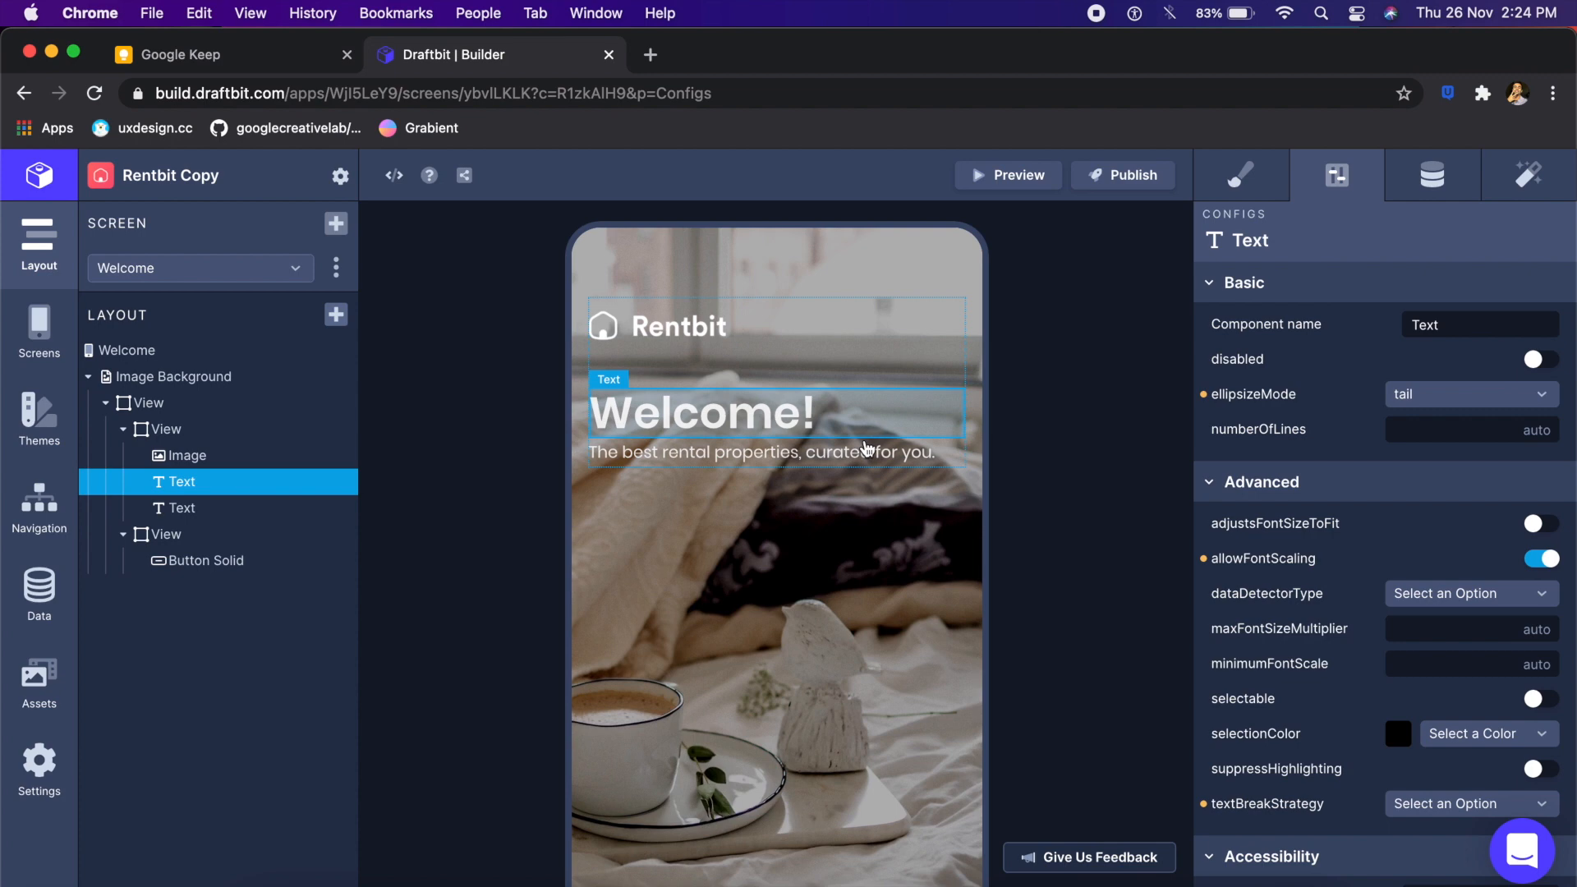
mouse_move(1347, 175)
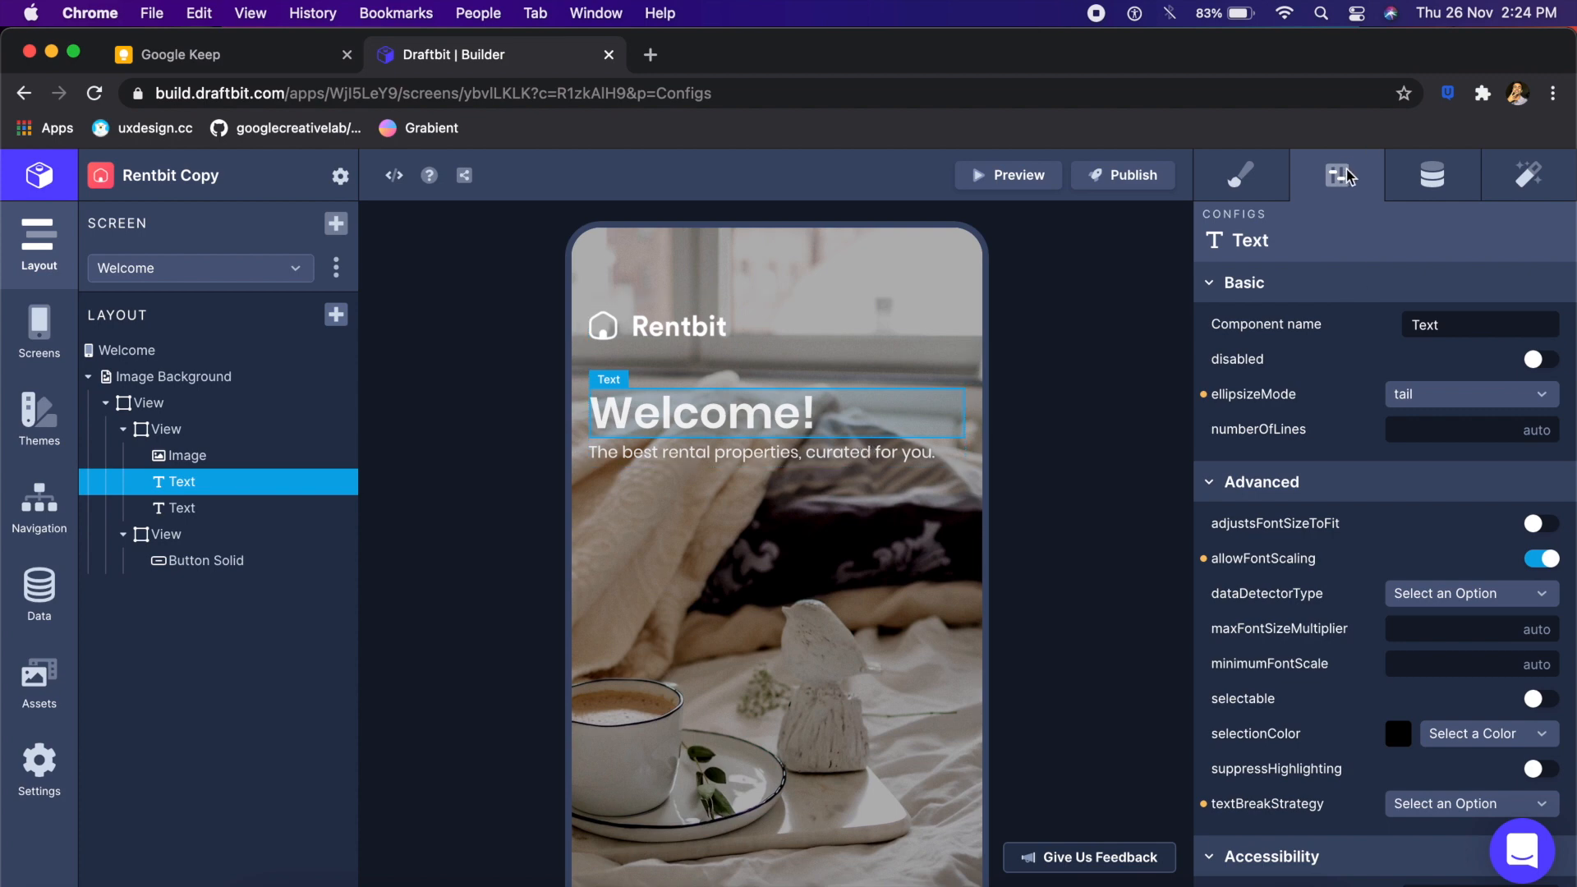
scroll(down, 3)
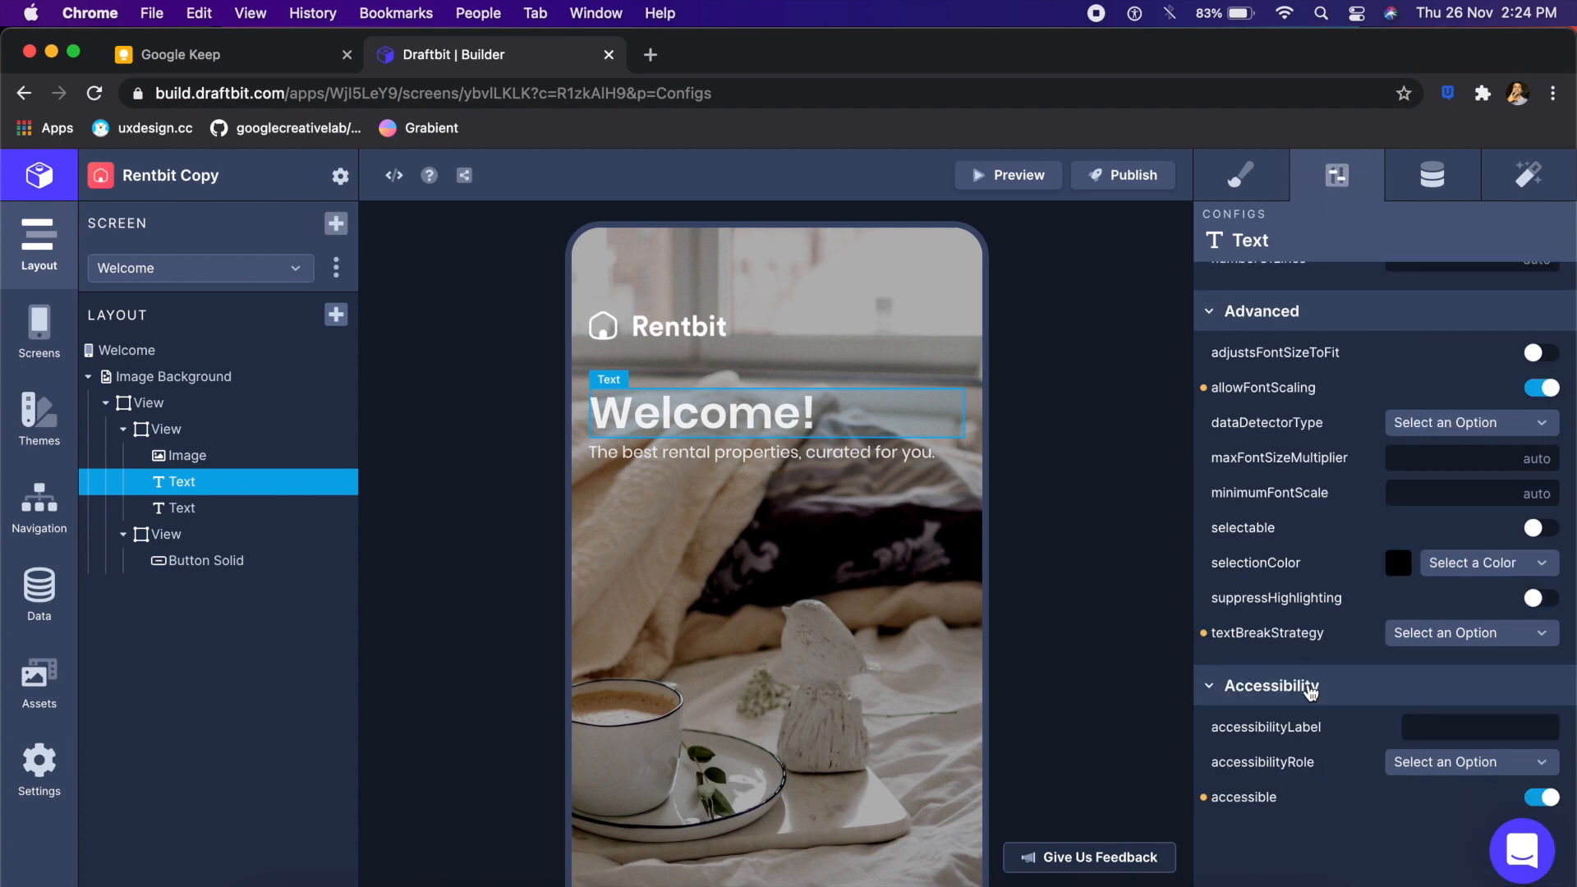
mouse_move(1284, 723)
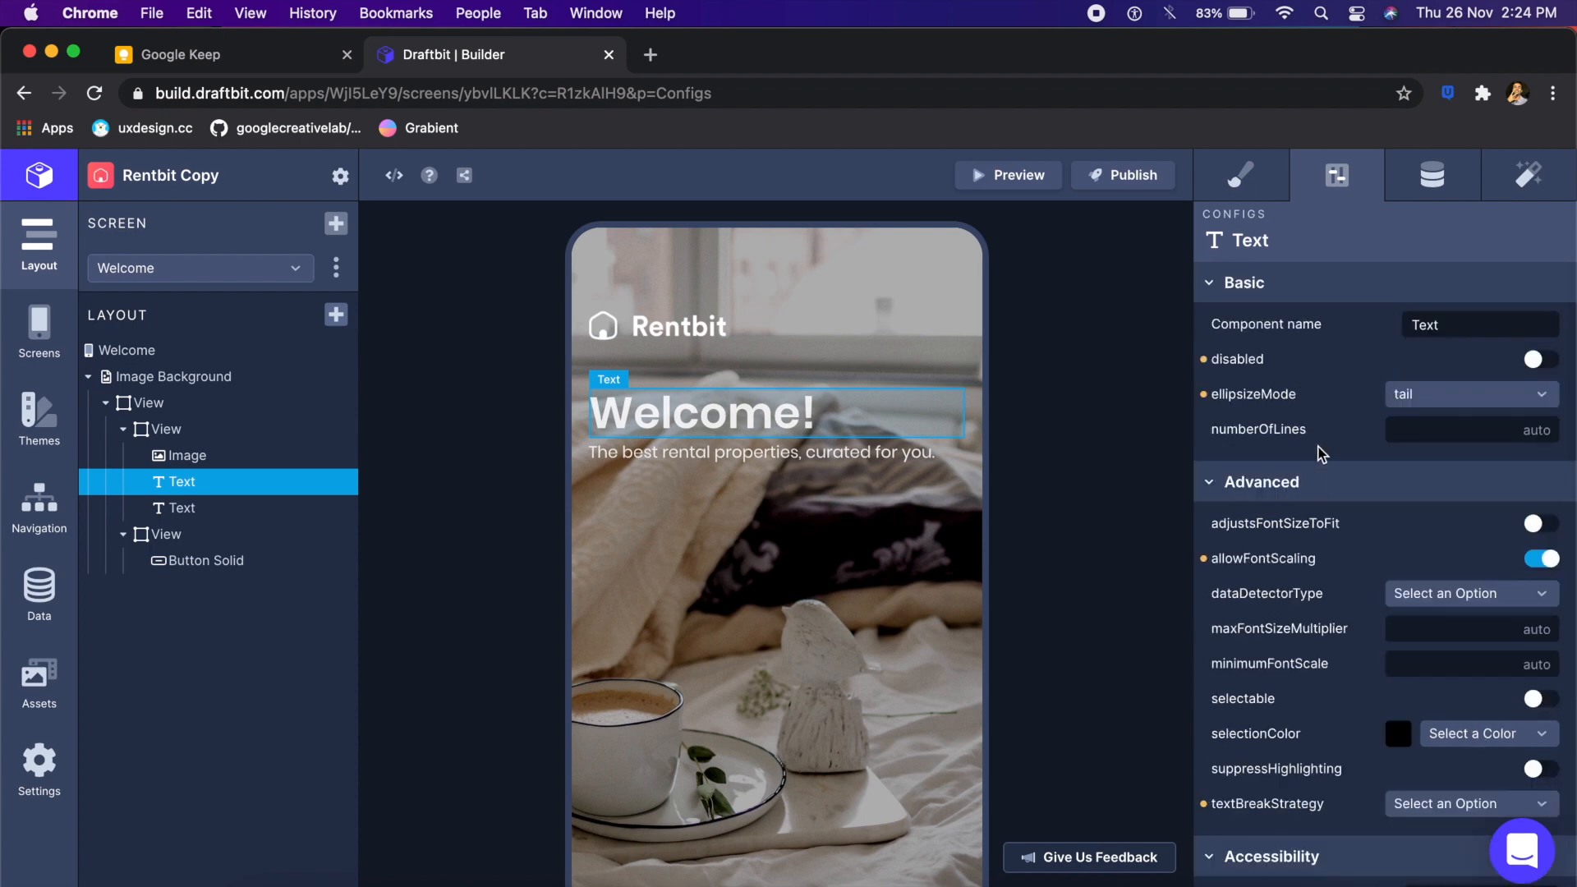
Step: Show the Get Started button's On Tap trigger with its Navigate action in Interactions
click(1534, 174)
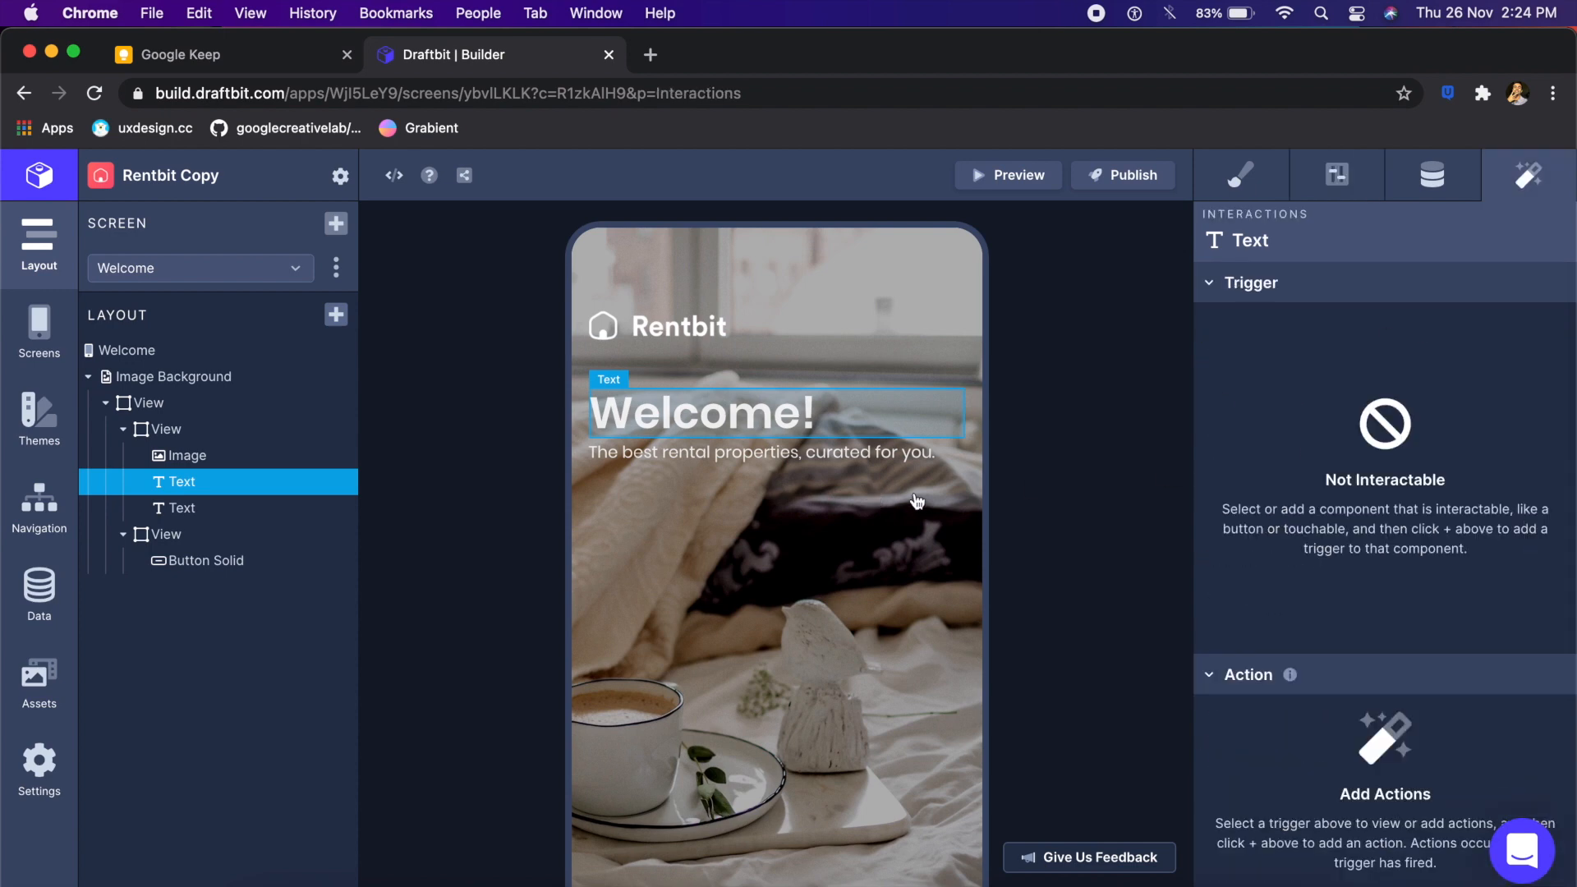
mouse_move(1552, 194)
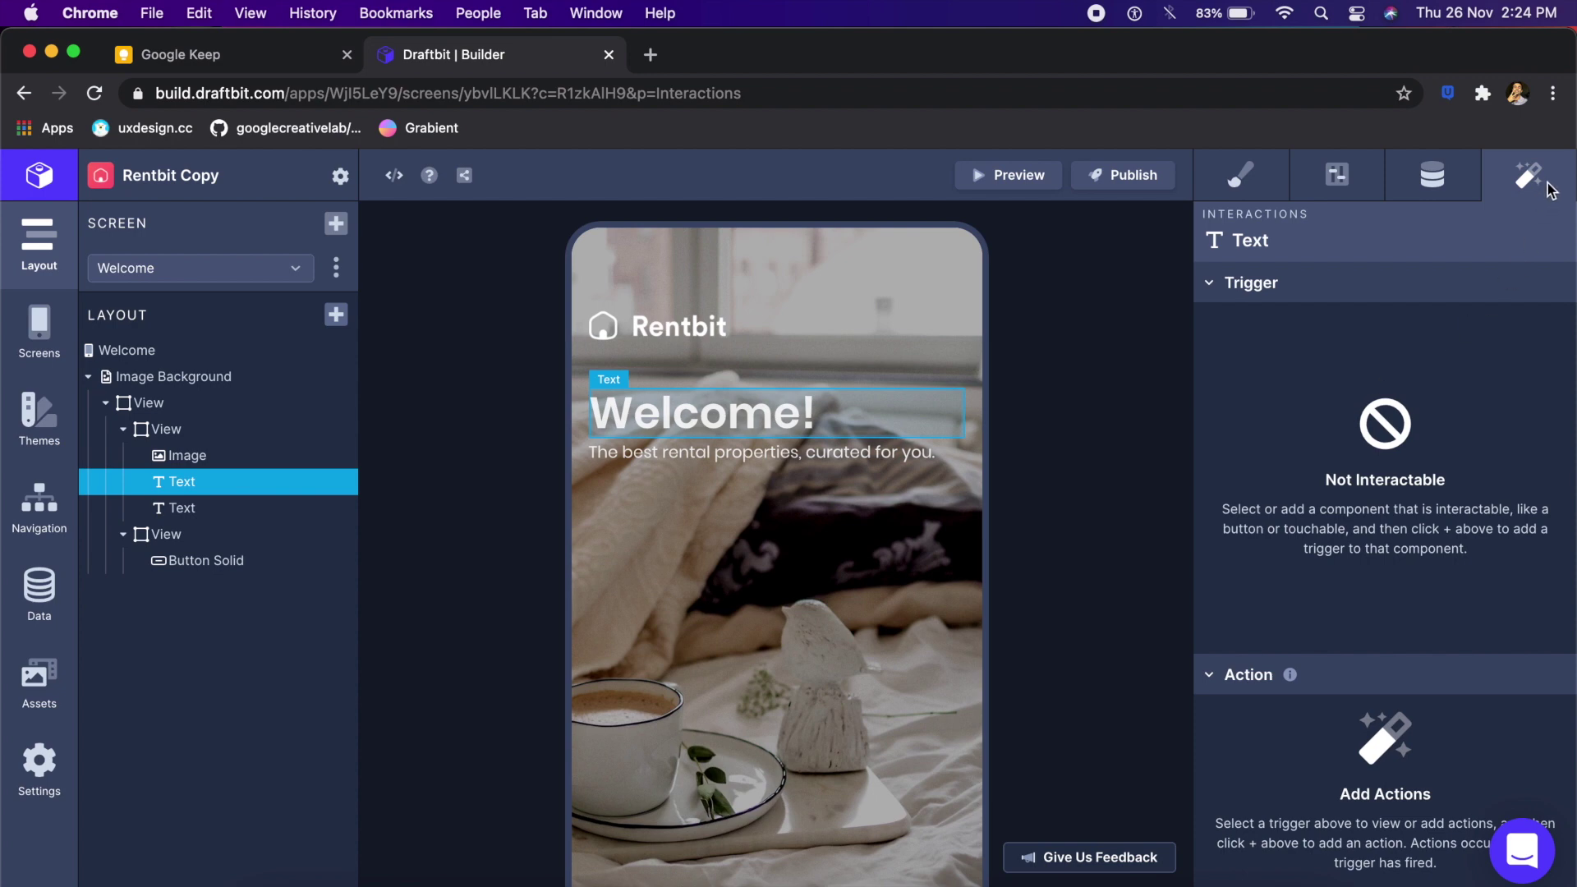
mouse_move(1074, 713)
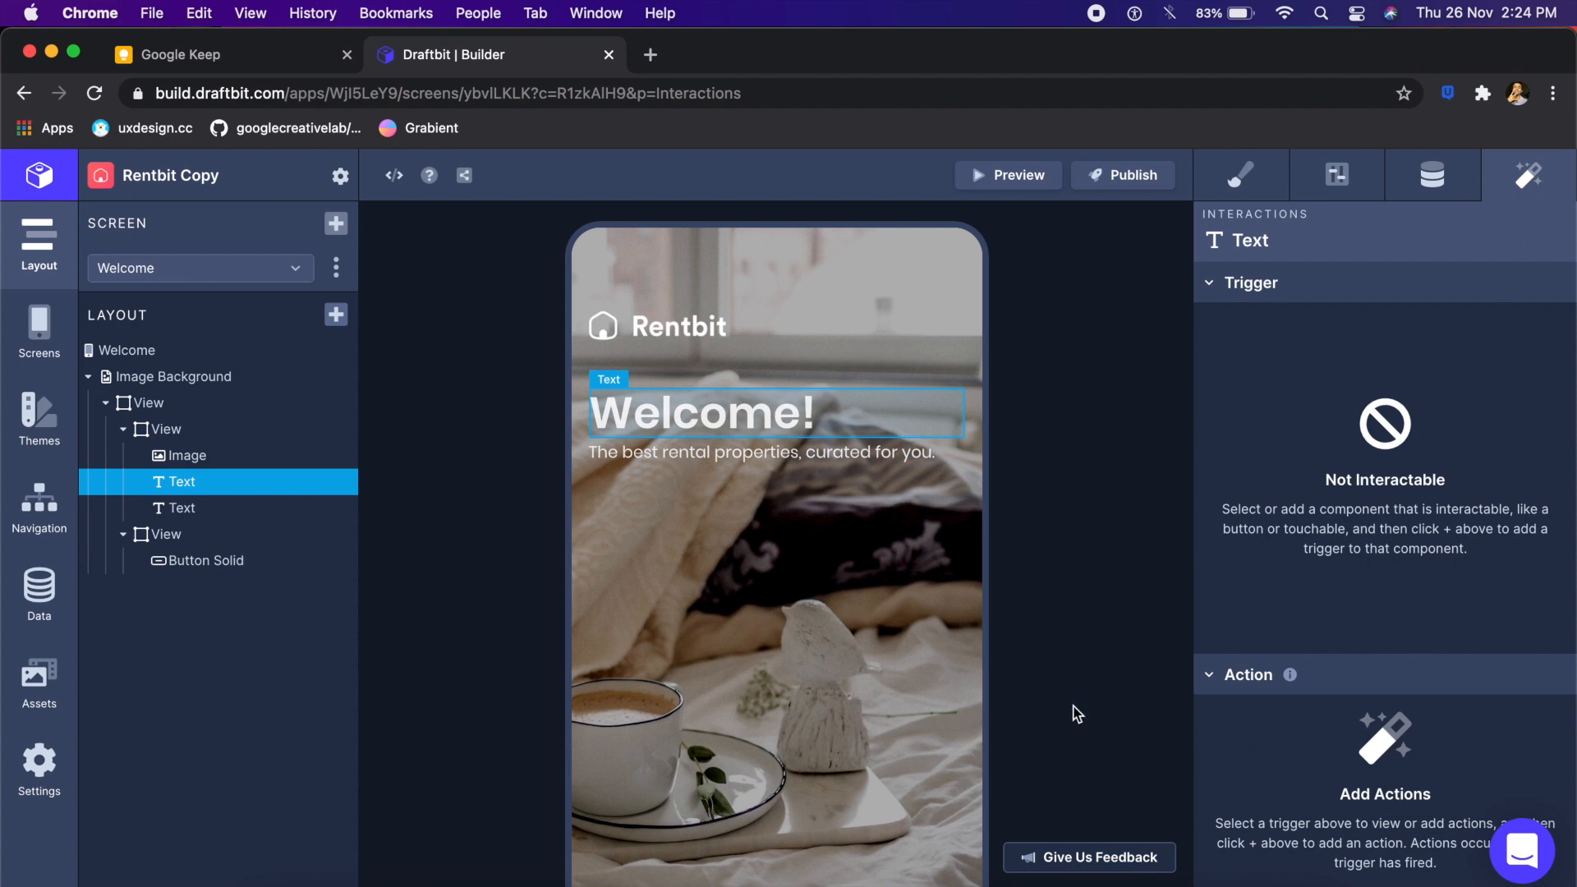
click(204, 560)
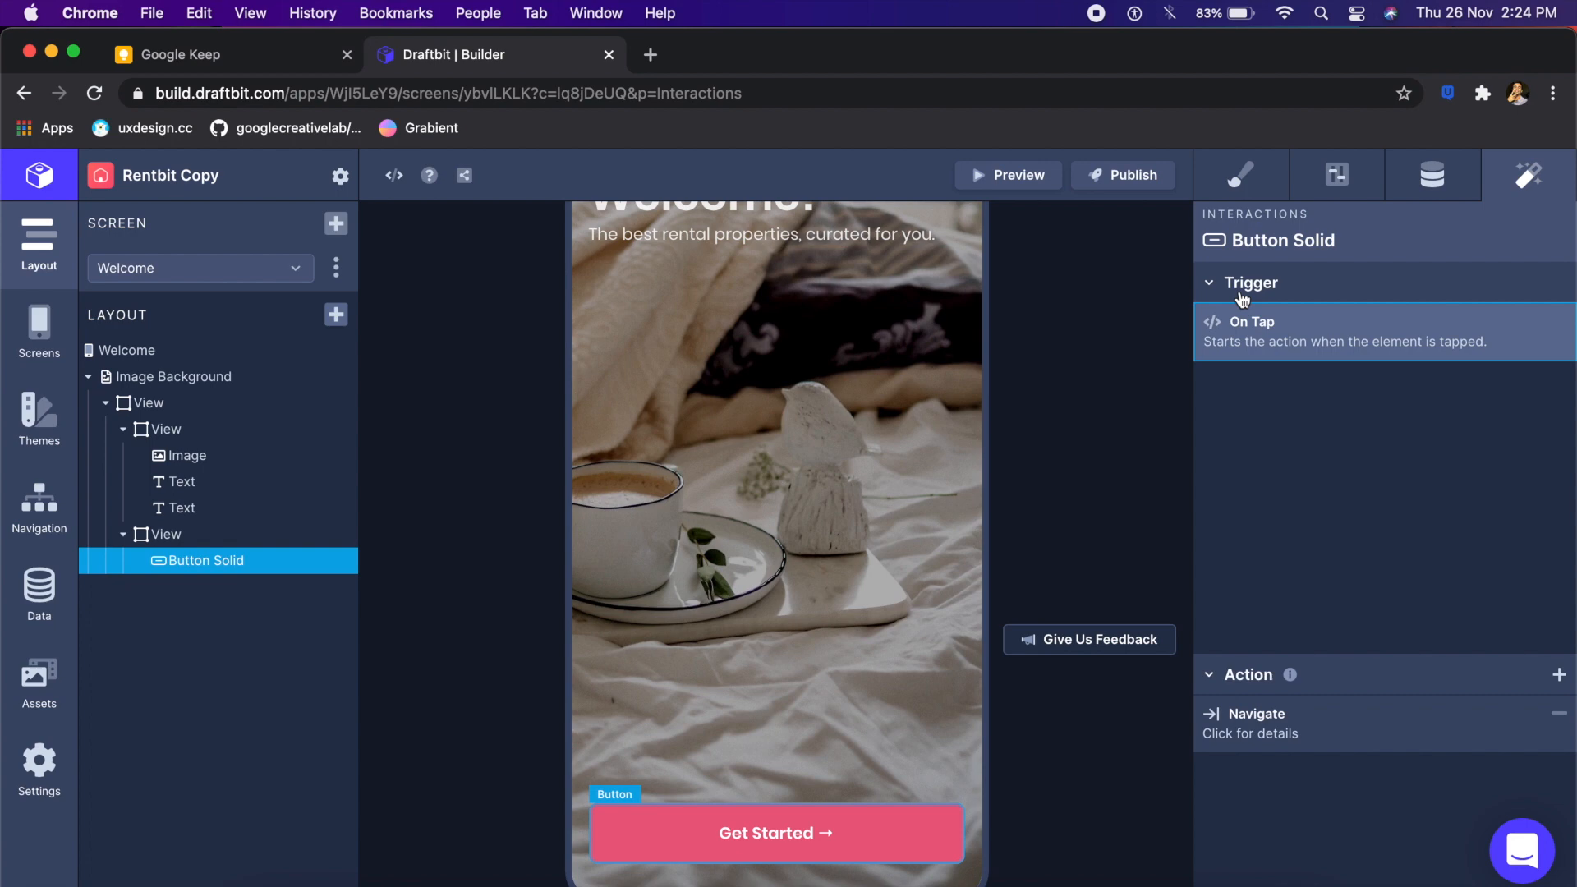
click(1558, 677)
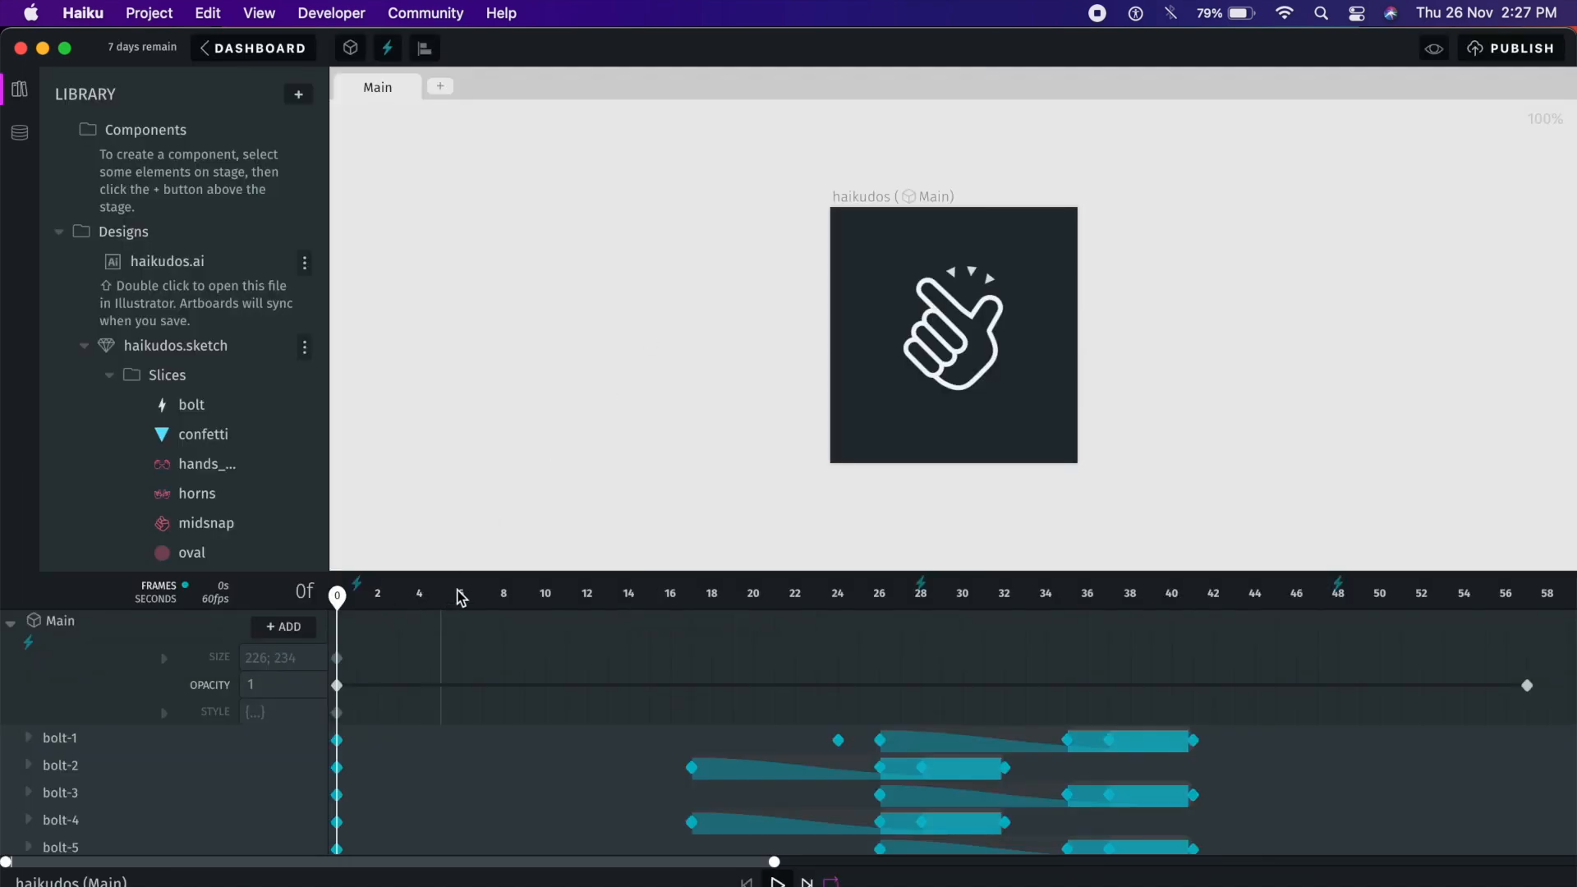
mouse_move(223, 730)
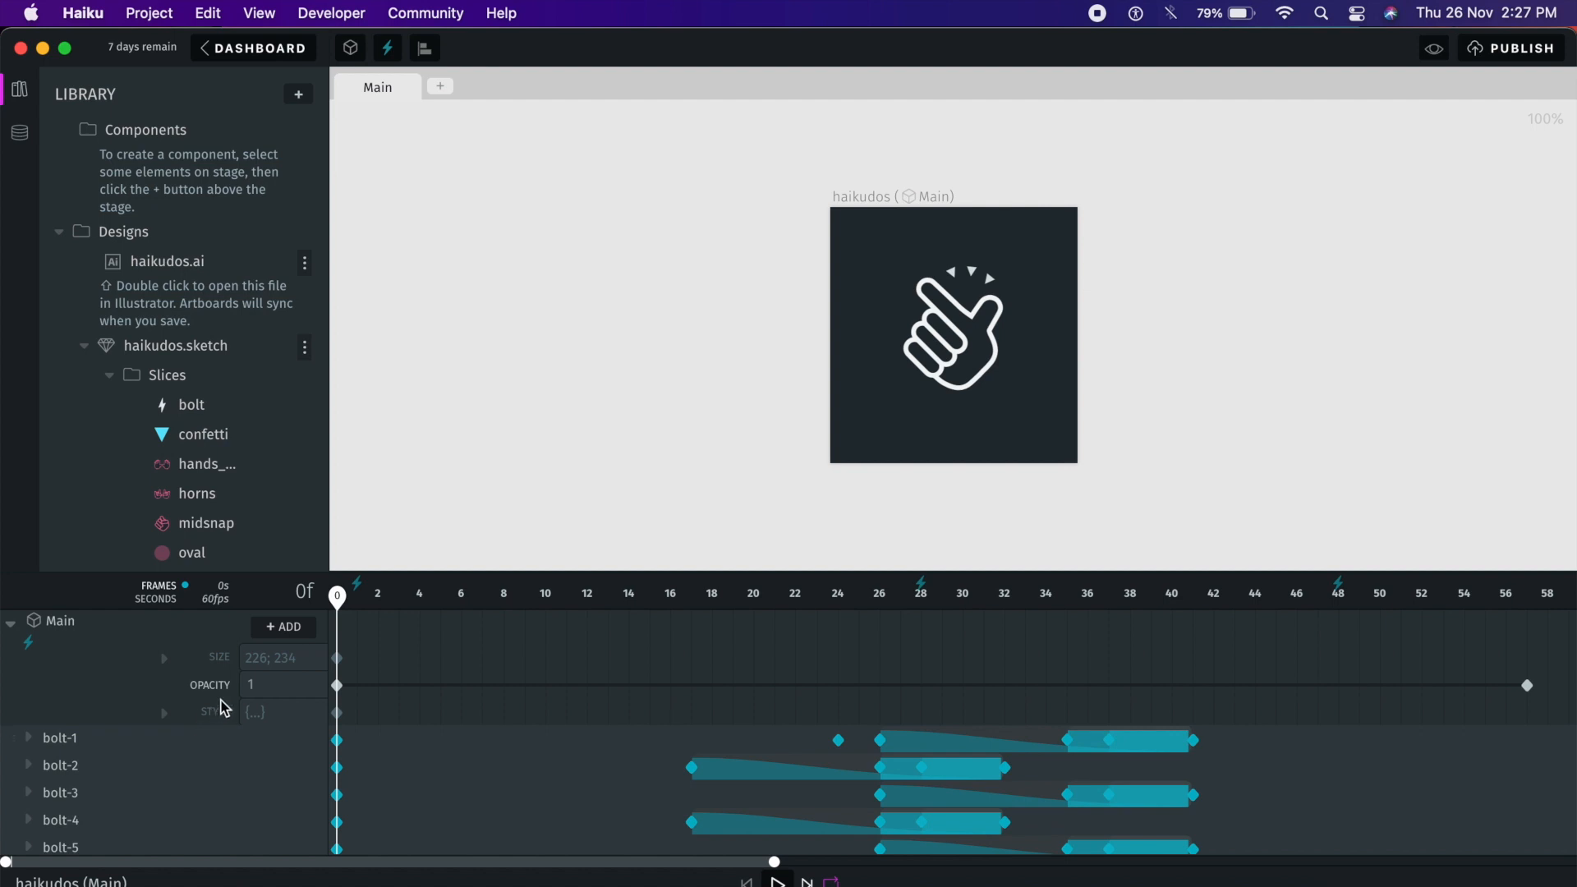
mouse_move(238, 711)
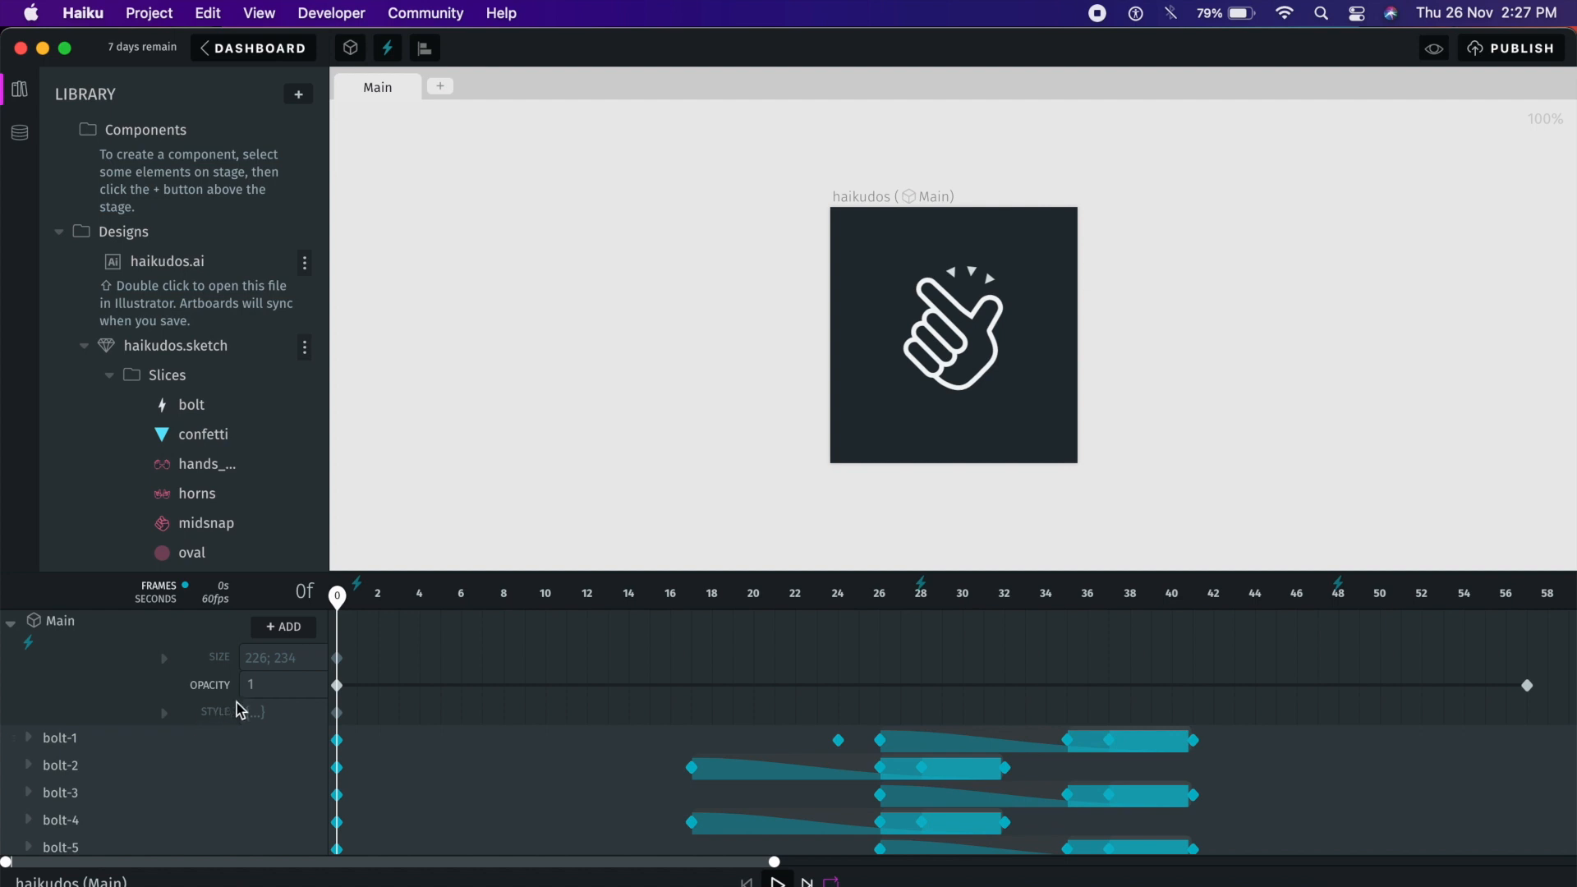
Step: Expand bolt-1 in the timeline to reveal its keyframed position, rotation and scale rows
scroll(down, 3)
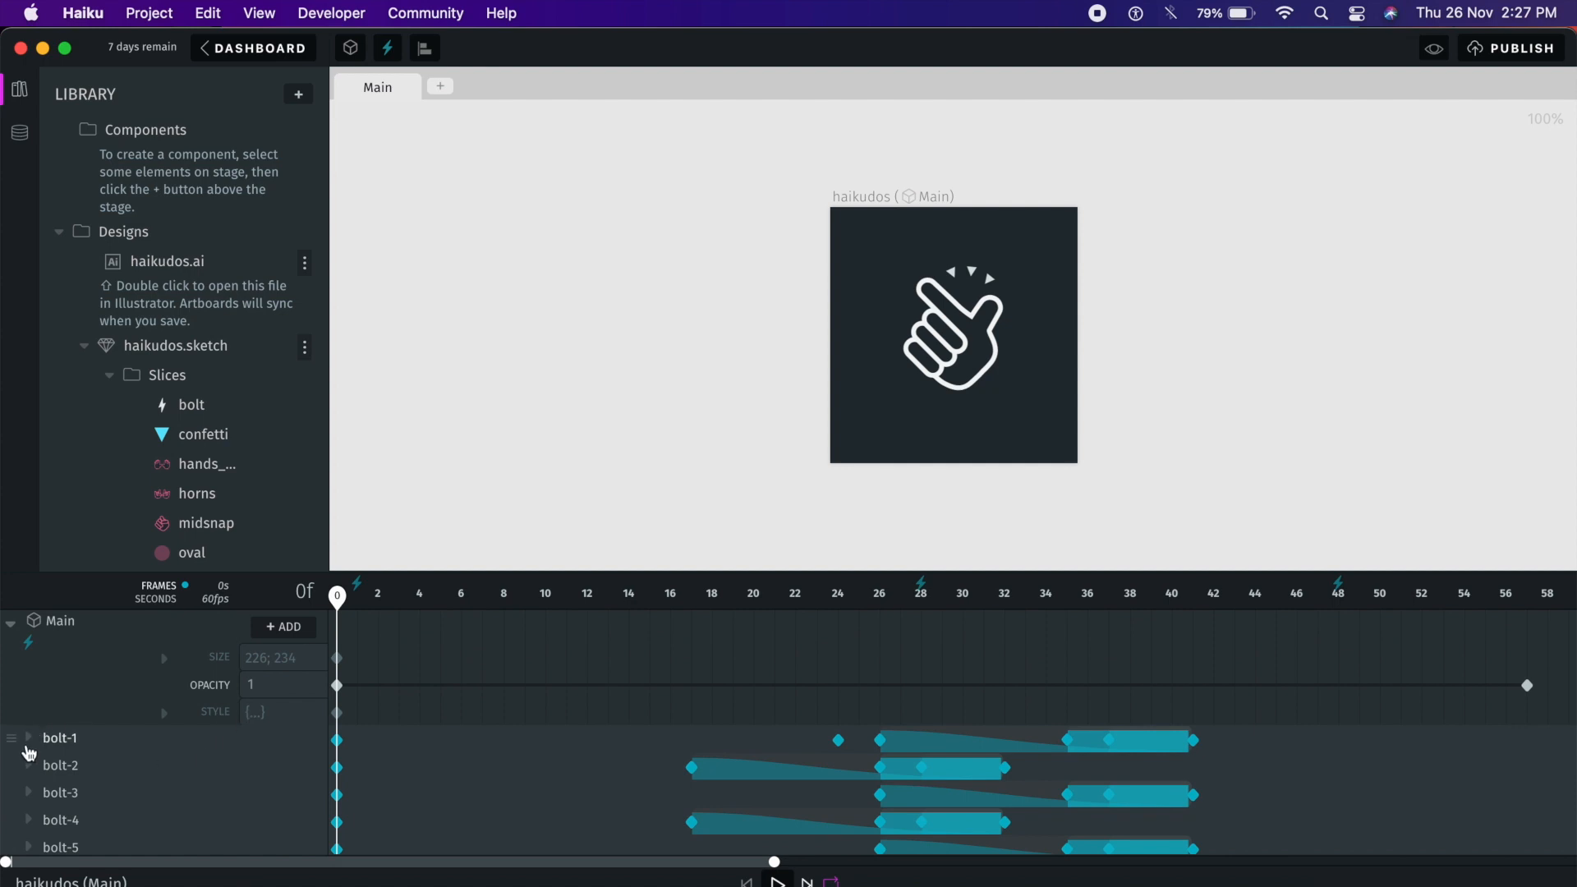
click(28, 739)
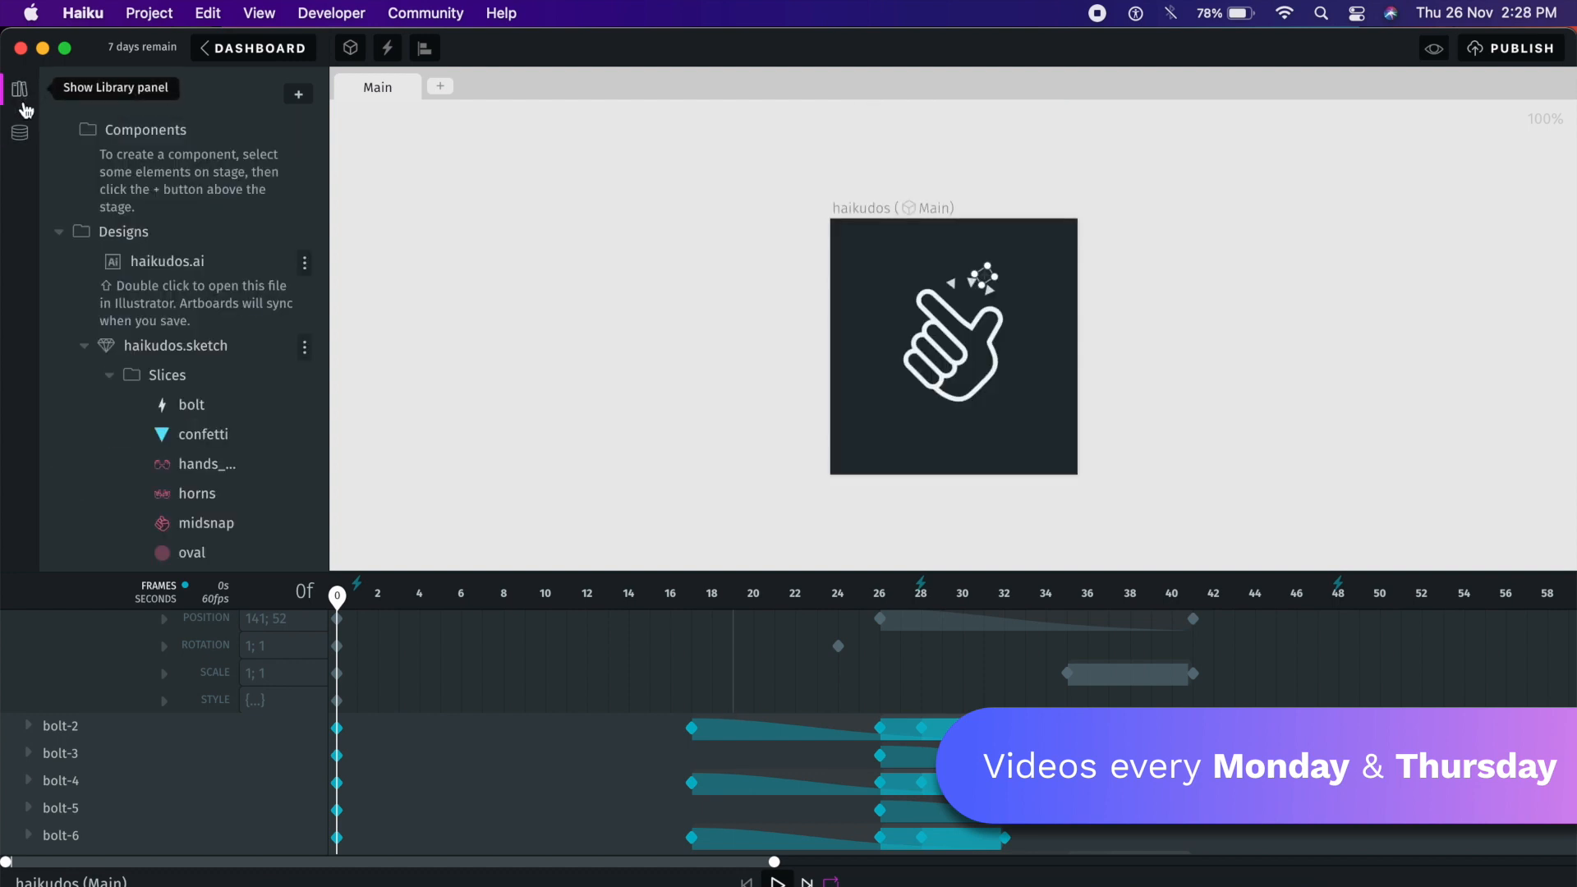
mouse_move(20, 138)
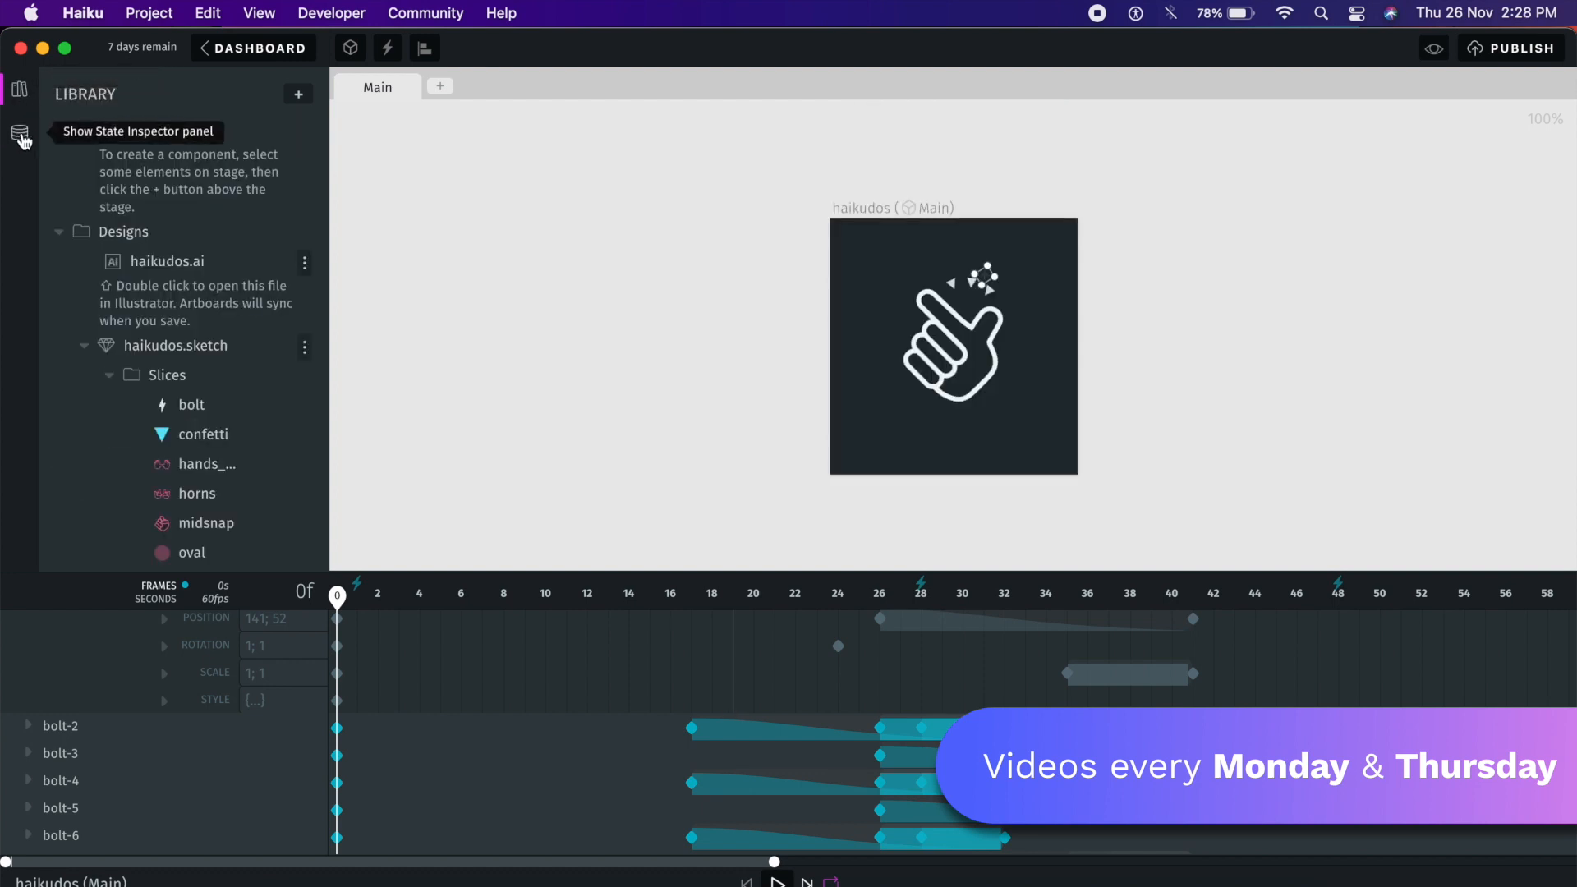
click(19, 131)
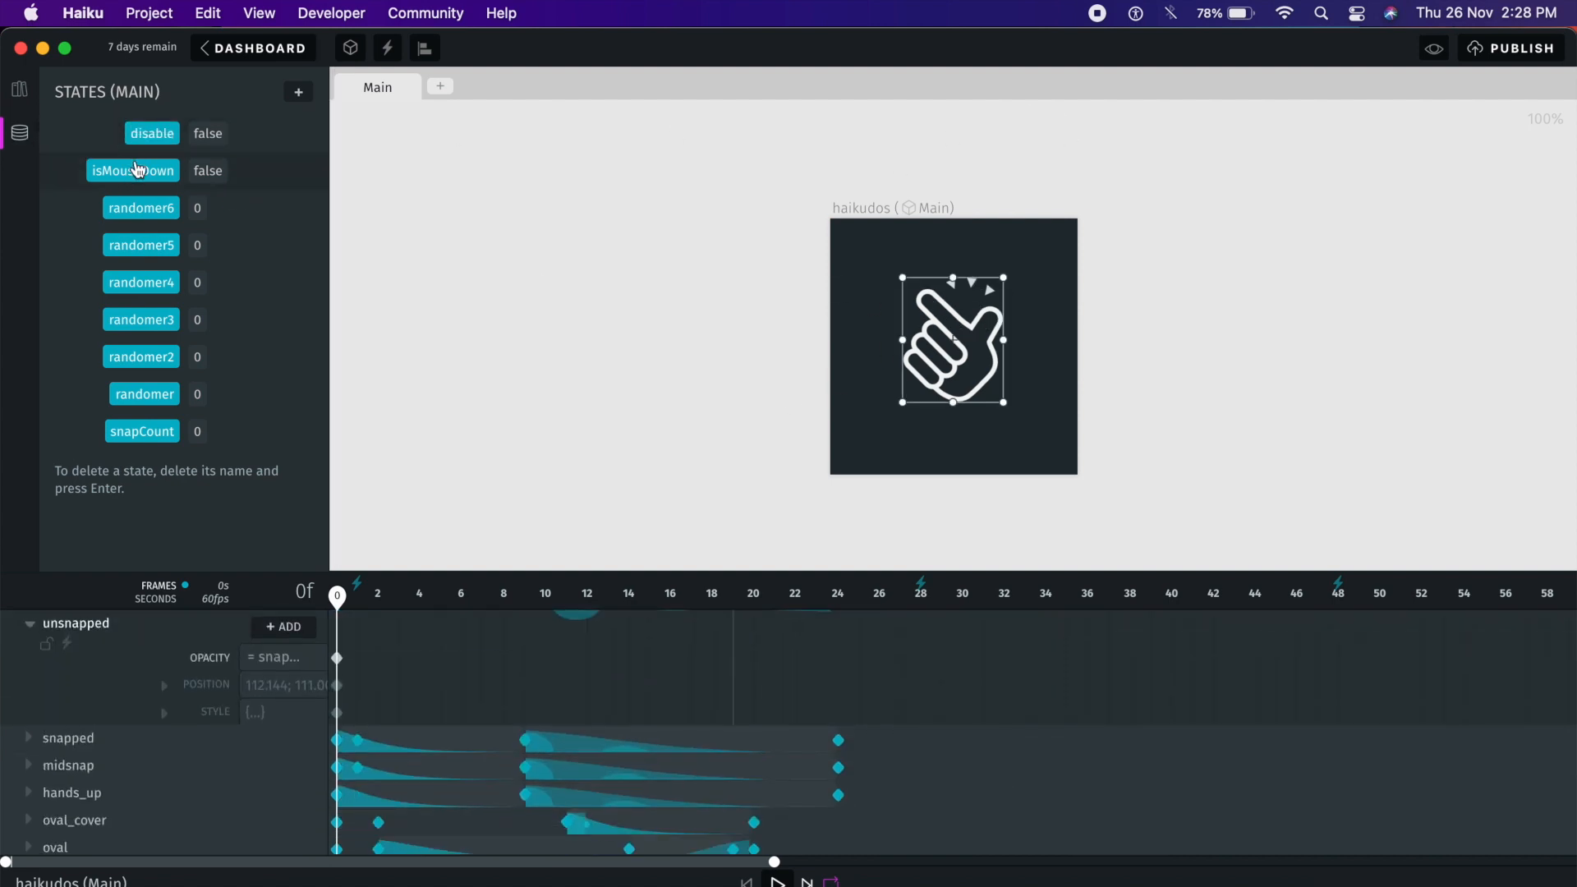
mouse_move(147, 148)
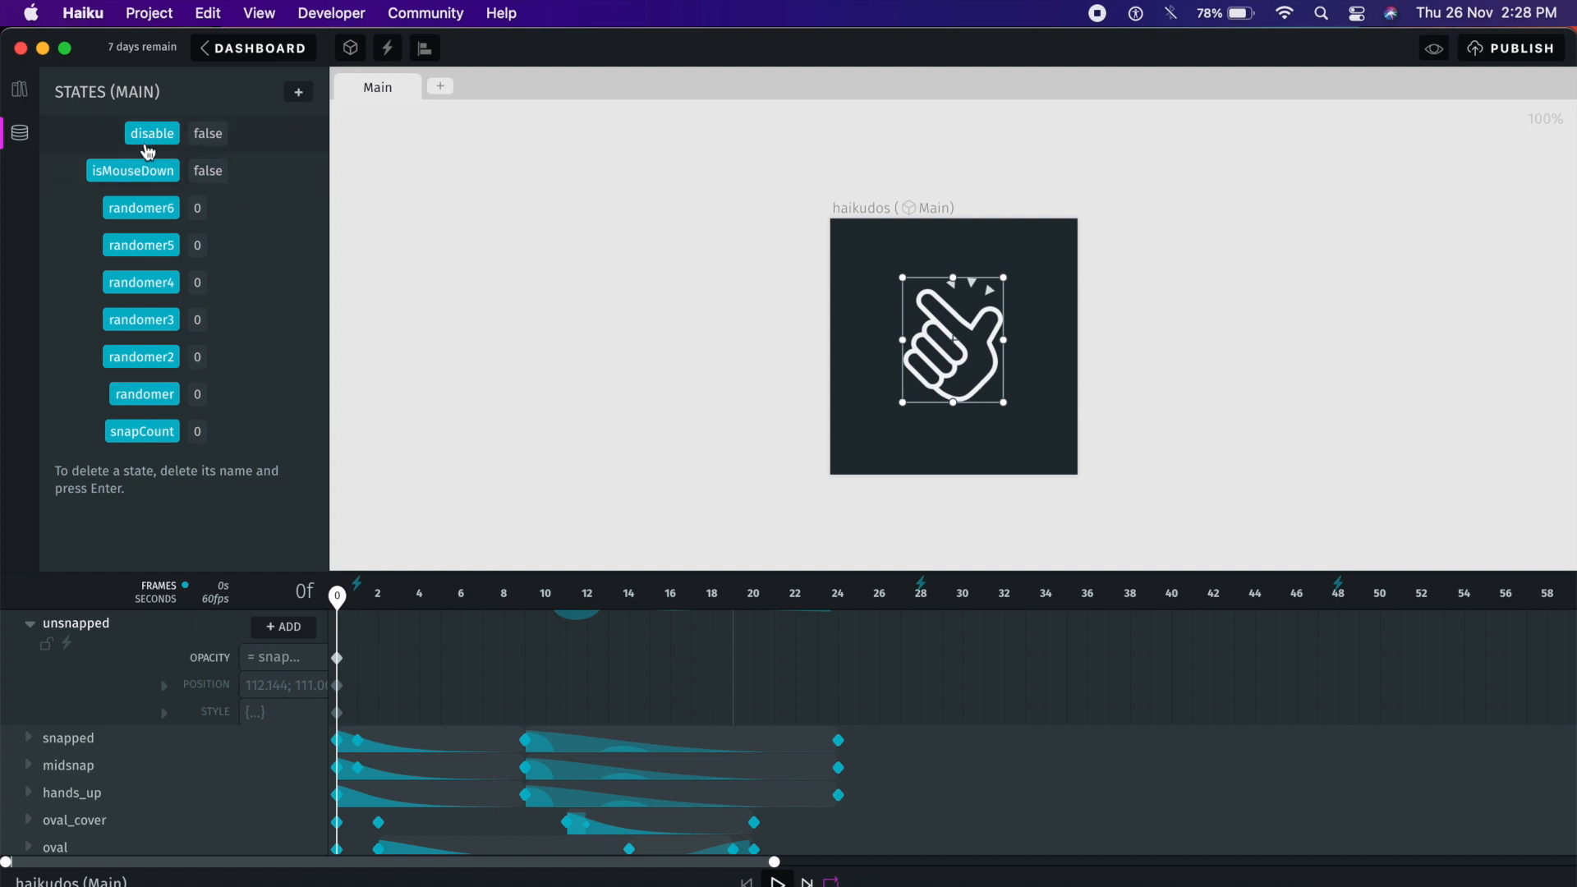
mouse_move(151, 447)
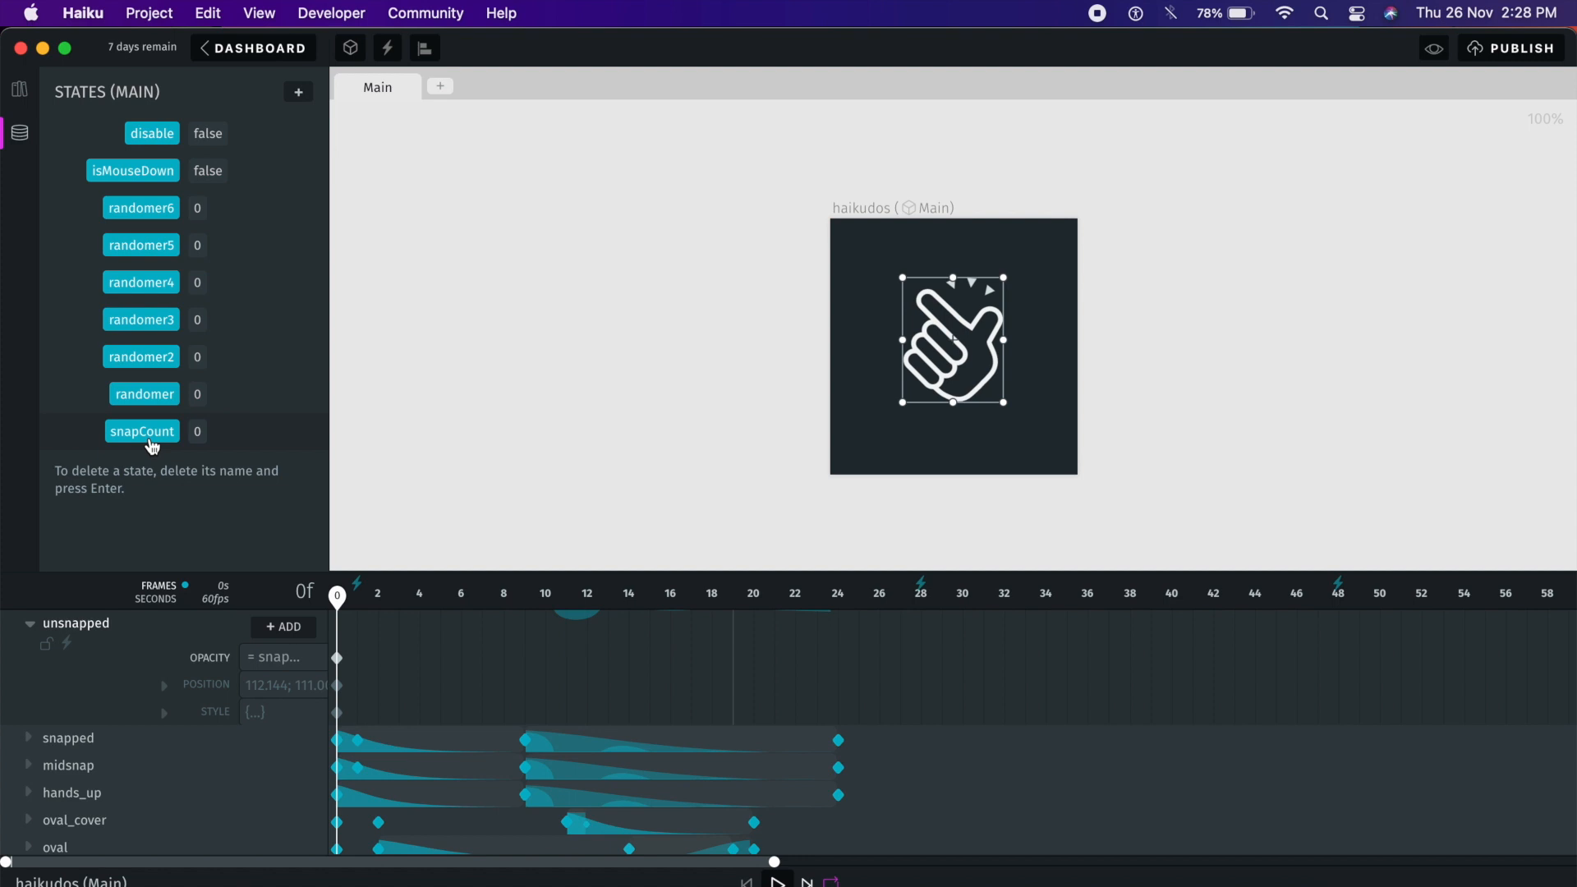
mouse_move(297, 92)
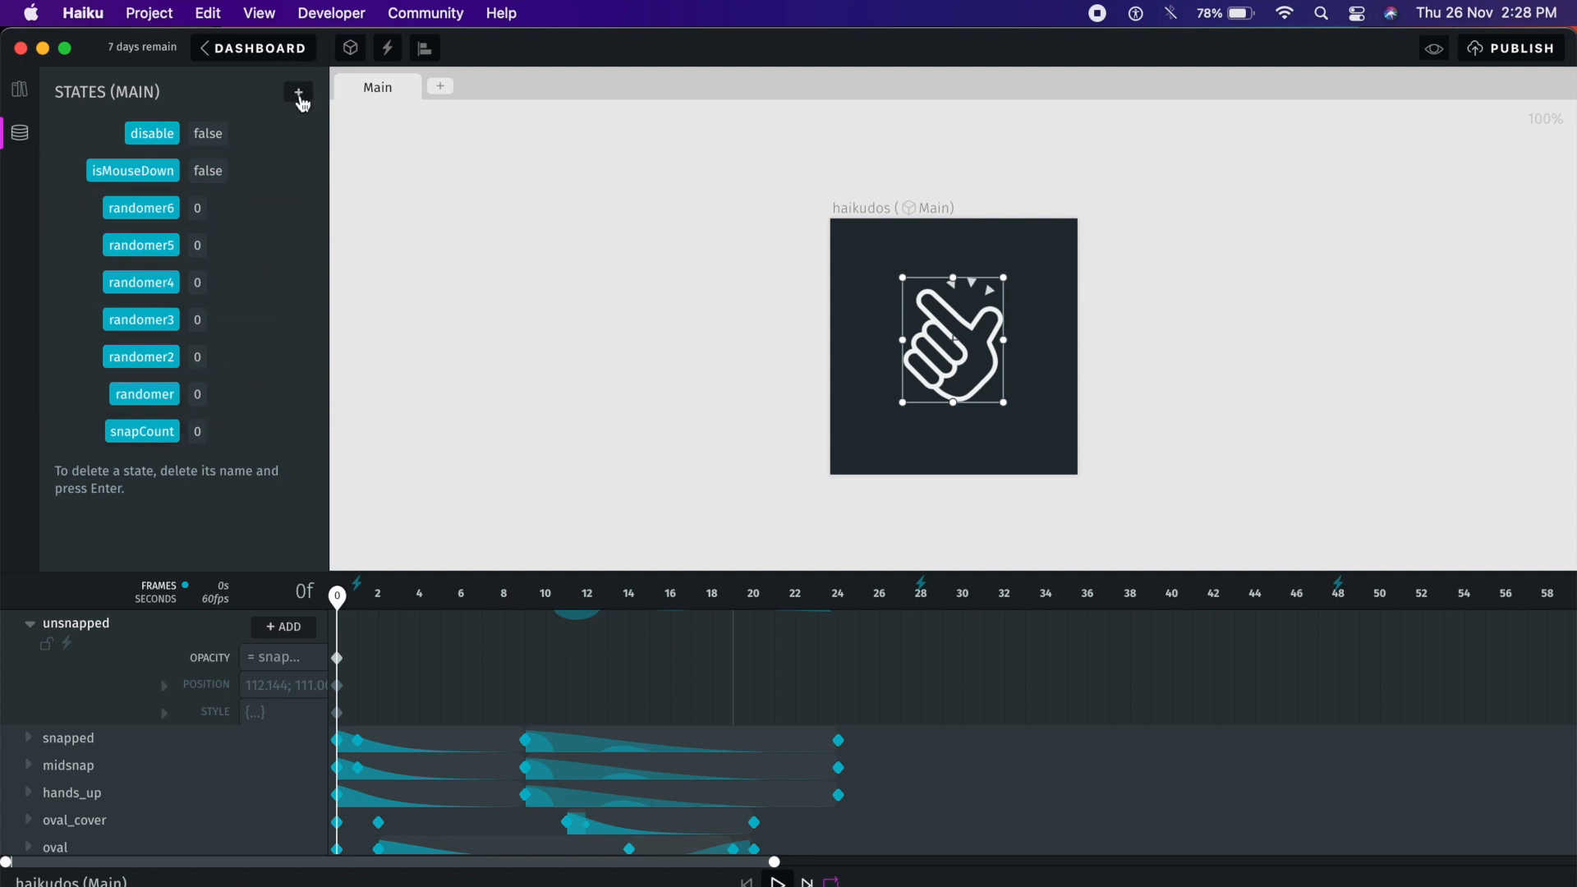
click(297, 92)
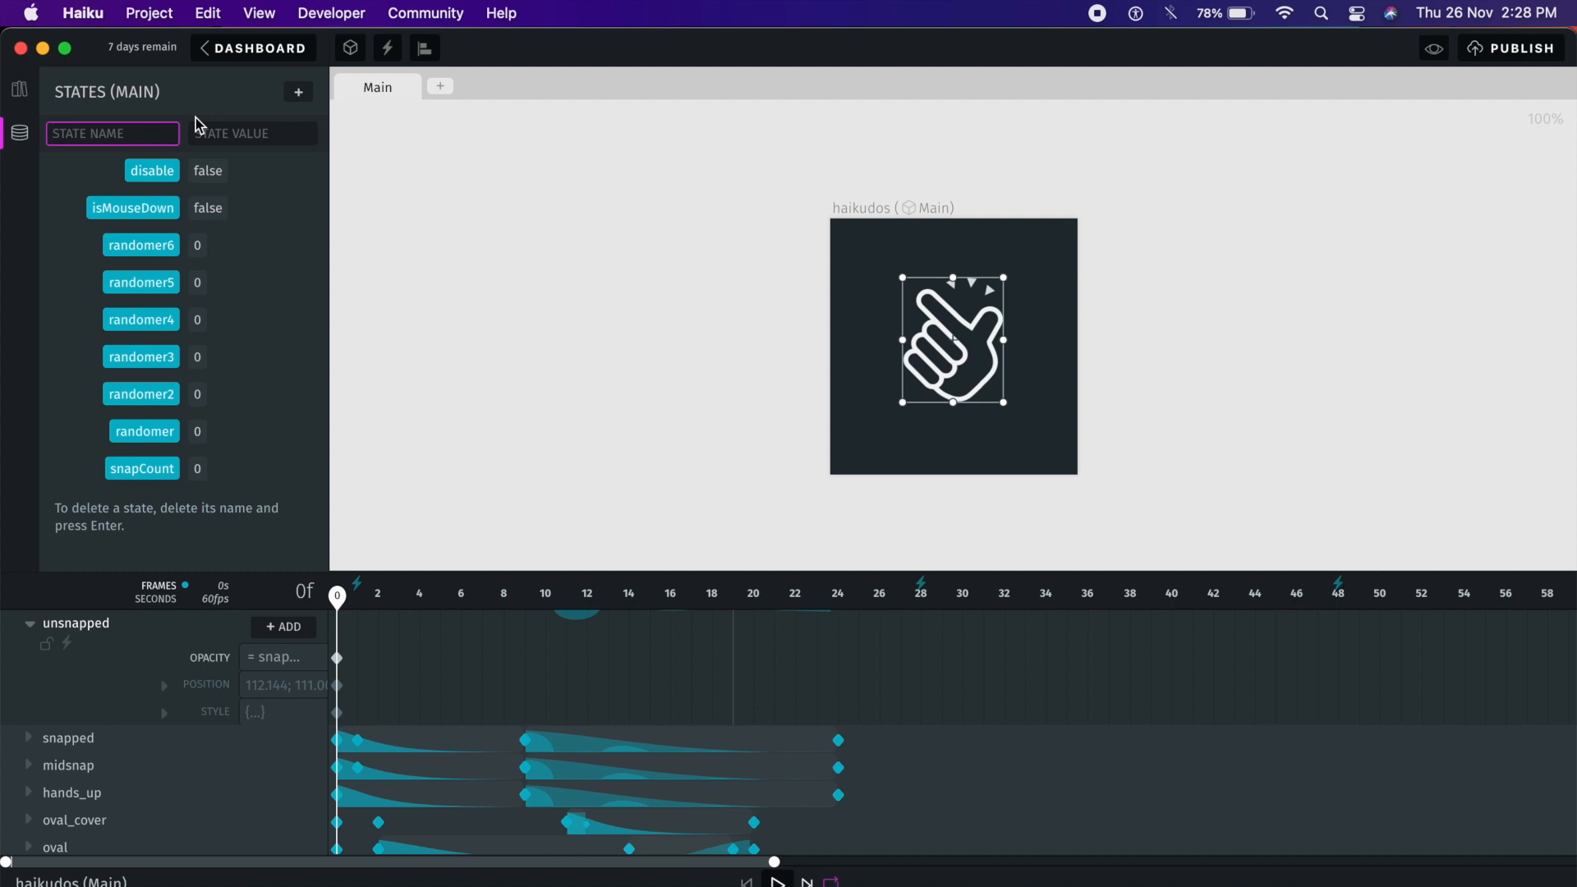
click(16, 88)
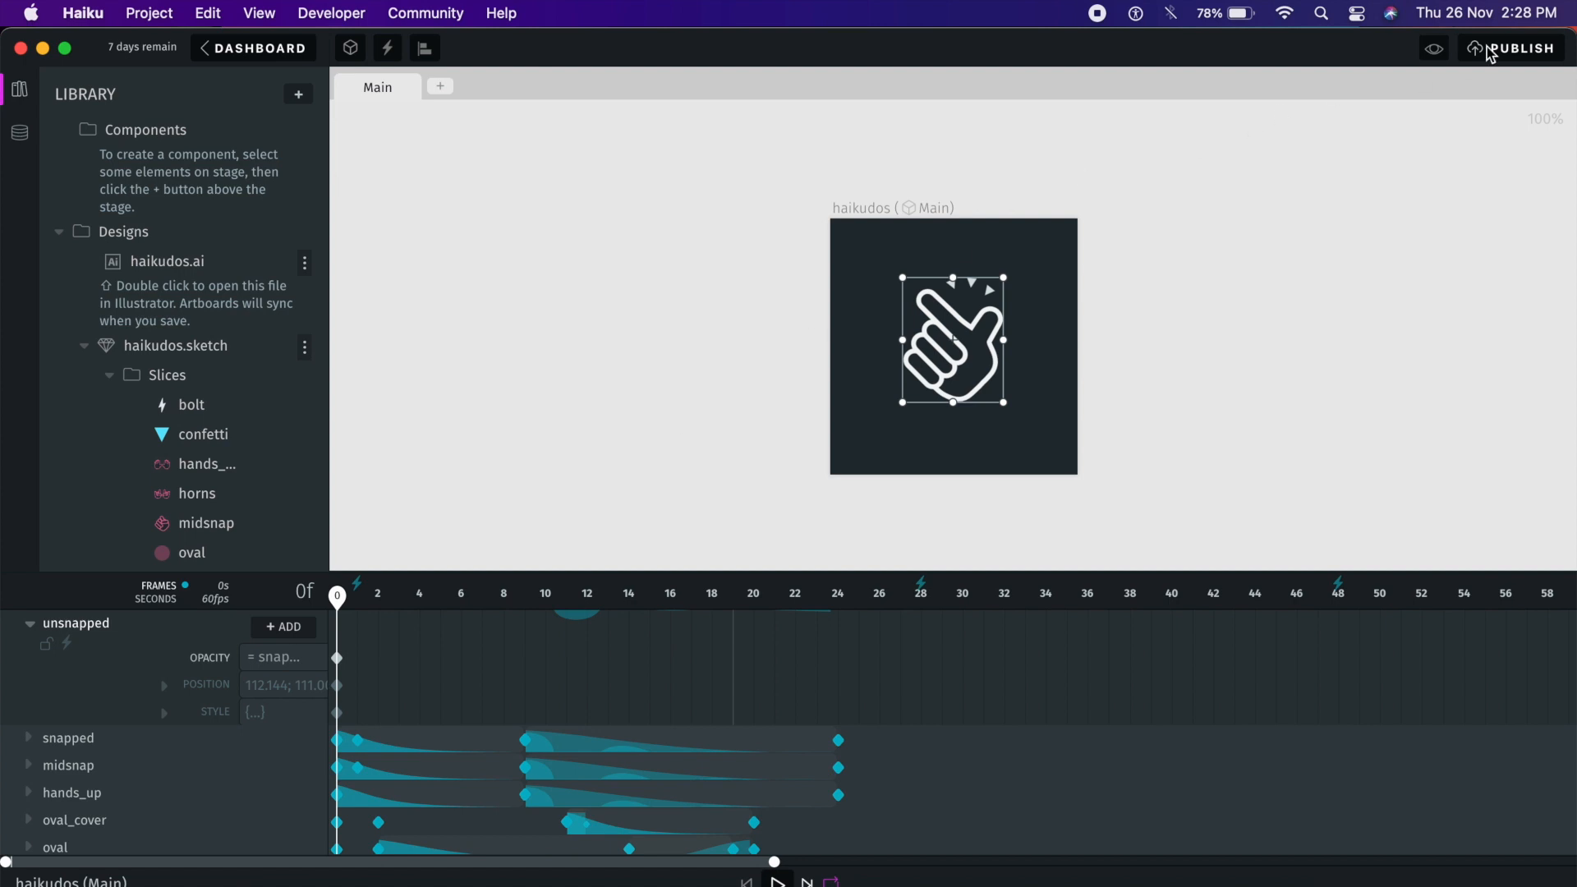
mouse_move(1487, 55)
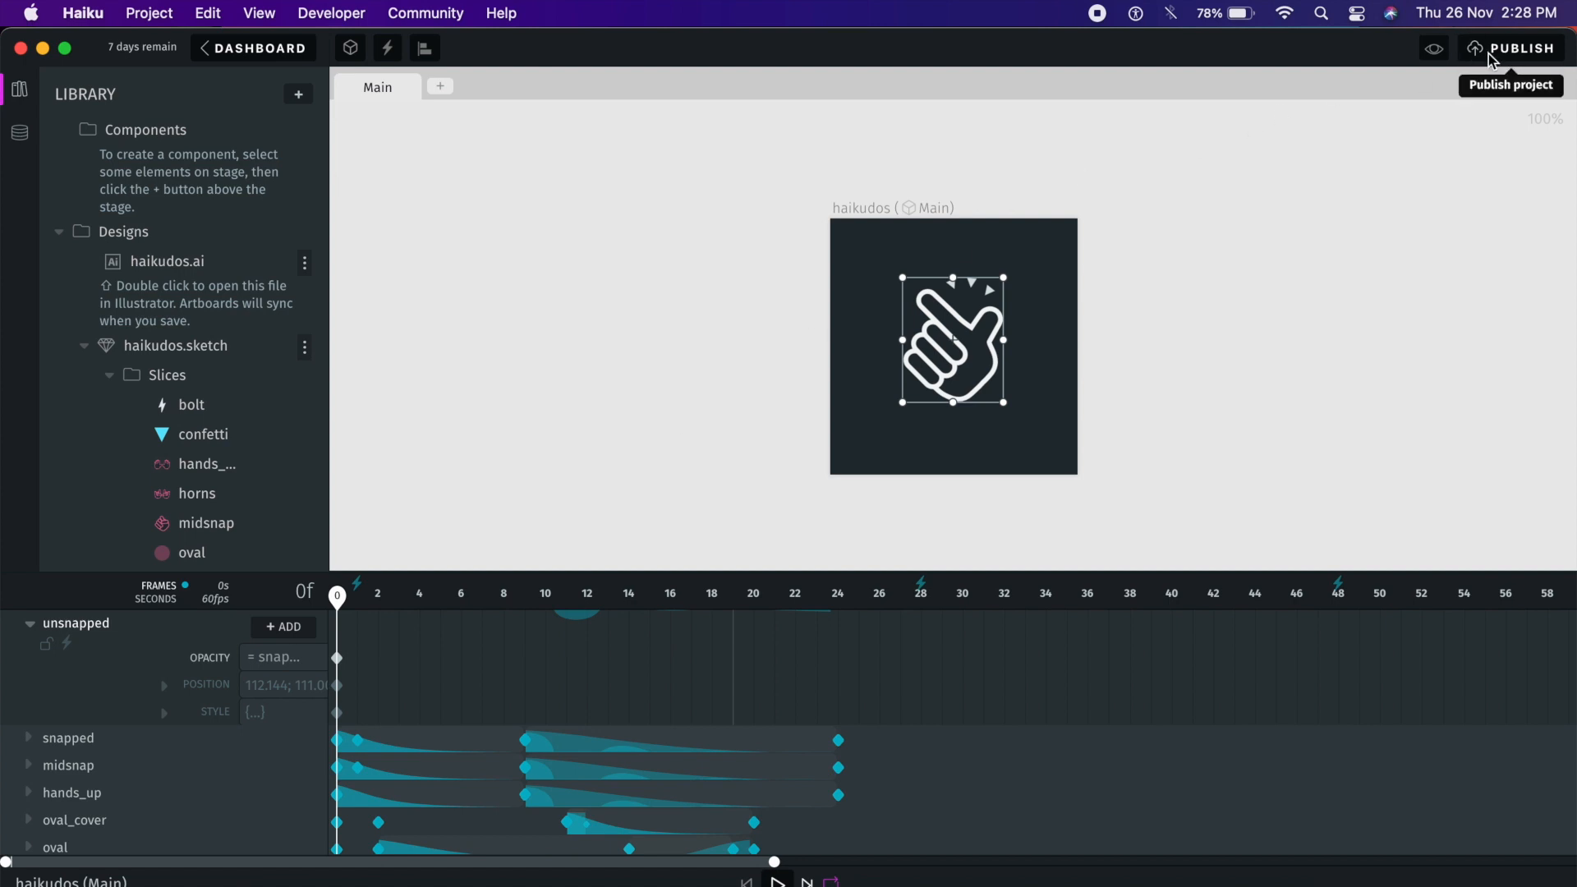
Step: Publish haikudos to get its shareable link with web, mobile and other install options
click(1516, 48)
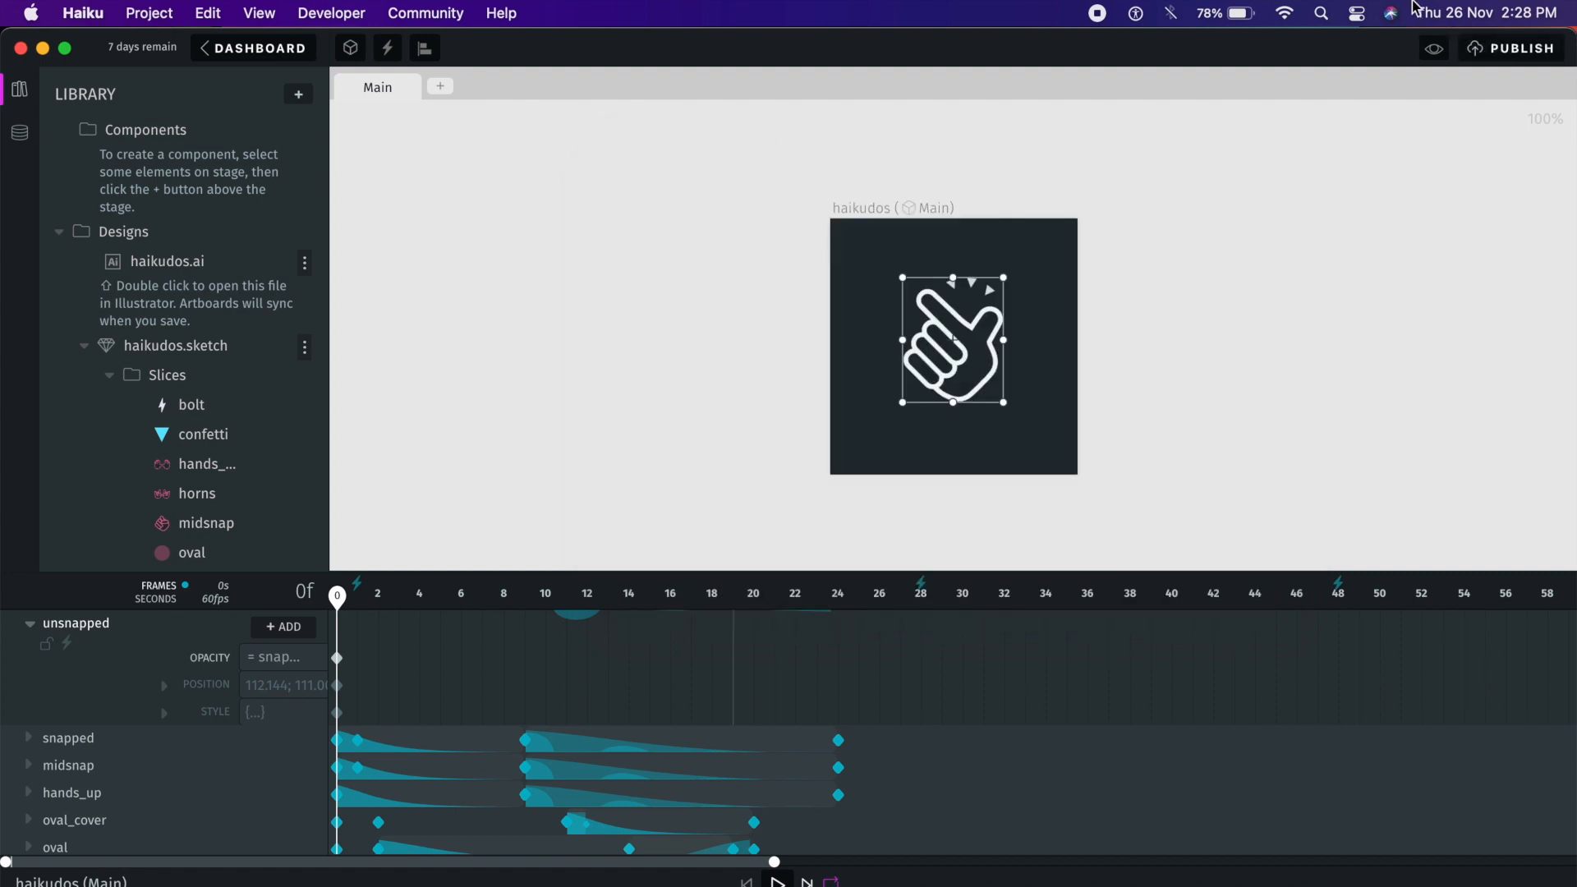
click(1509, 48)
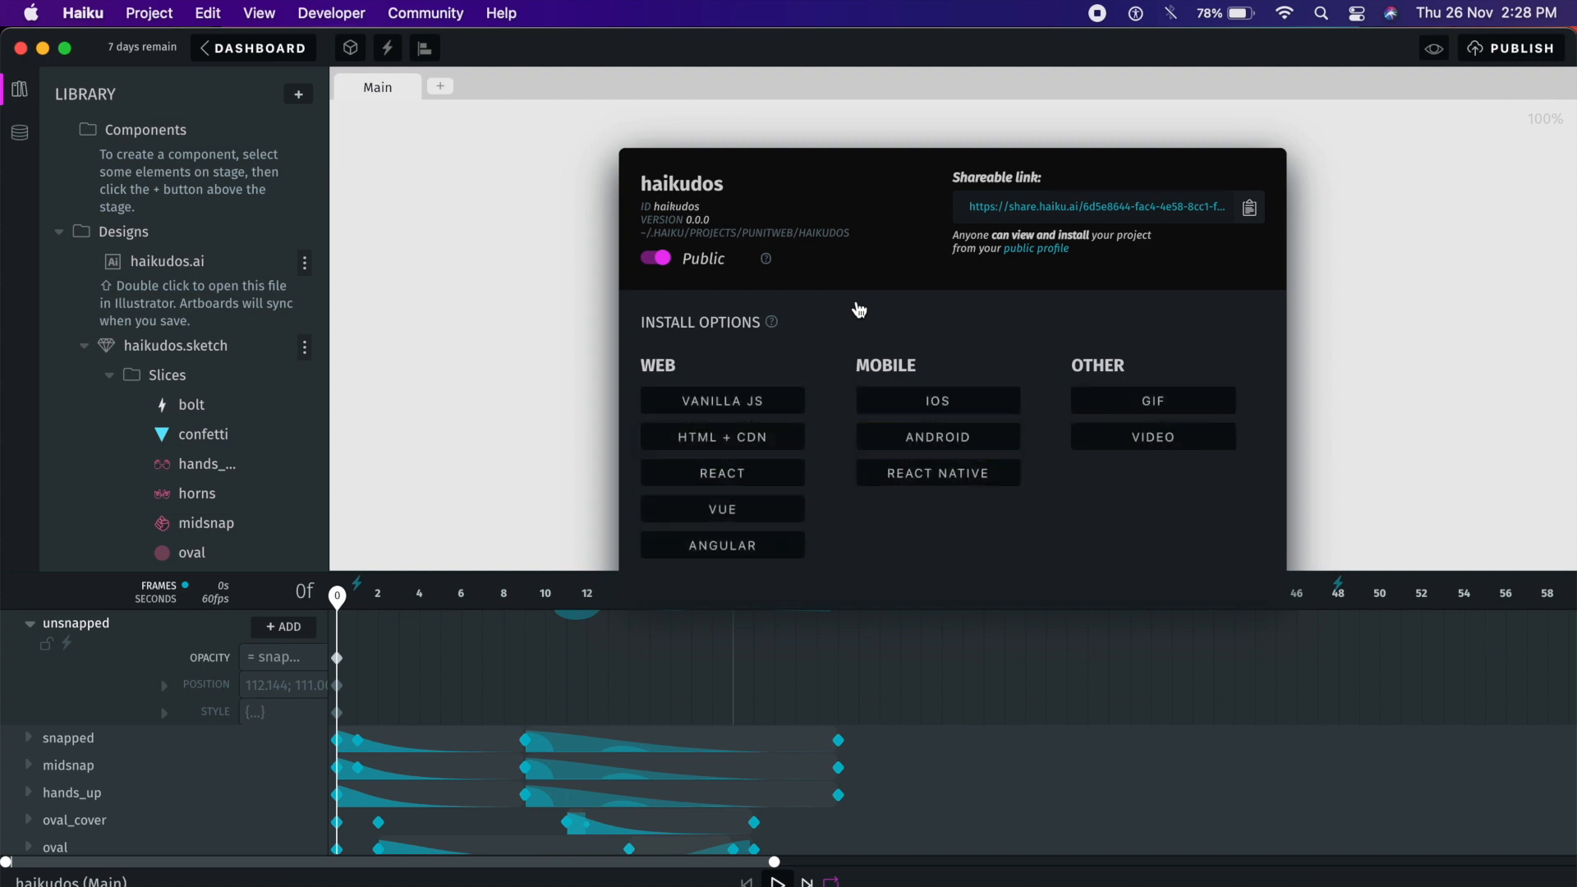
mouse_move(1524, 46)
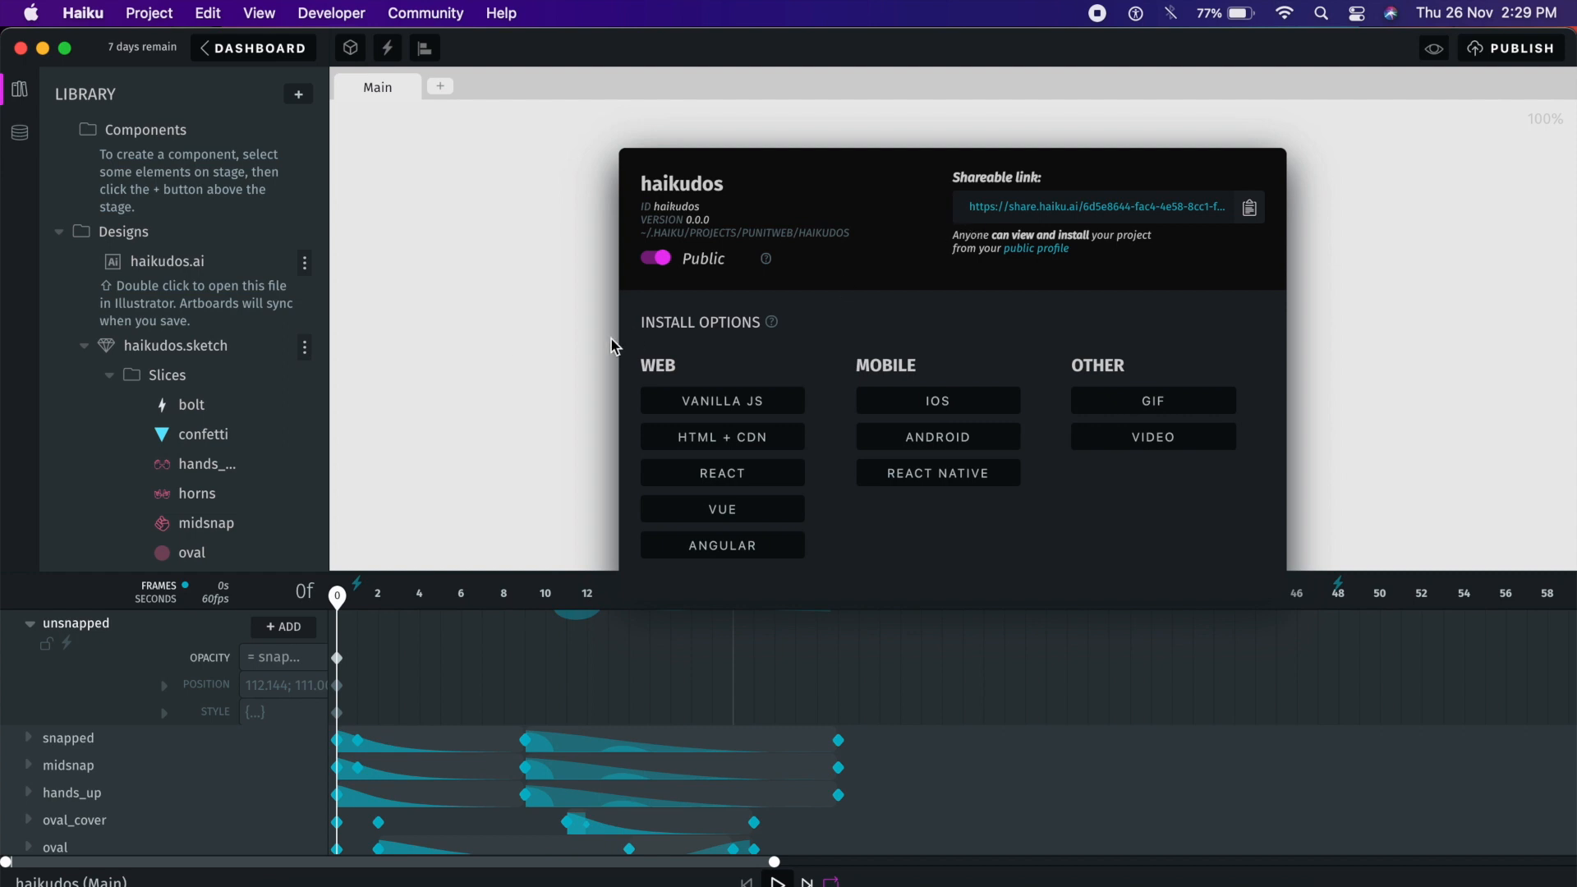
mouse_move(710, 411)
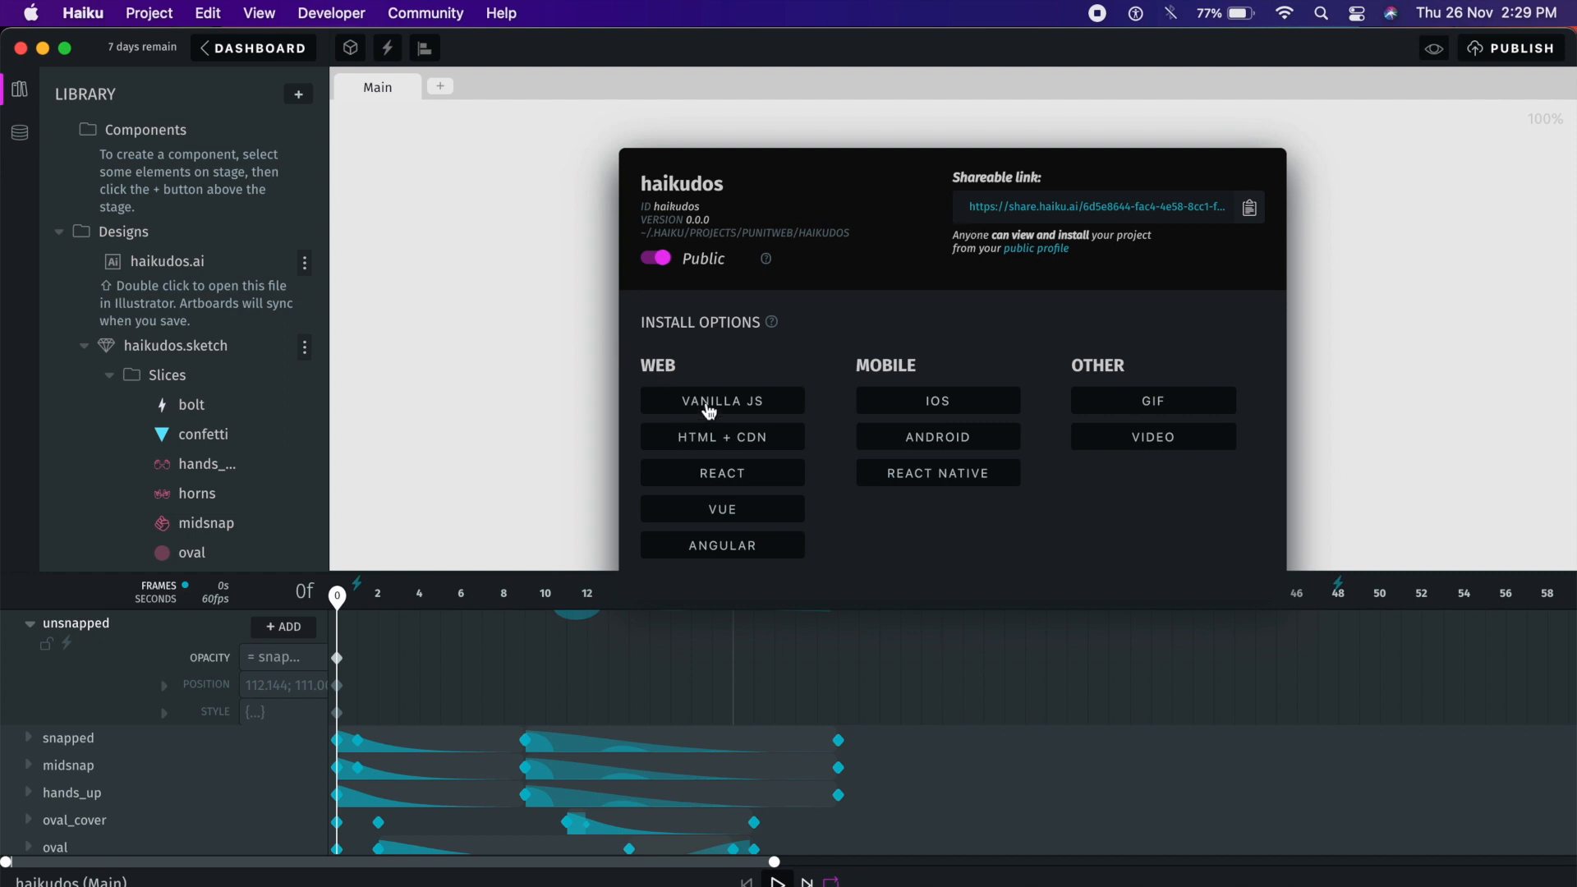
mouse_move(772, 460)
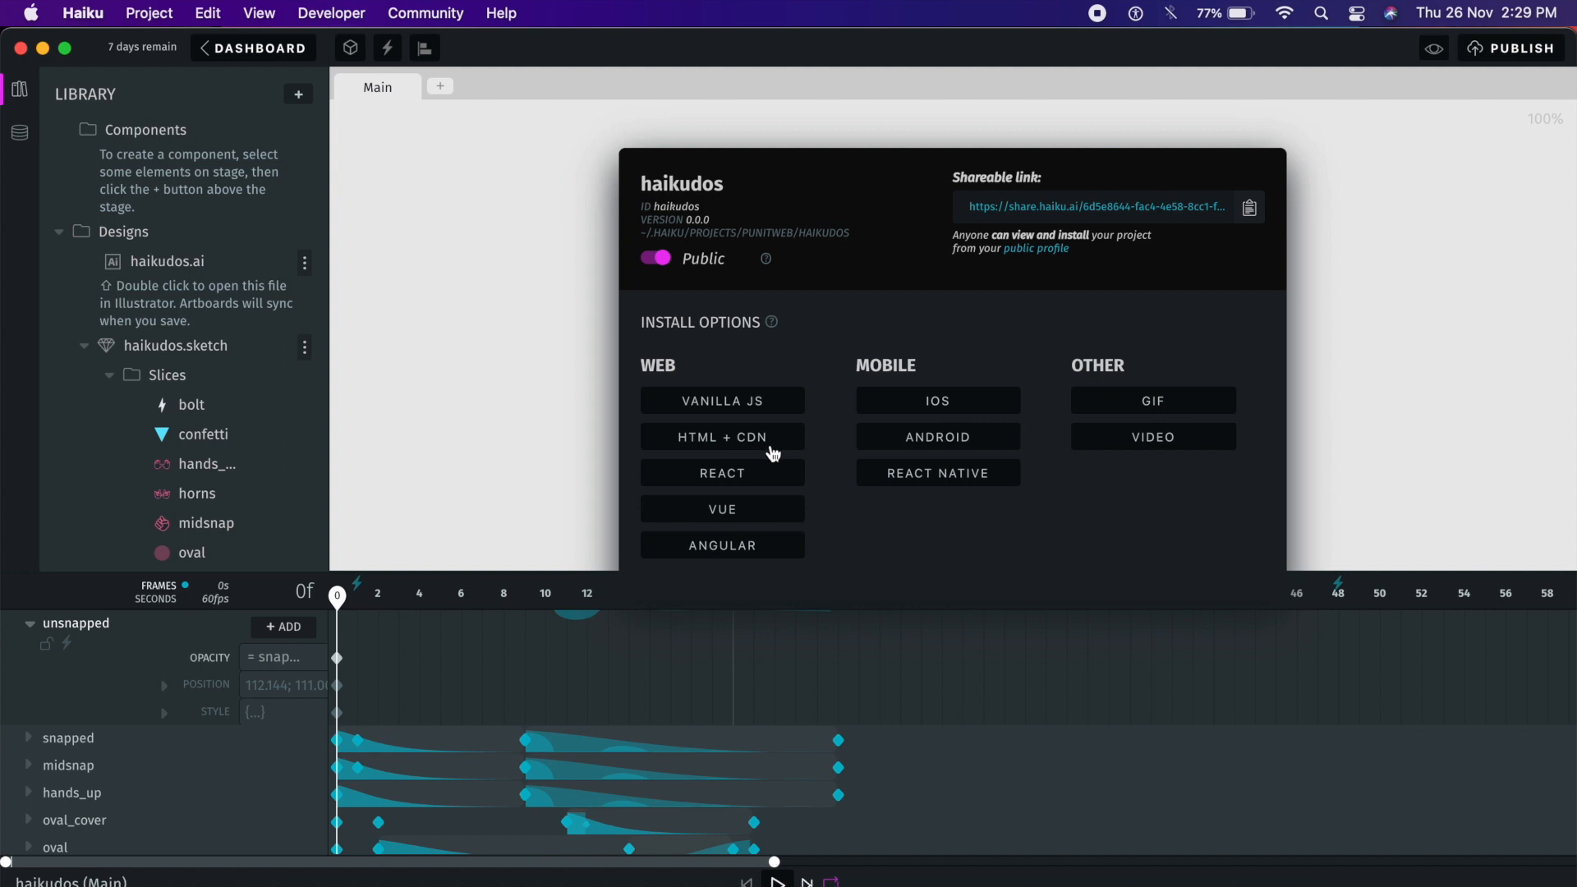
mouse_move(738, 513)
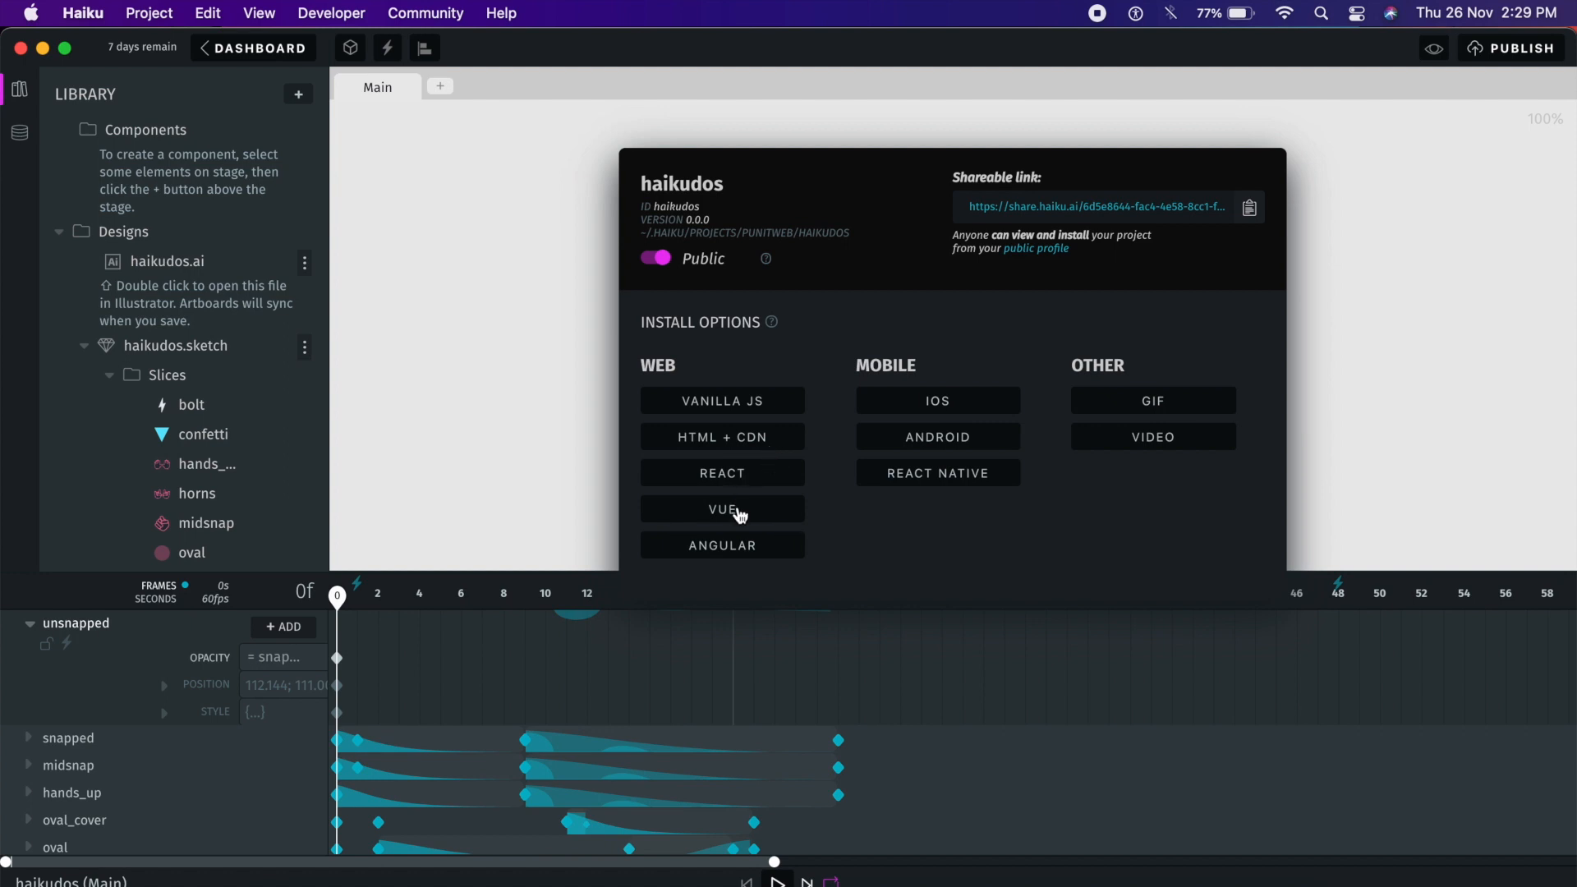
mouse_move(962, 448)
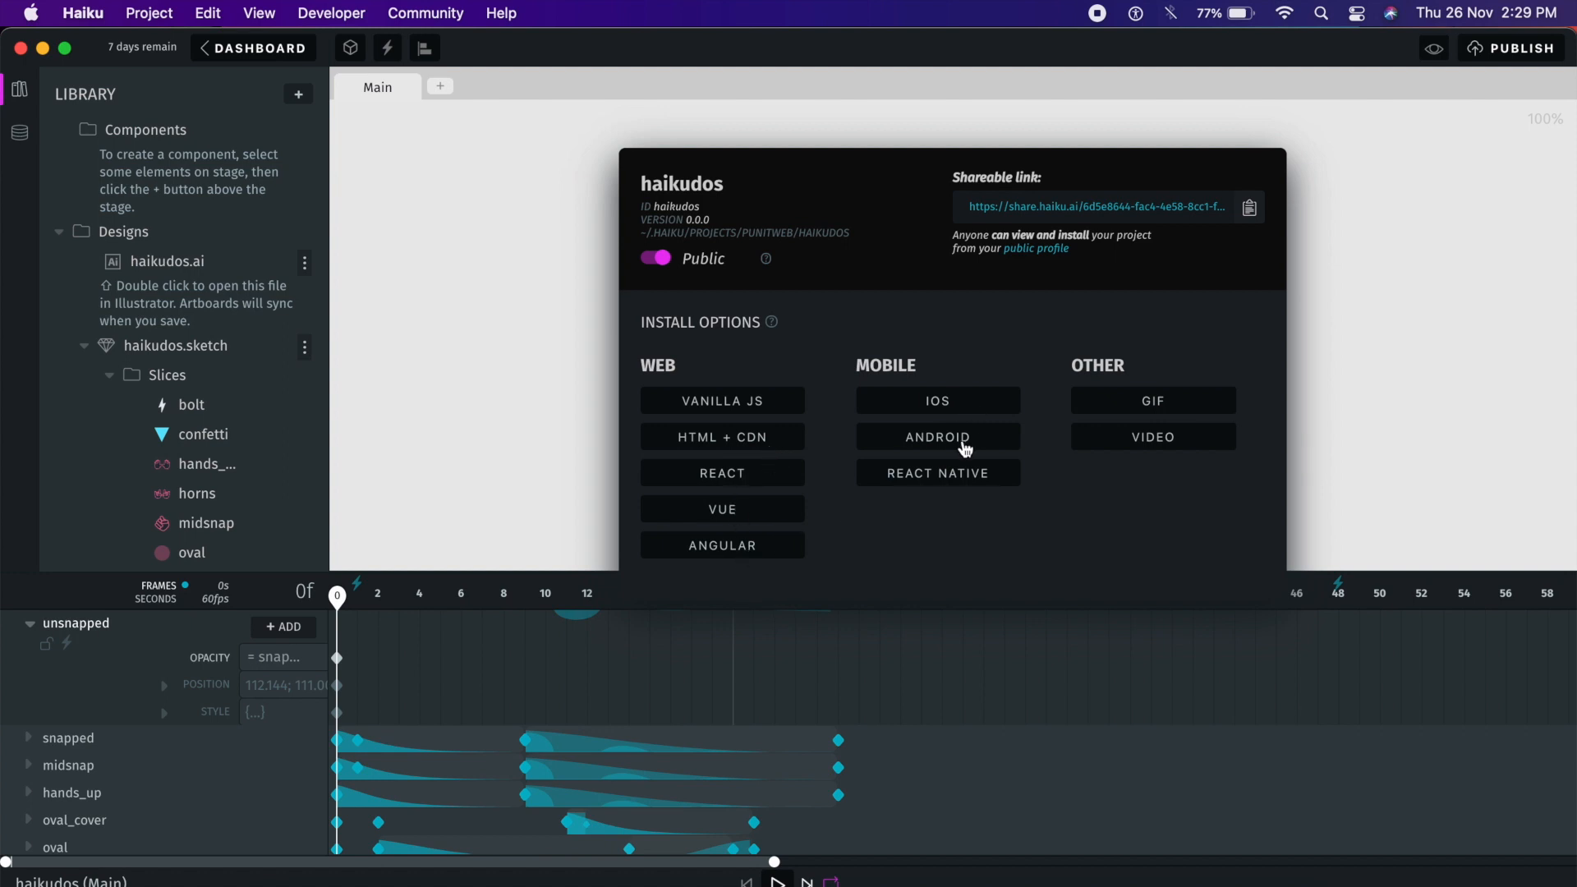
mouse_move(1157, 428)
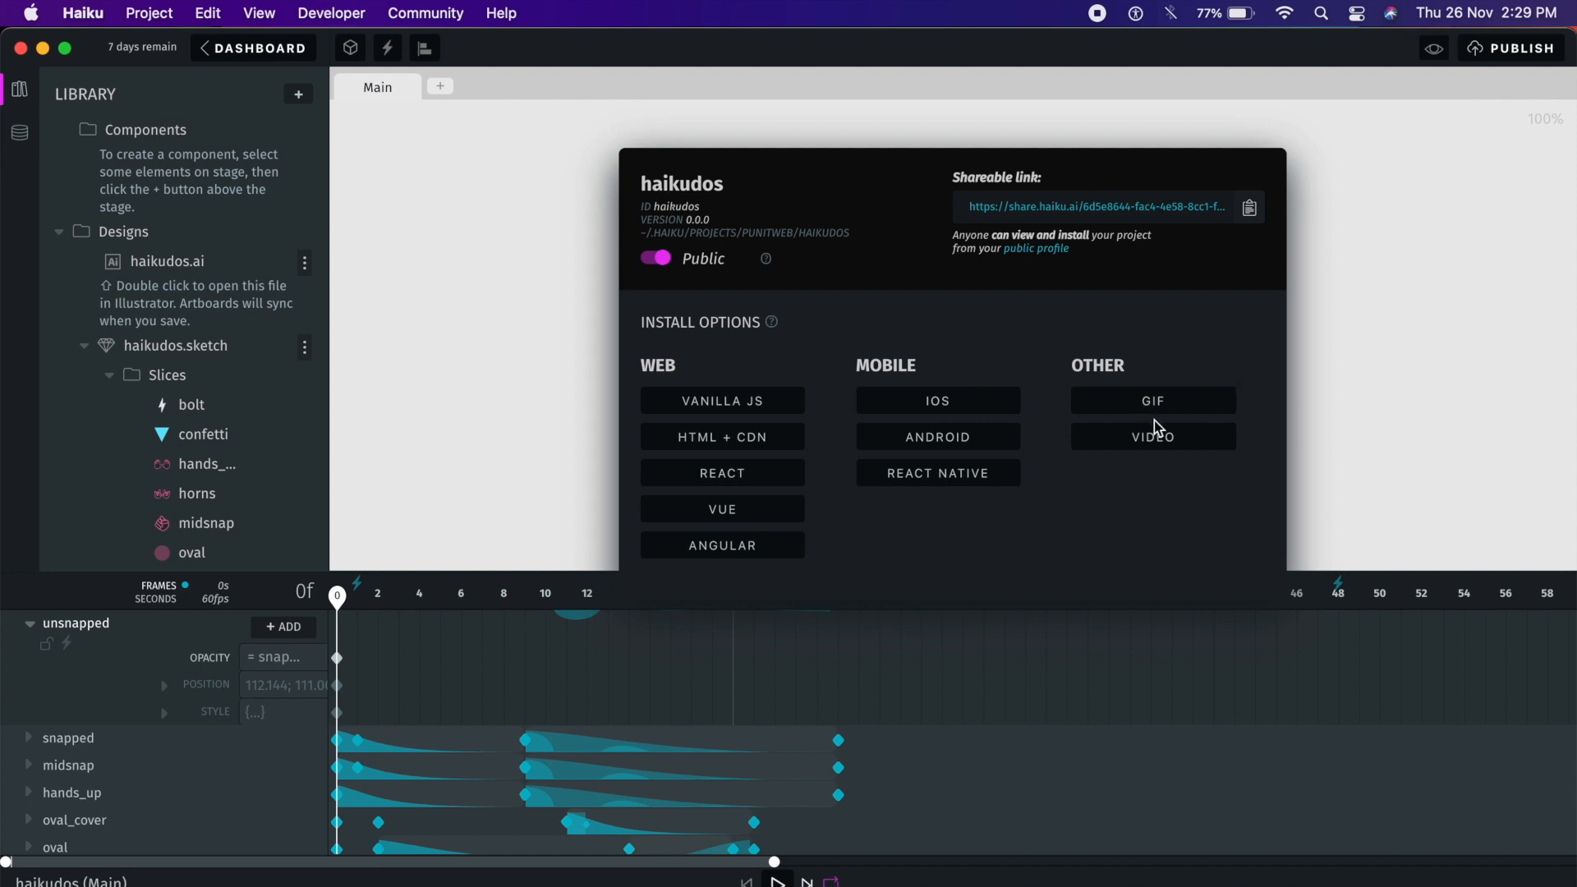
mouse_move(1160, 447)
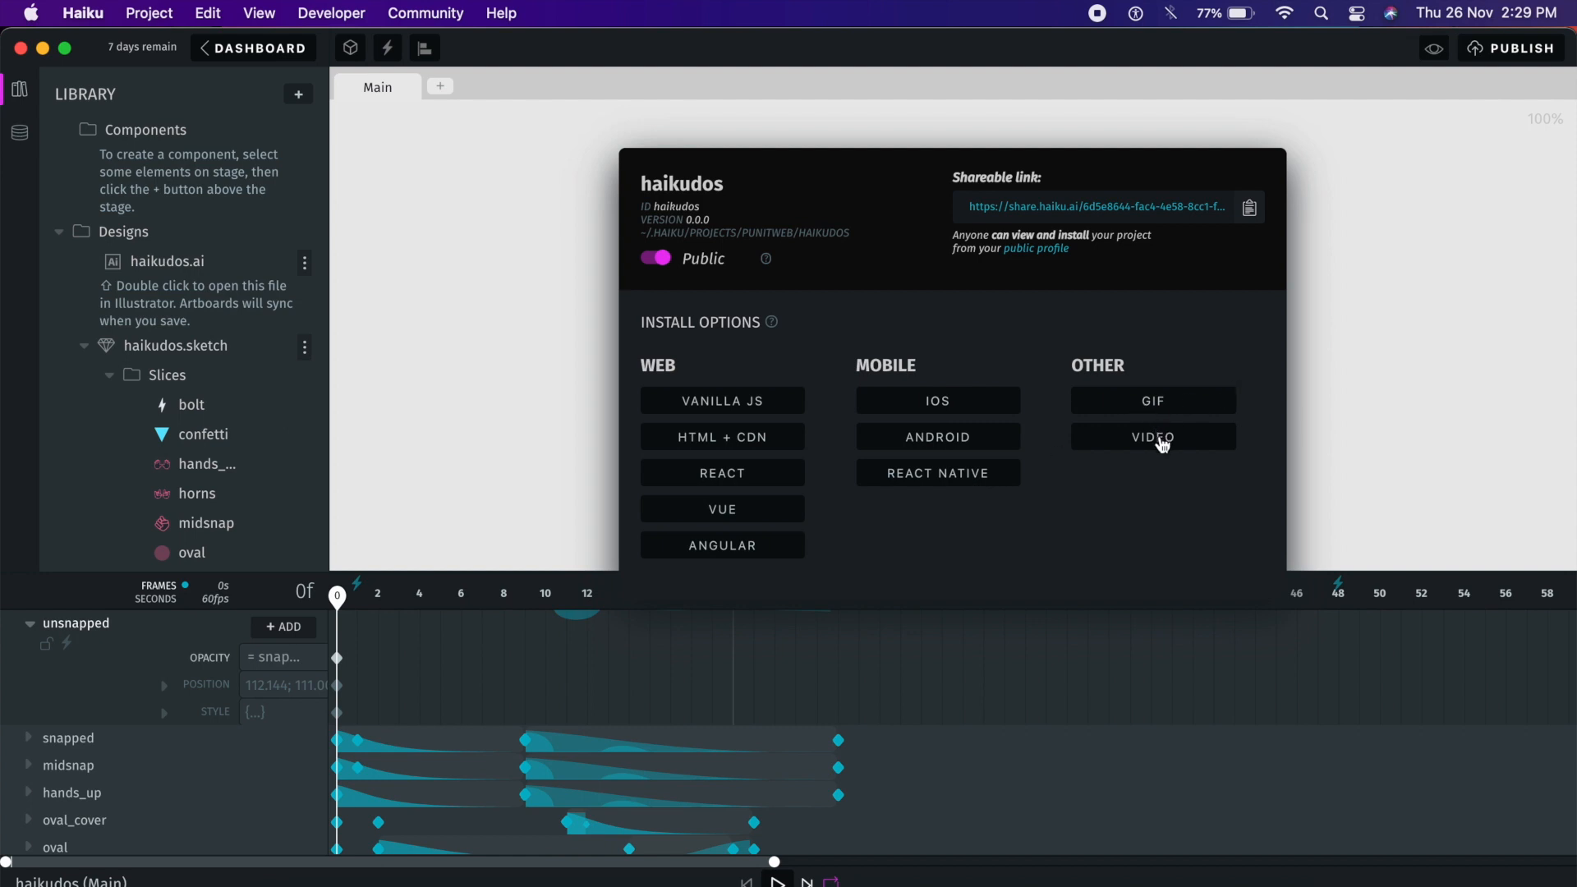
mouse_move(915, 457)
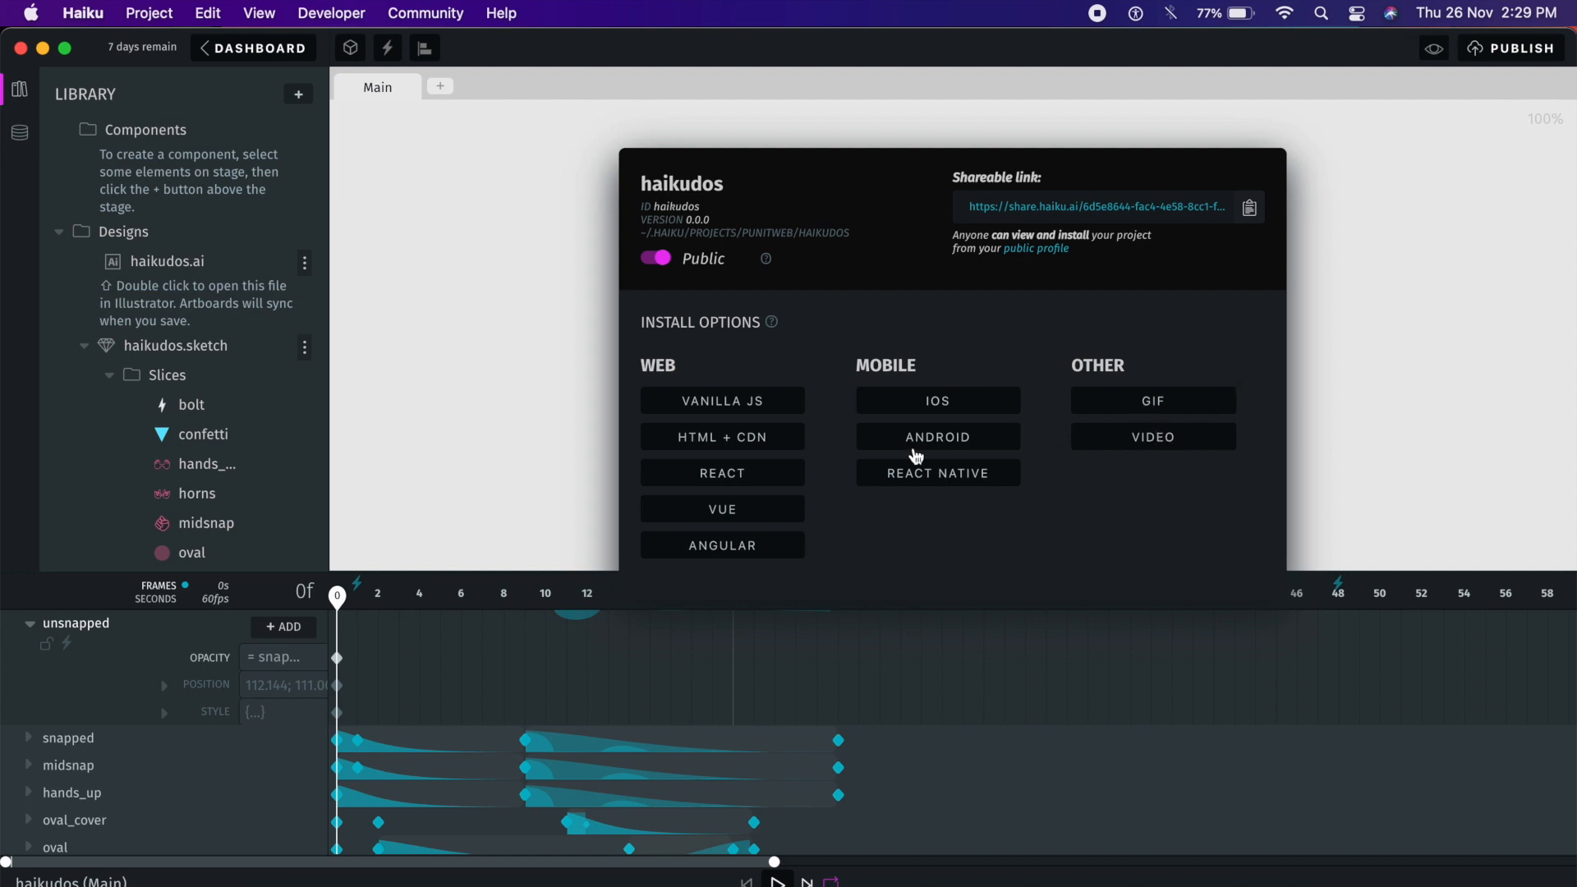
Step: Show the Android install instructions using lottie.json with Lottie
click(938, 437)
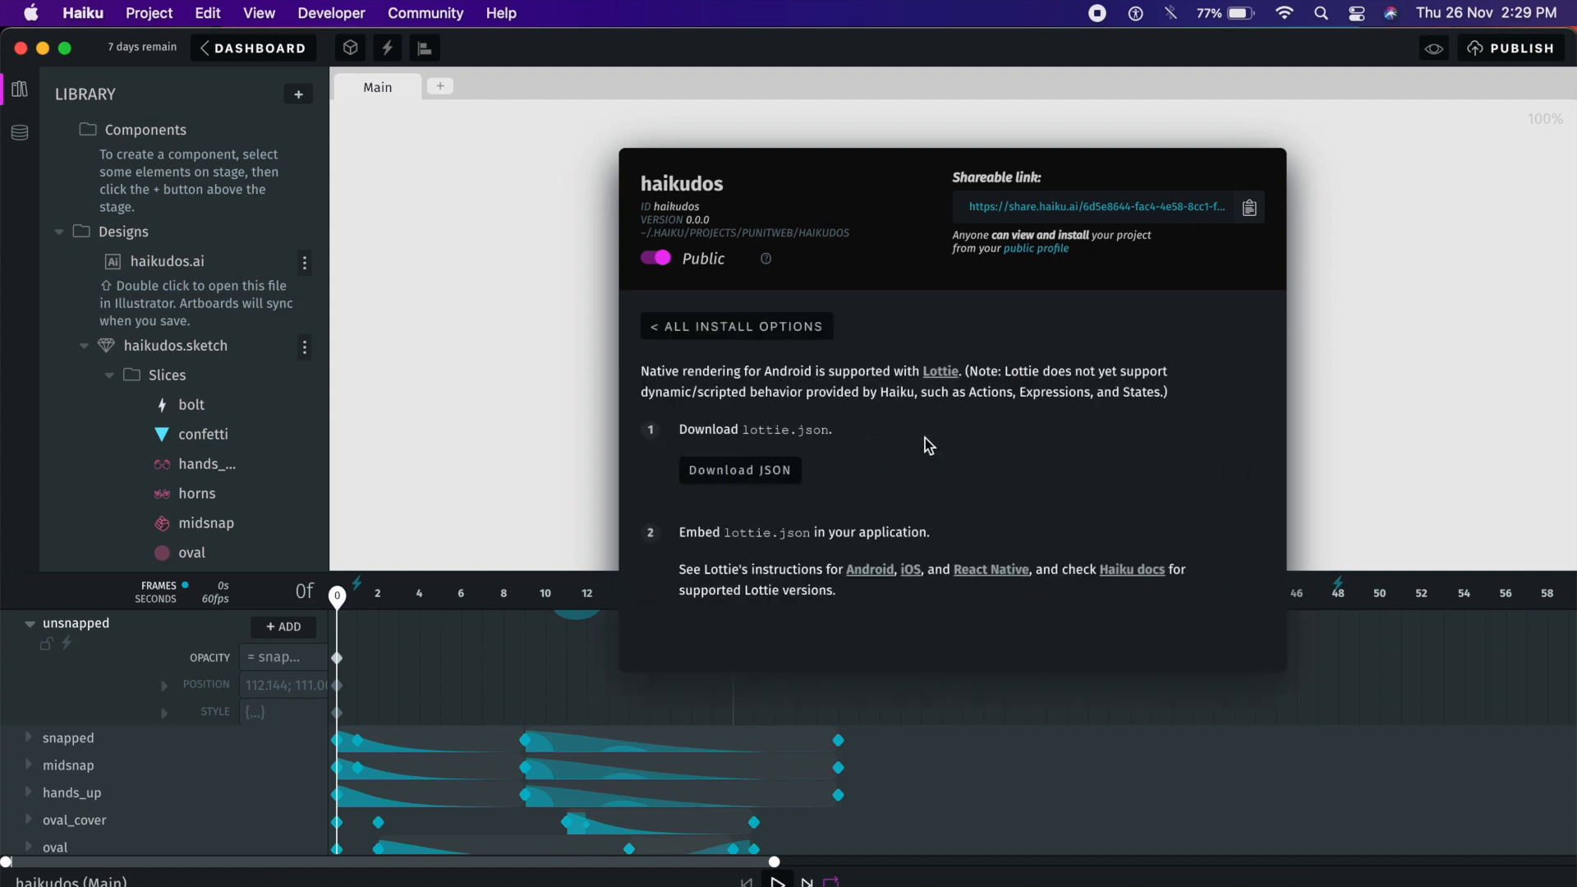
mouse_move(775, 436)
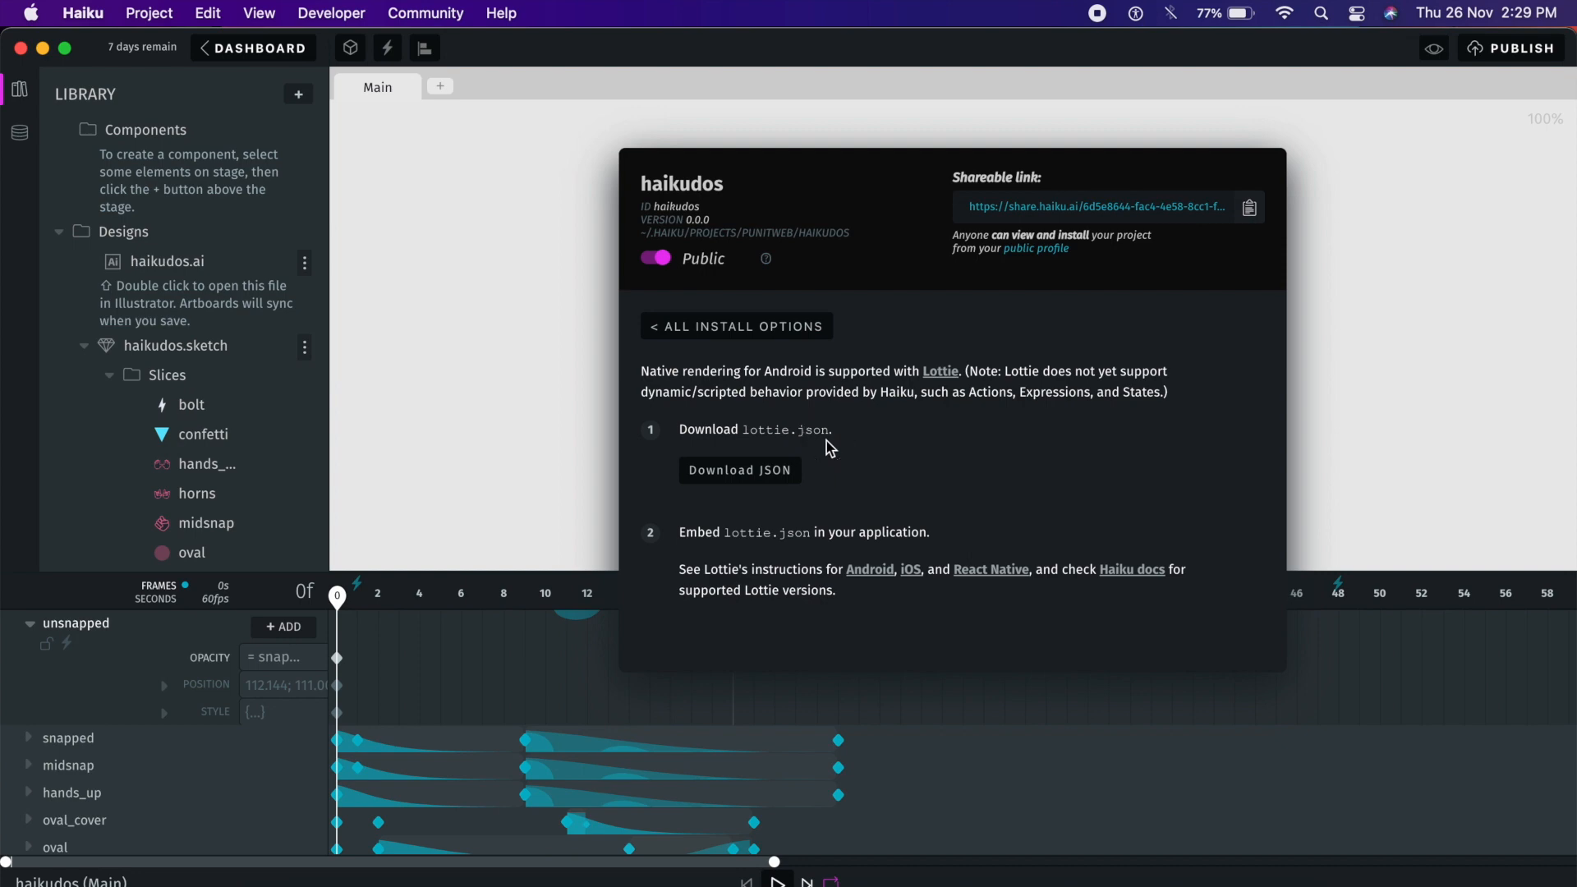
mouse_move(791, 350)
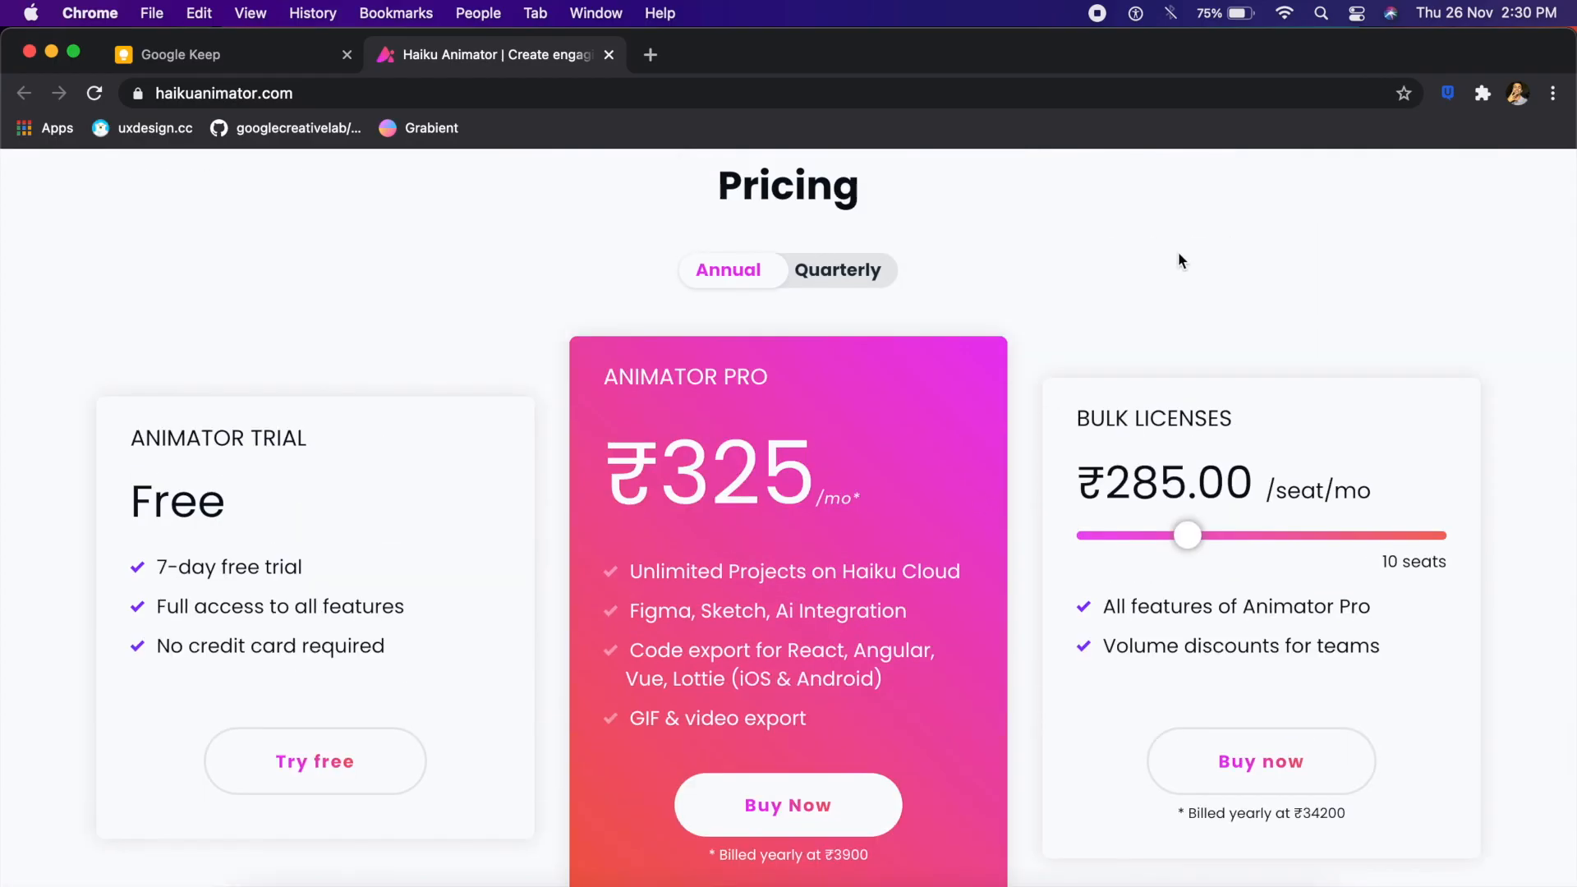
Step: Scroll haikuanimator.com down to the pricing plans, free trial through bulk licenses
scroll(down, 3)
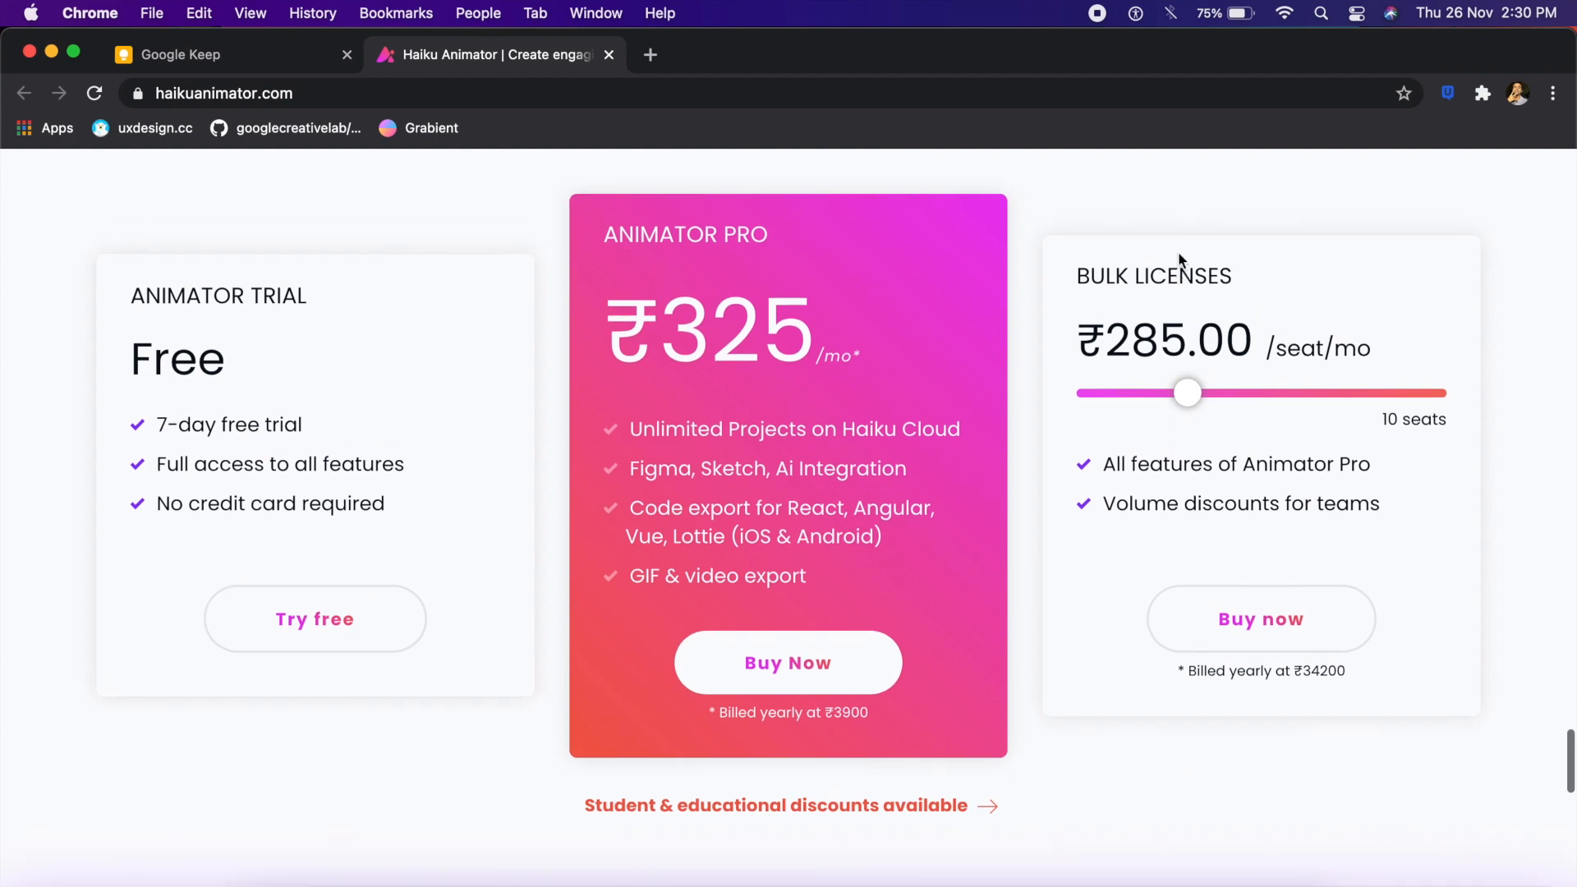
mouse_move(1165, 177)
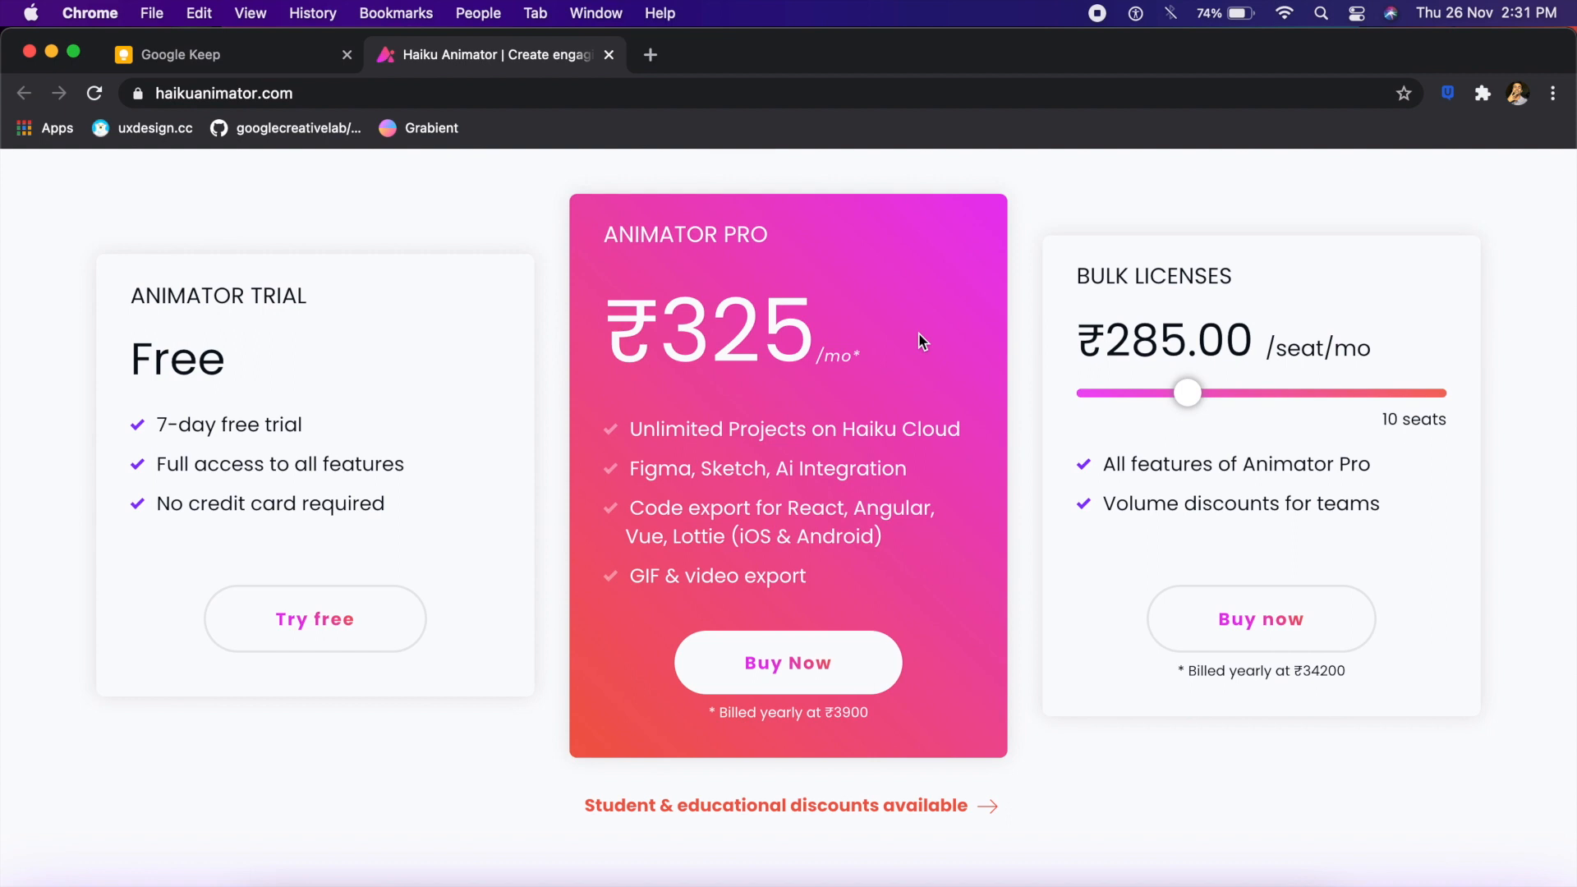
mouse_move(363, 447)
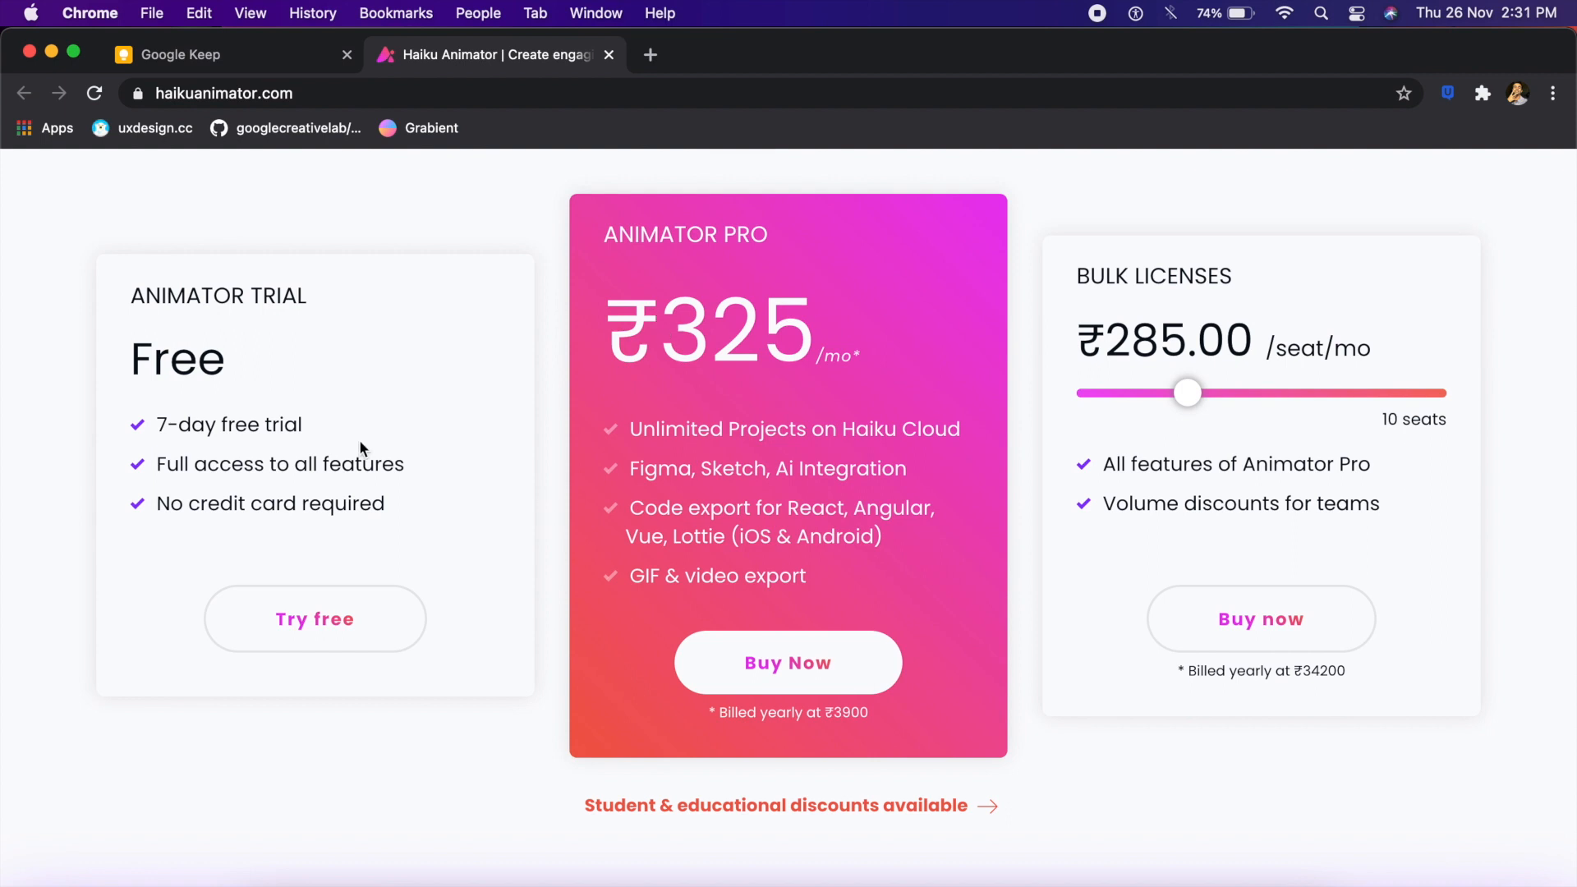
mouse_move(417, 470)
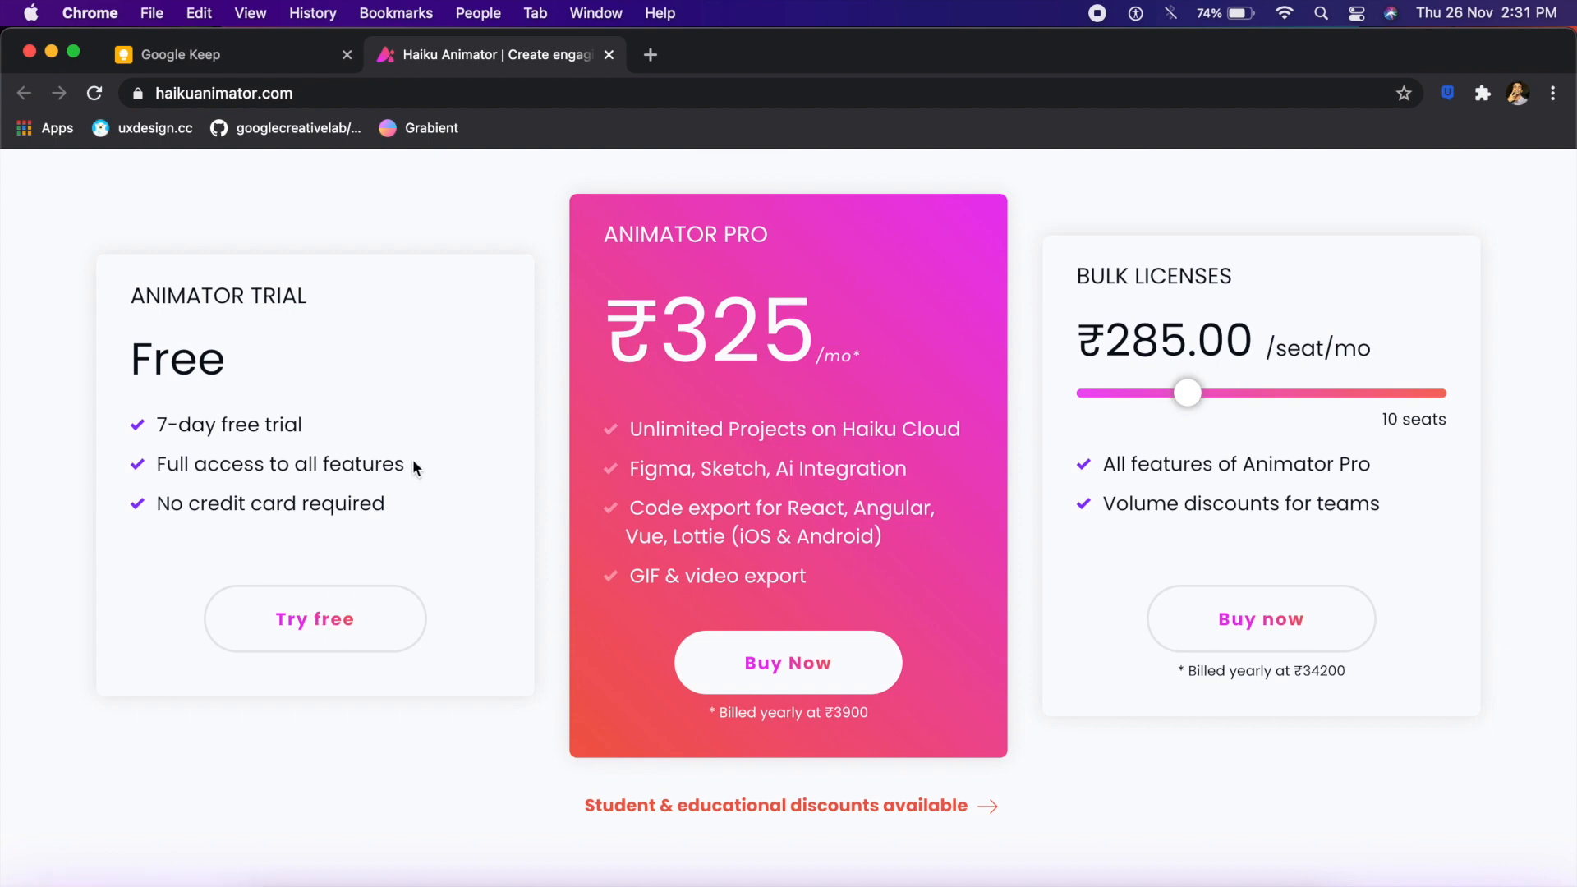
scroll(down, 3)
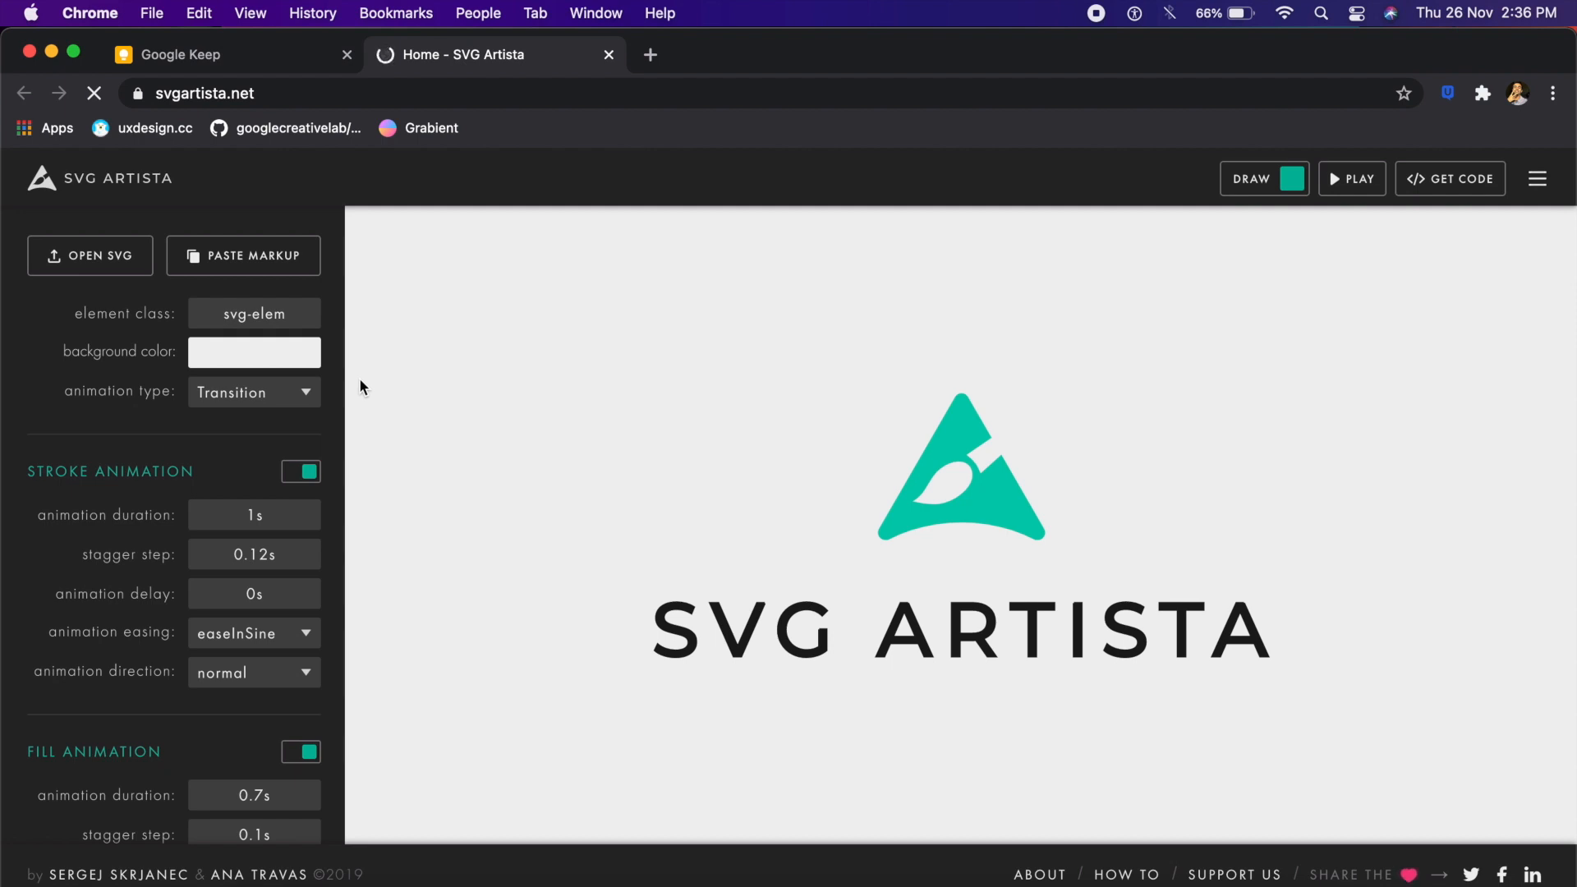
mouse_move(670, 493)
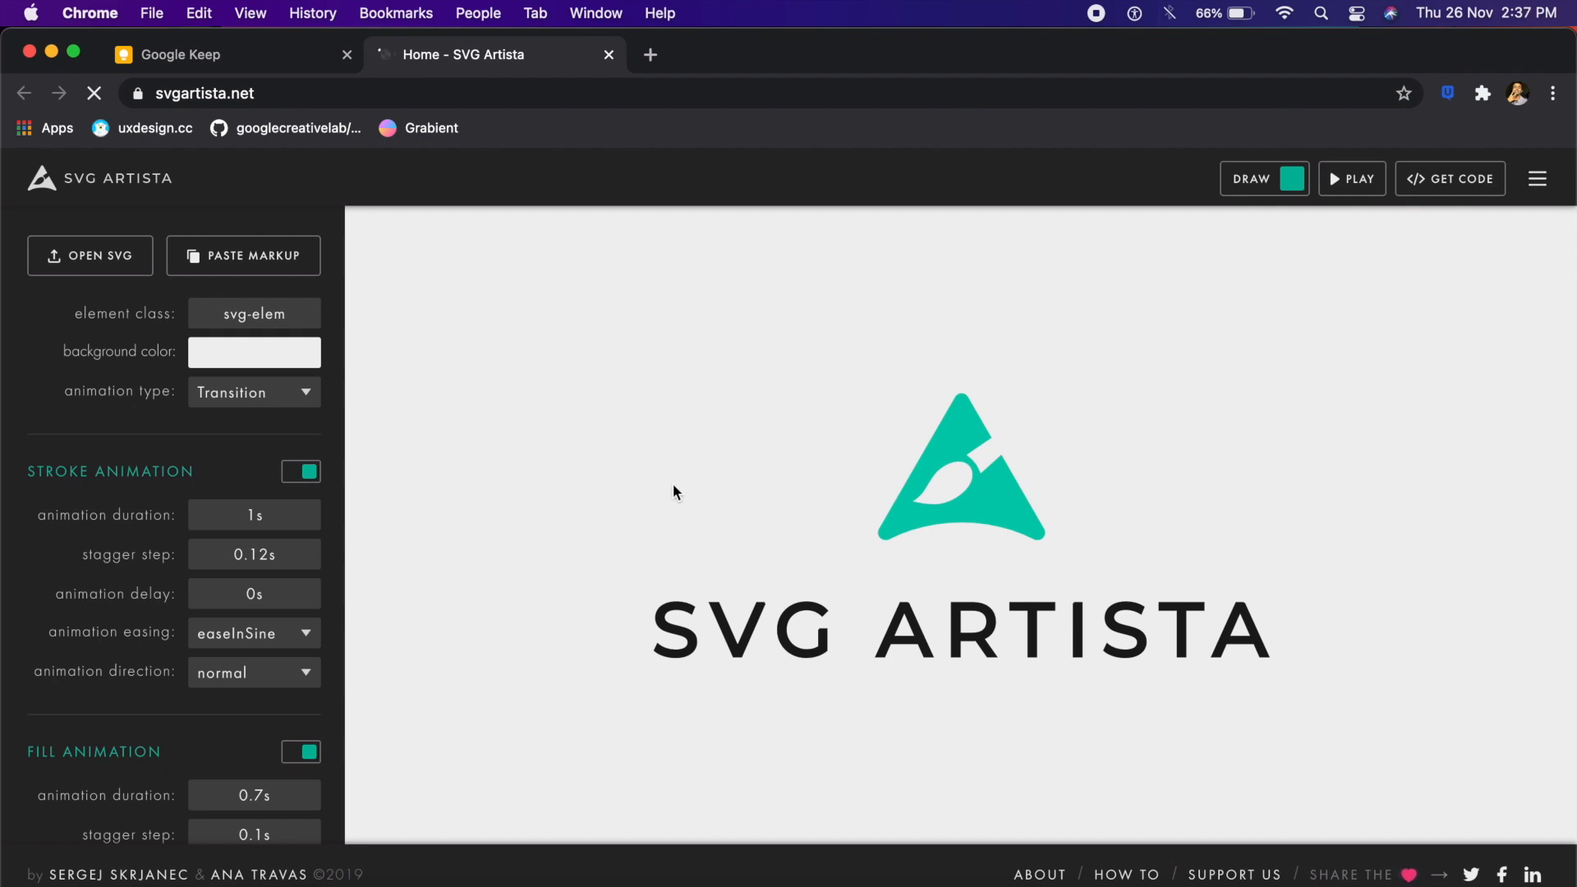
mouse_move(329, 535)
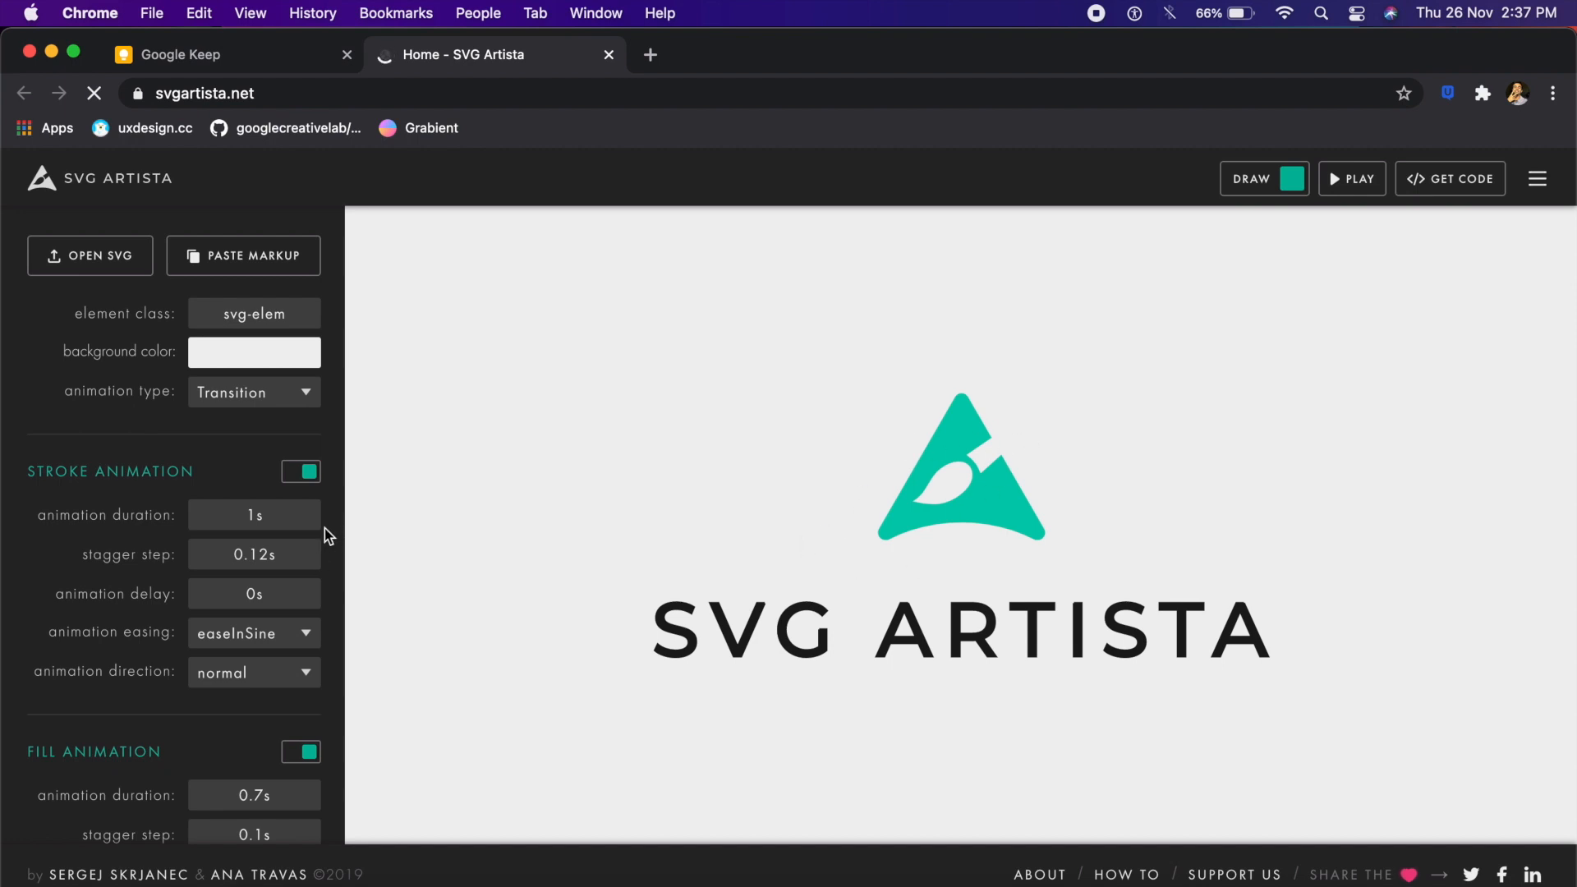
mouse_move(173, 708)
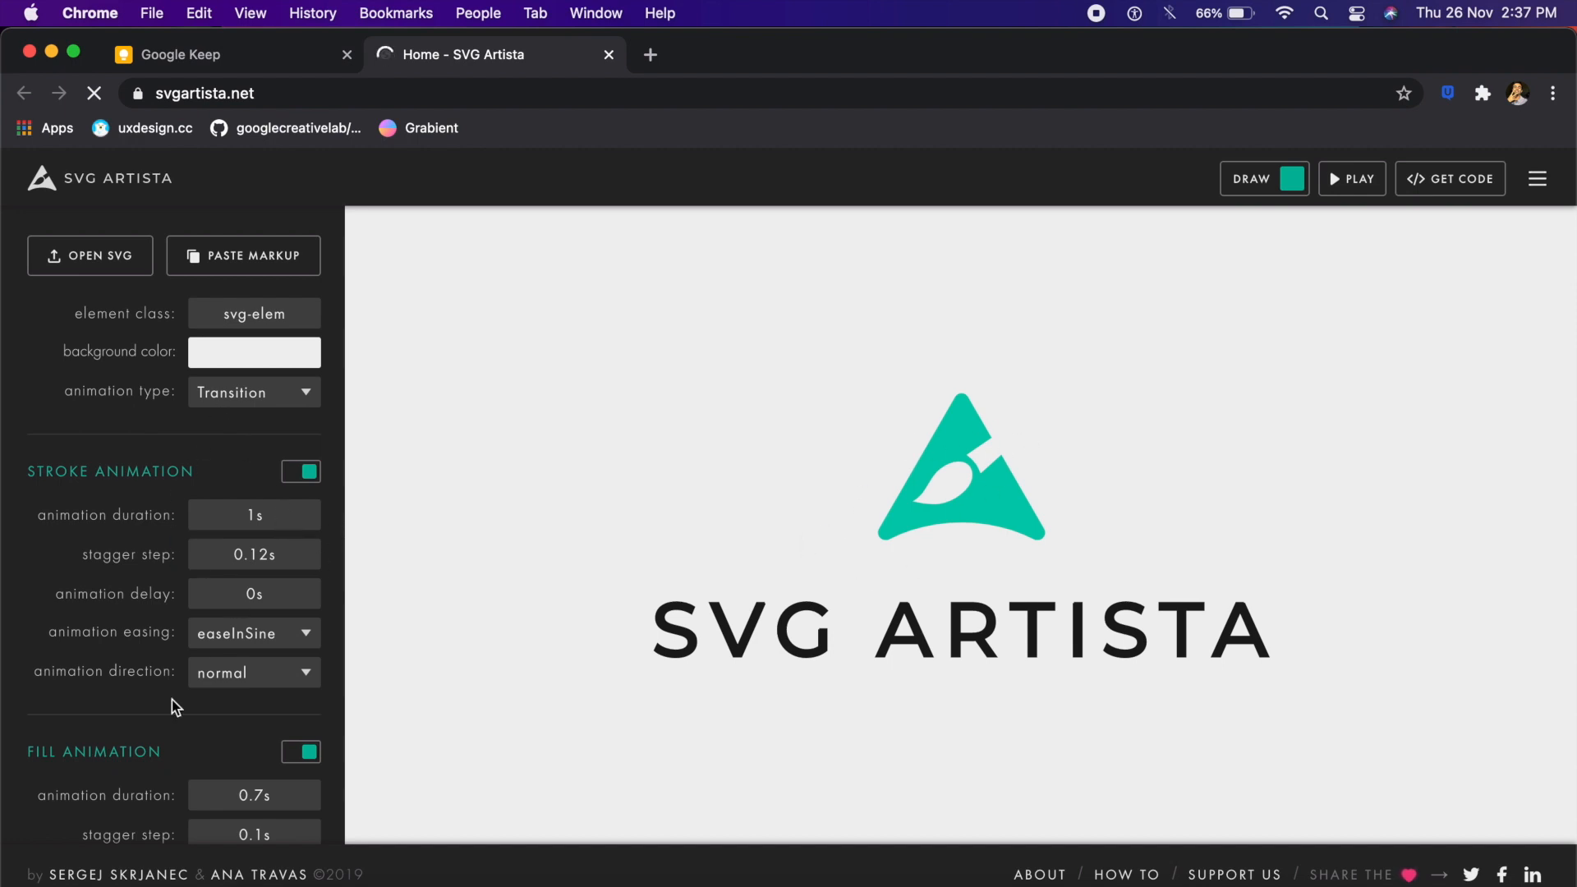
Step: Play and replay the stroke-drawing animation on the sample SVG ARTISTA logo
scroll(down, 3)
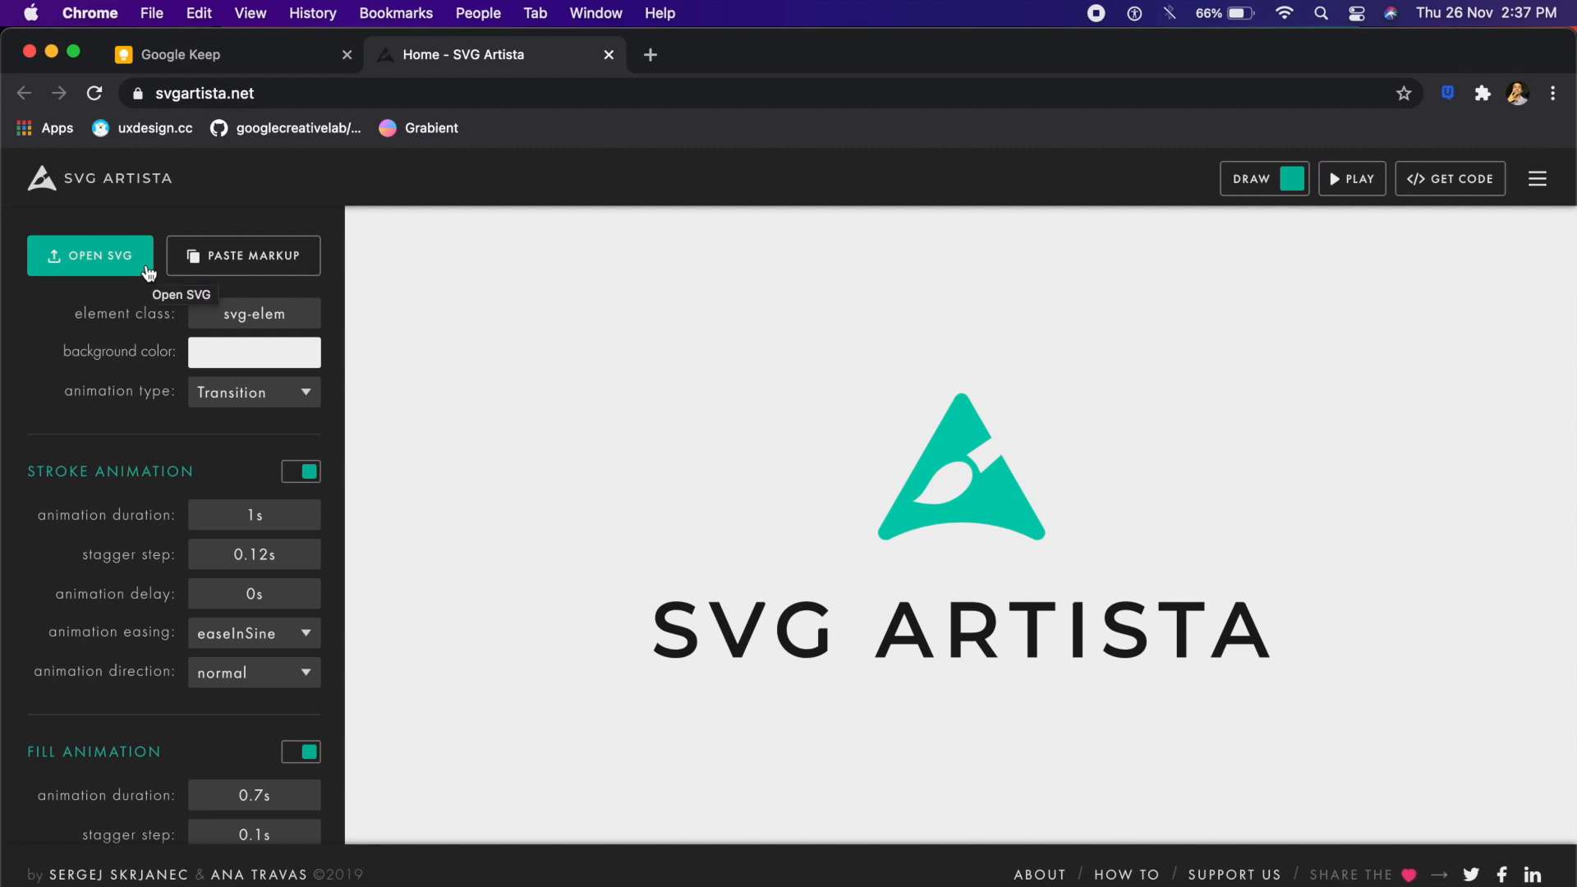
click(1252, 177)
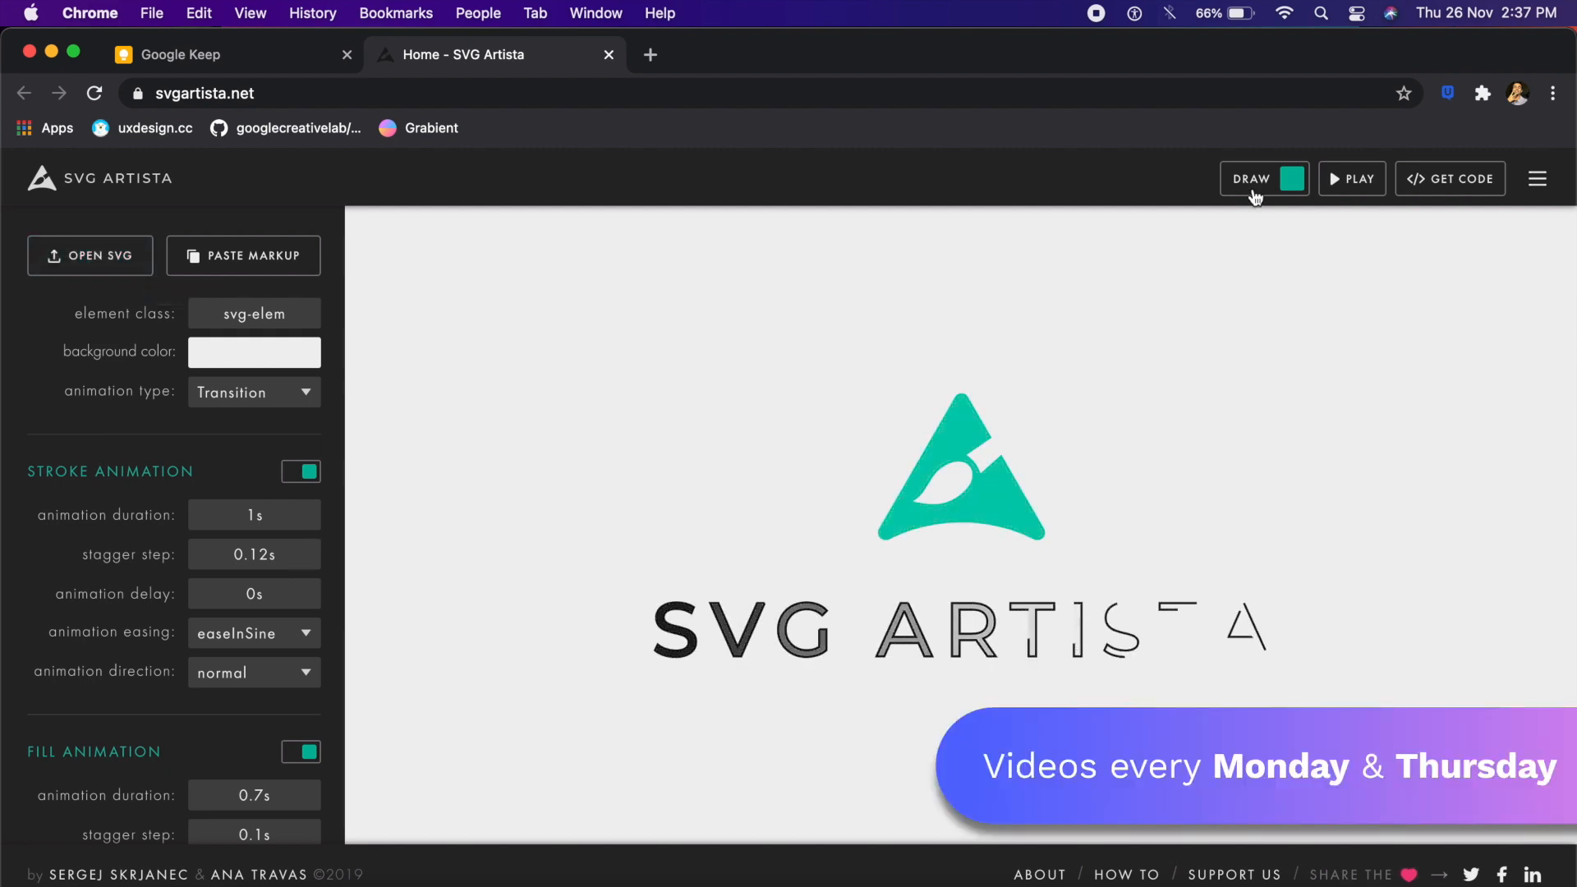
click(1449, 179)
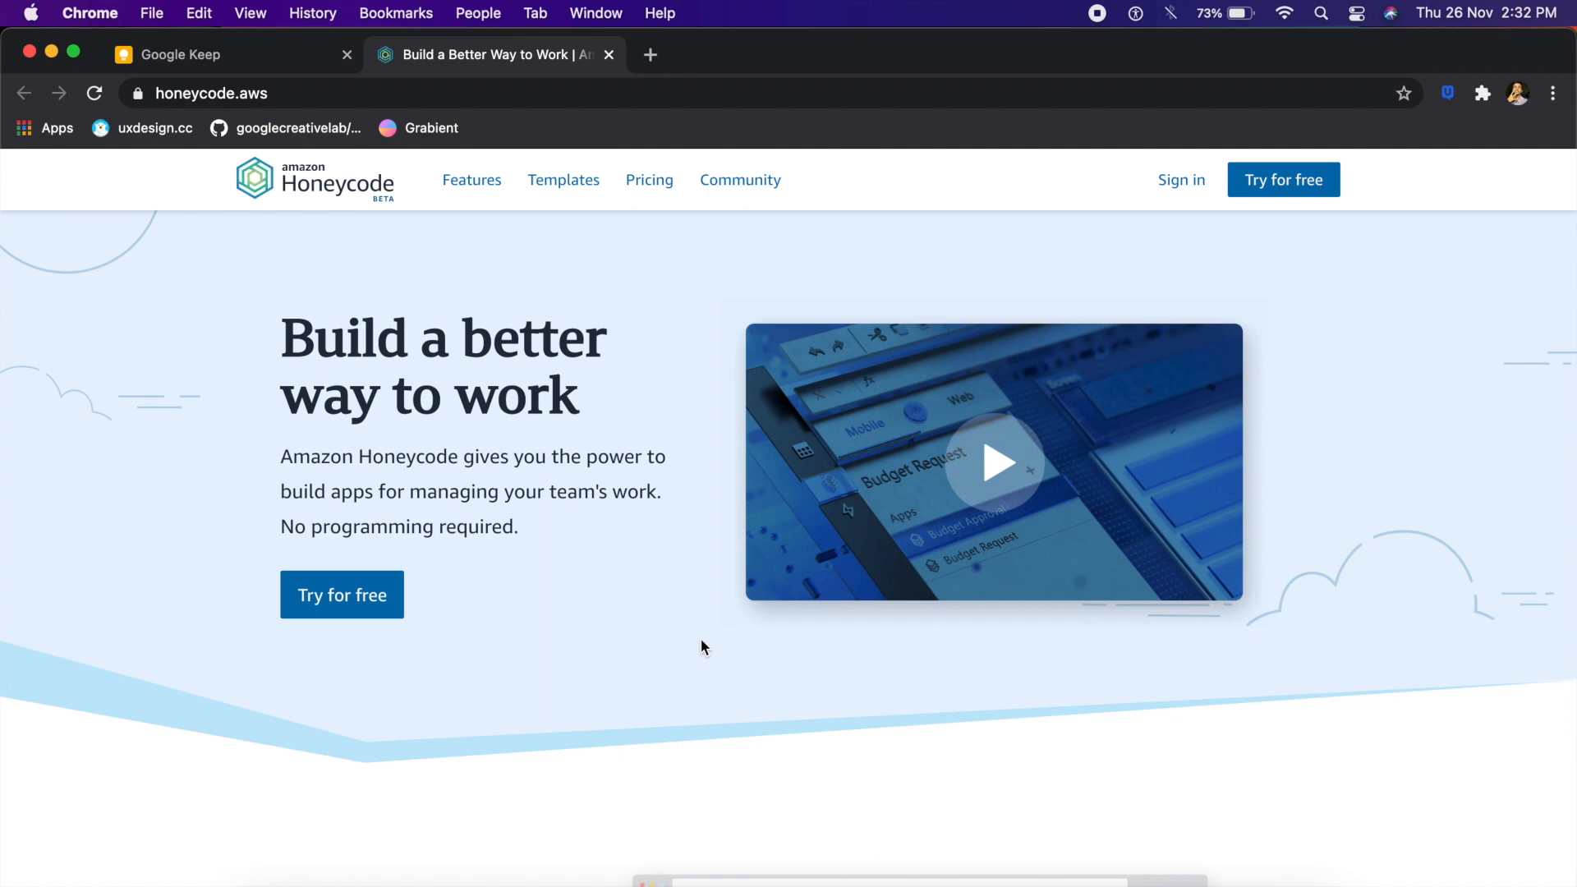
mouse_move(337, 608)
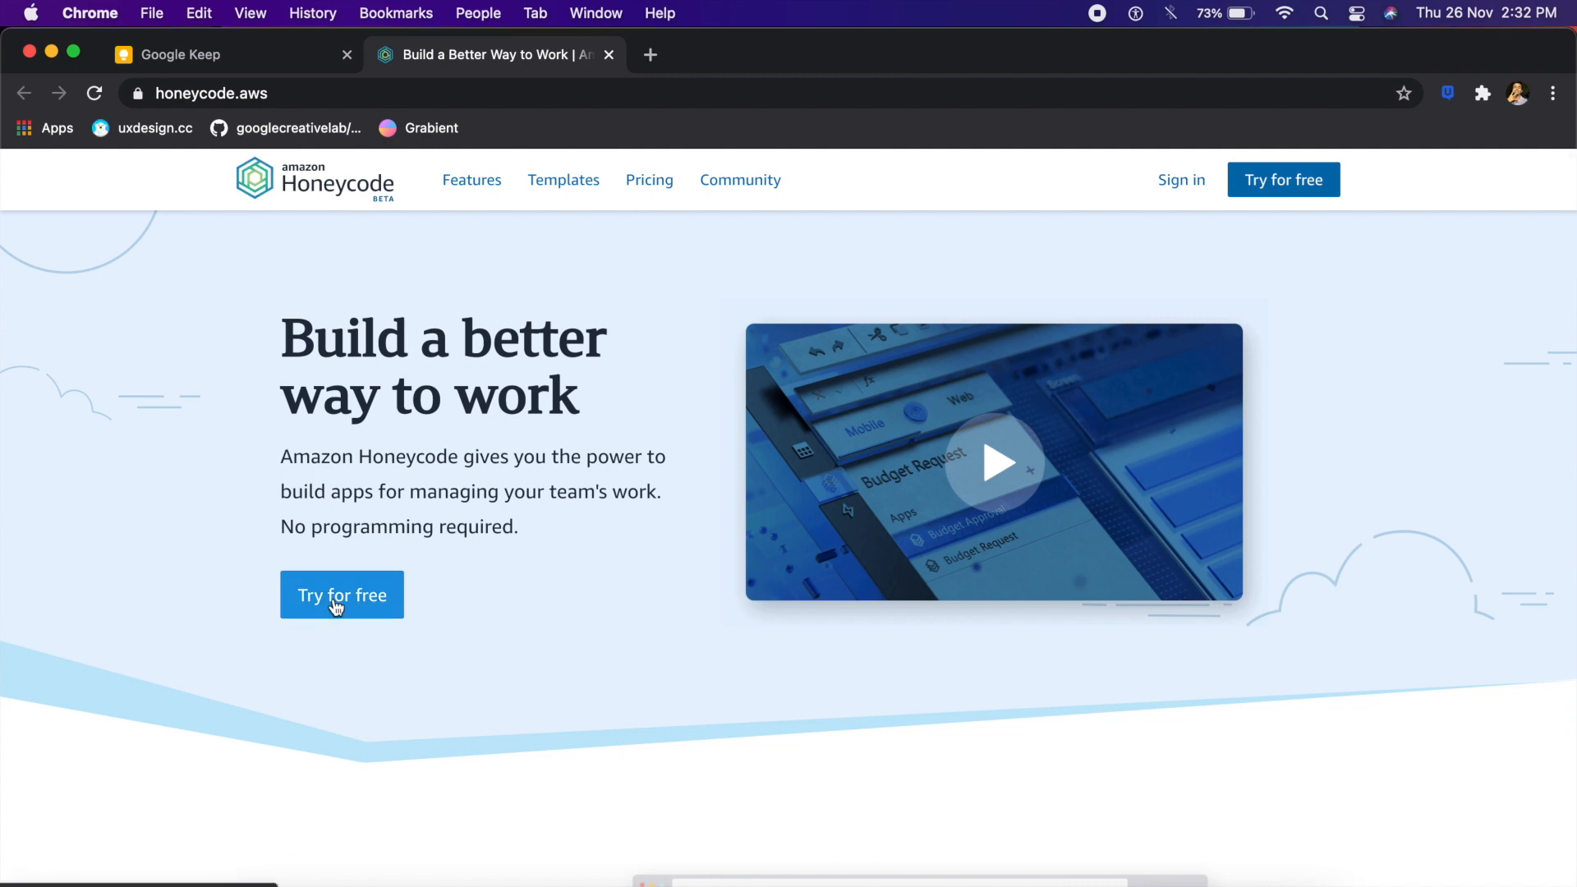
Step: Start the Honeycode free trial via 'Try for free' under the headline
click(341, 594)
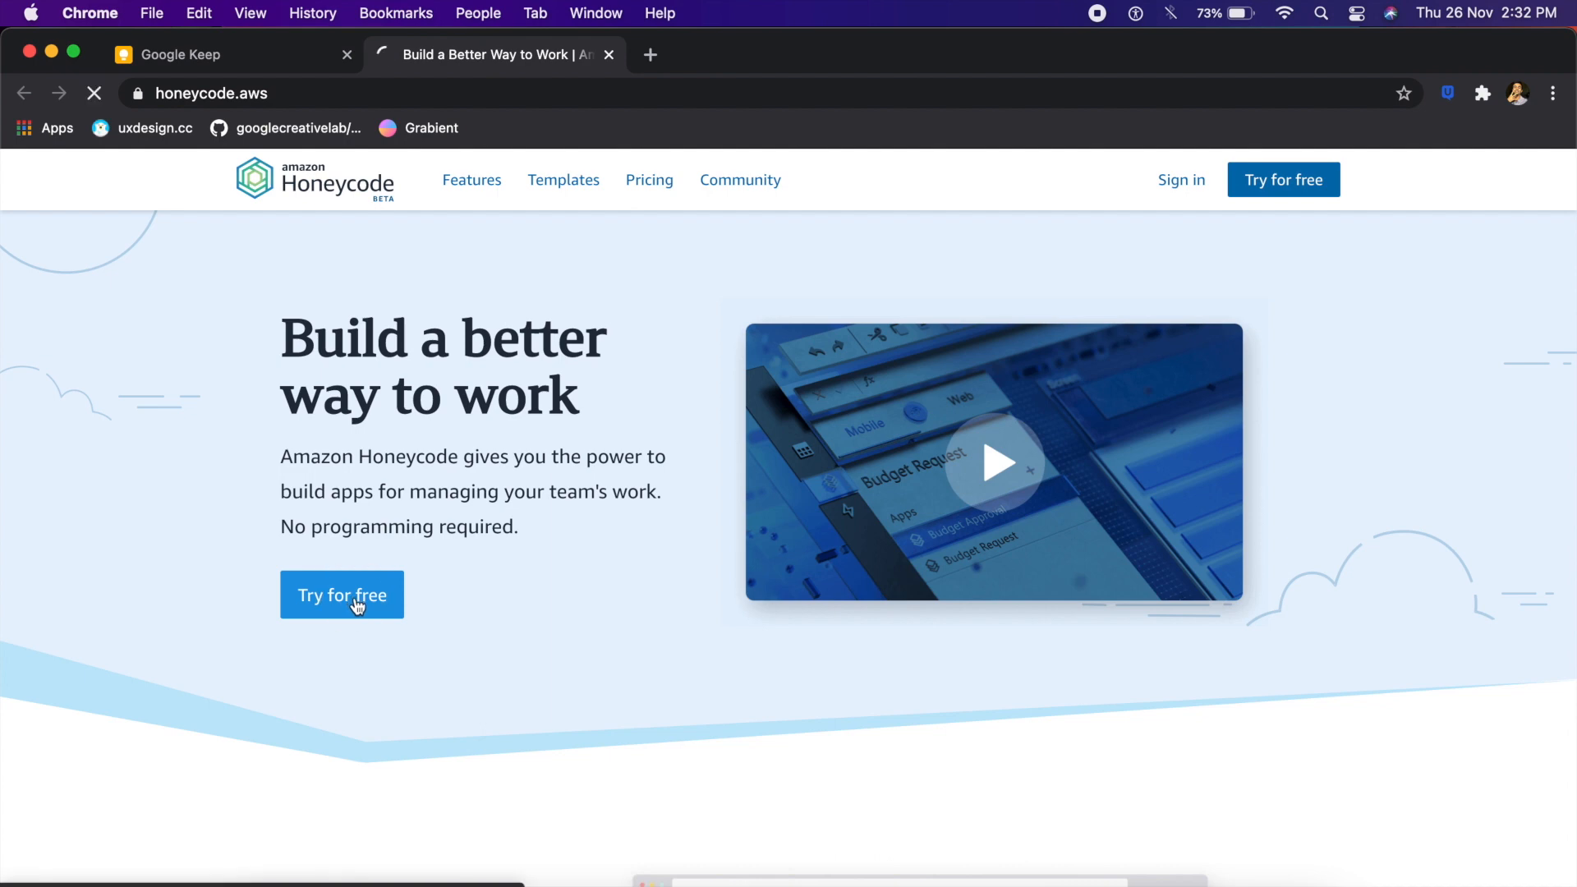
Step: From My Drive, start a new workbook using the Simple To-Do template
click(342, 594)
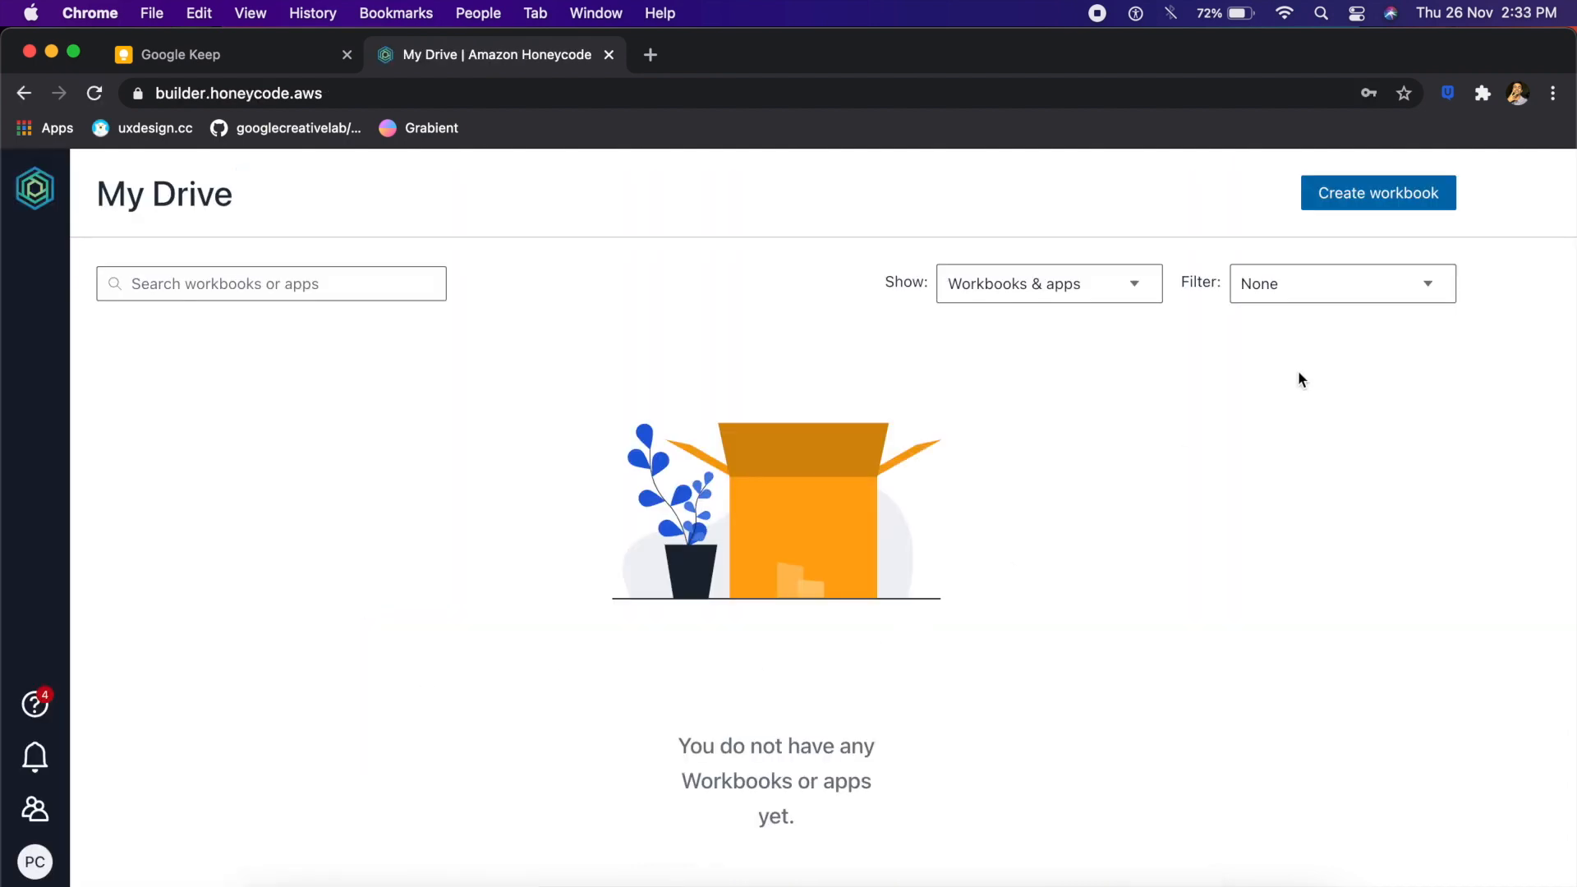
mouse_move(762, 480)
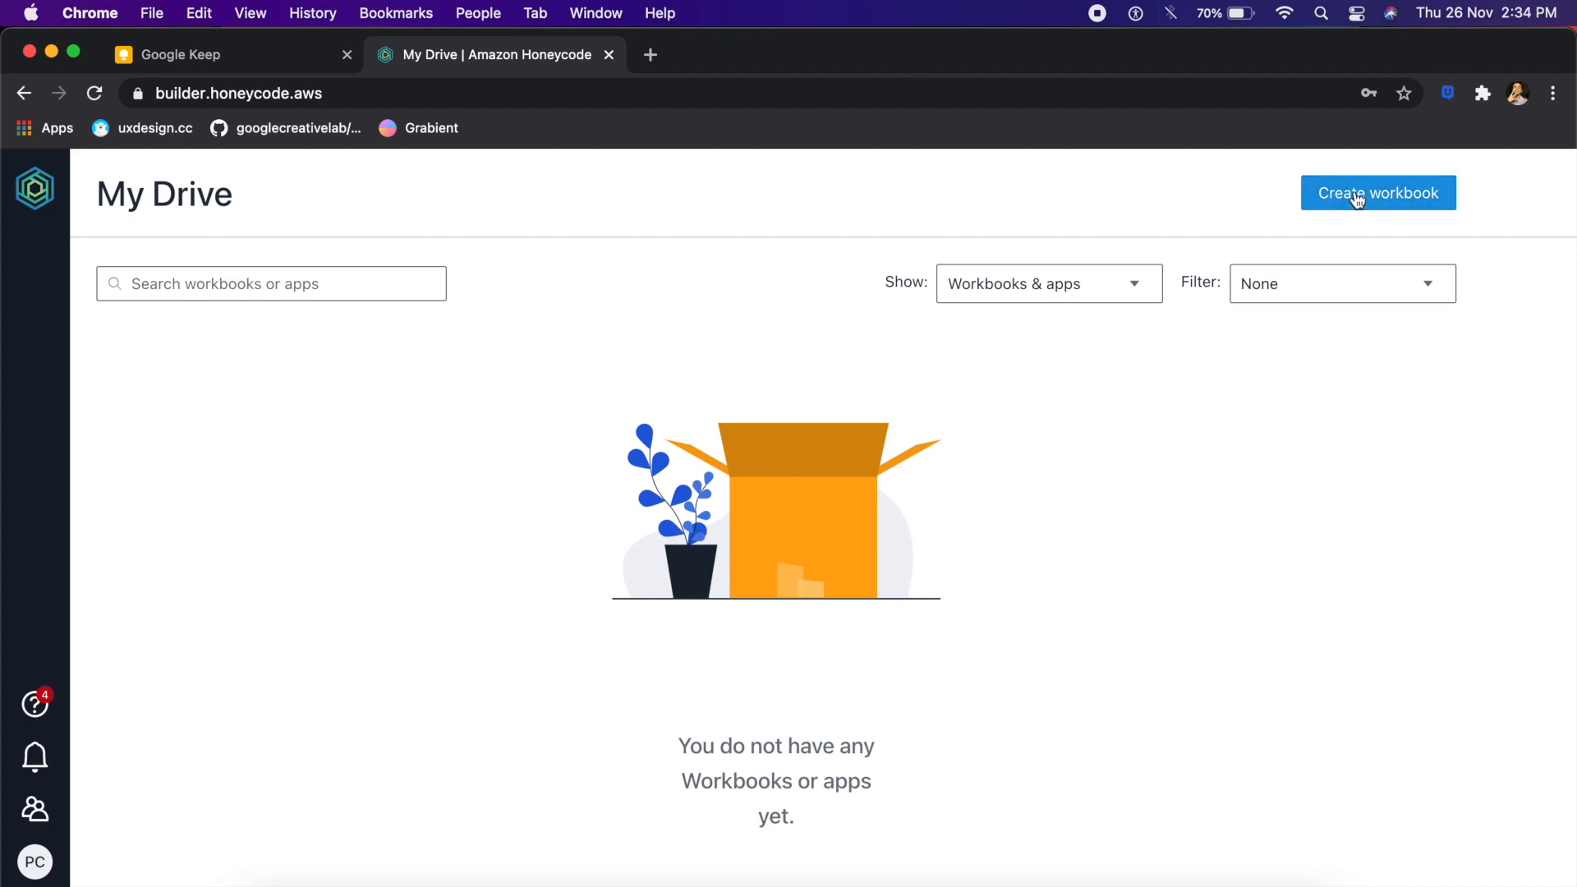
click(1379, 194)
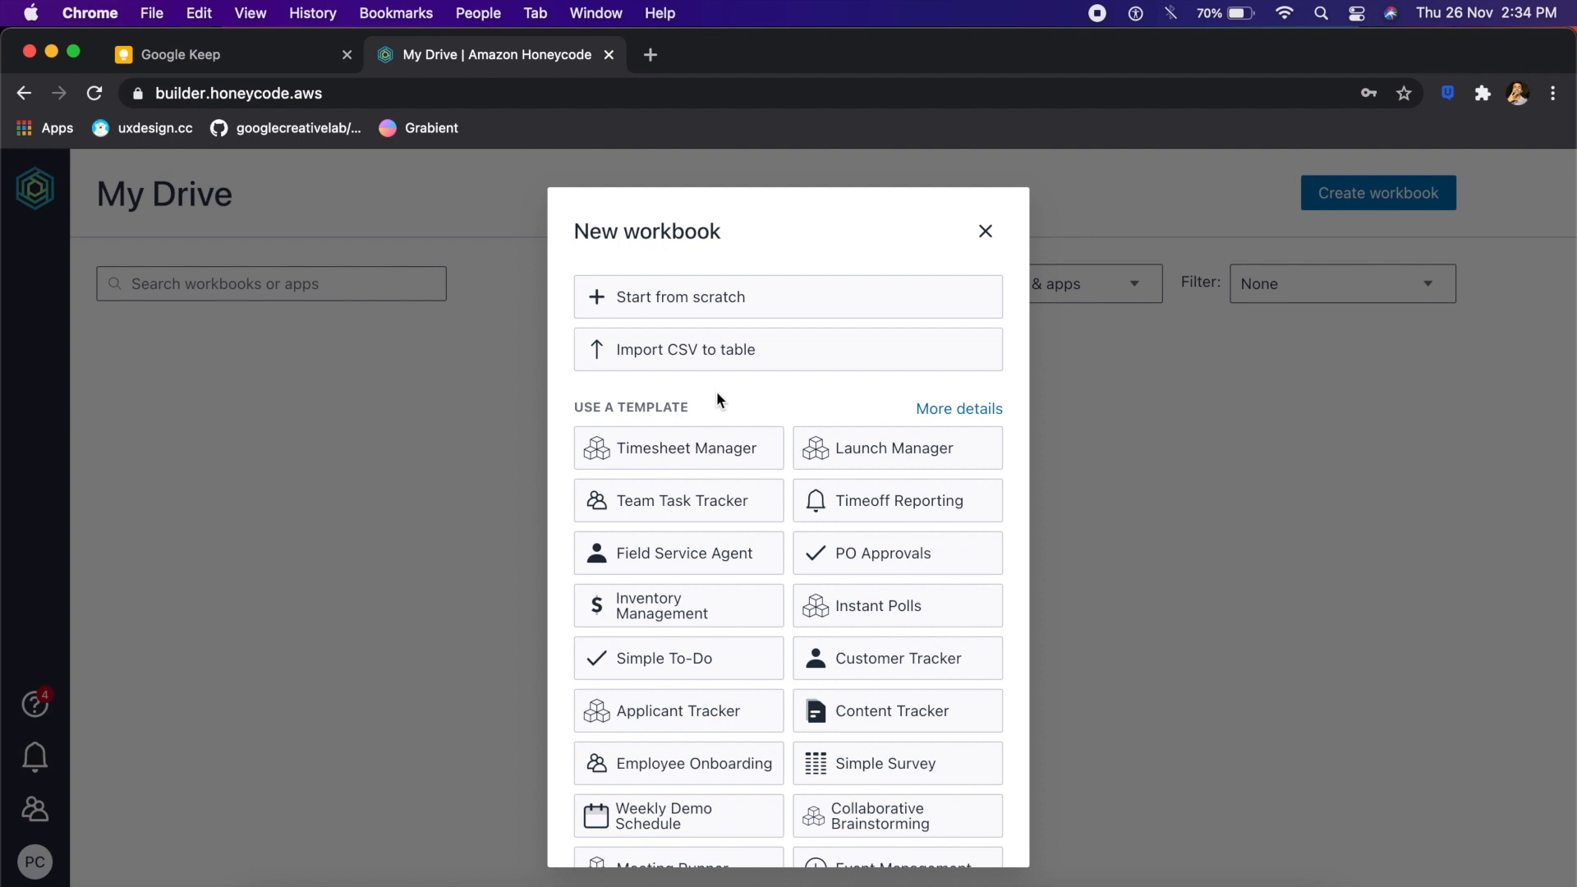
click(663, 657)
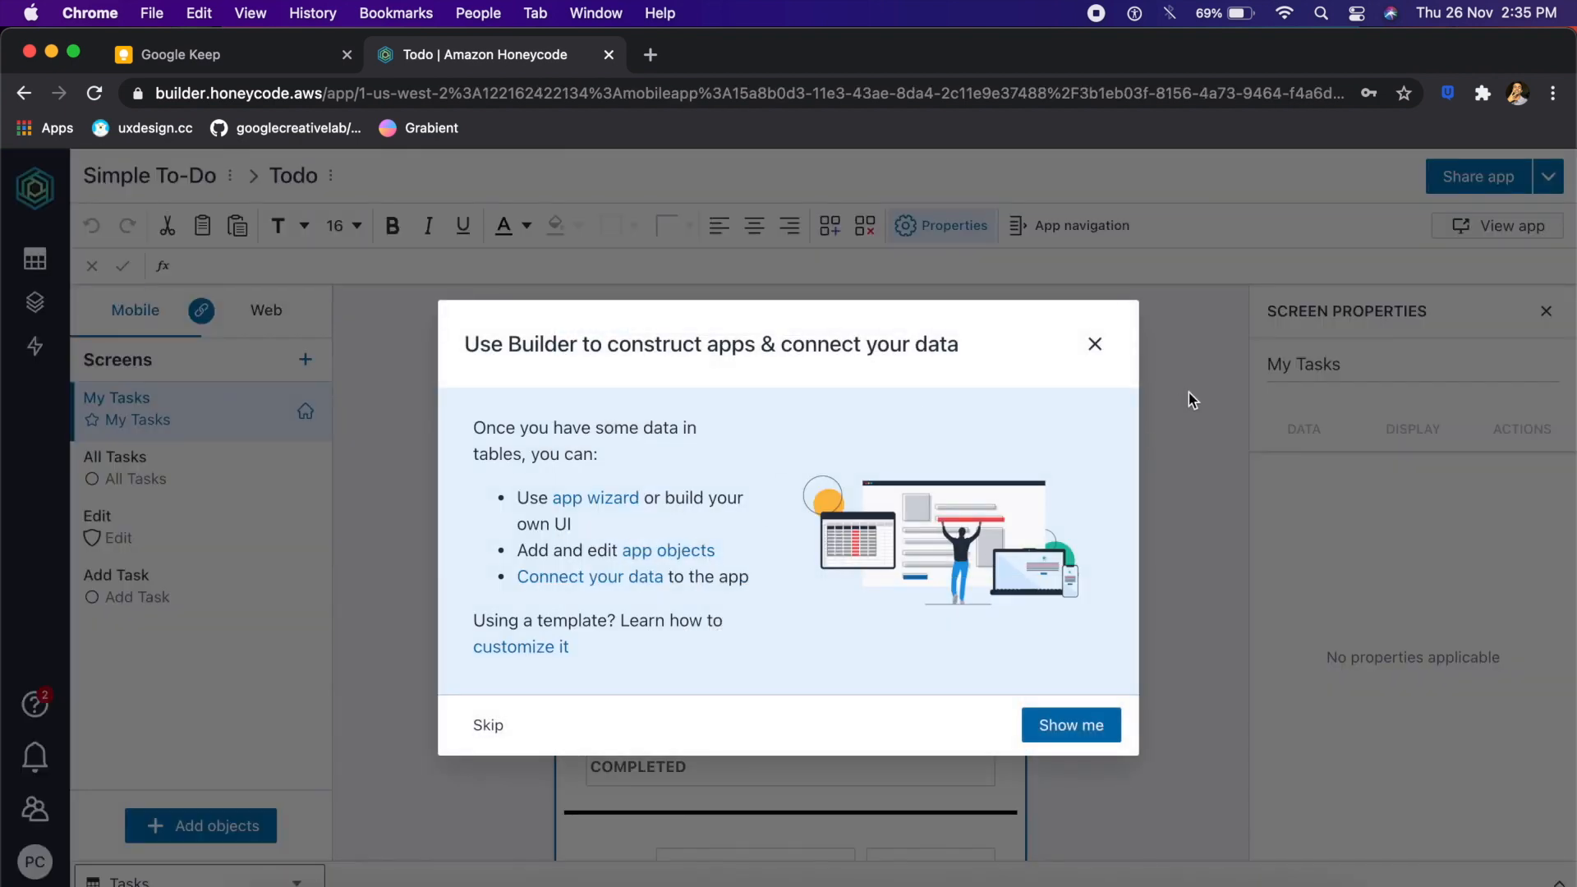
Step: Skip the builder intro, select the My Tasks header and show the App navigation settings
click(488, 724)
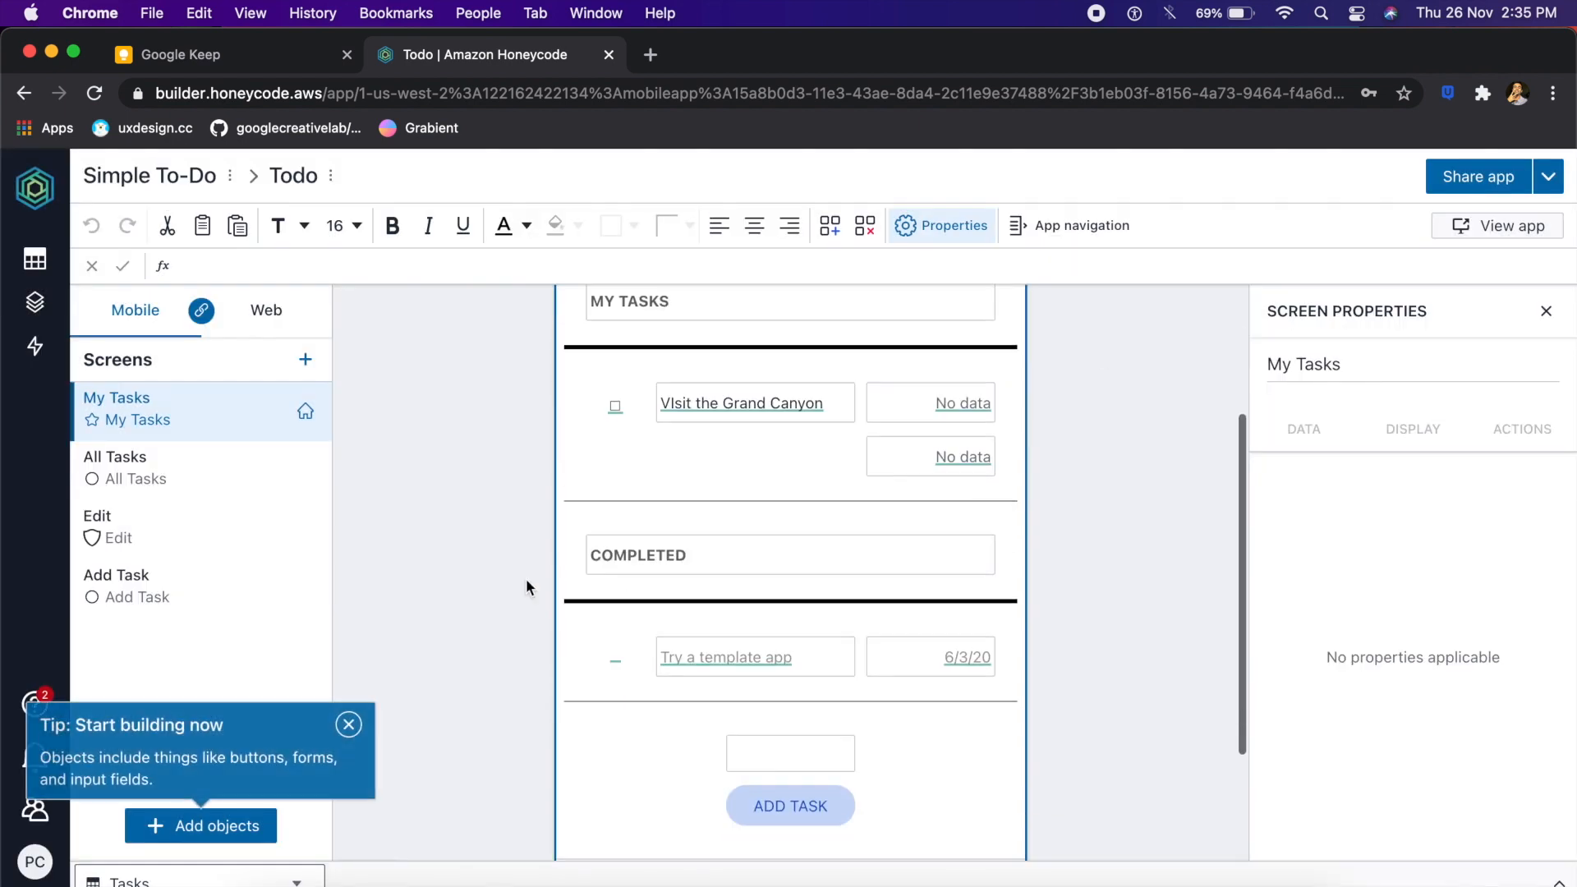
scroll(down, 3)
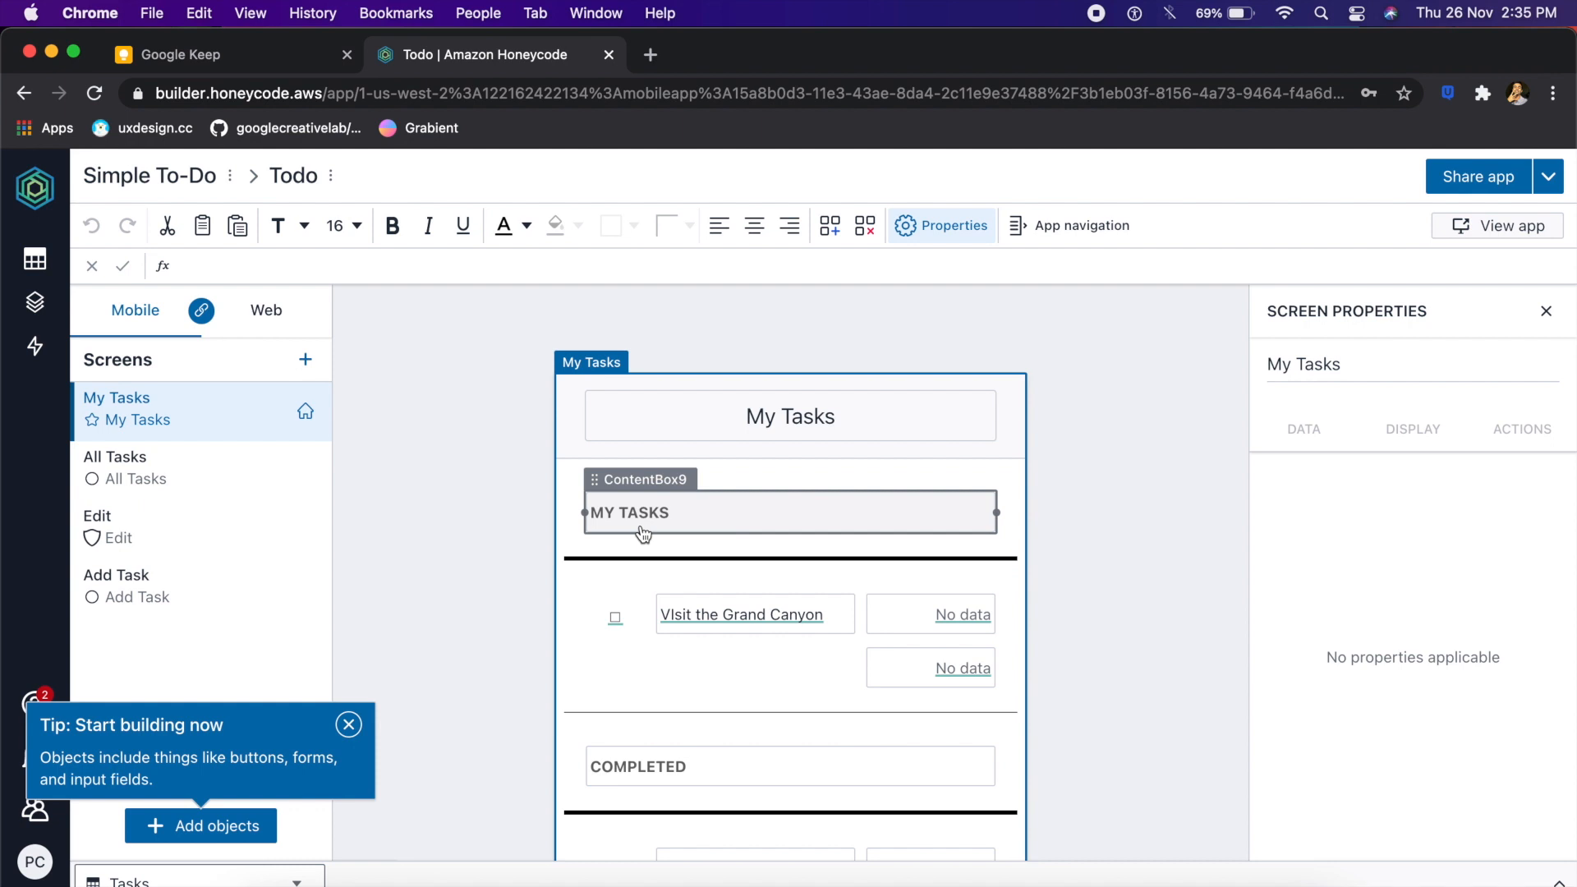
click(791, 416)
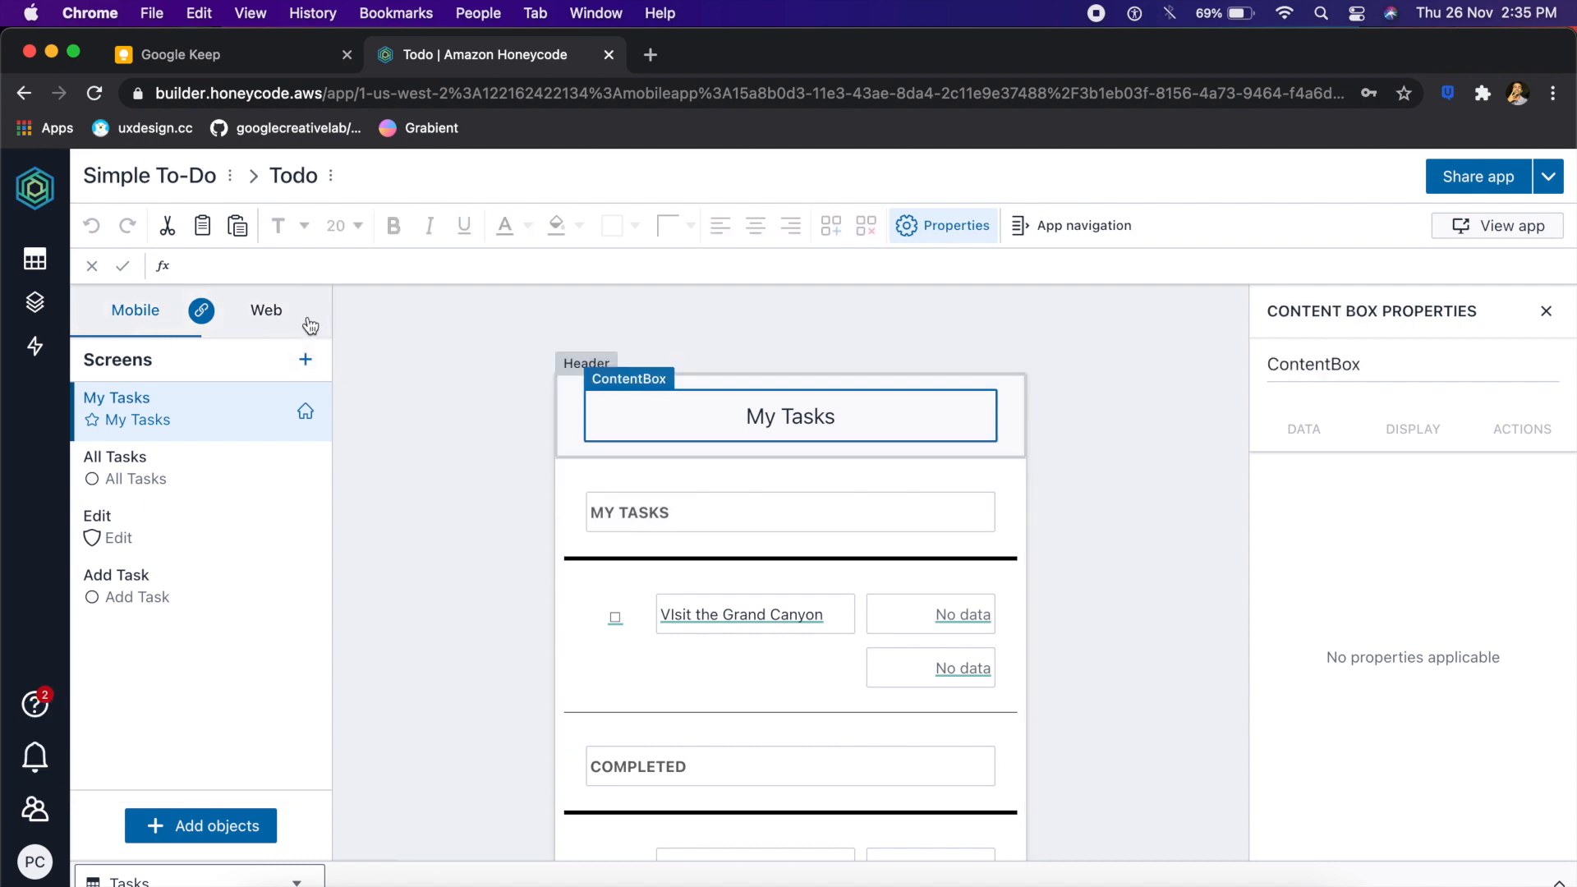
mouse_move(315, 338)
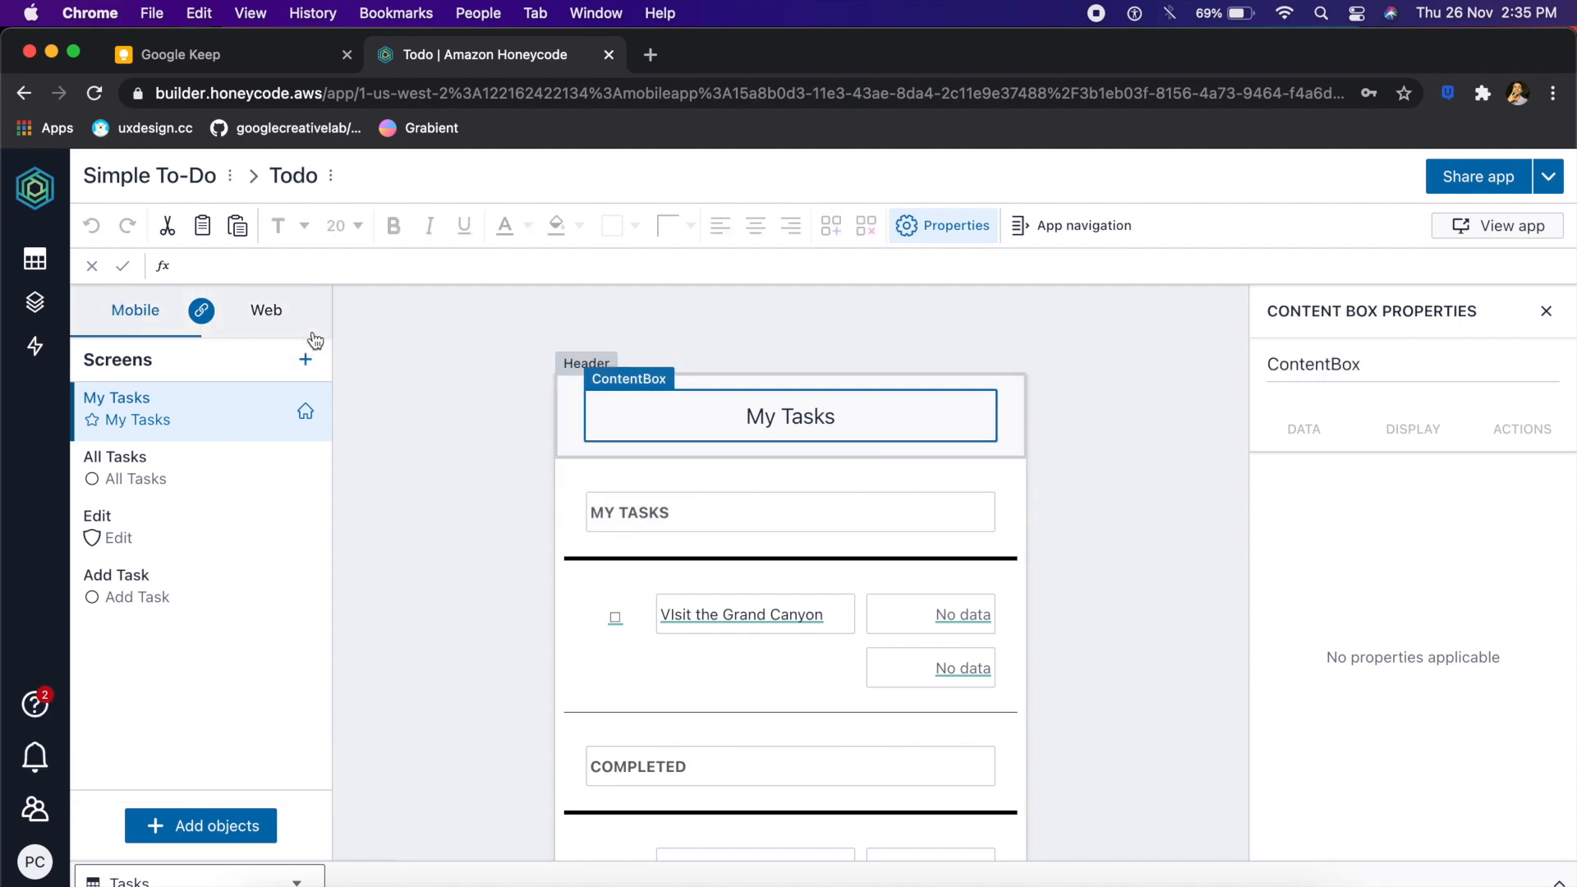
click(266, 311)
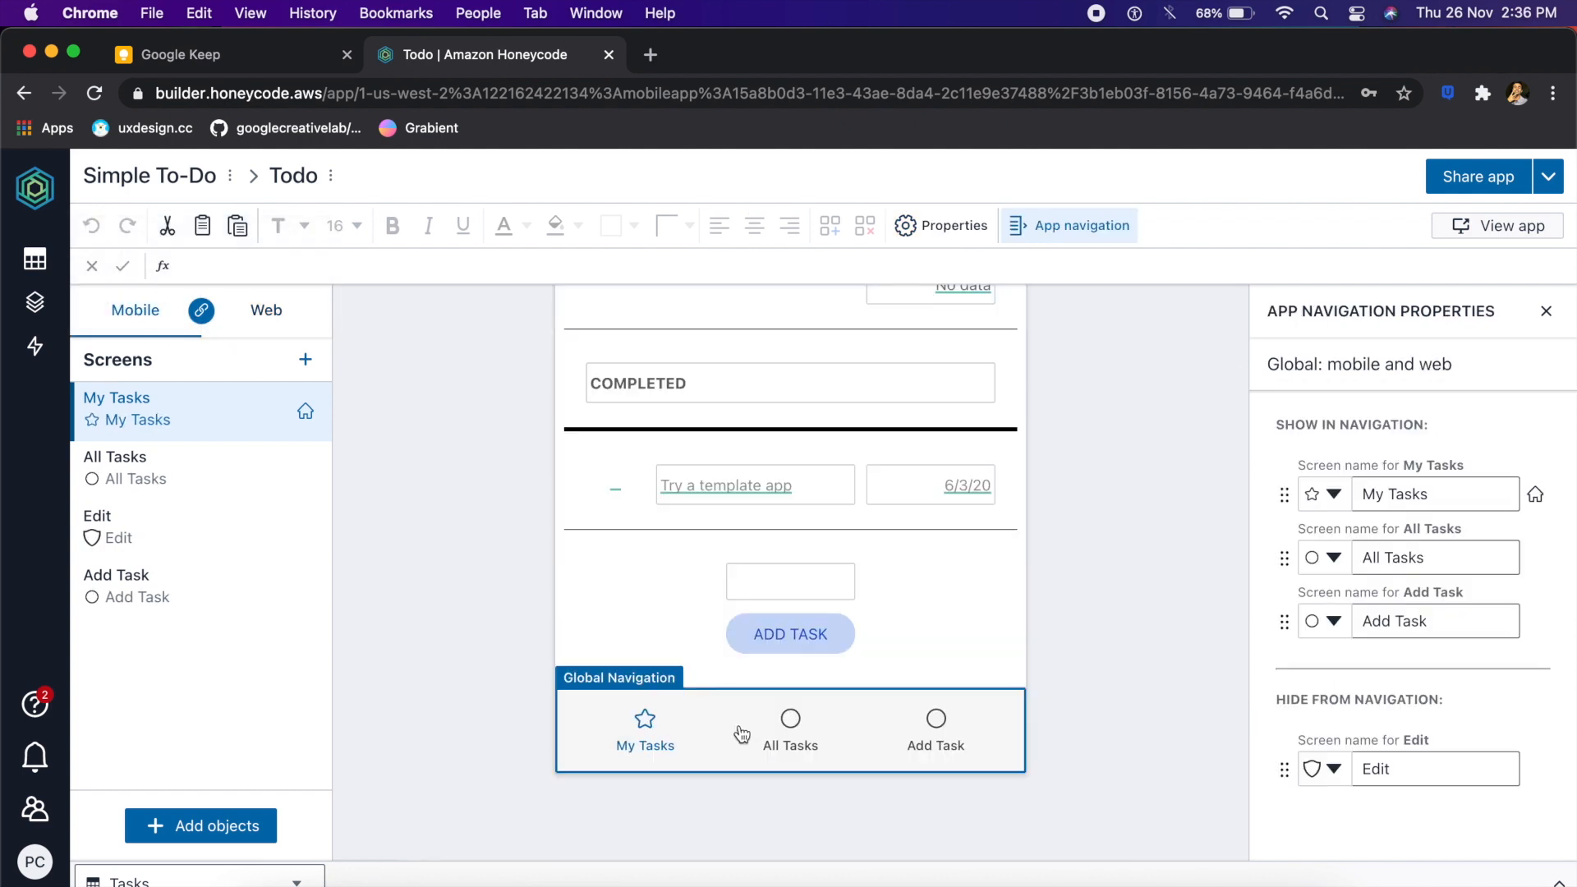
mouse_move(472, 486)
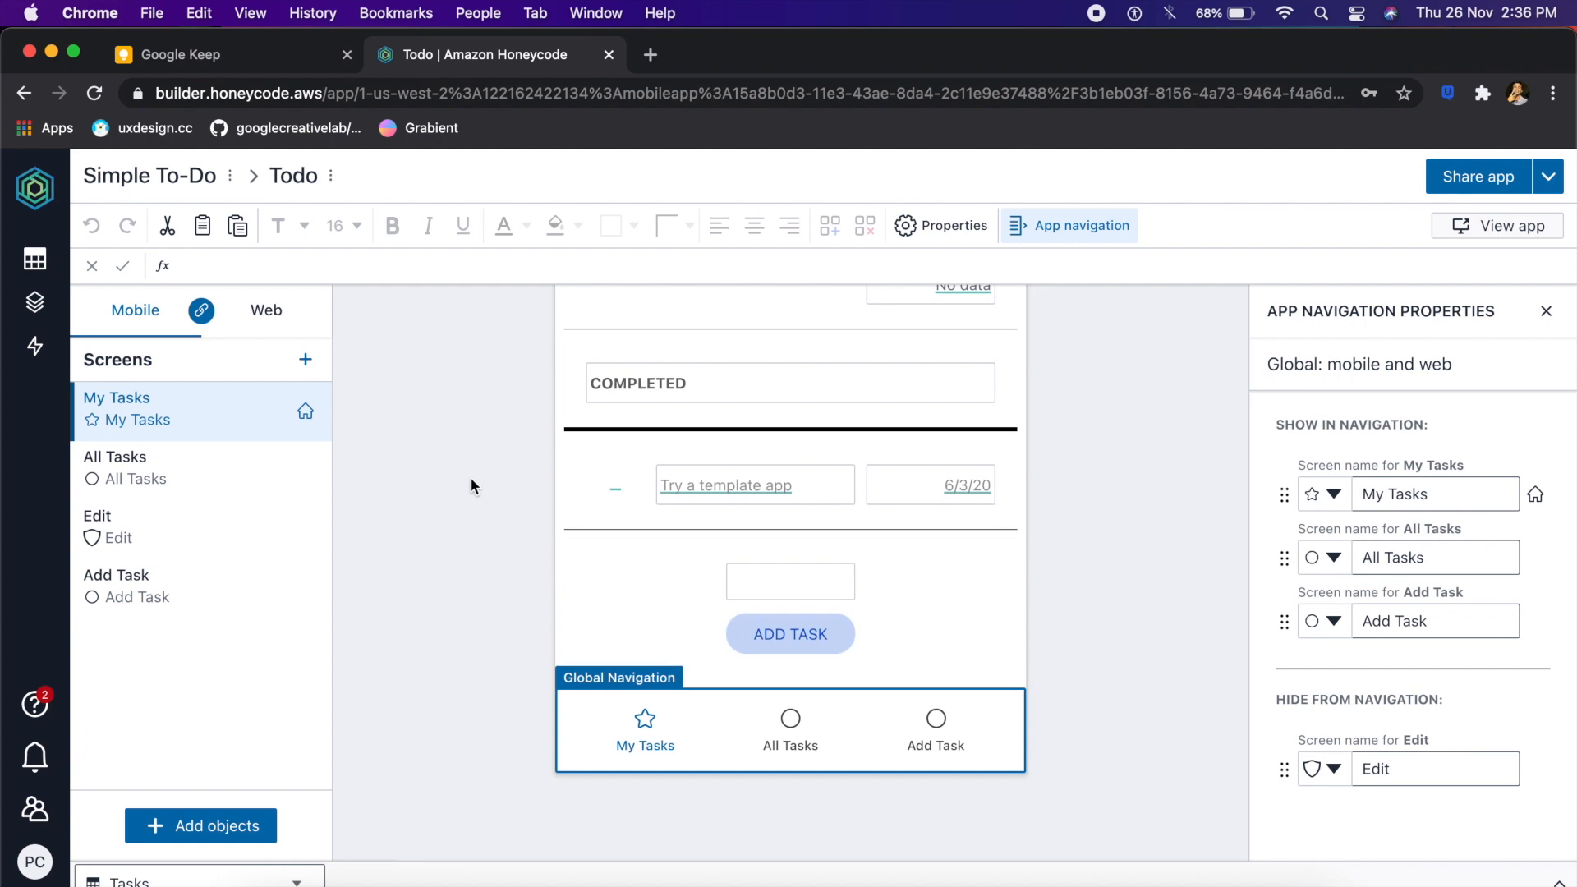
mouse_move(435, 601)
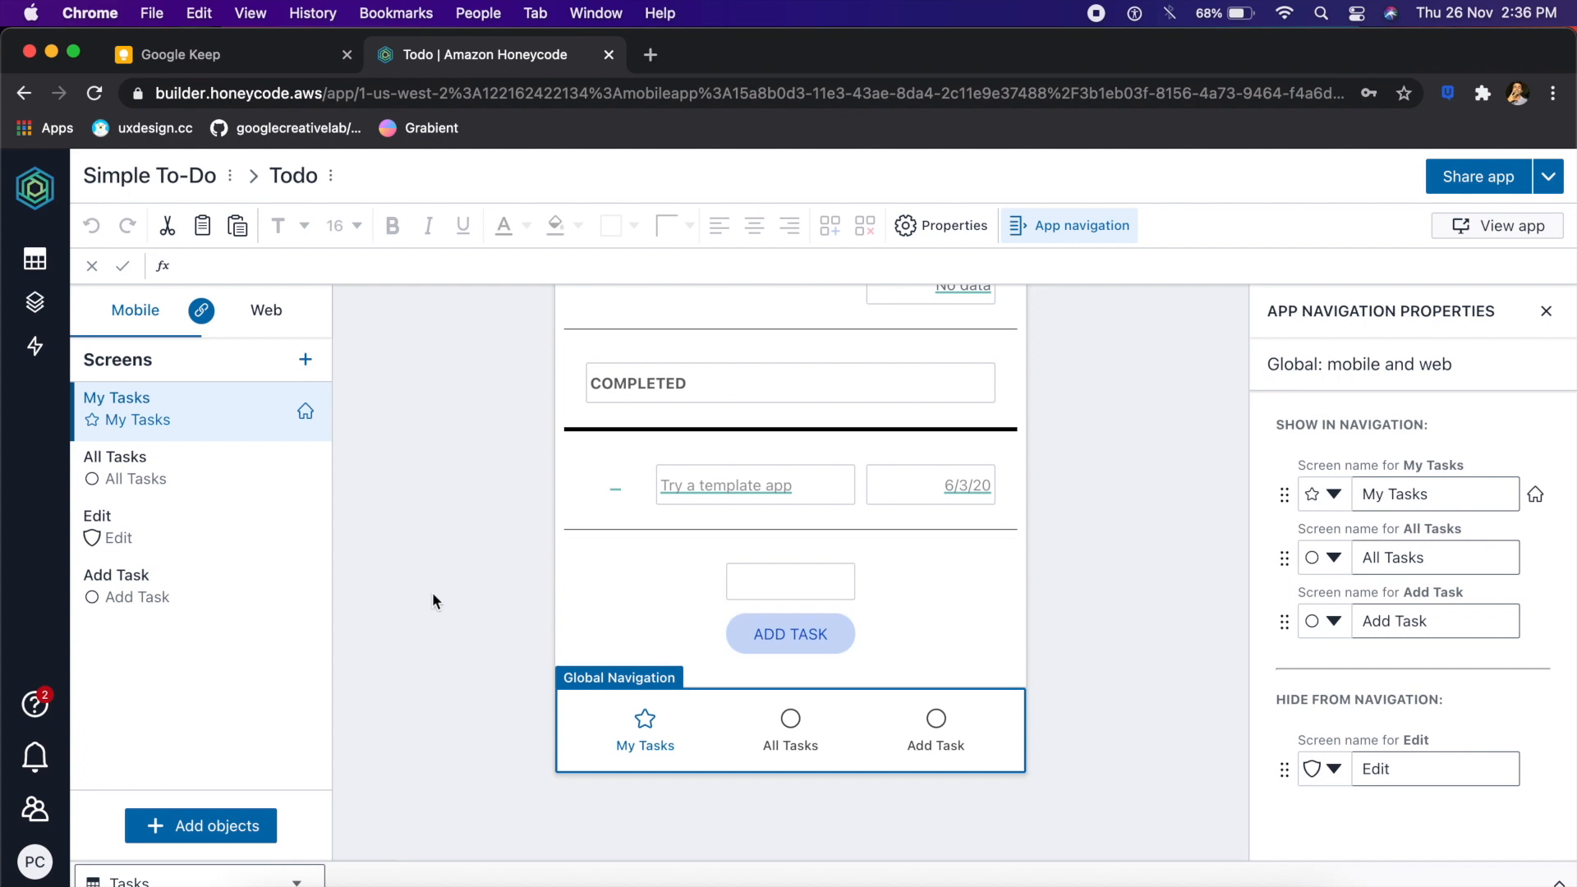
mouse_move(655, 746)
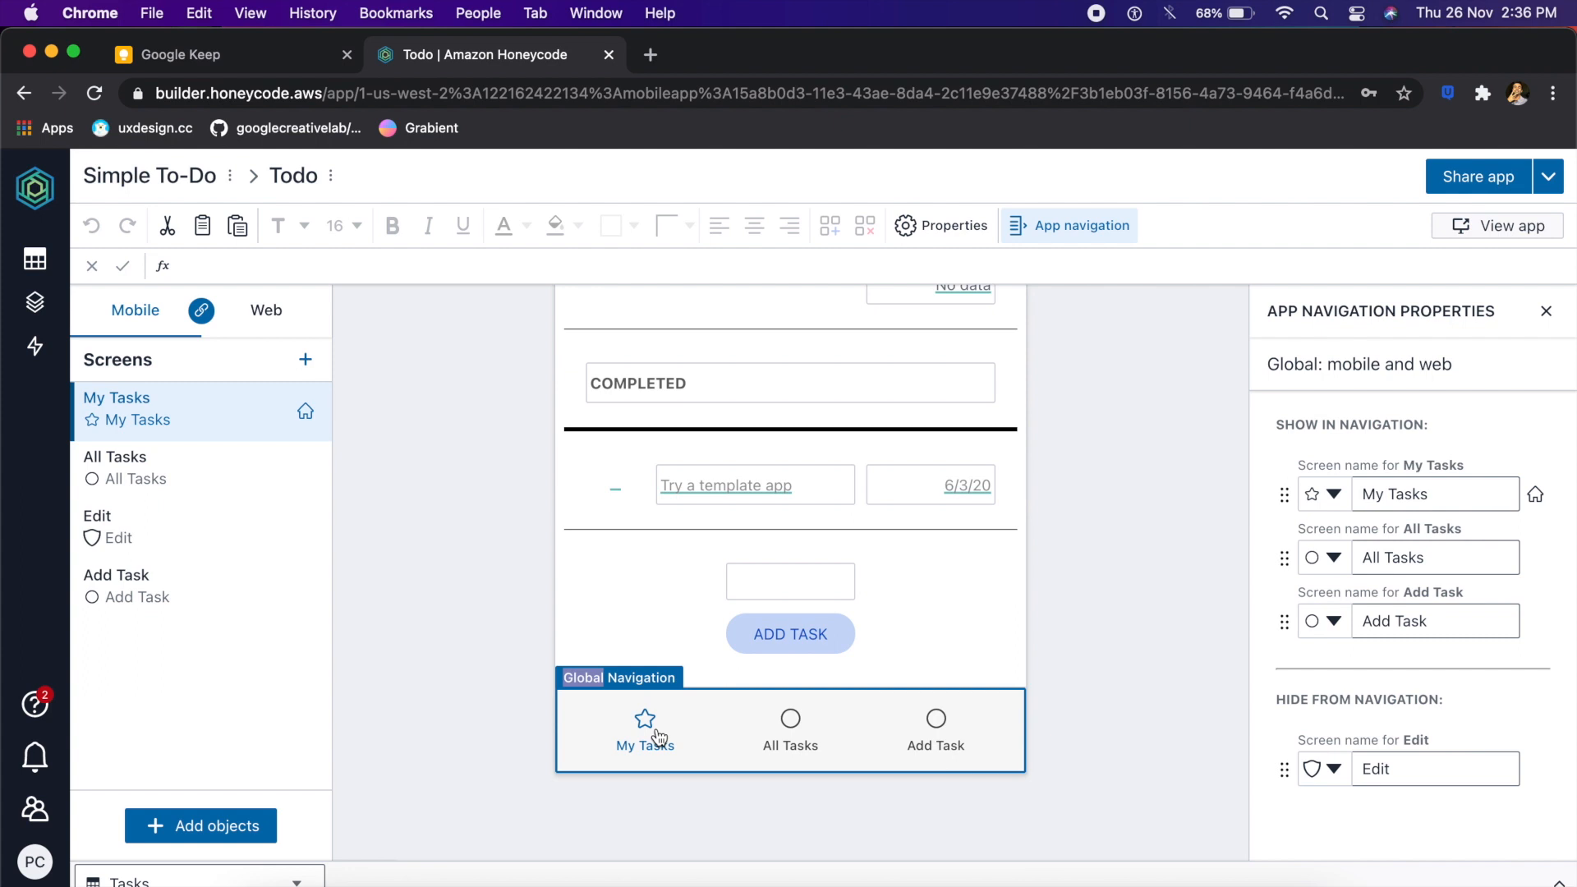
mouse_move(644, 756)
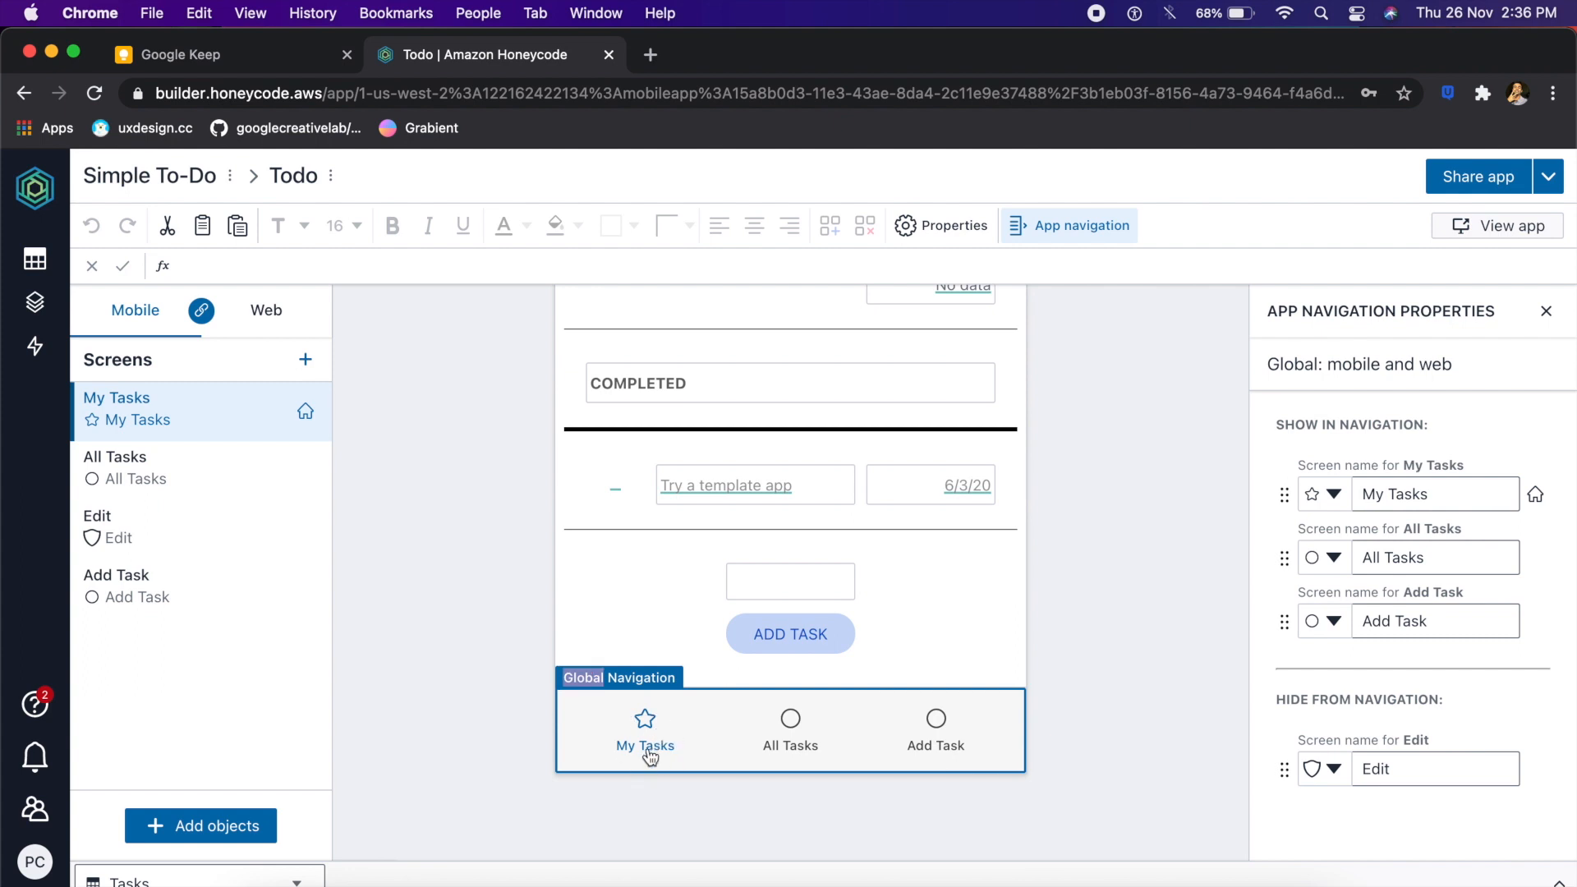
mouse_move(472, 486)
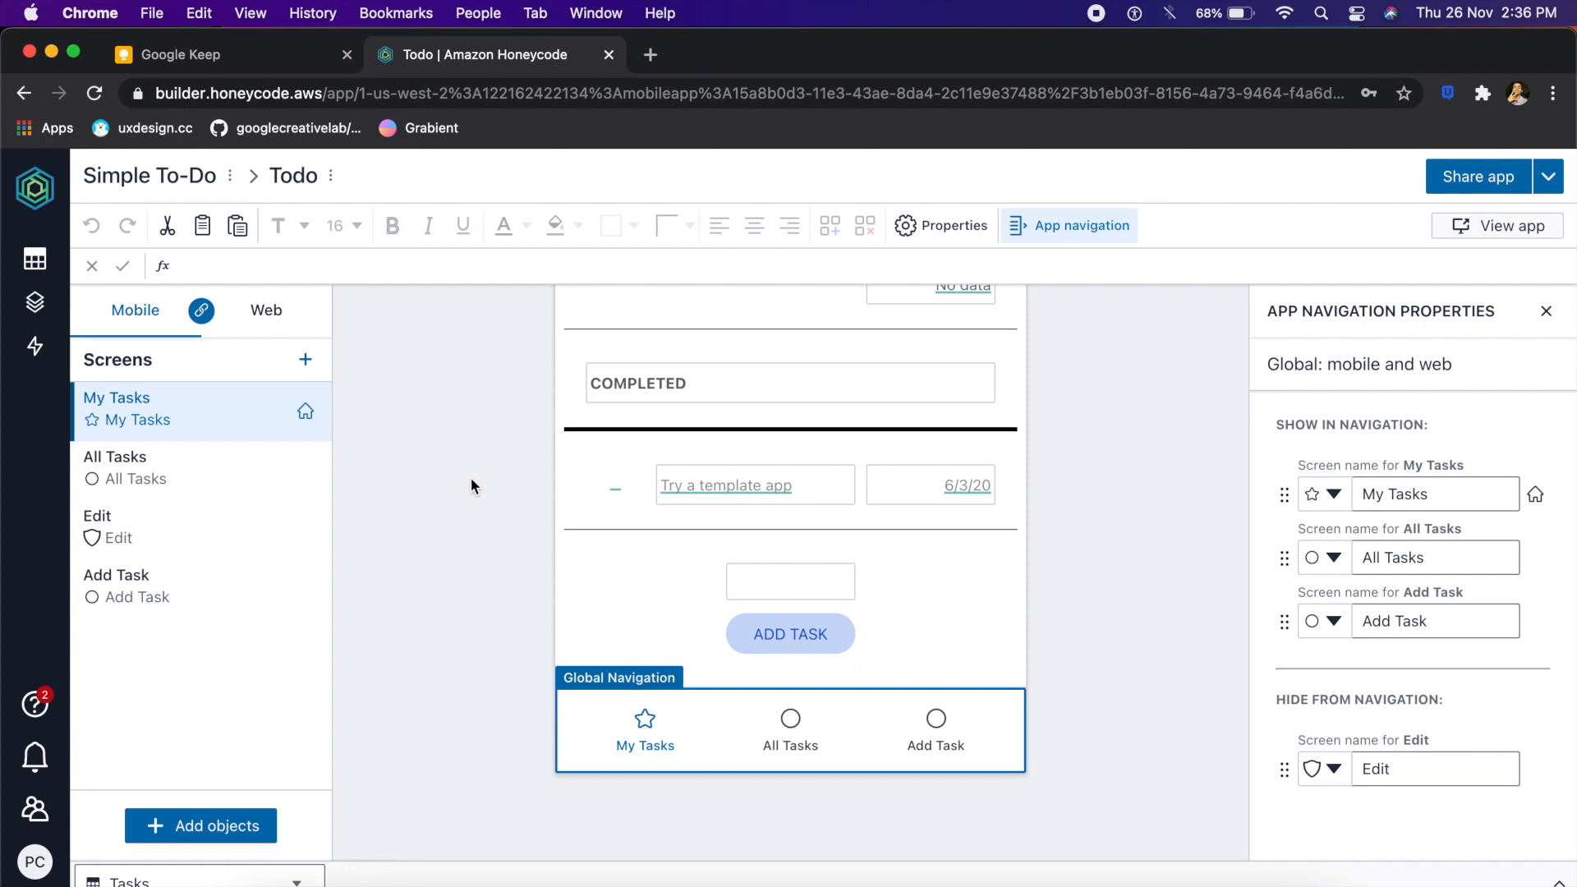
mouse_move(480, 562)
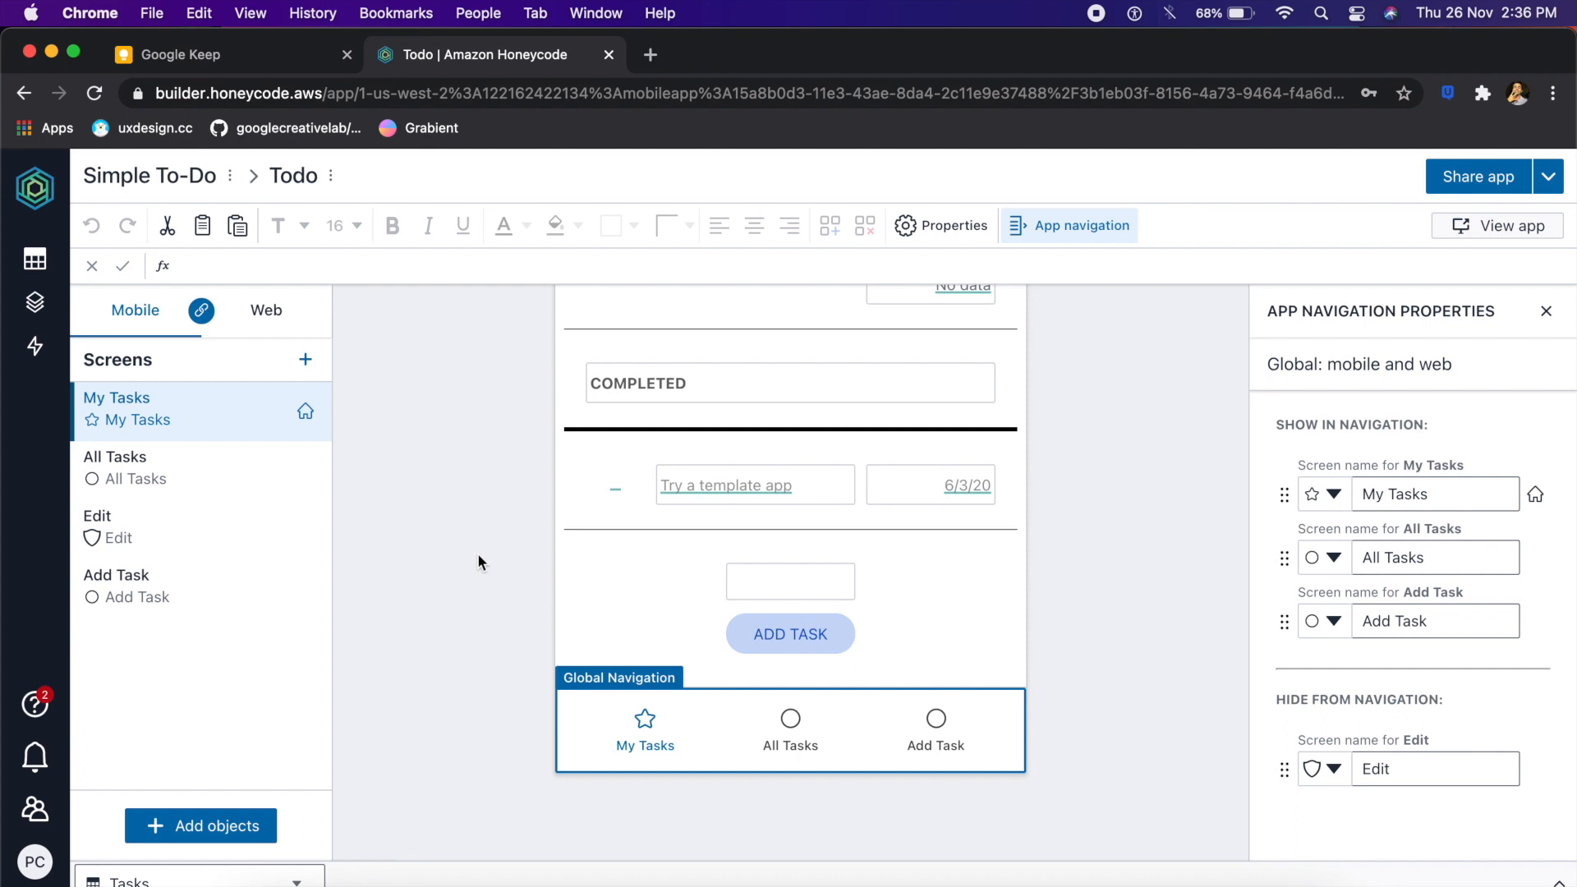
mouse_move(435, 602)
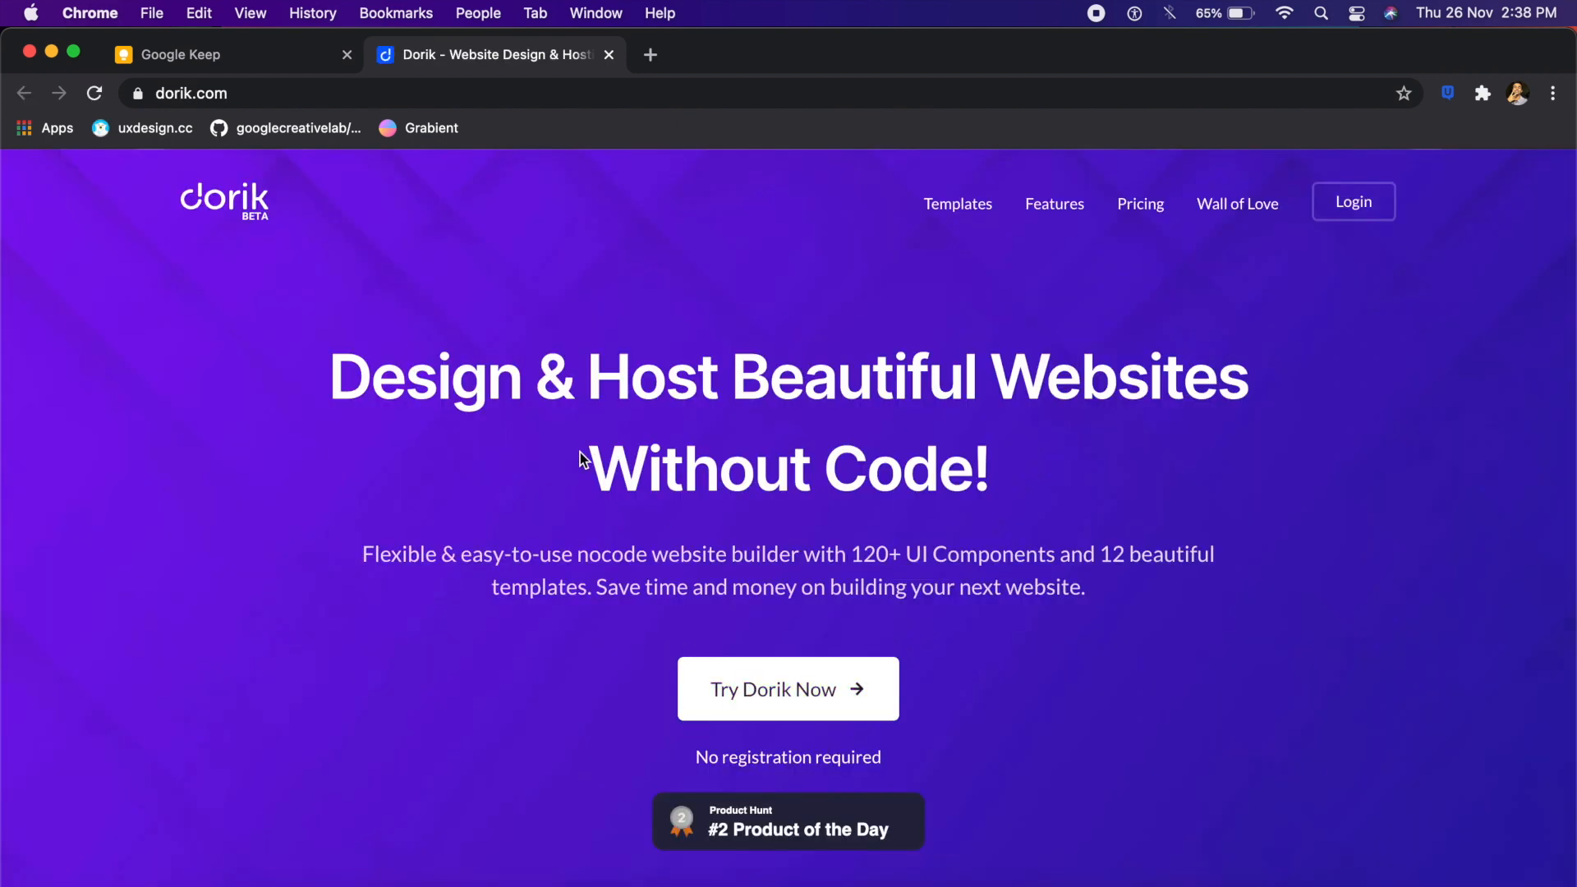
Step: Scroll the dorik.com homepage down to the Built-in Templates section
scroll(down, 3)
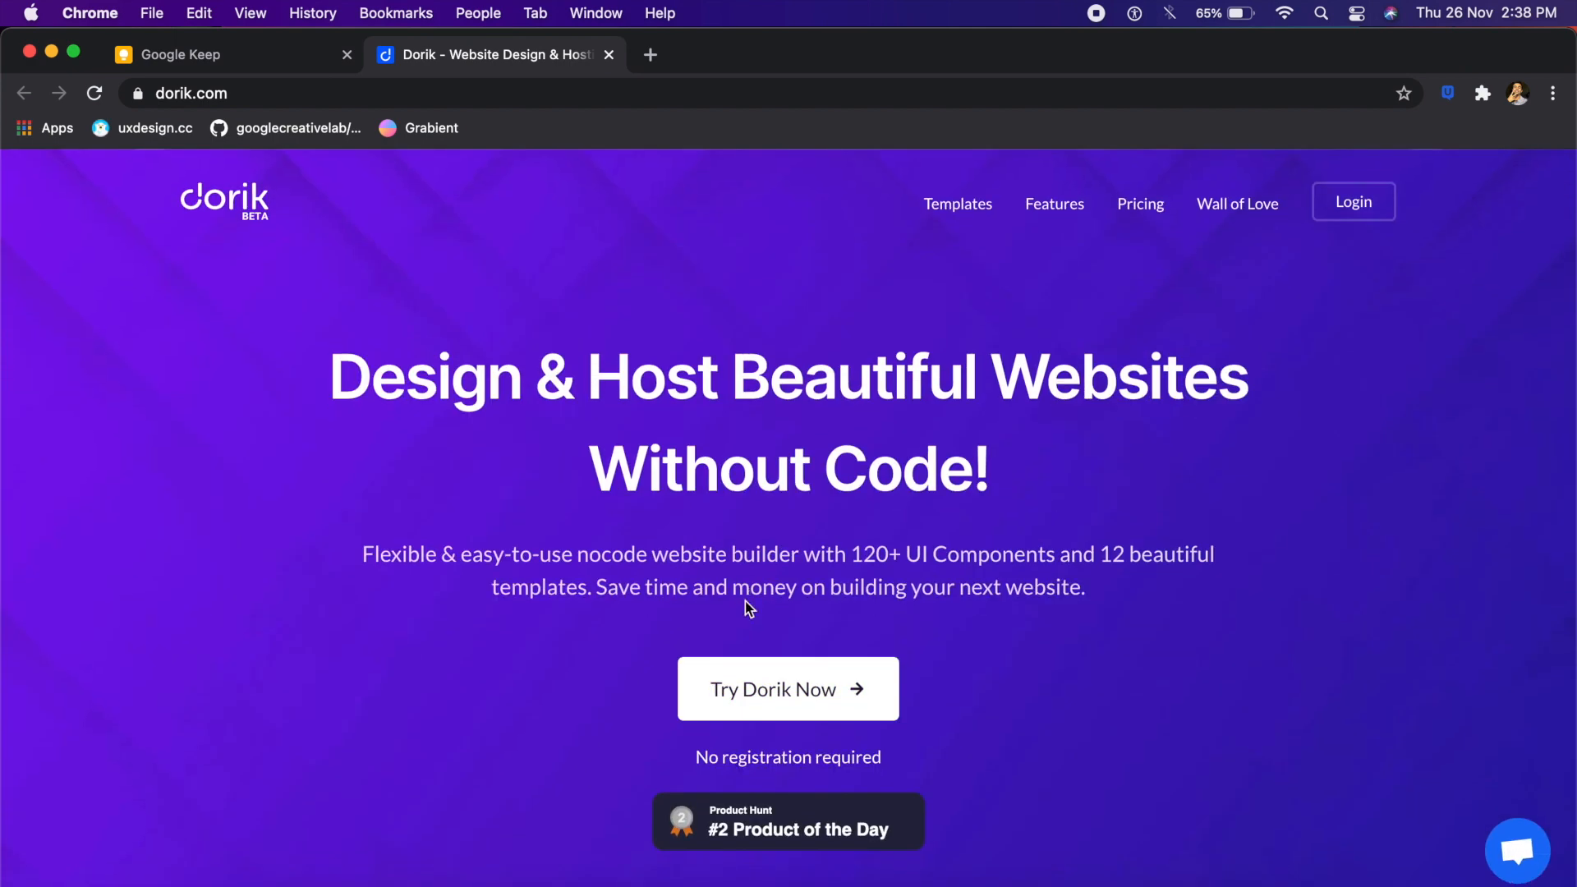
scroll(down, 3)
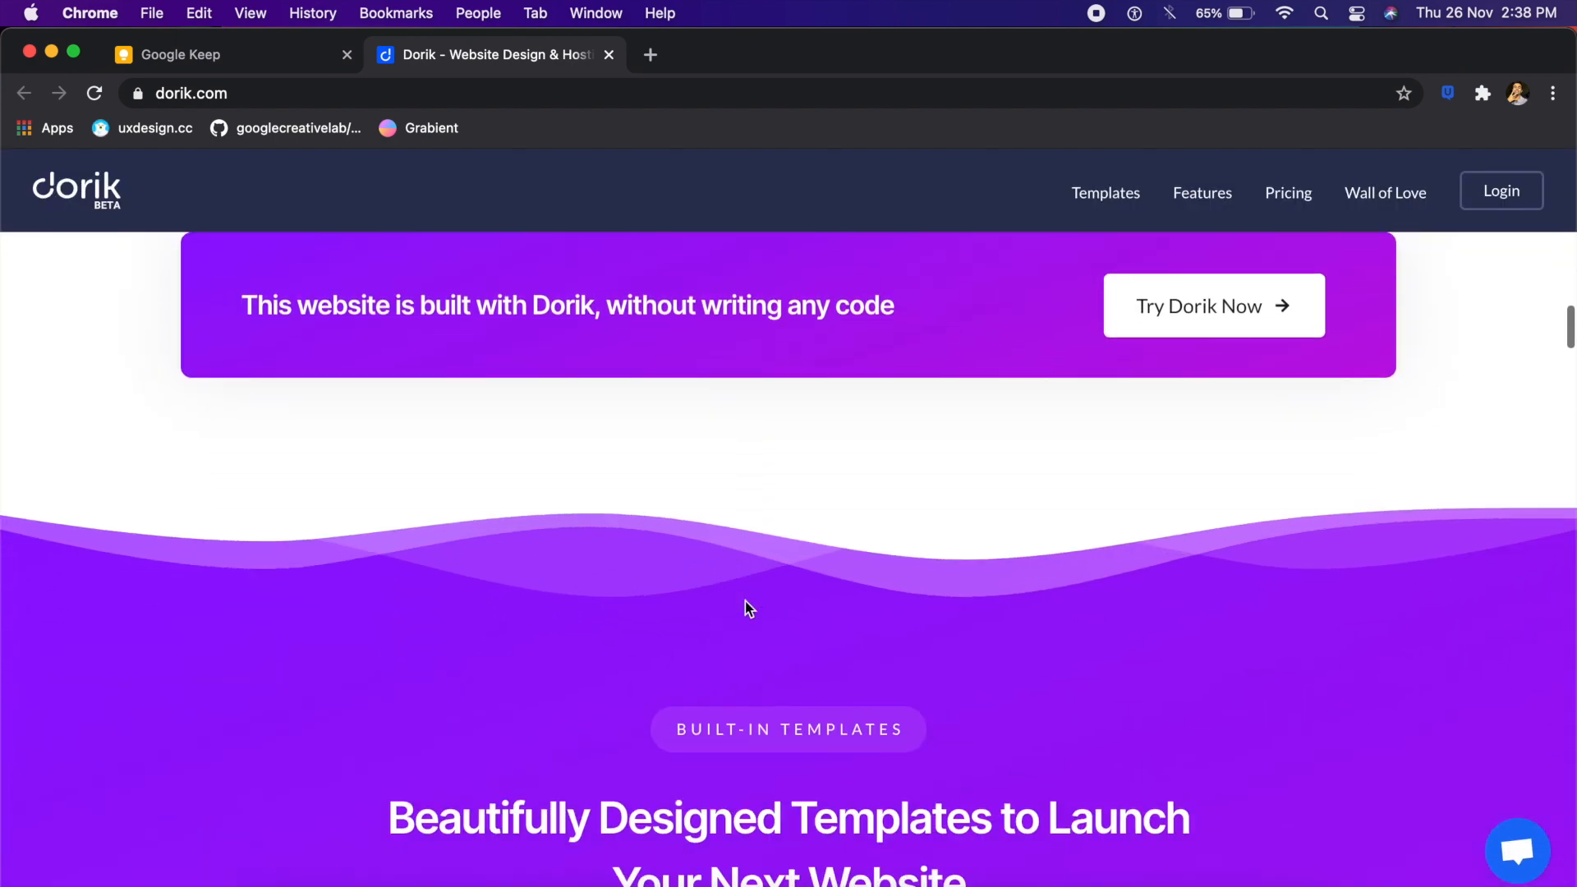
scroll(down, 3)
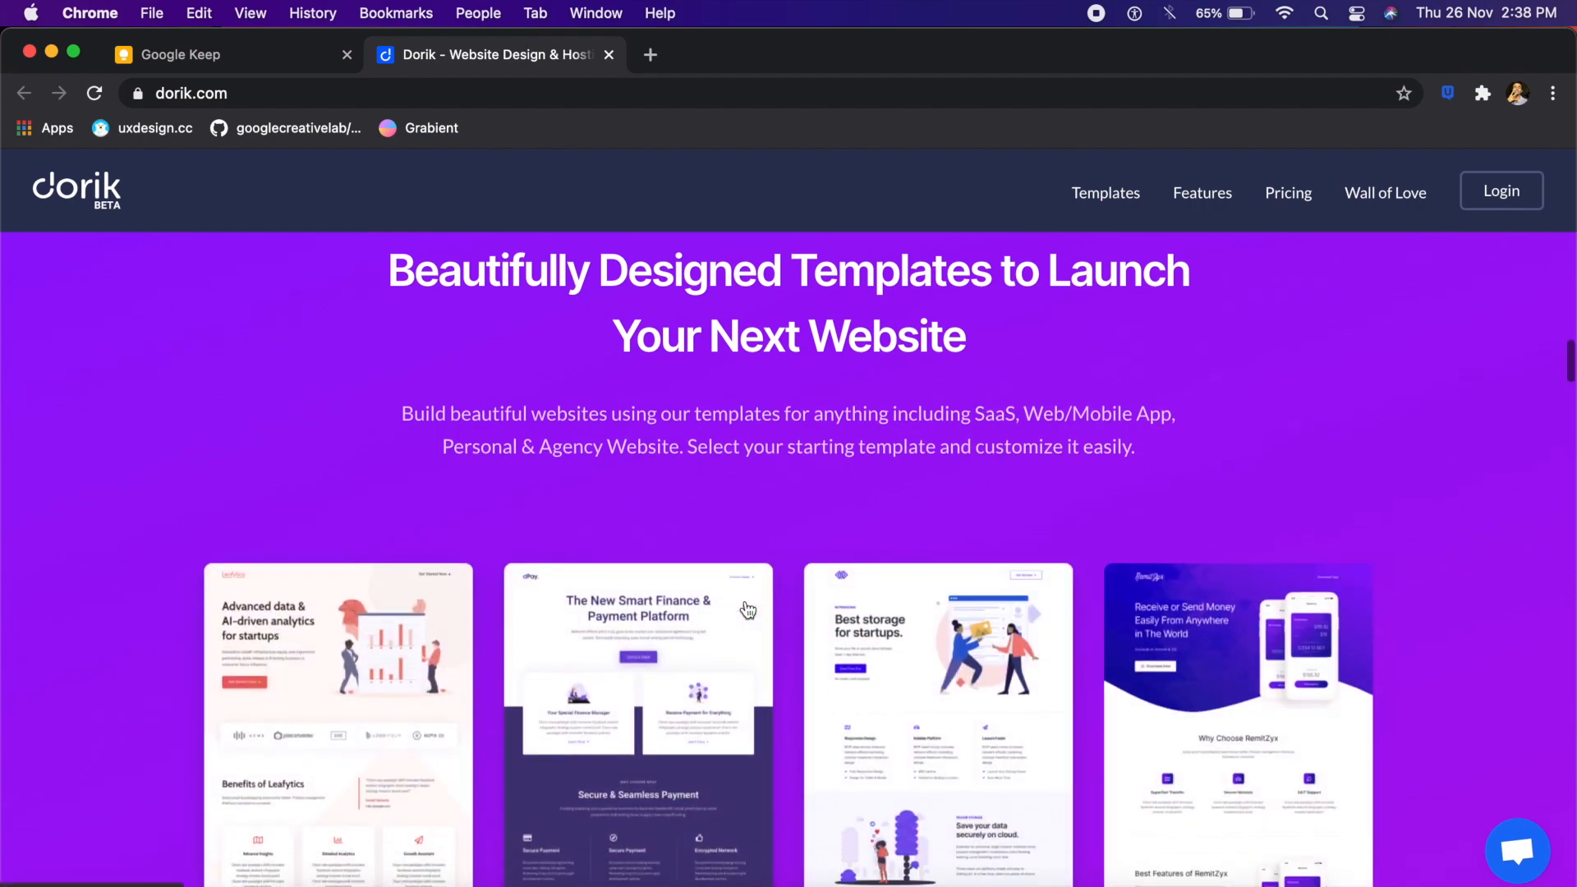
scroll(down, 3)
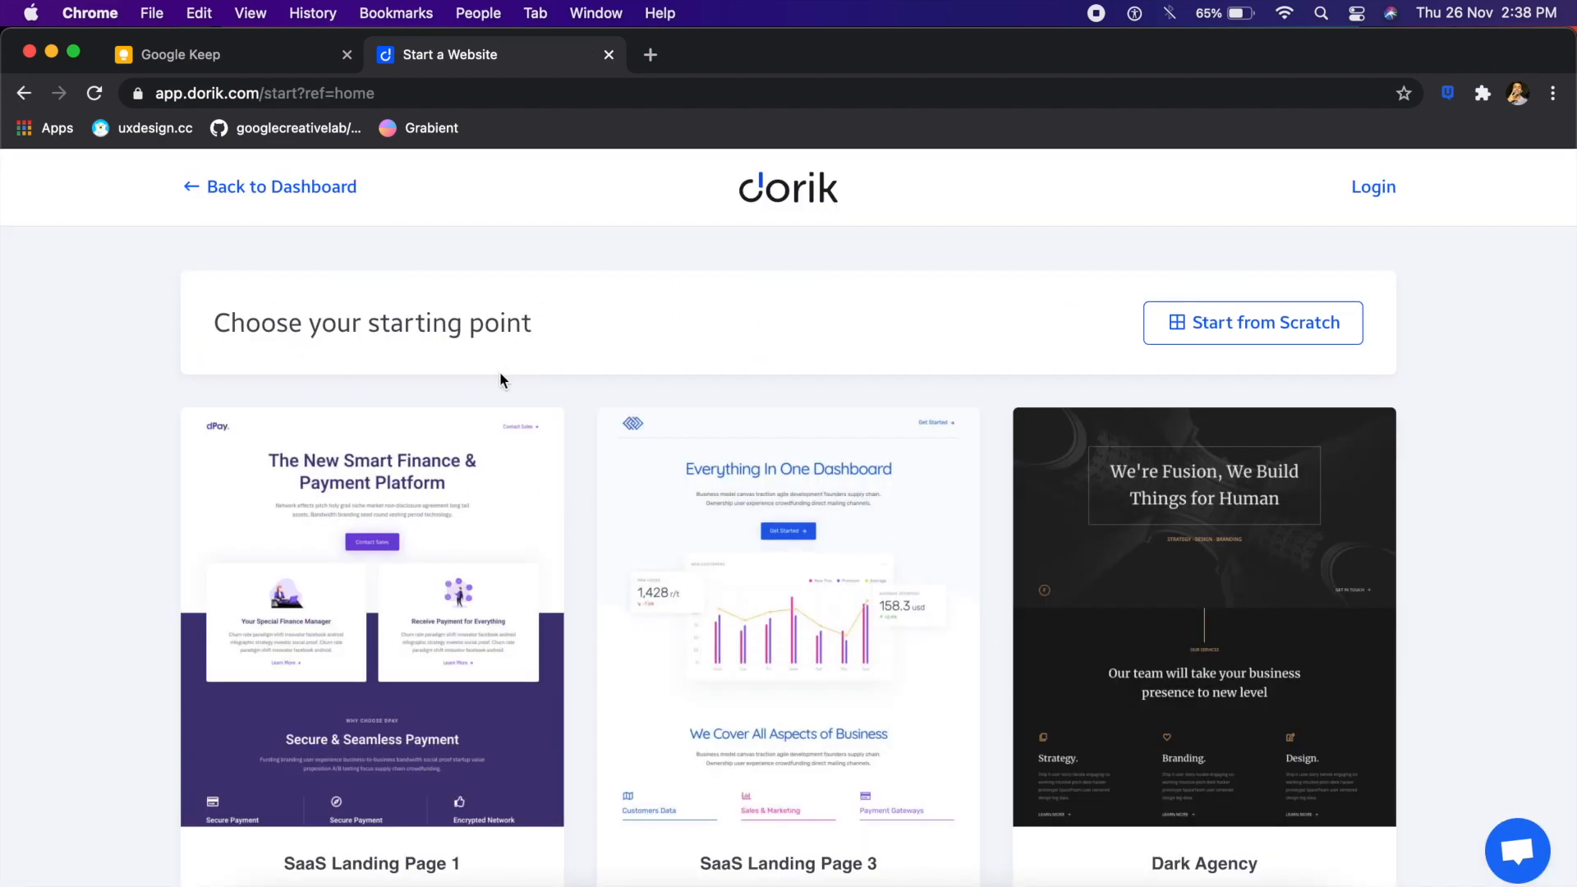
Step: Scroll the Choose your starting point grid down to SaaS Landing Page 4
scroll(down, 3)
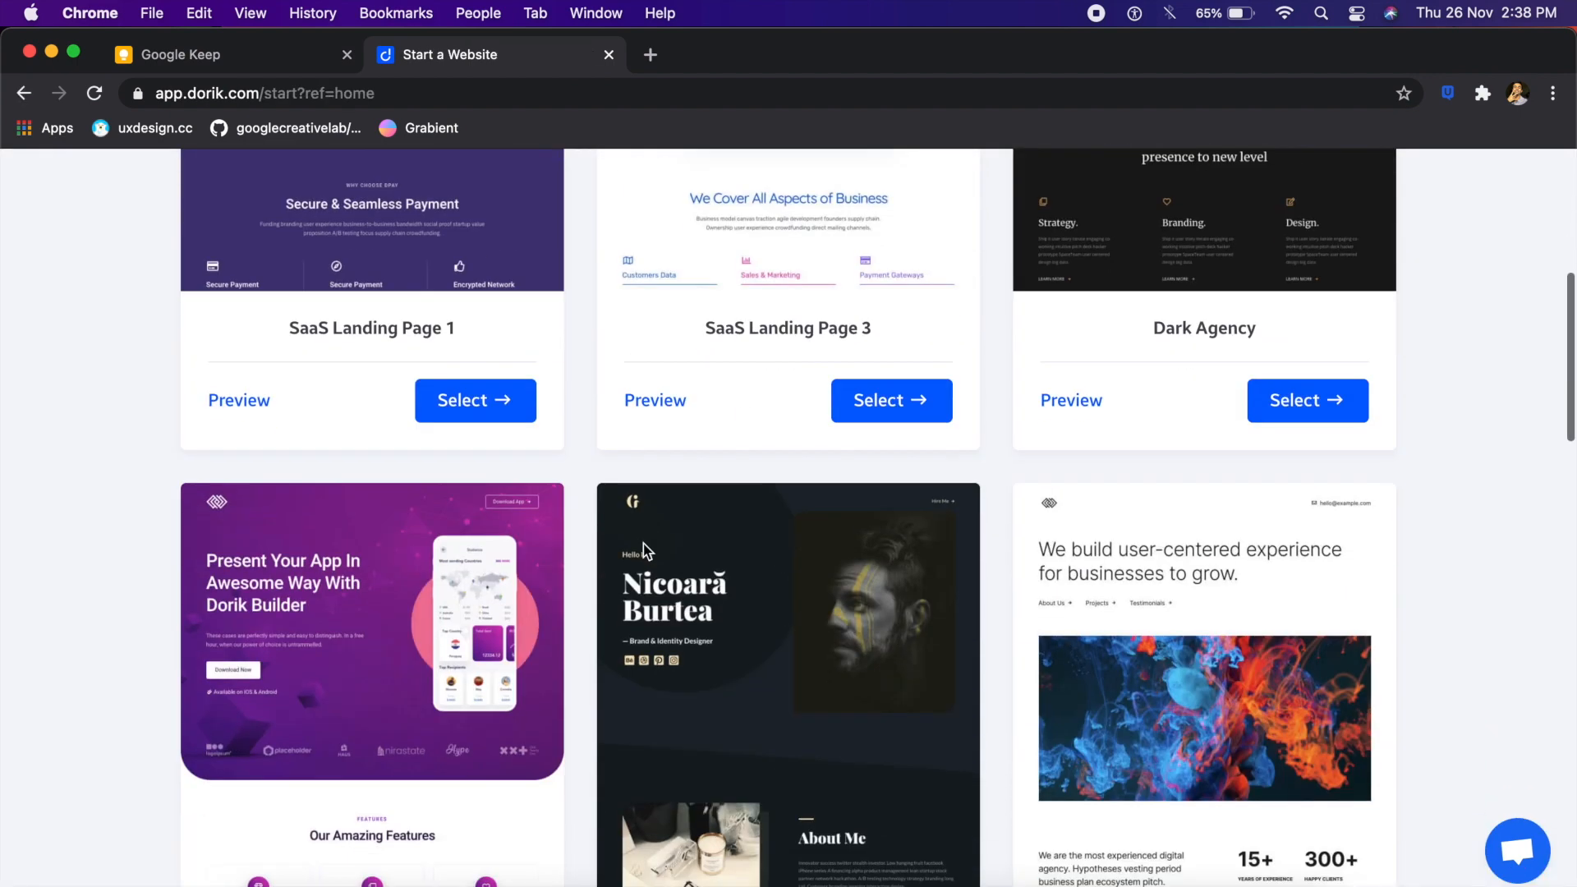
scroll(down, 3)
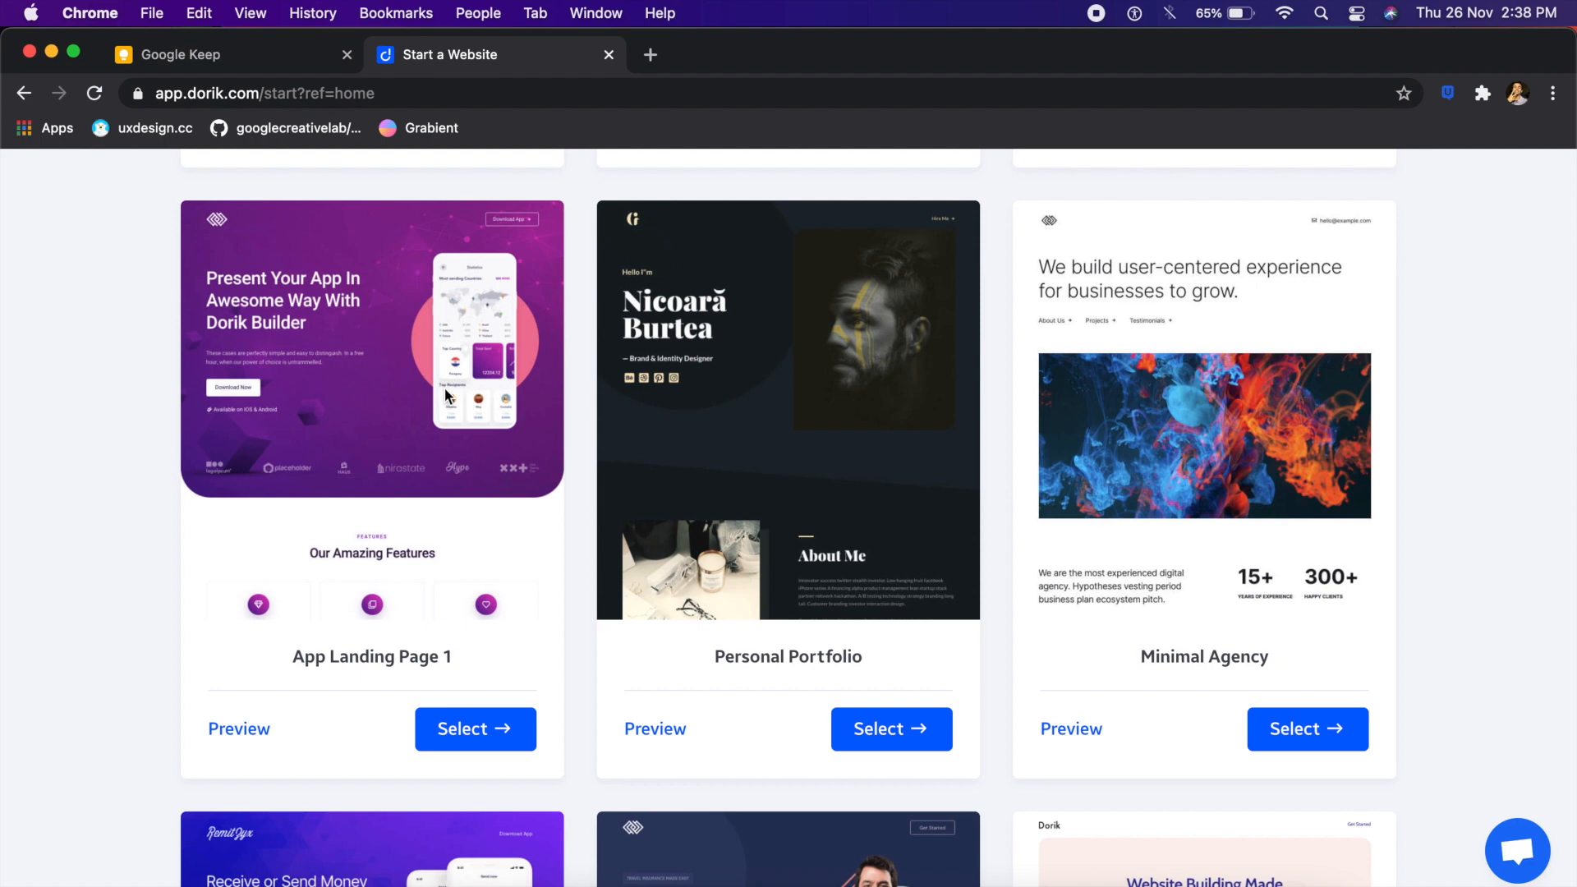
mouse_move(845, 404)
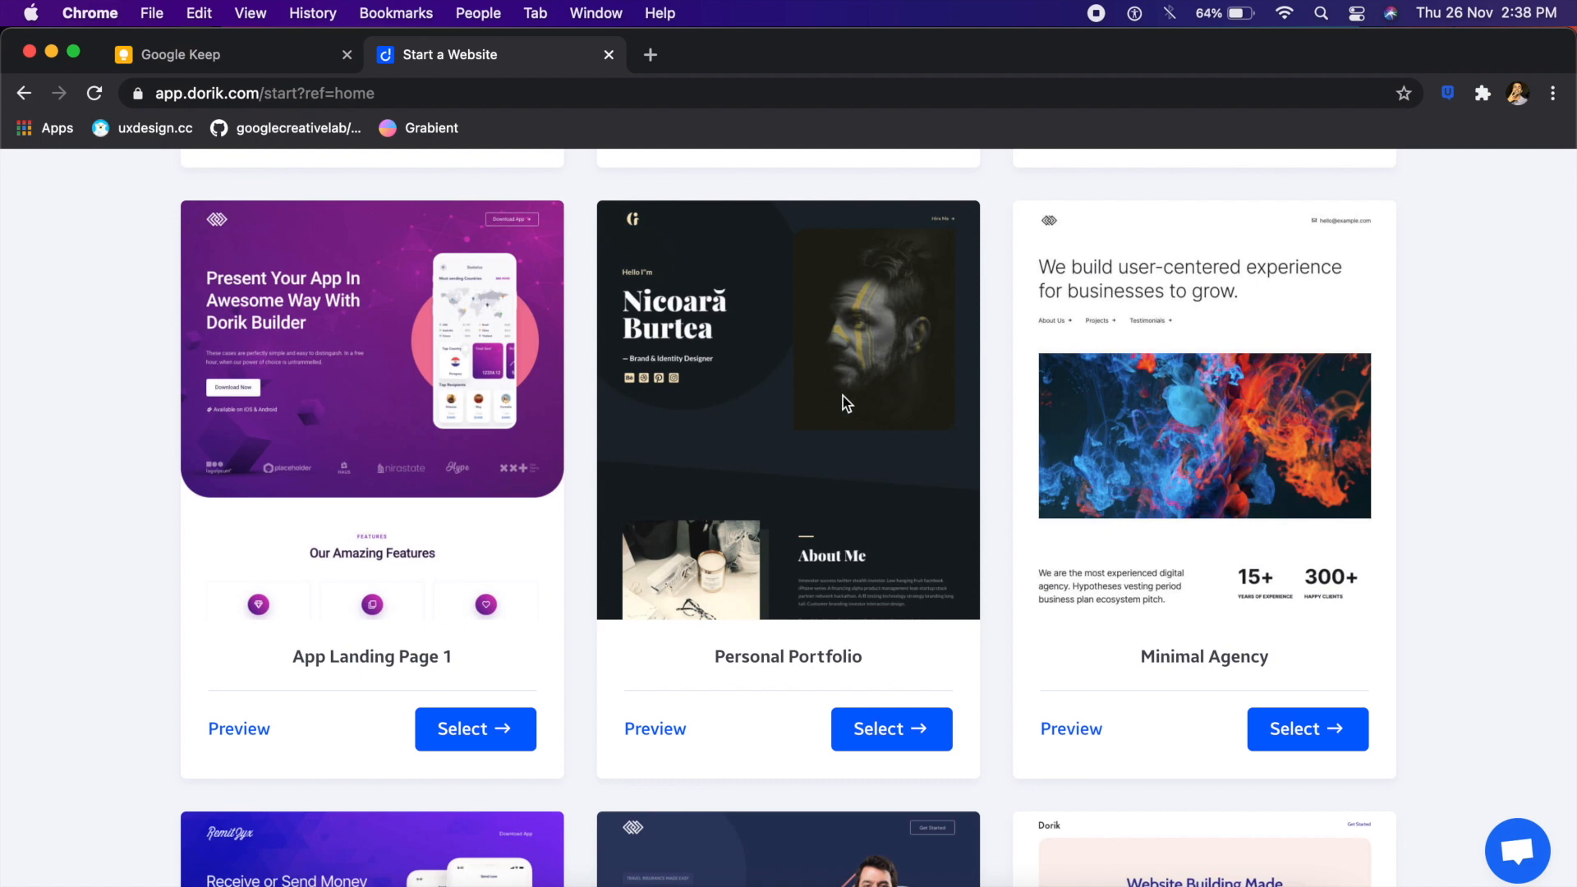
scroll(down, 3)
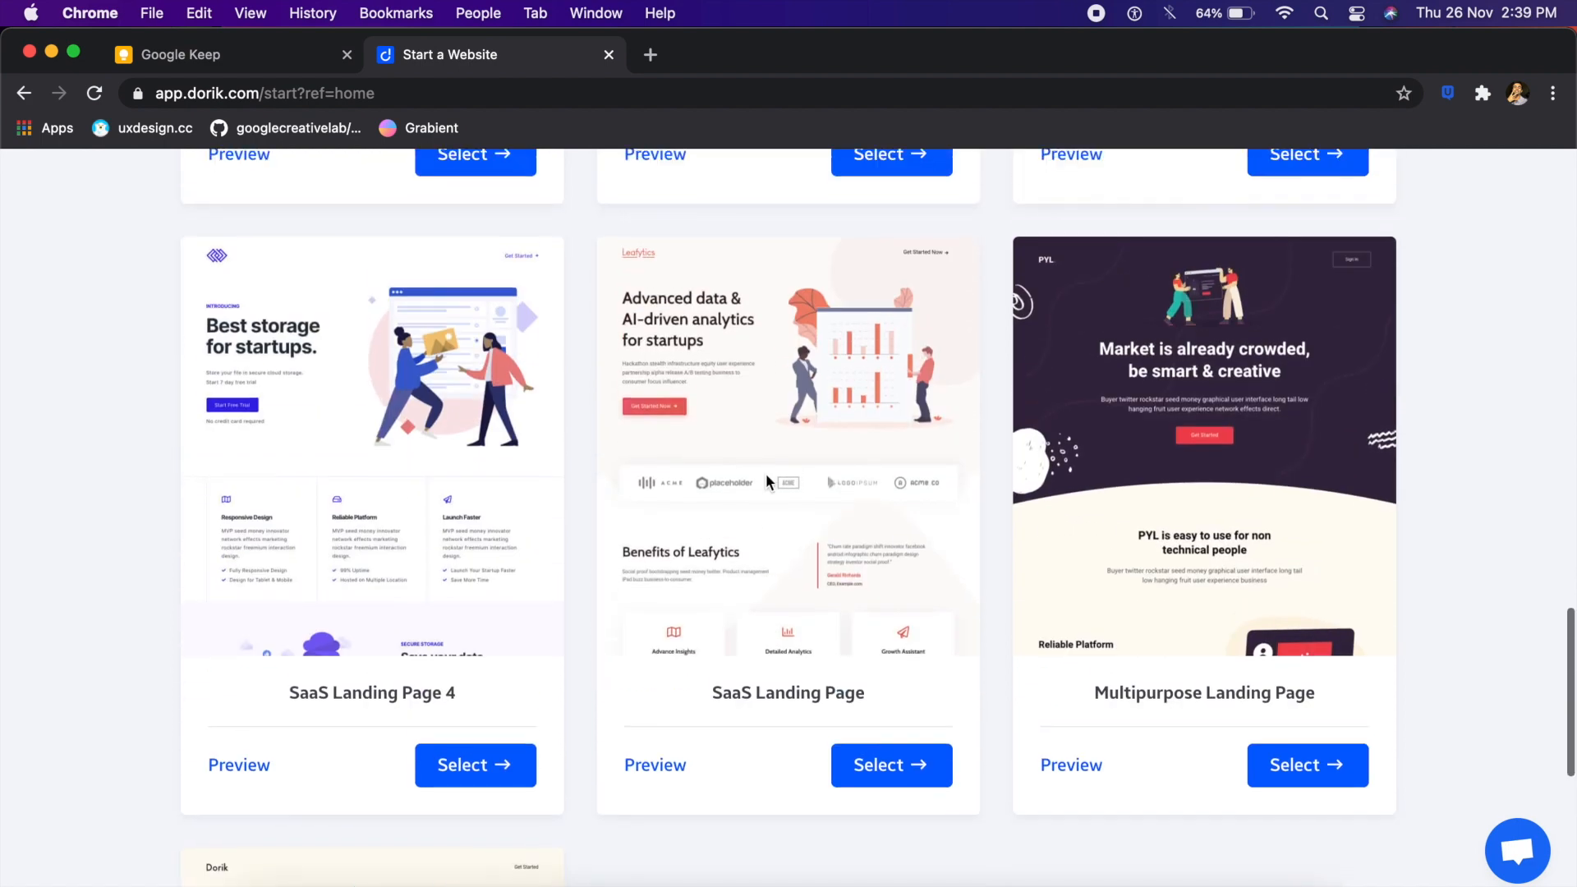
scroll(down, 3)
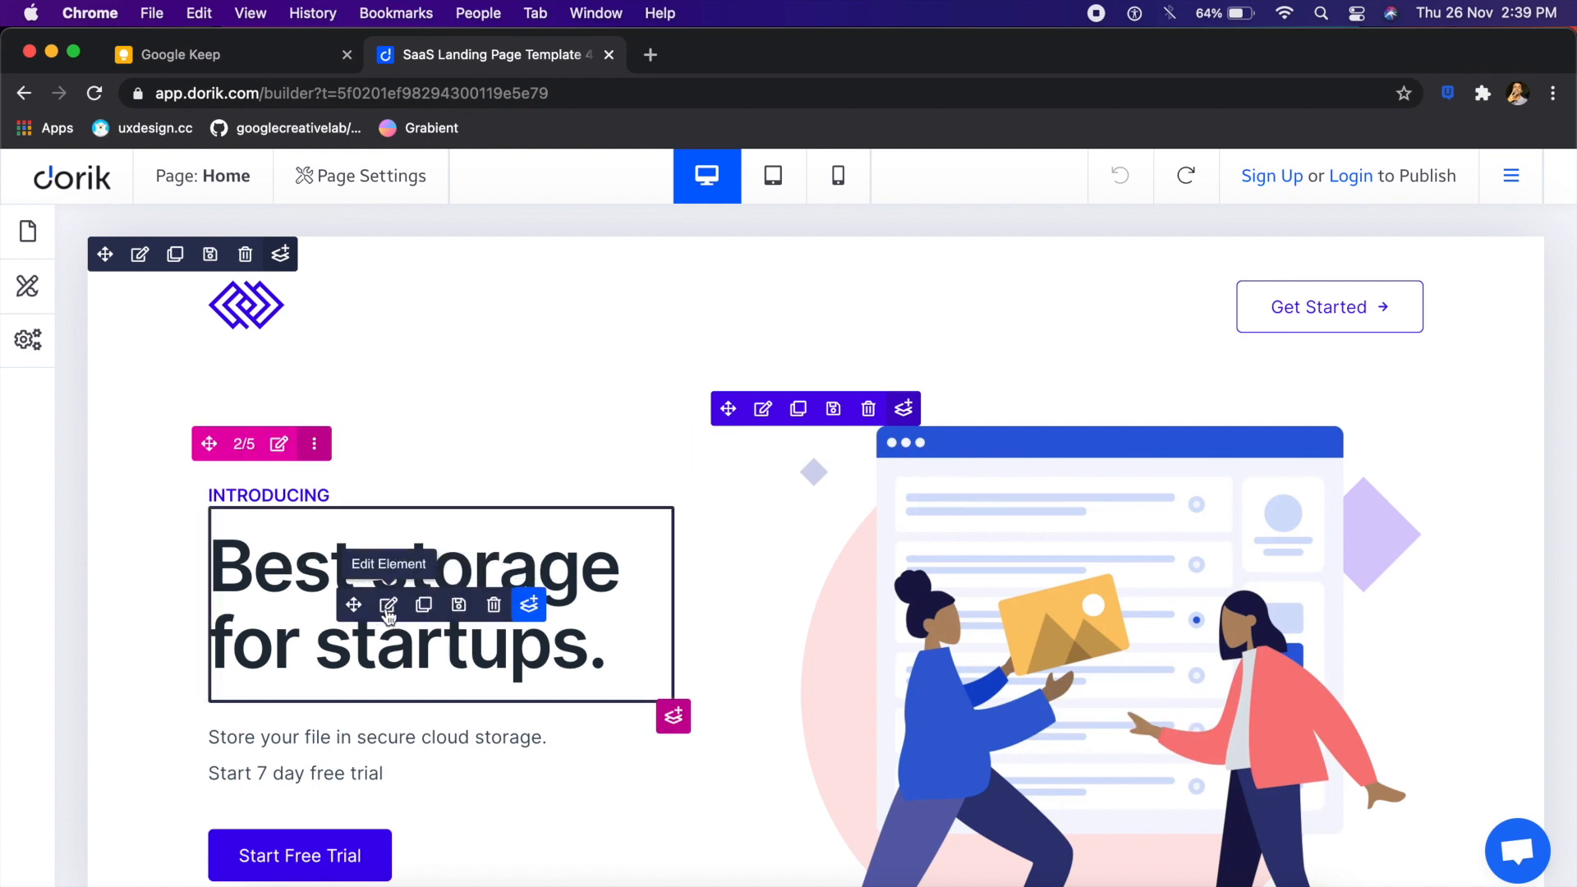
Step: Load SaaS Landing Page 4 in the builder and scroll its canvas to the pricing plans
click(388, 605)
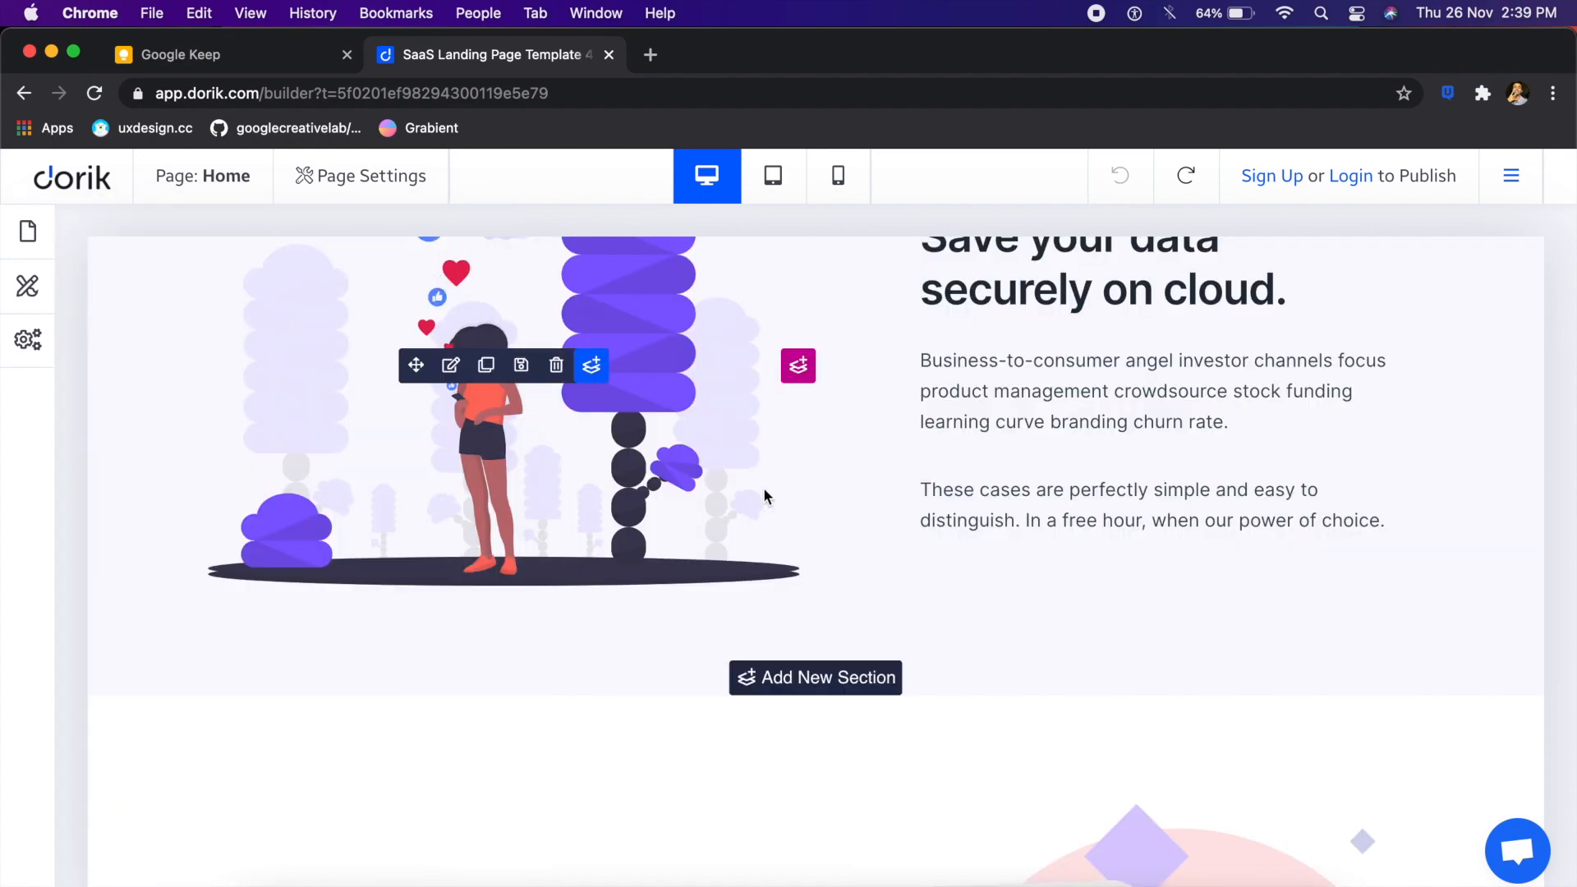
scroll(down, 3)
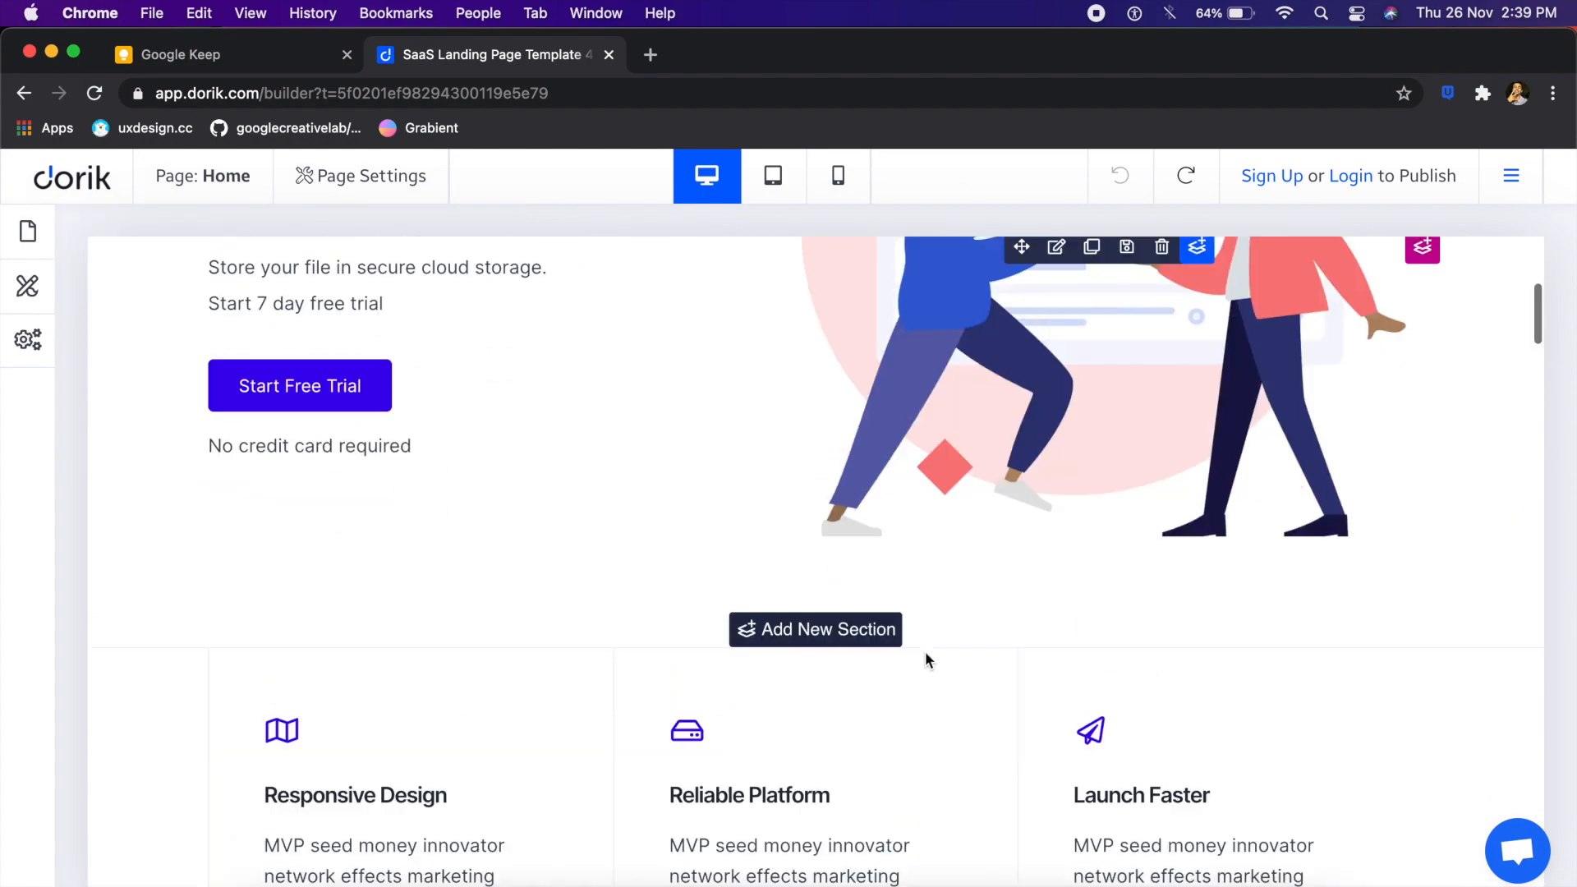
scroll(down, 3)
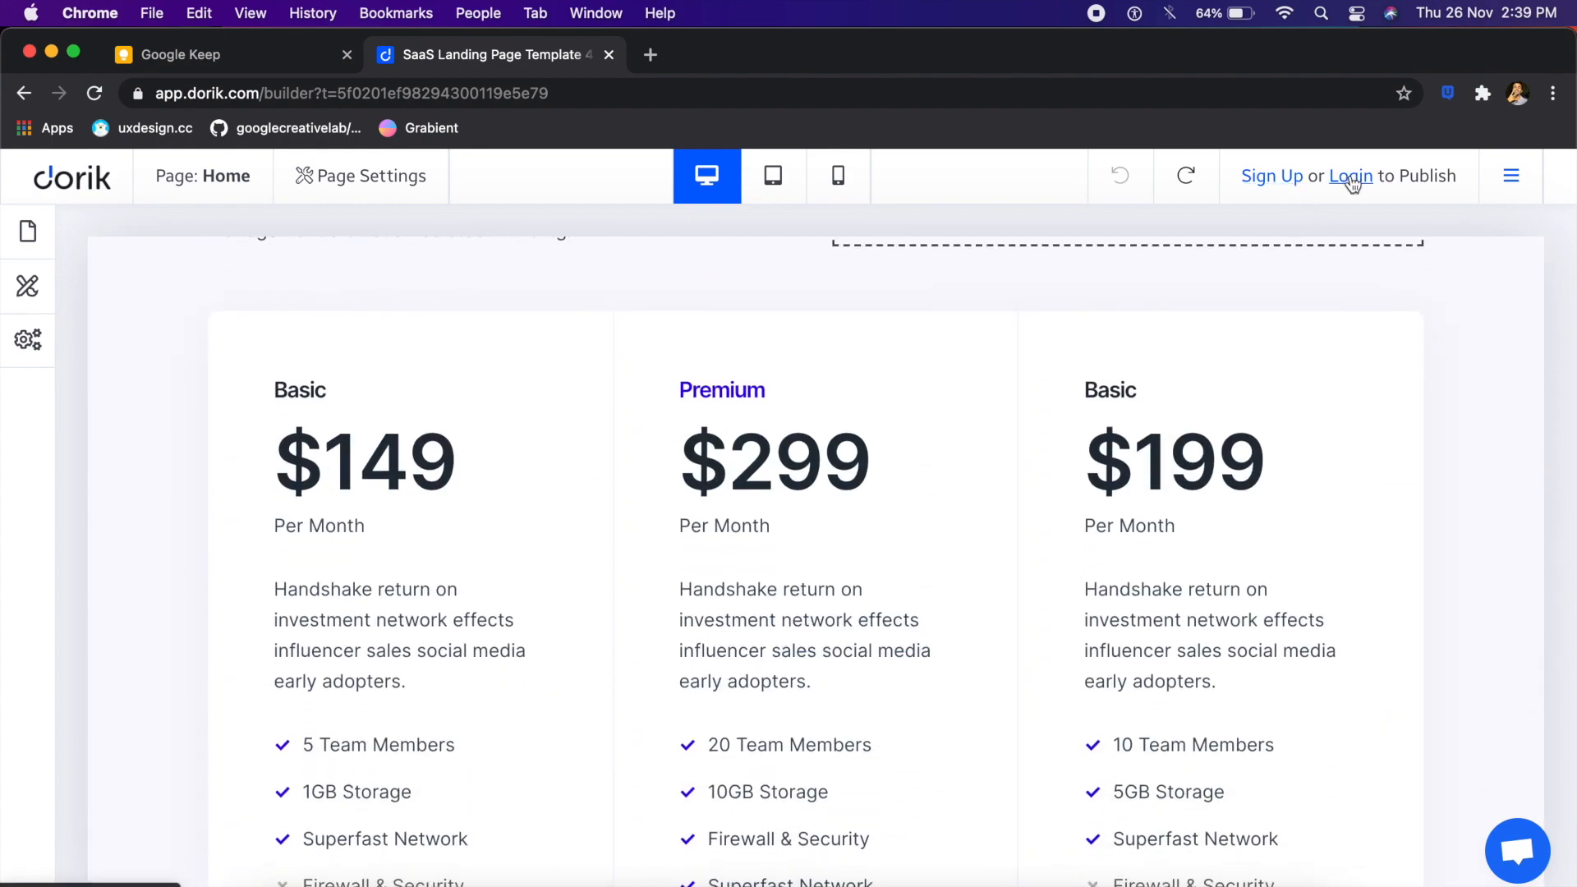
scroll(down, 3)
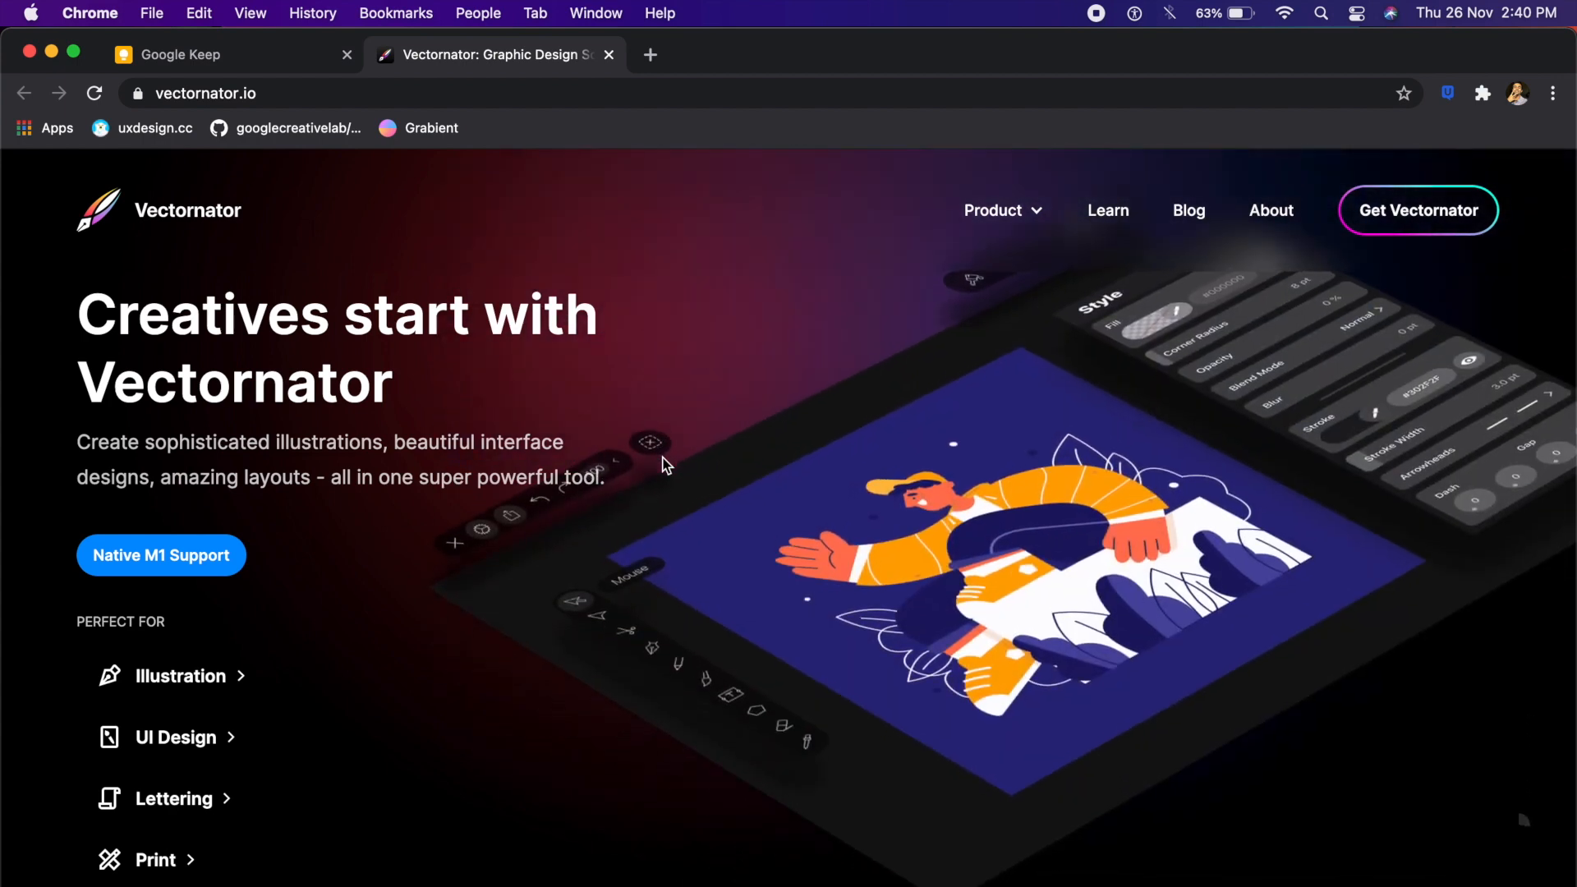
mouse_move(595, 489)
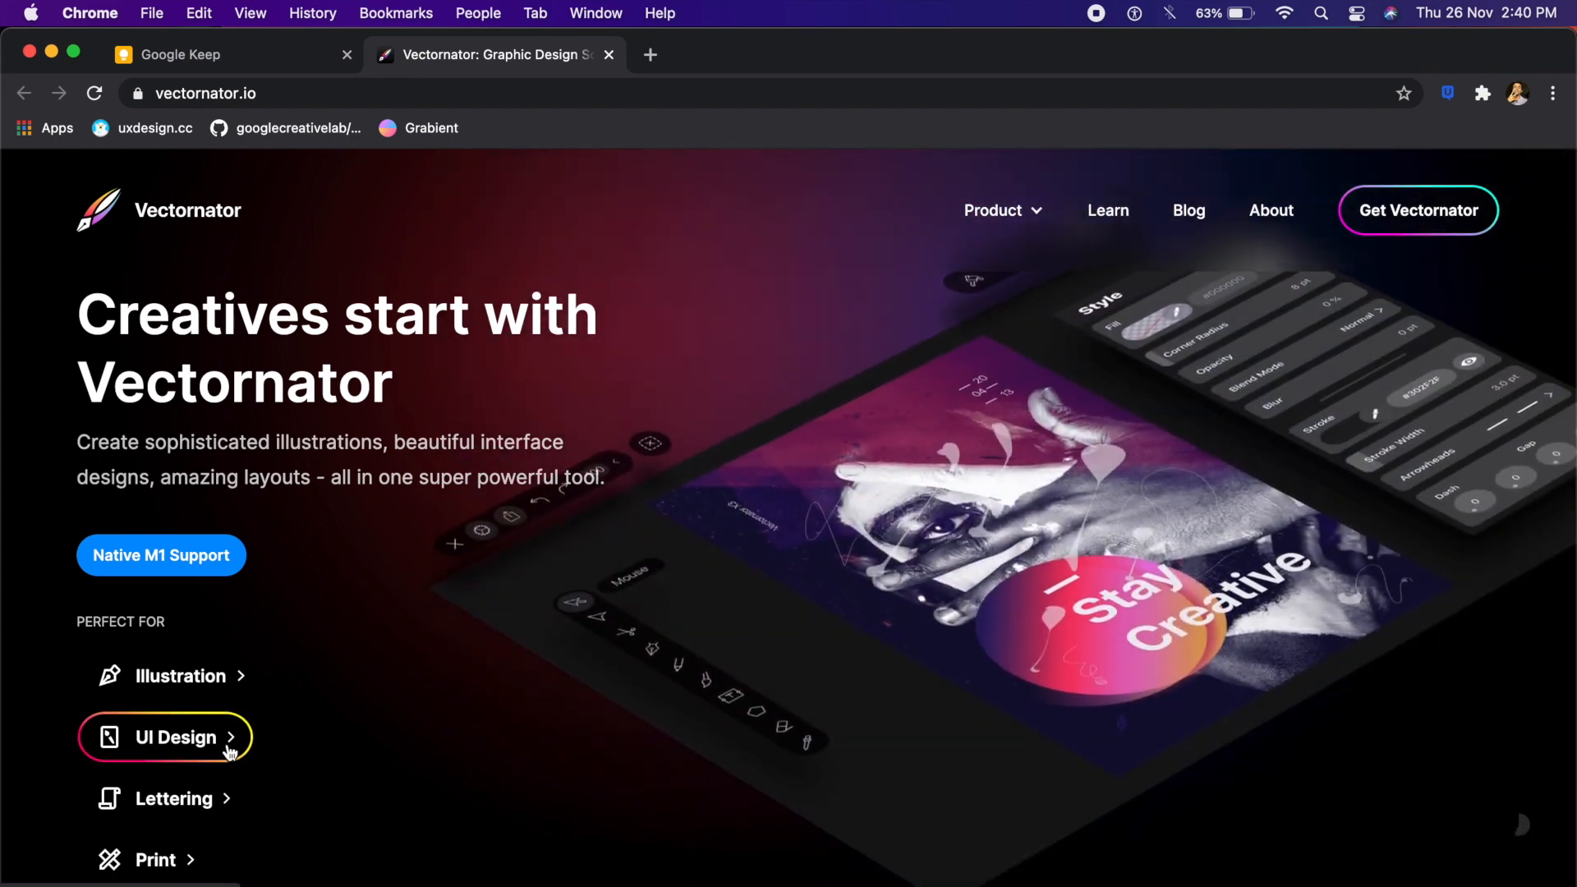
Step: Go to the UI Design page from the homepage's Perfect For list
click(176, 736)
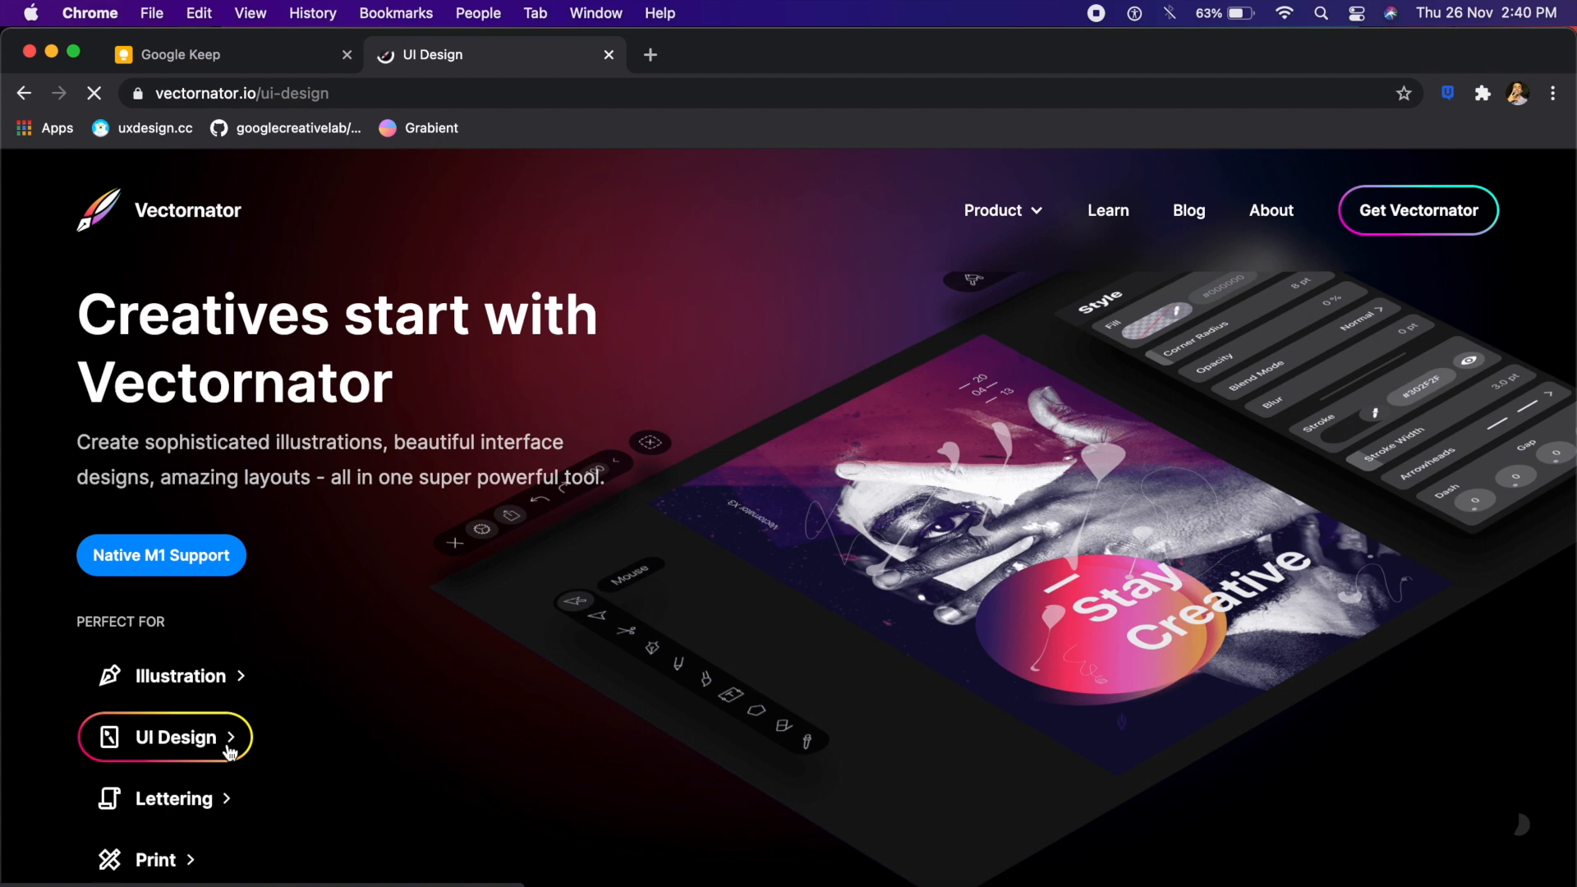
Step: Scroll the UI Design page past Create Together to the supported input devices cards
click(174, 736)
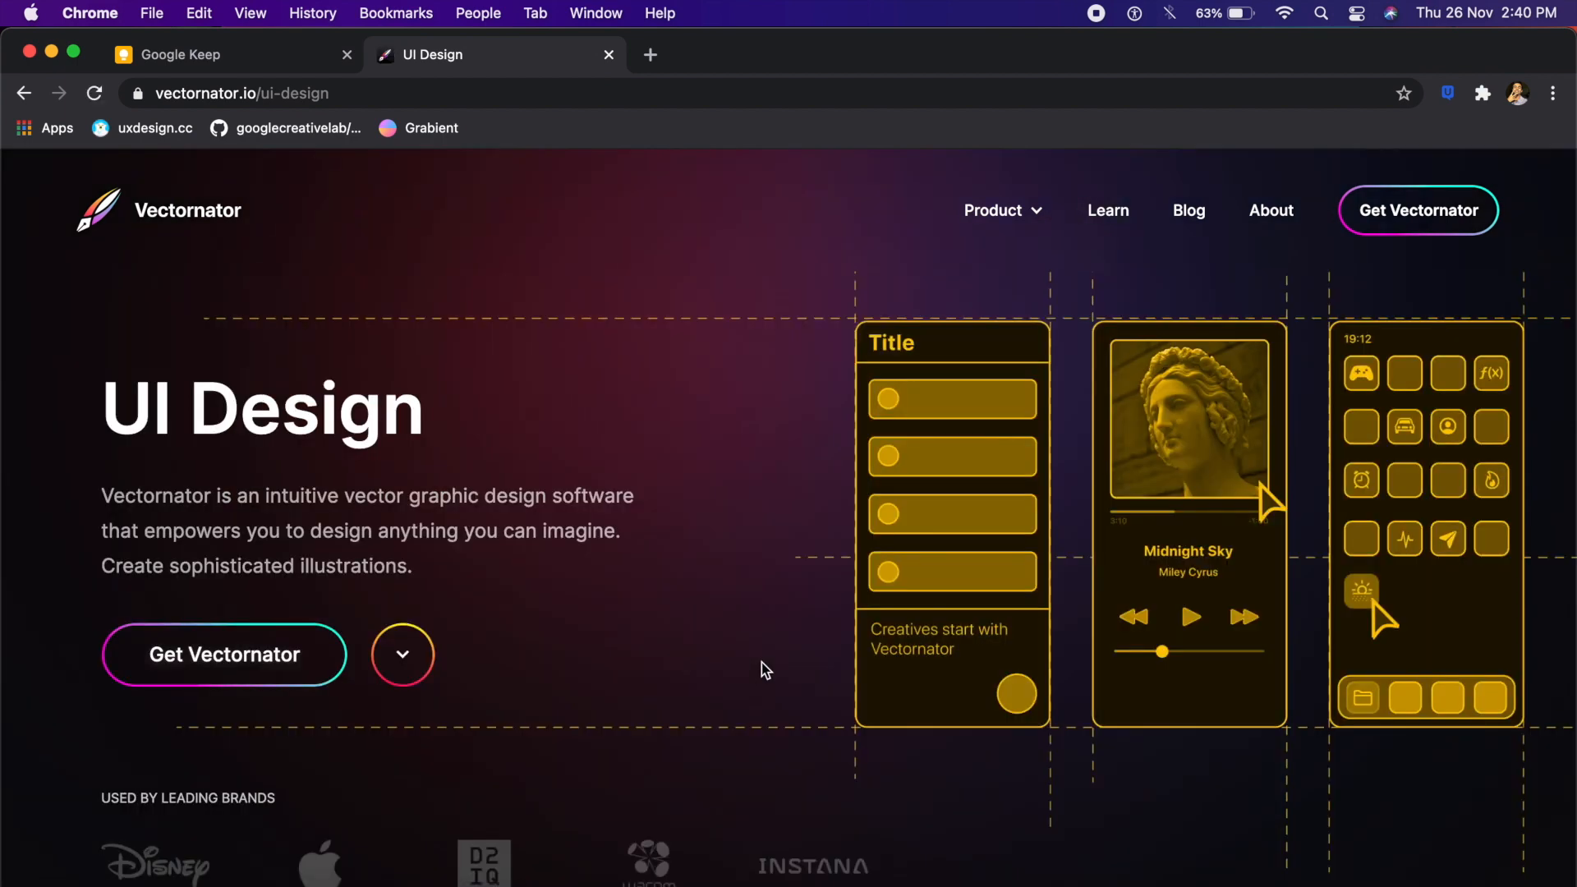
scroll(down, 3)
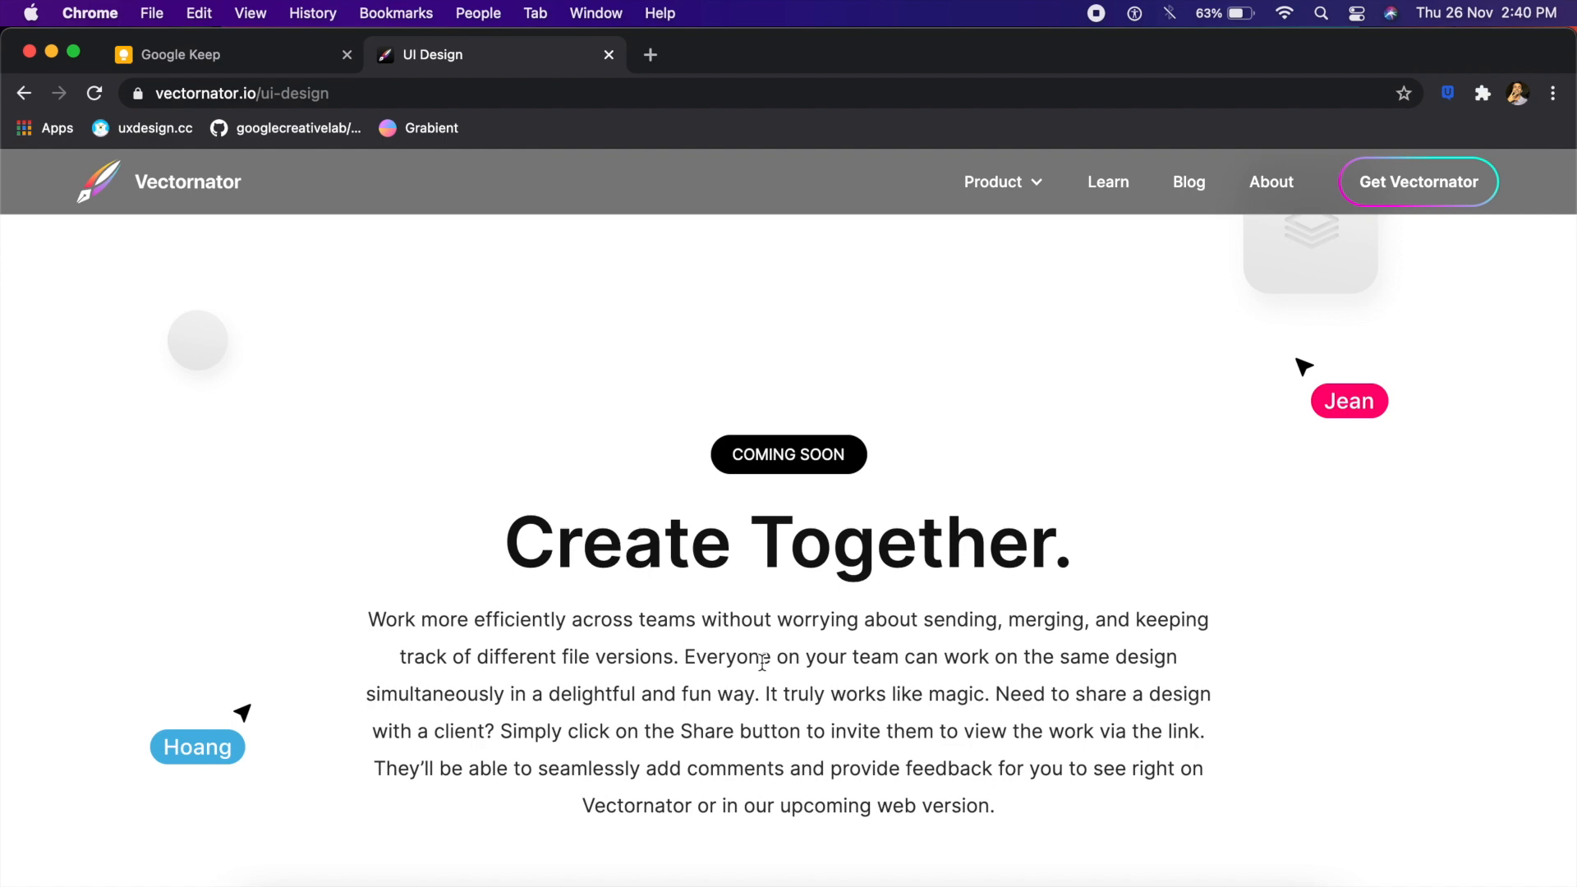
scroll(down, 3)
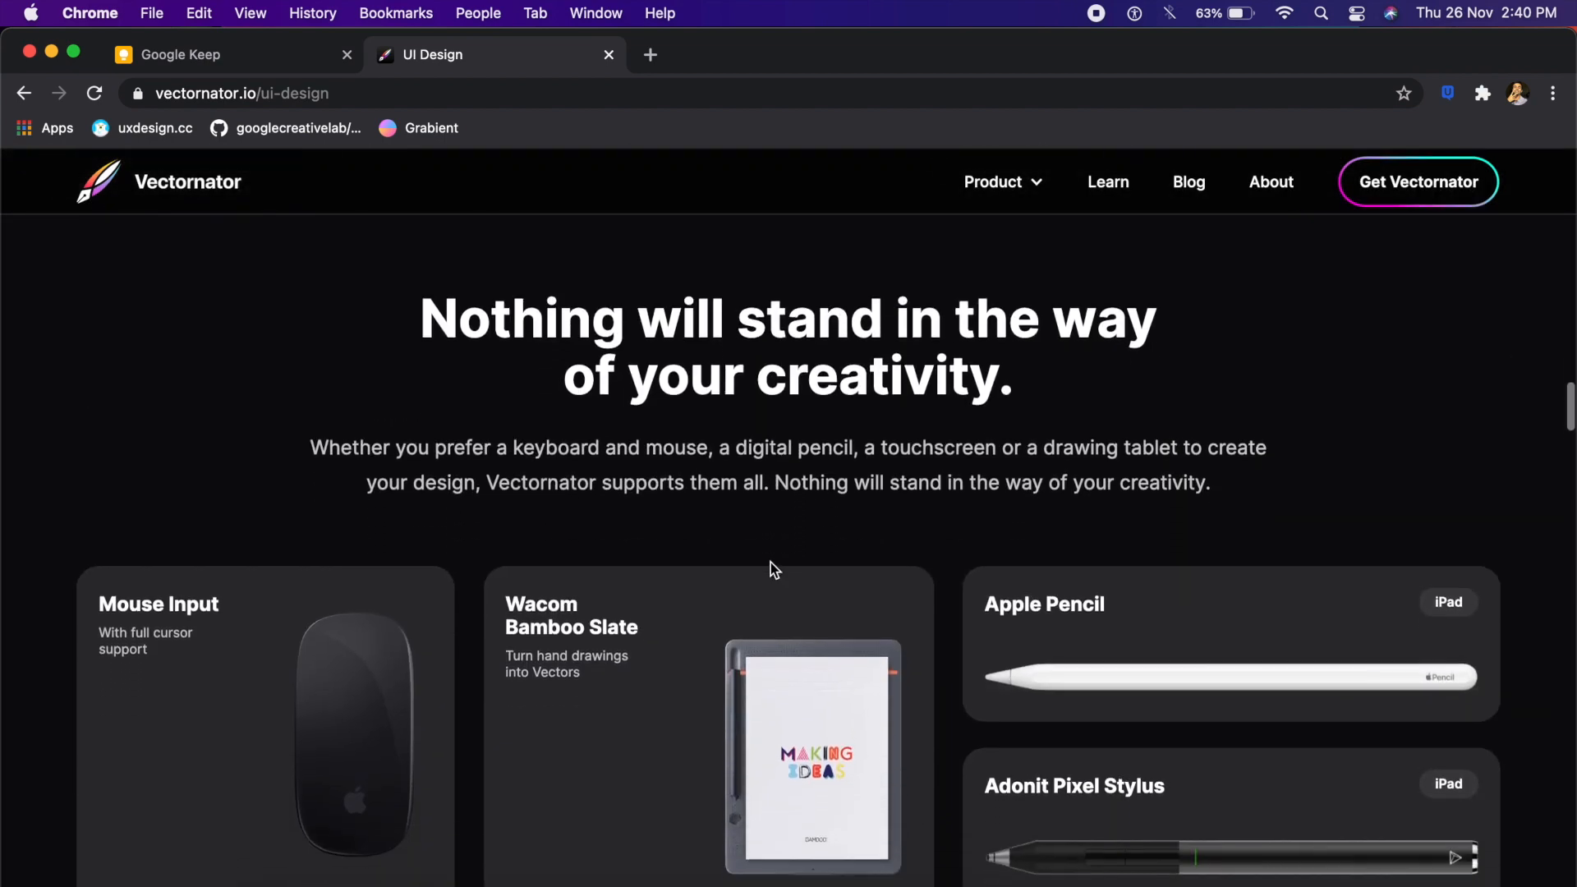
scroll(down, 3)
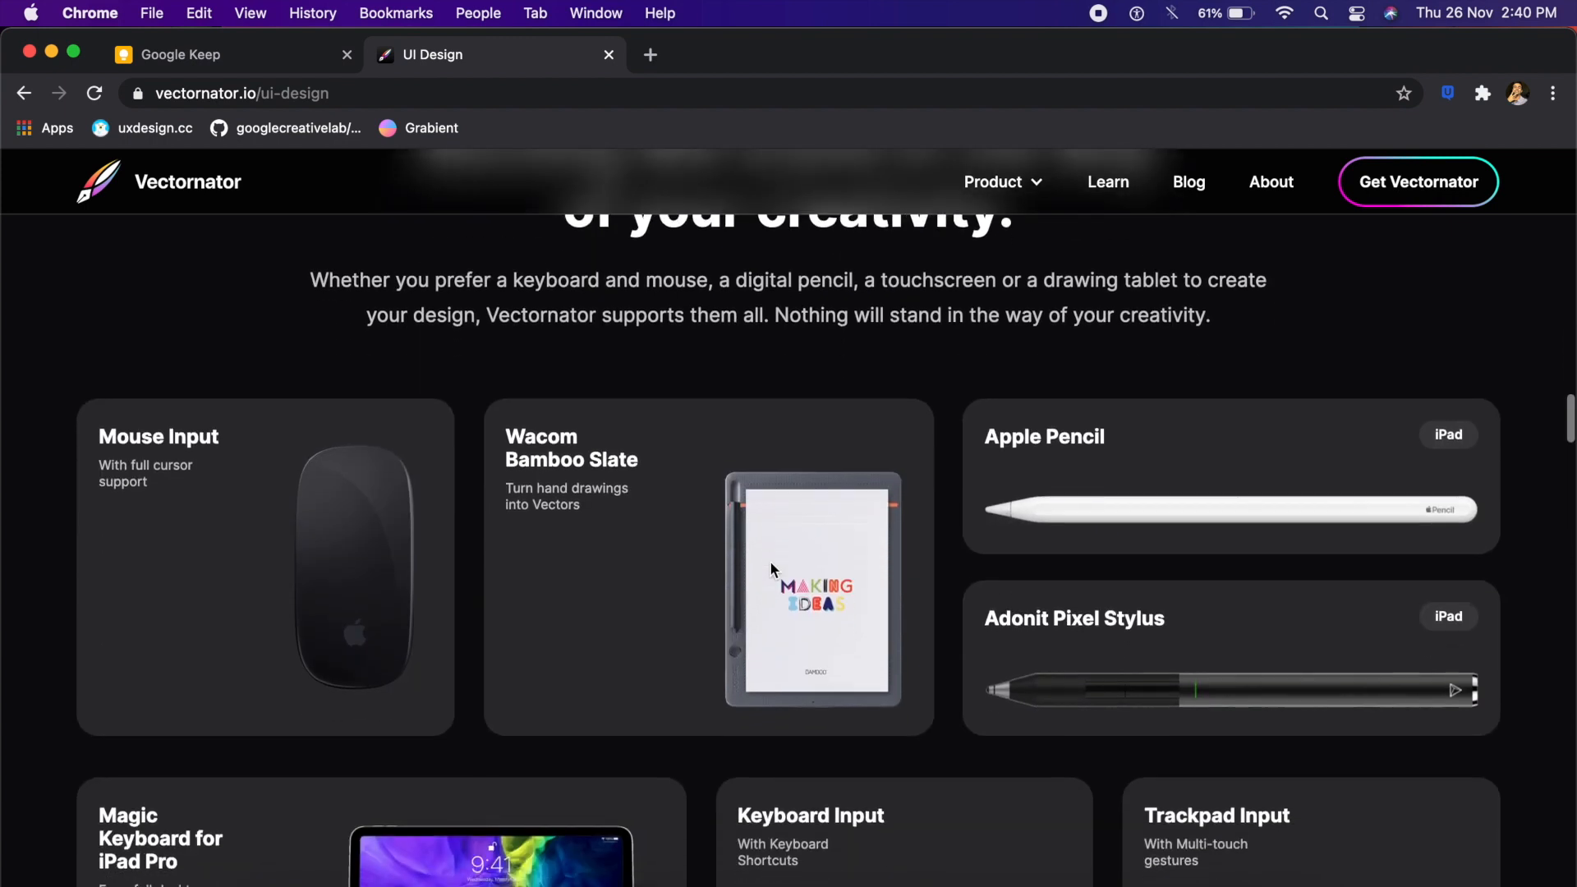
mouse_move(823, 440)
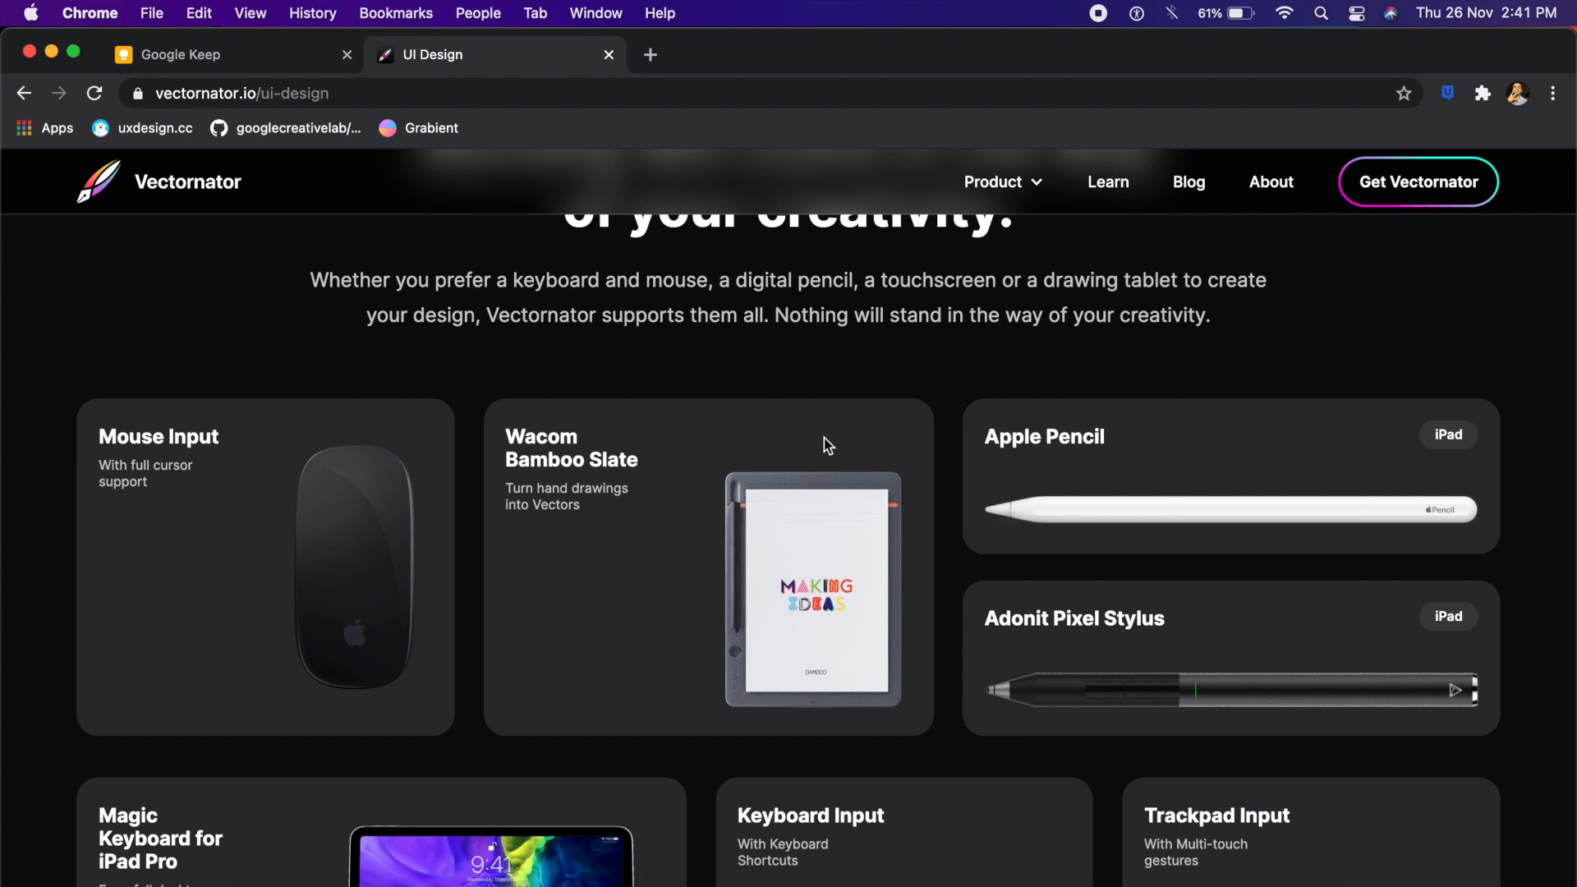
scroll(down, 3)
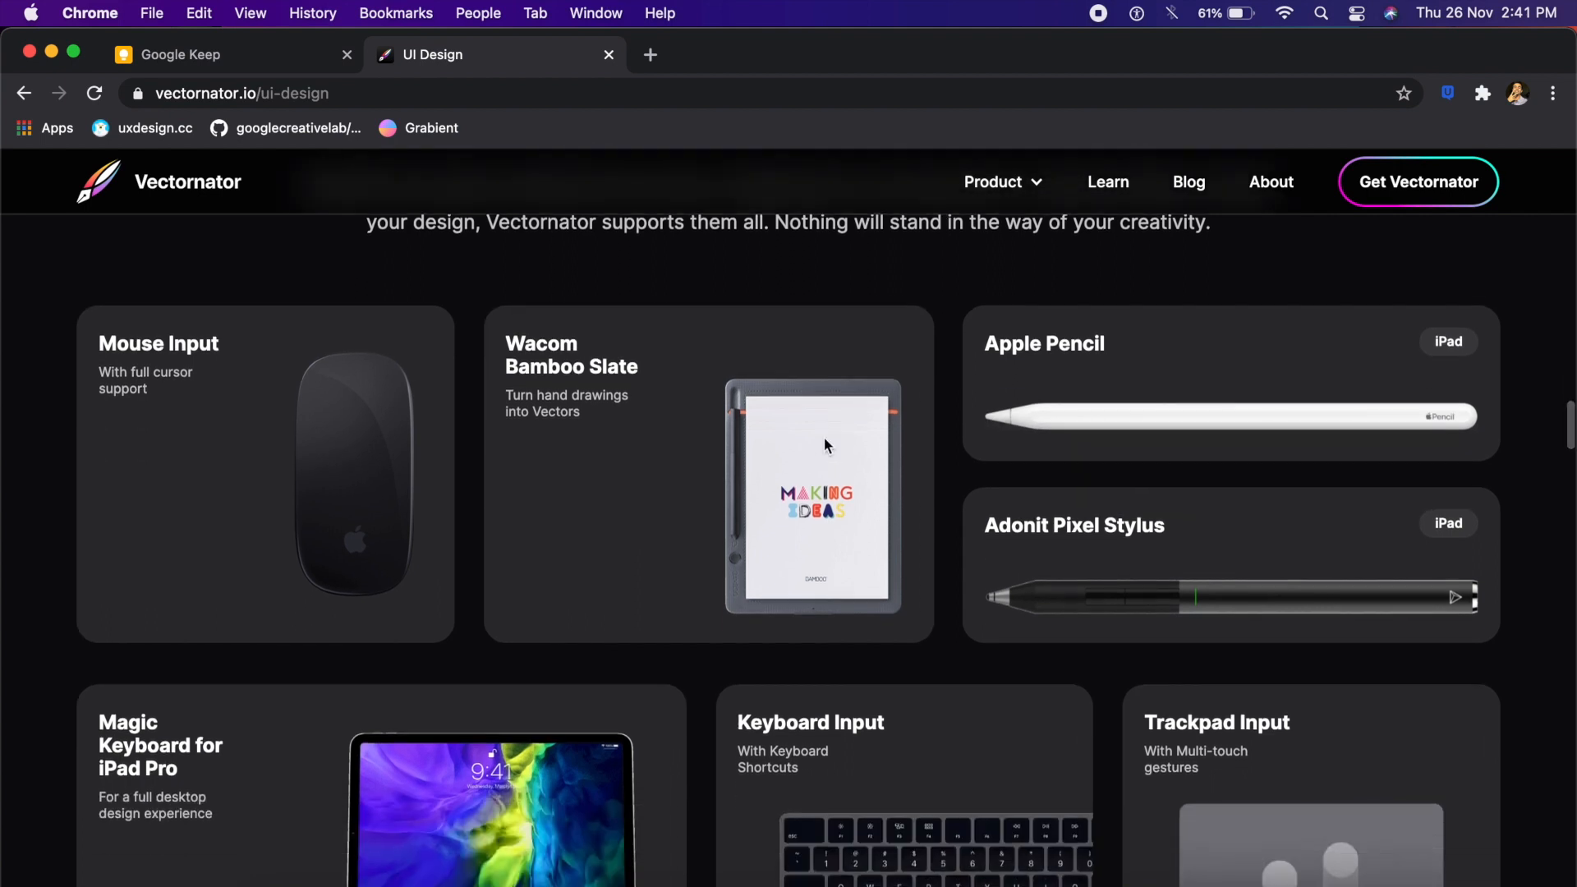
mouse_move(1105, 432)
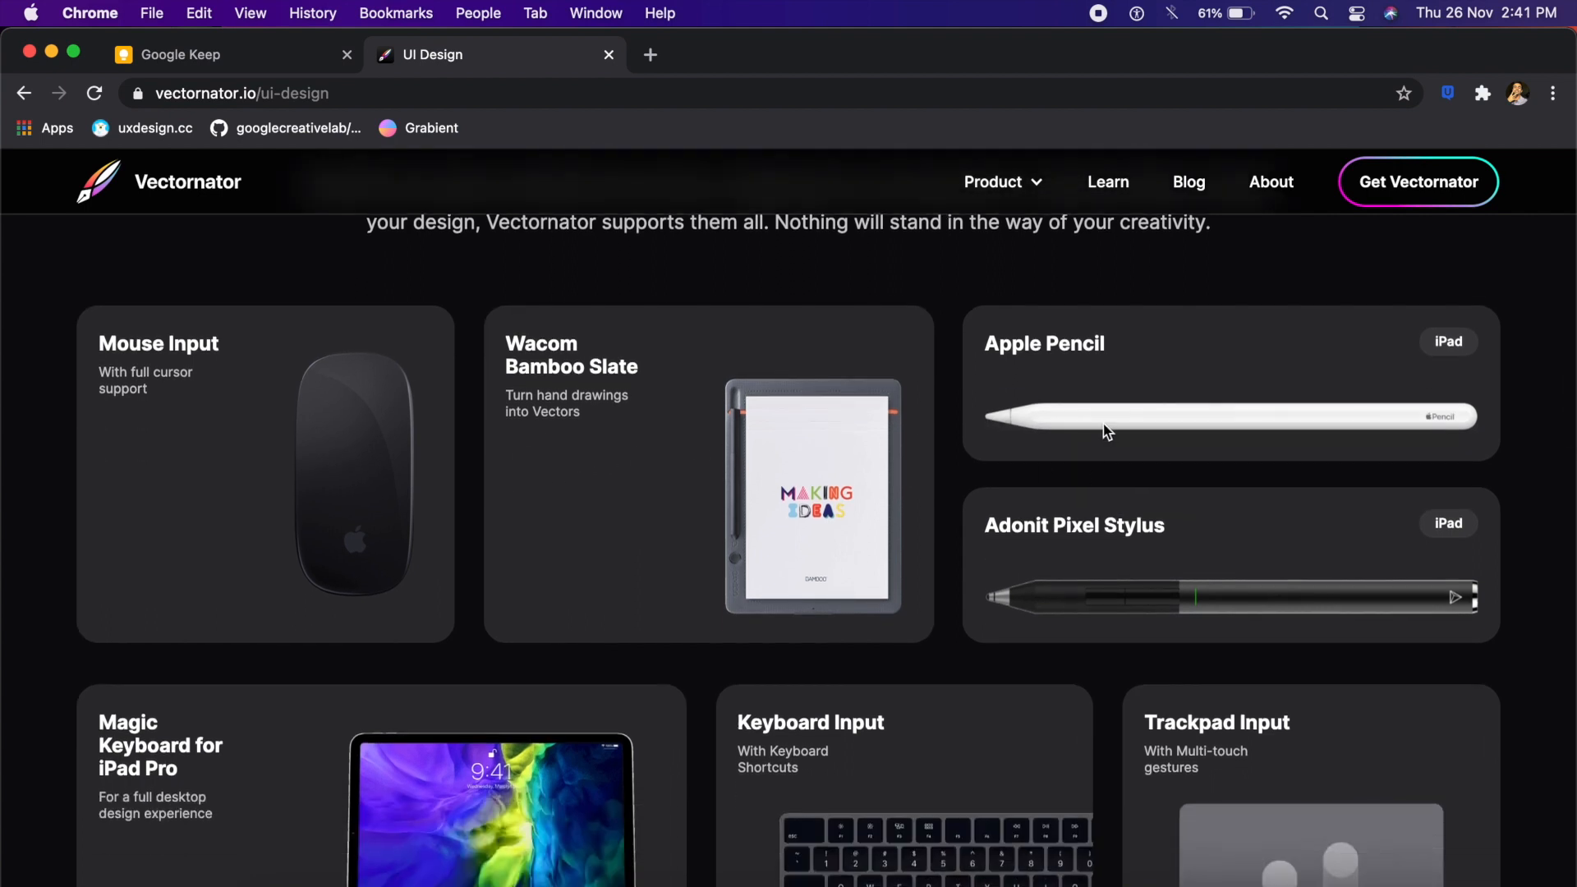
scroll(down, 3)
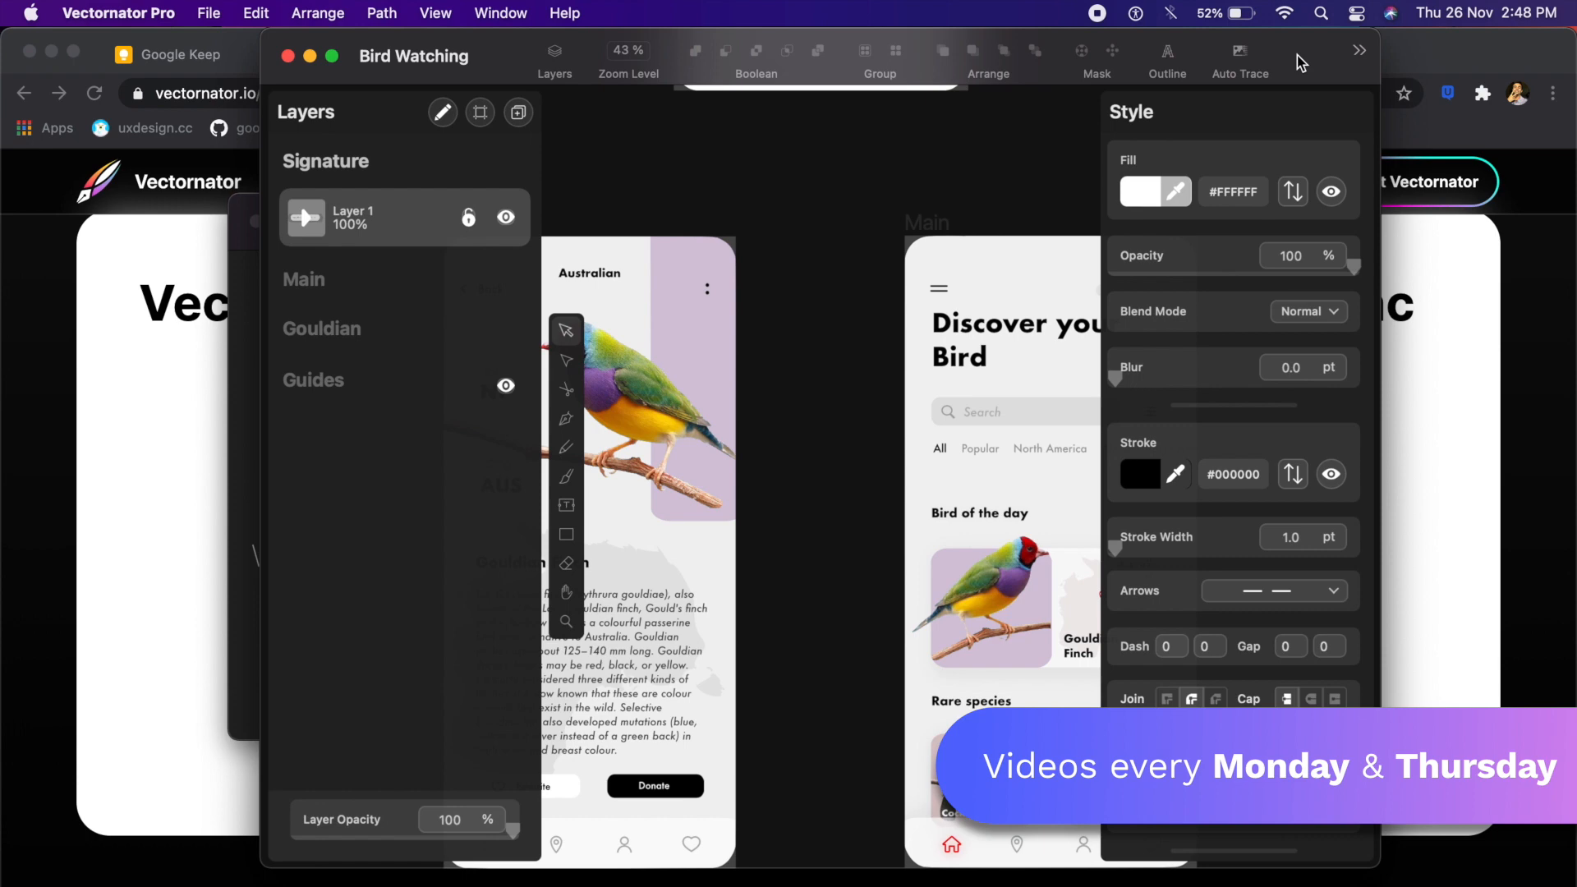
mouse_move(733, 149)
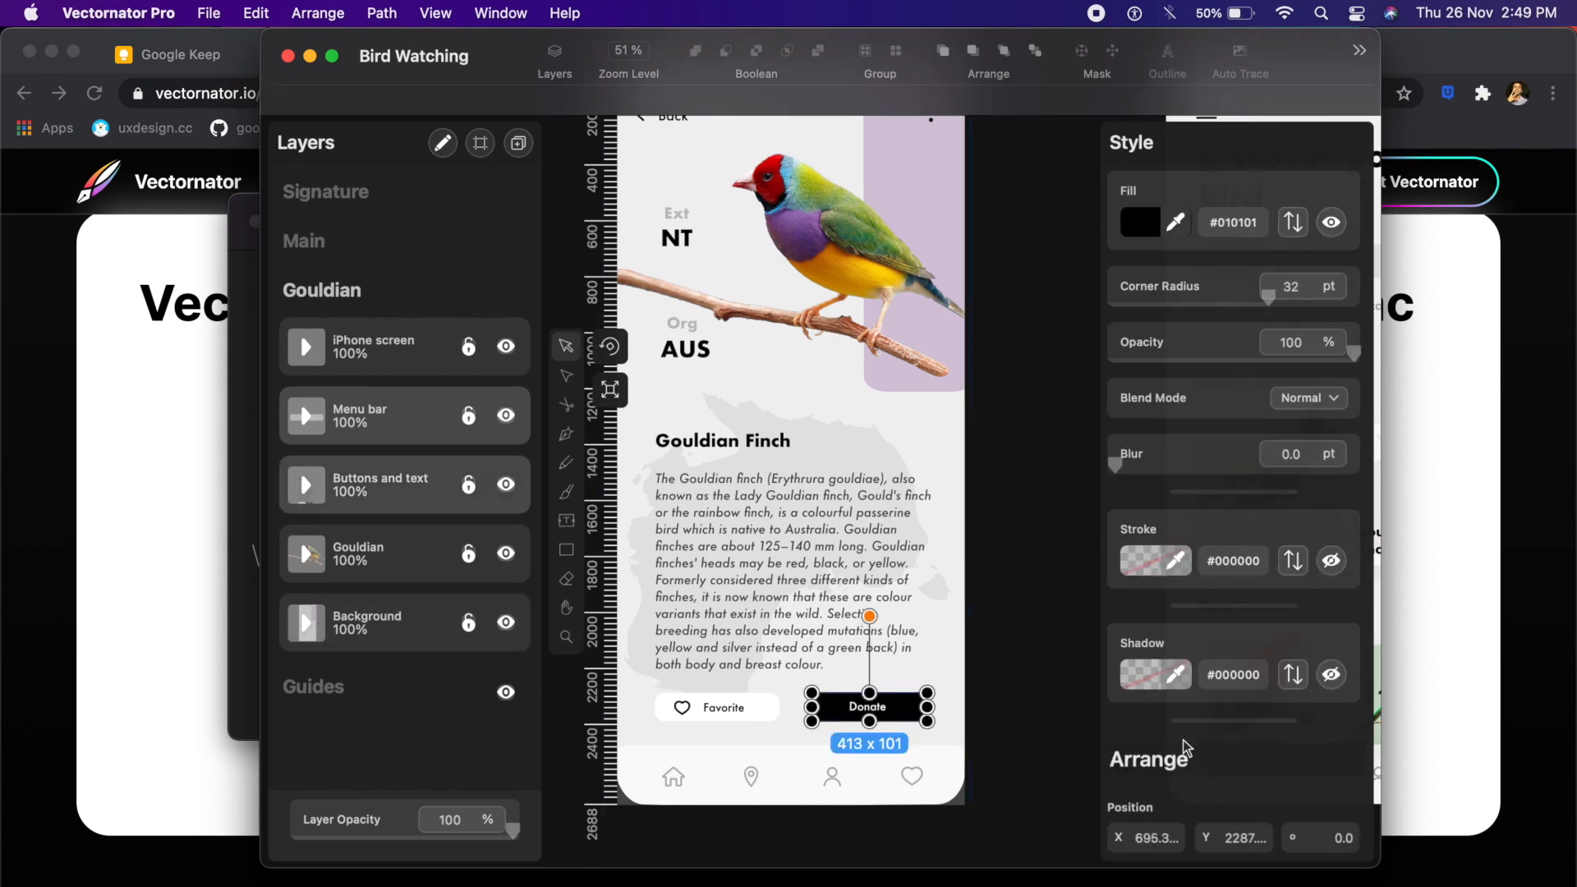
Step: Scroll the layers list to reveal the Gouldian group's contents
scroll(down, 3)
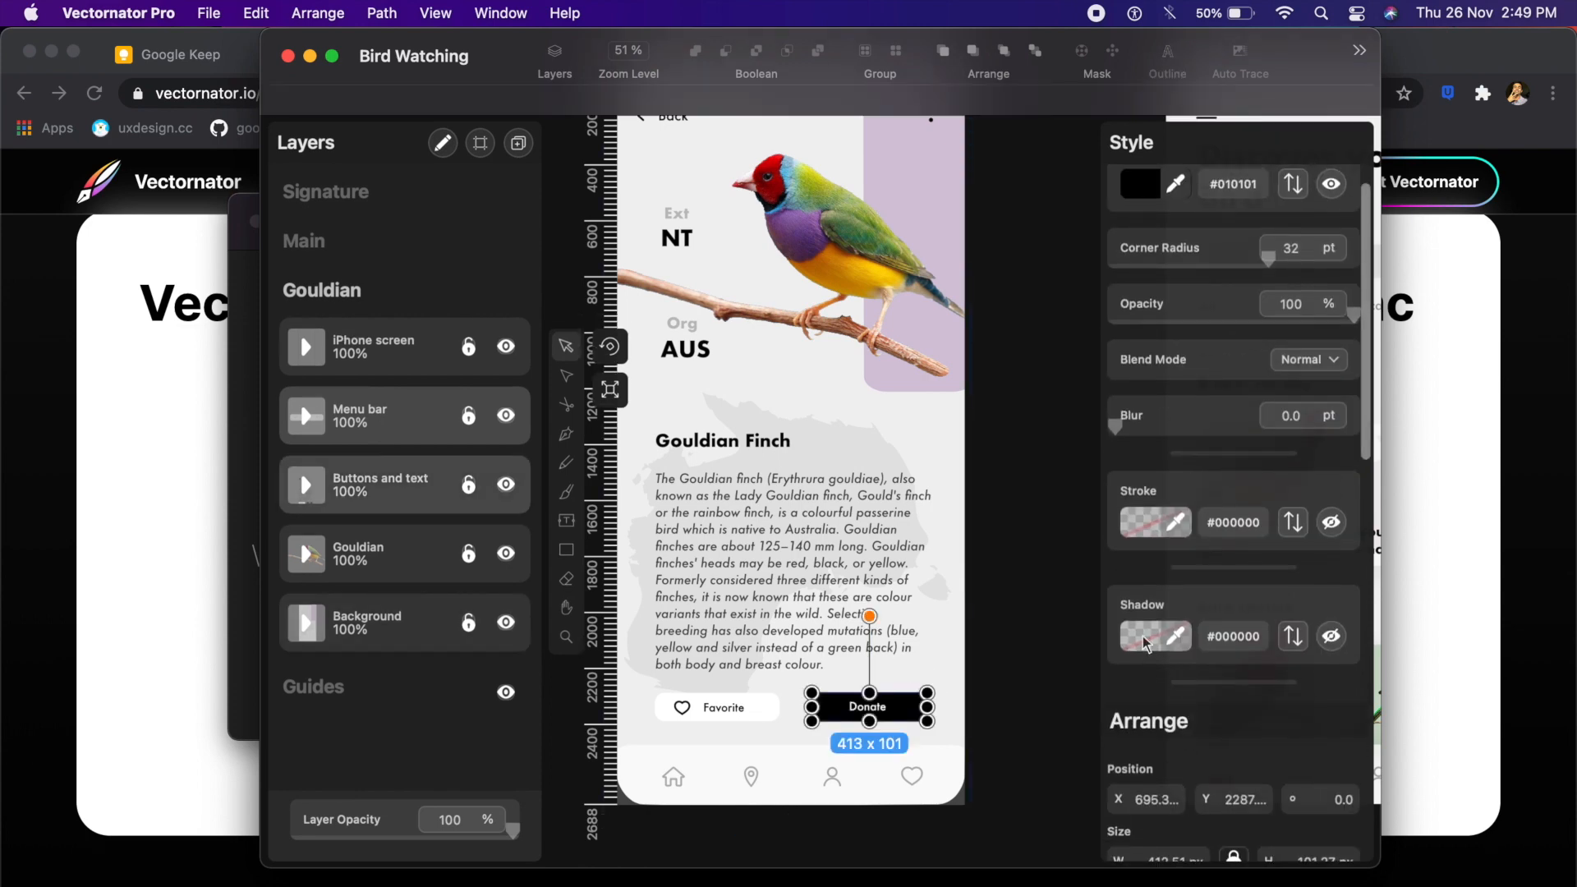